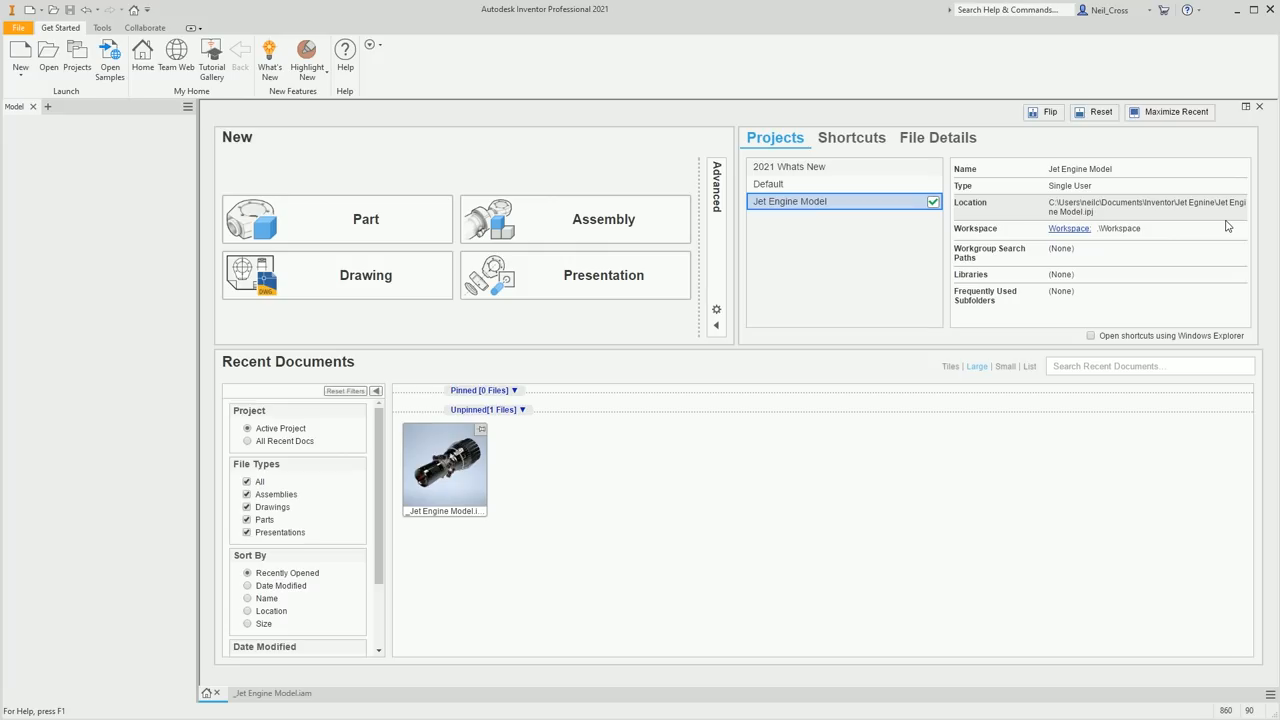
- Open the Jet Engine Model assembly from the Recent Documents thumbnails
{"action": "double_click", "coordinate": [442, 468]}
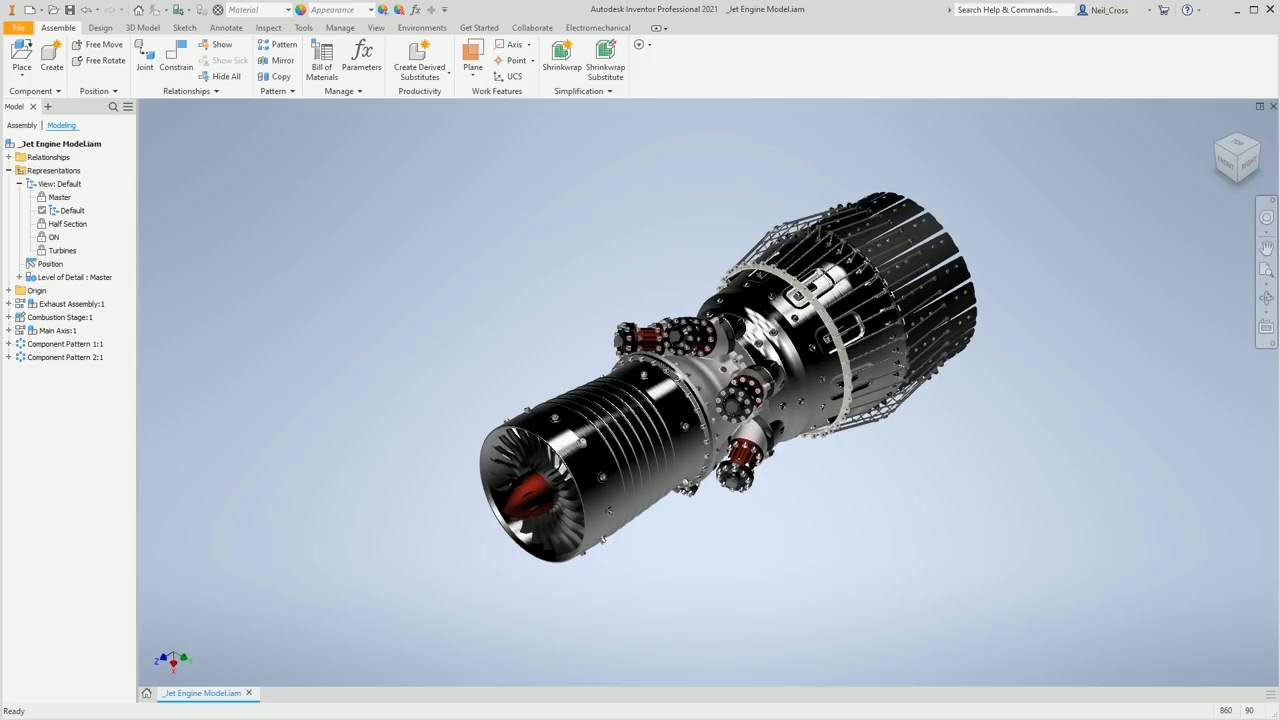
{"action": "mouse_move", "coordinate": [904, 156]}
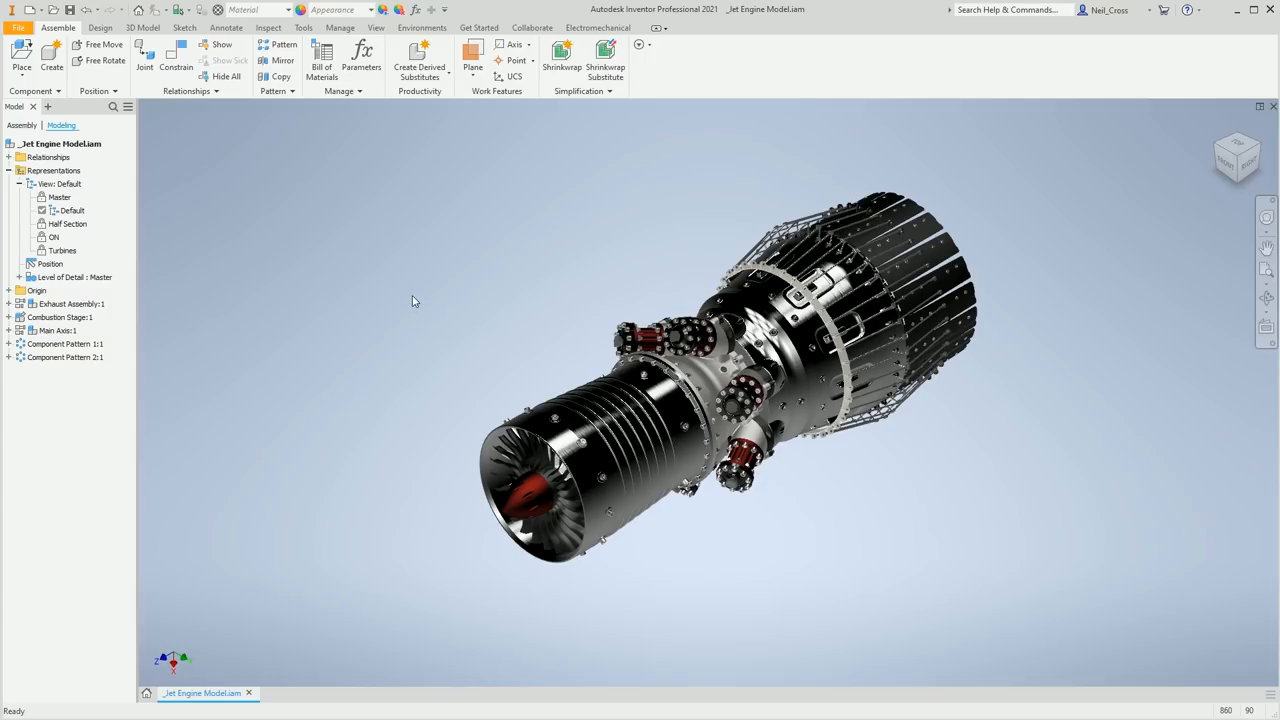
{"action": "mouse_move", "coordinate": [420, 340]}
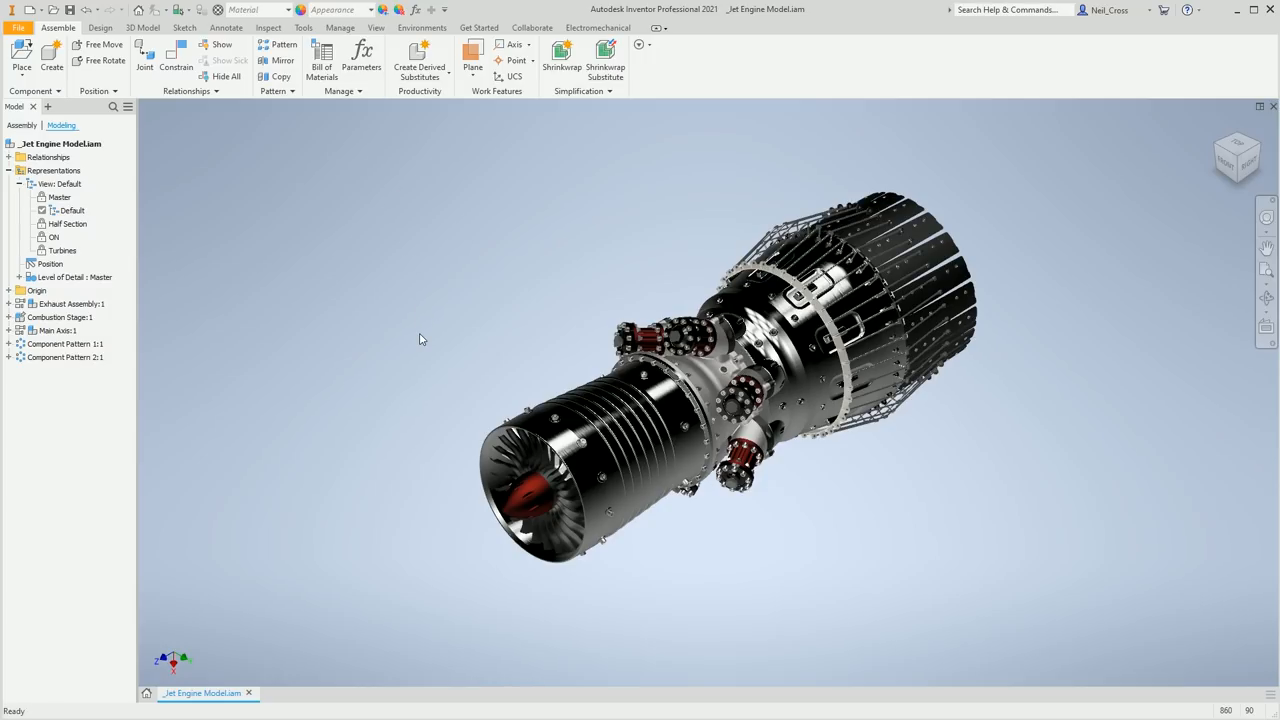
- Switch the UI Theme to Dark (pre-release) in Application Options > Colors and confirm
{"action": "left_click", "coordinate": [18, 28]}
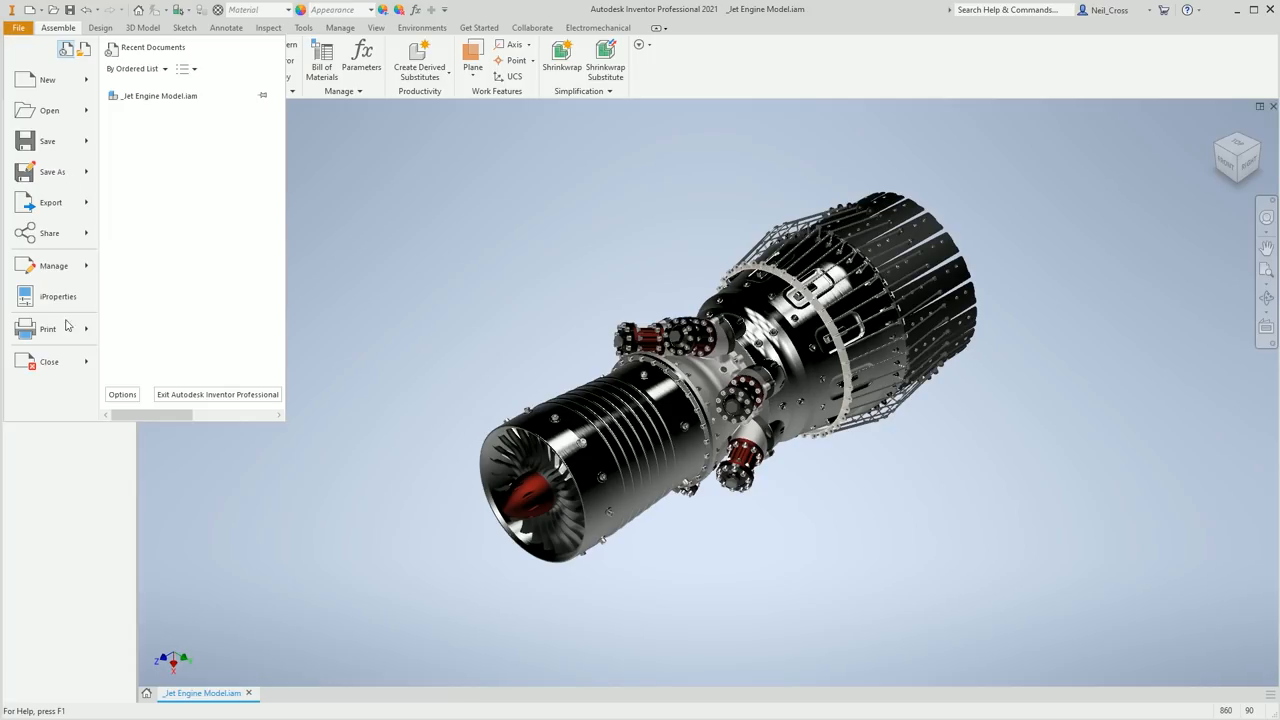
{"action": "left_click", "coordinate": [120, 394]}
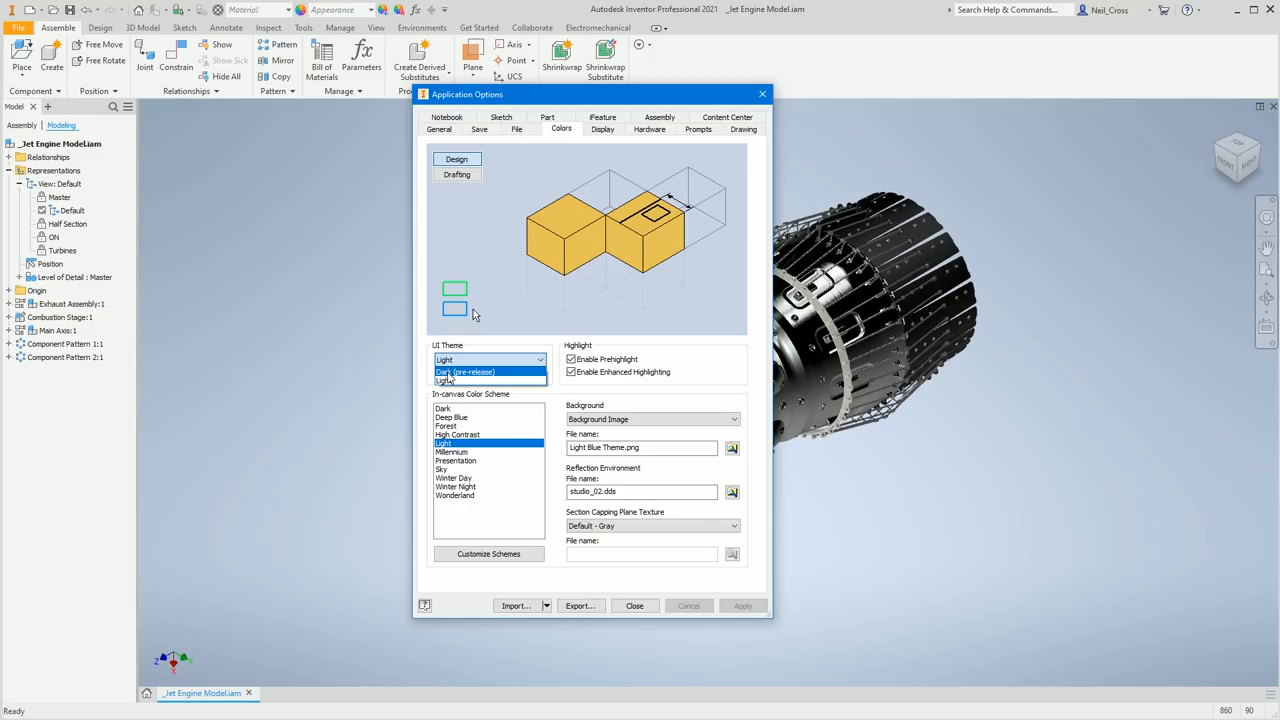
{"action": "left_click", "coordinate": [464, 370]}
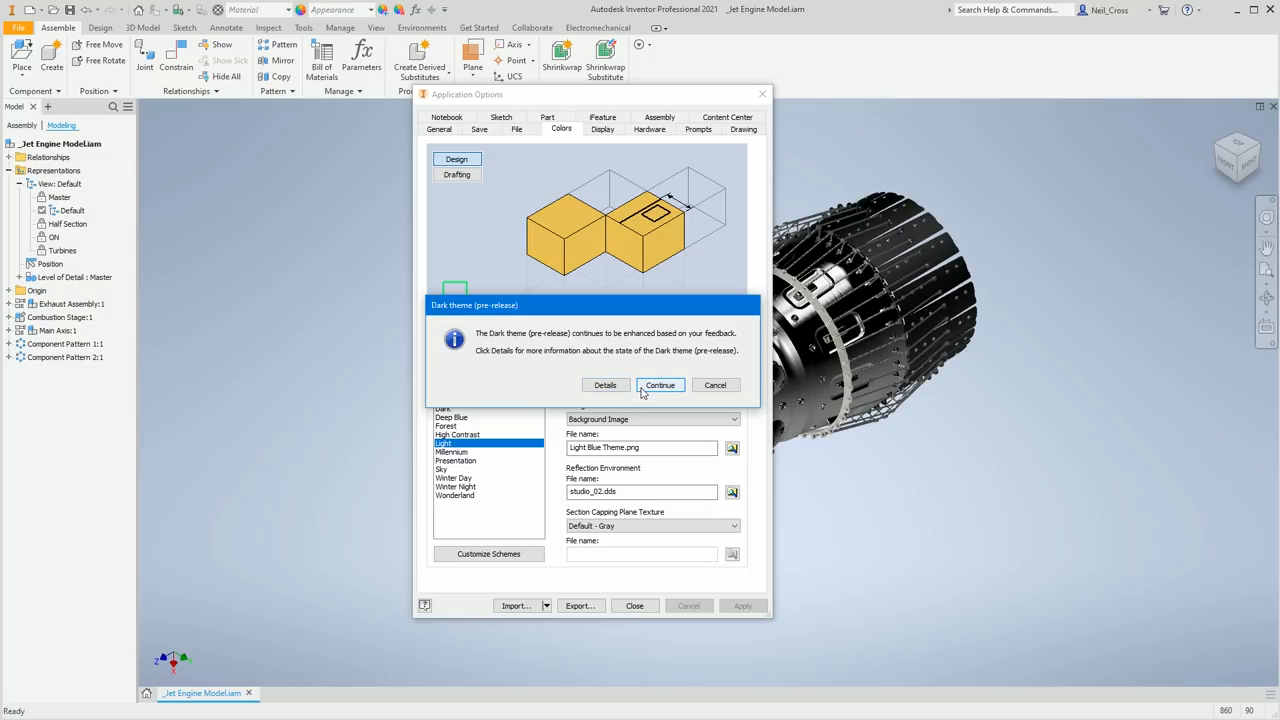
{"action": "left_click", "coordinate": [660, 384]}
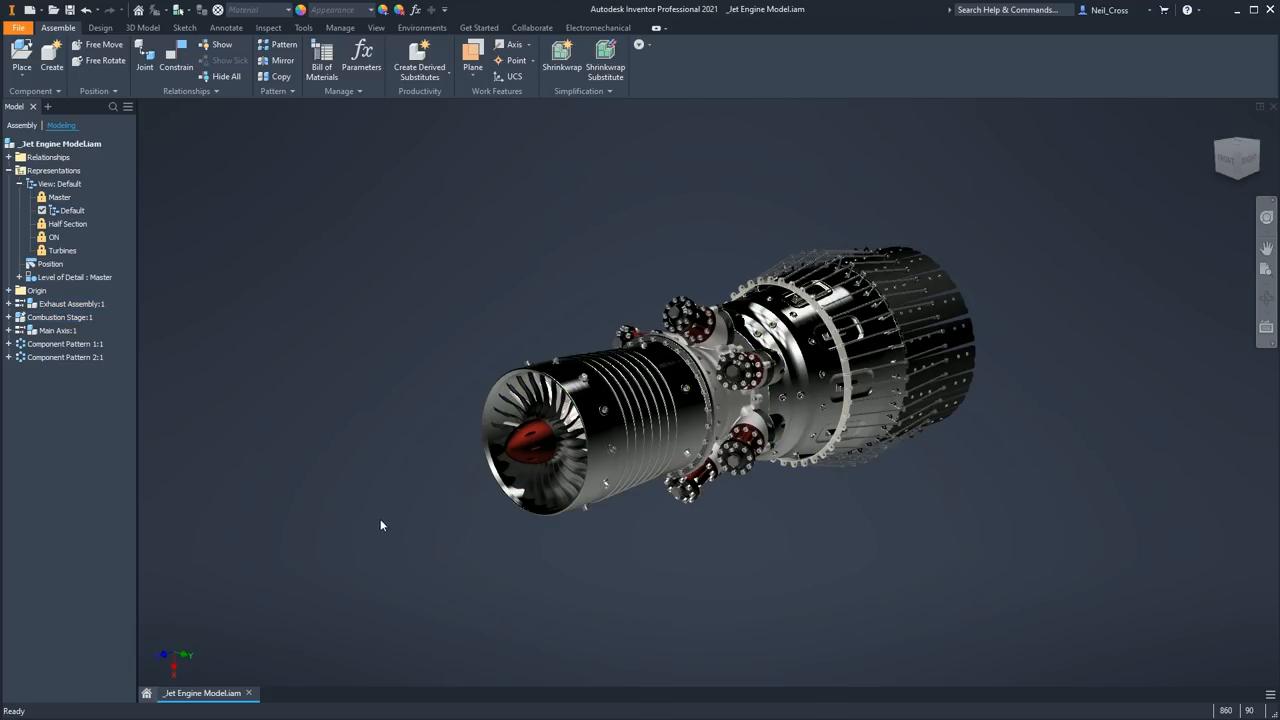
{"action": "mouse_move", "coordinate": [198, 472]}
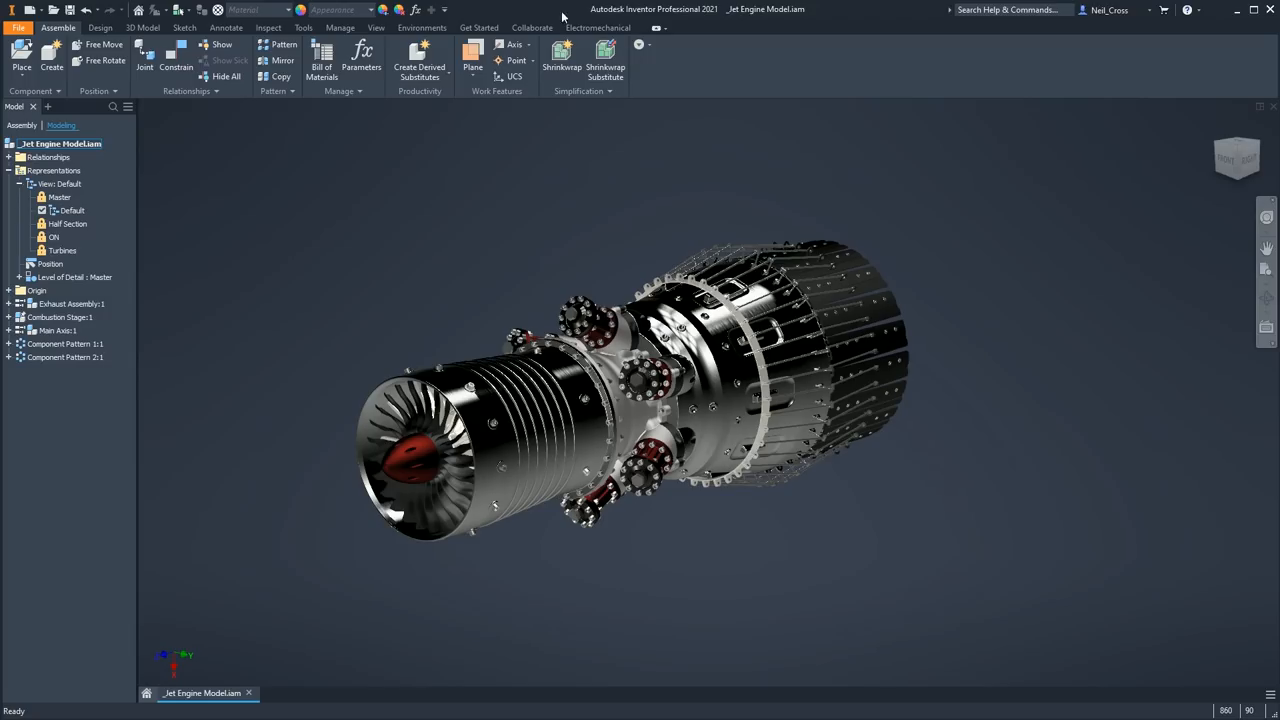
{"action": "mouse_move", "coordinate": [860, 124]}
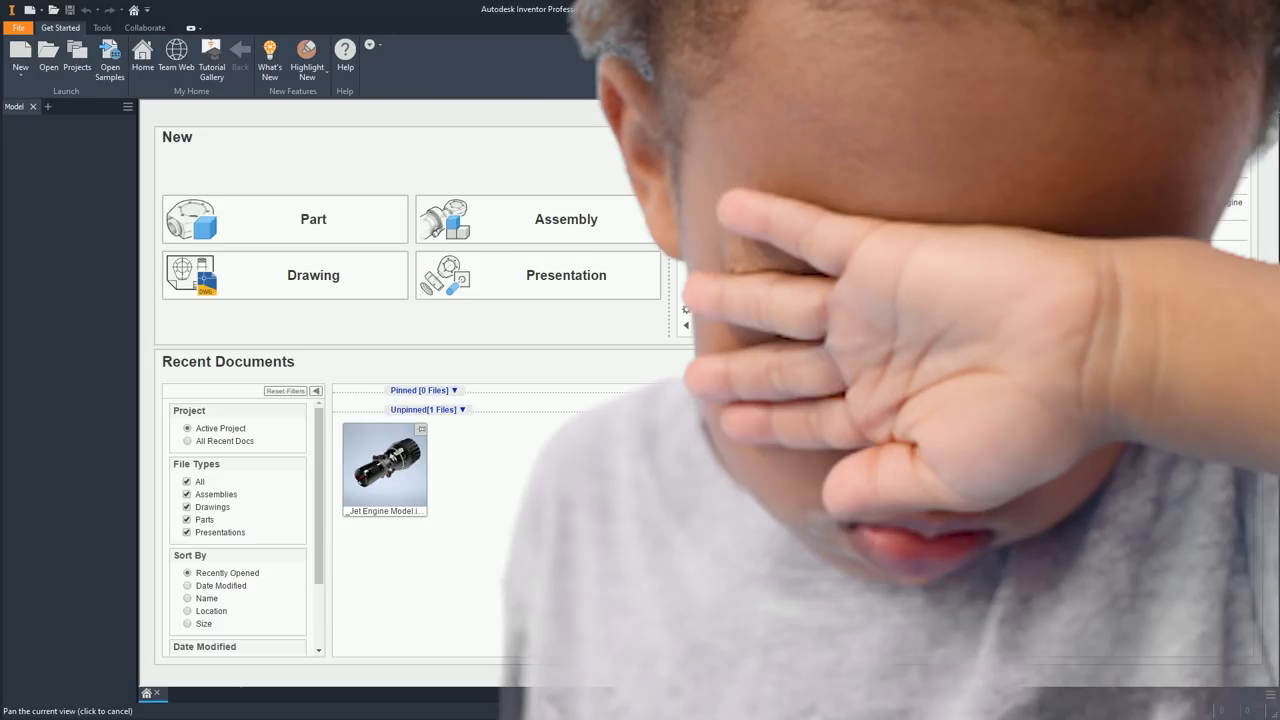
{"action": "left_click", "coordinate": [688, 324]}
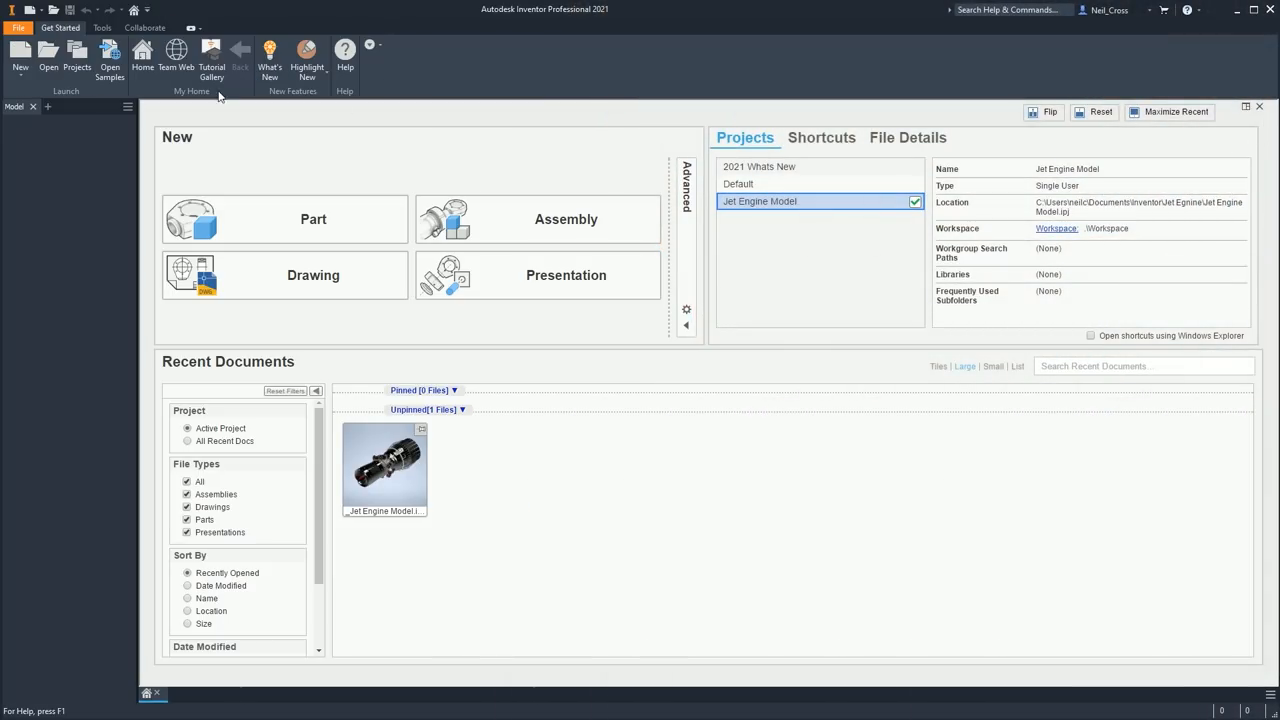
{"action": "mouse_move", "coordinate": [264, 352]}
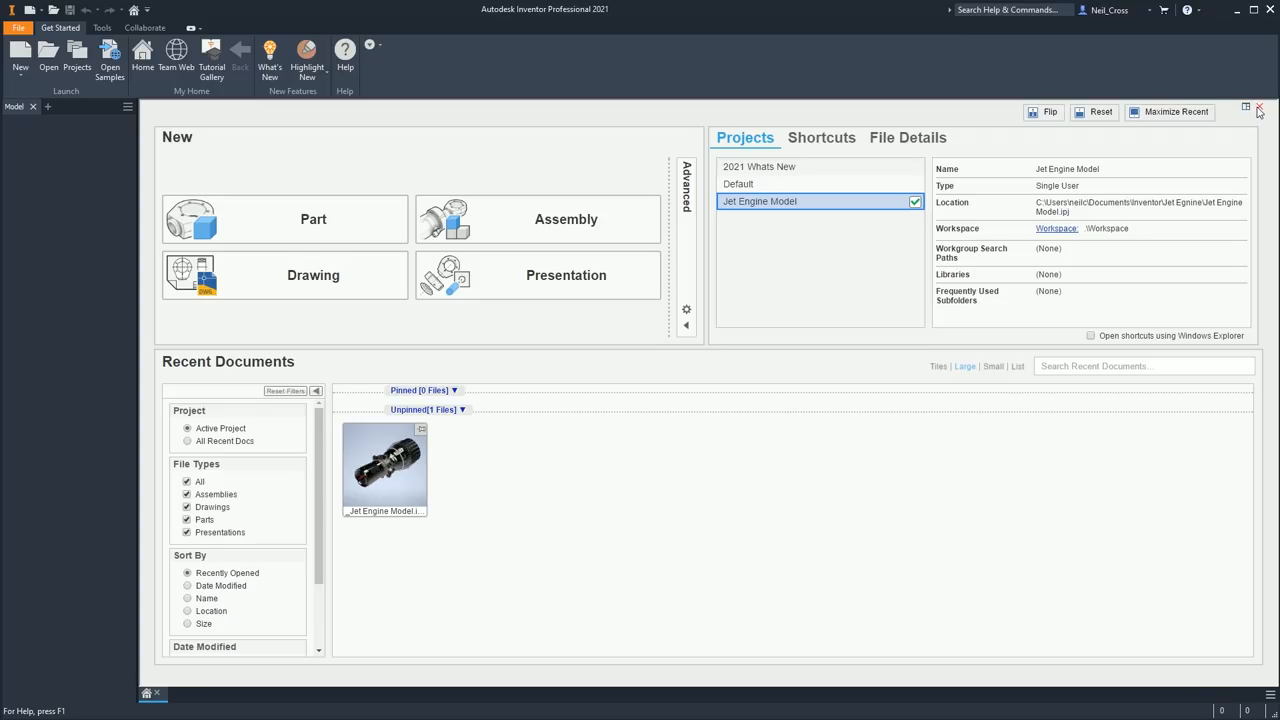
{"action": "mouse_move", "coordinate": [1256, 120]}
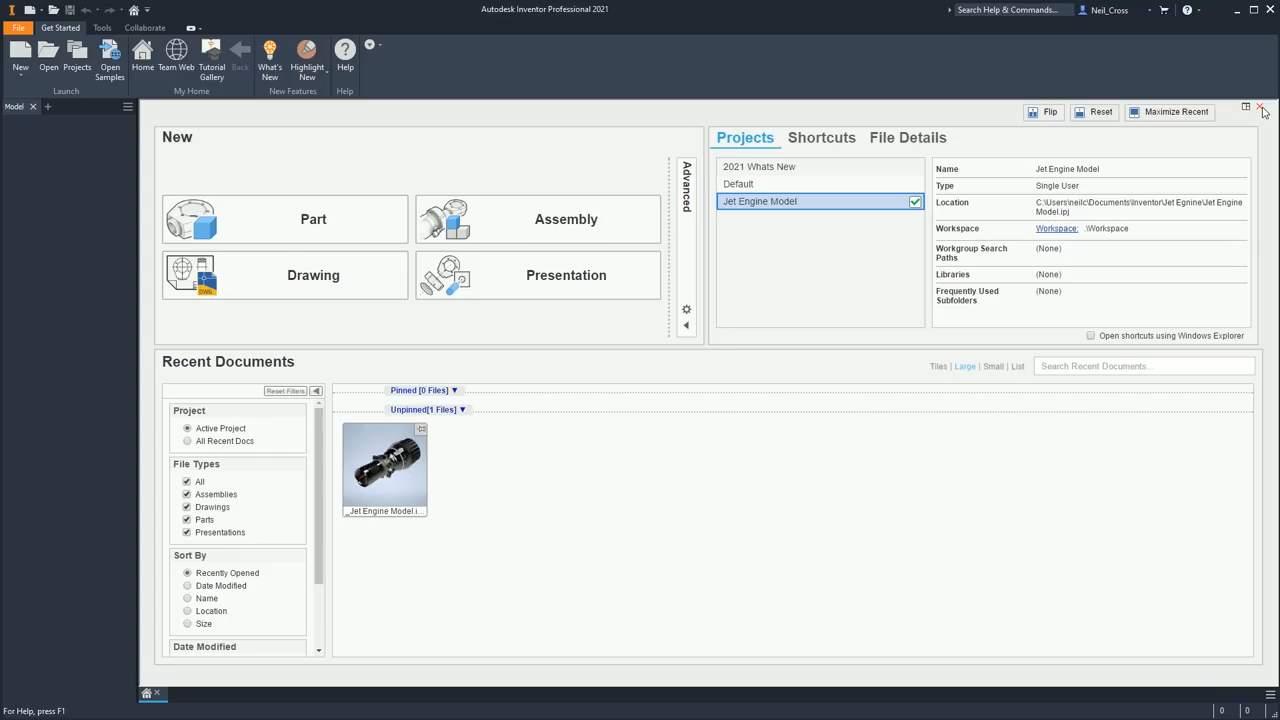
{"action": "mouse_move", "coordinate": [1268, 120]}
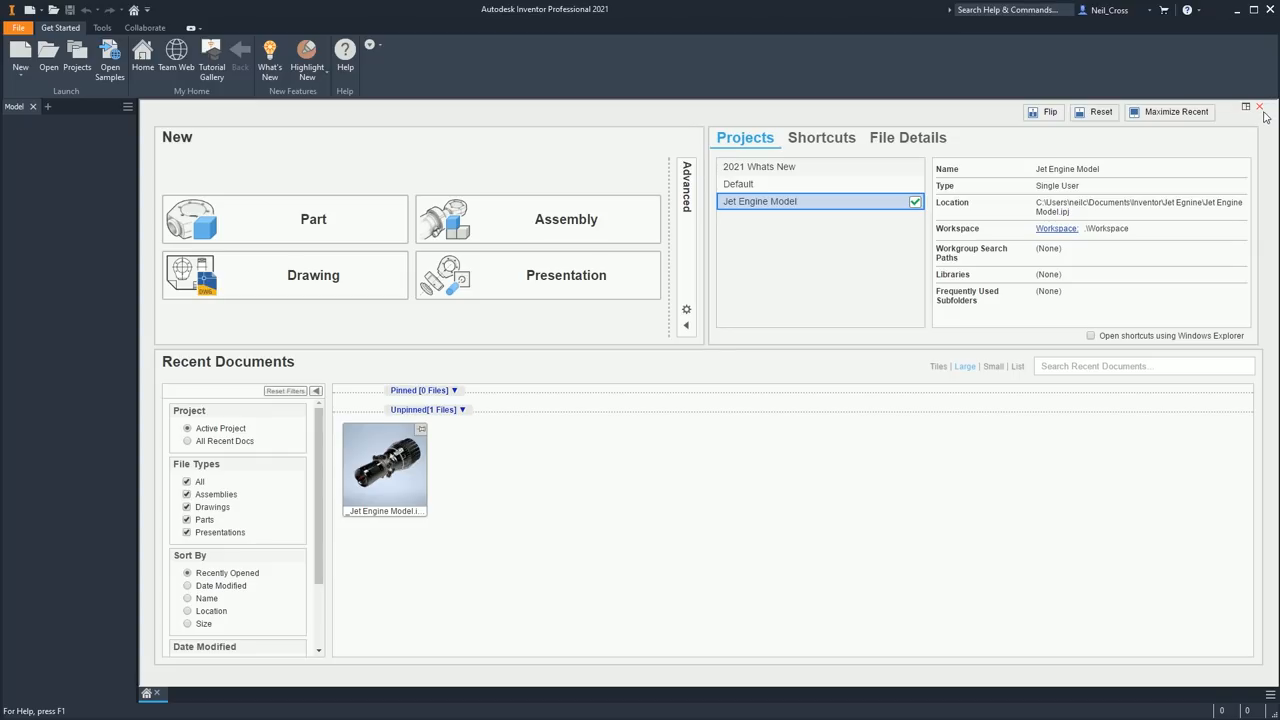
- Close the Home tab, review the Projects list from the Open dialog, then dismiss it
{"action": "left_click", "coordinate": [1256, 106]}
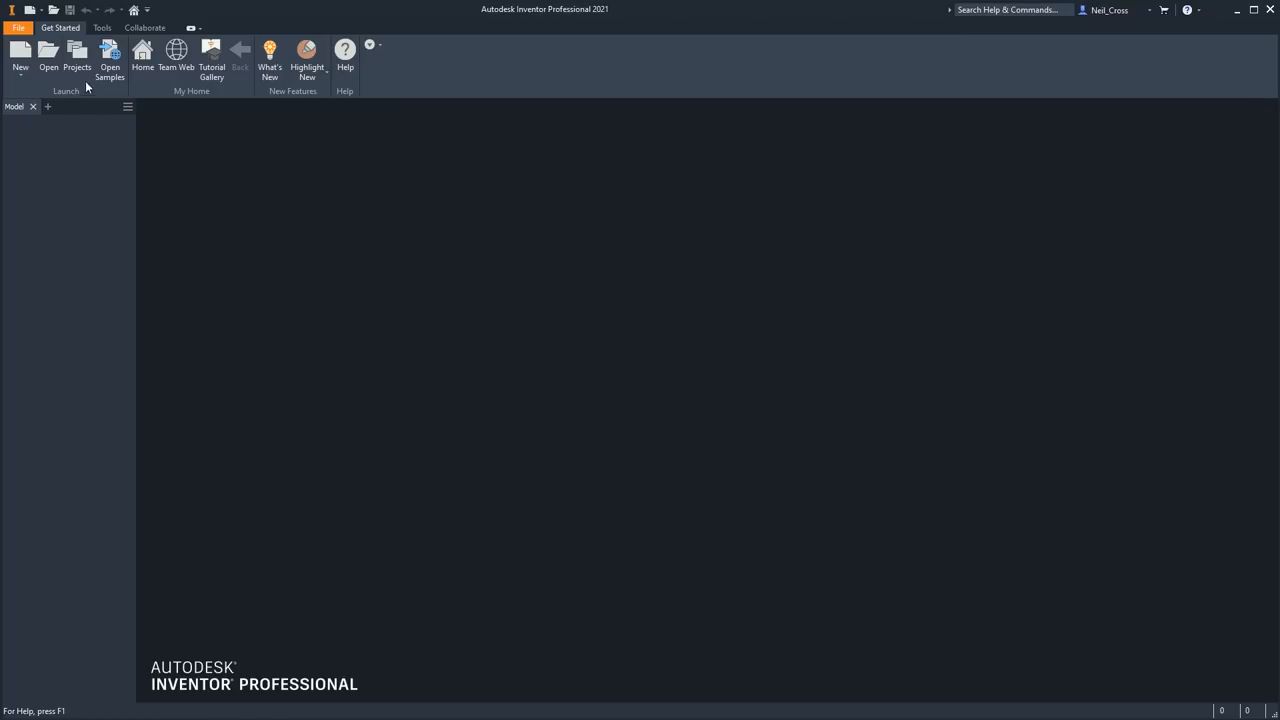
{"action": "left_click", "coordinate": [18, 58]}
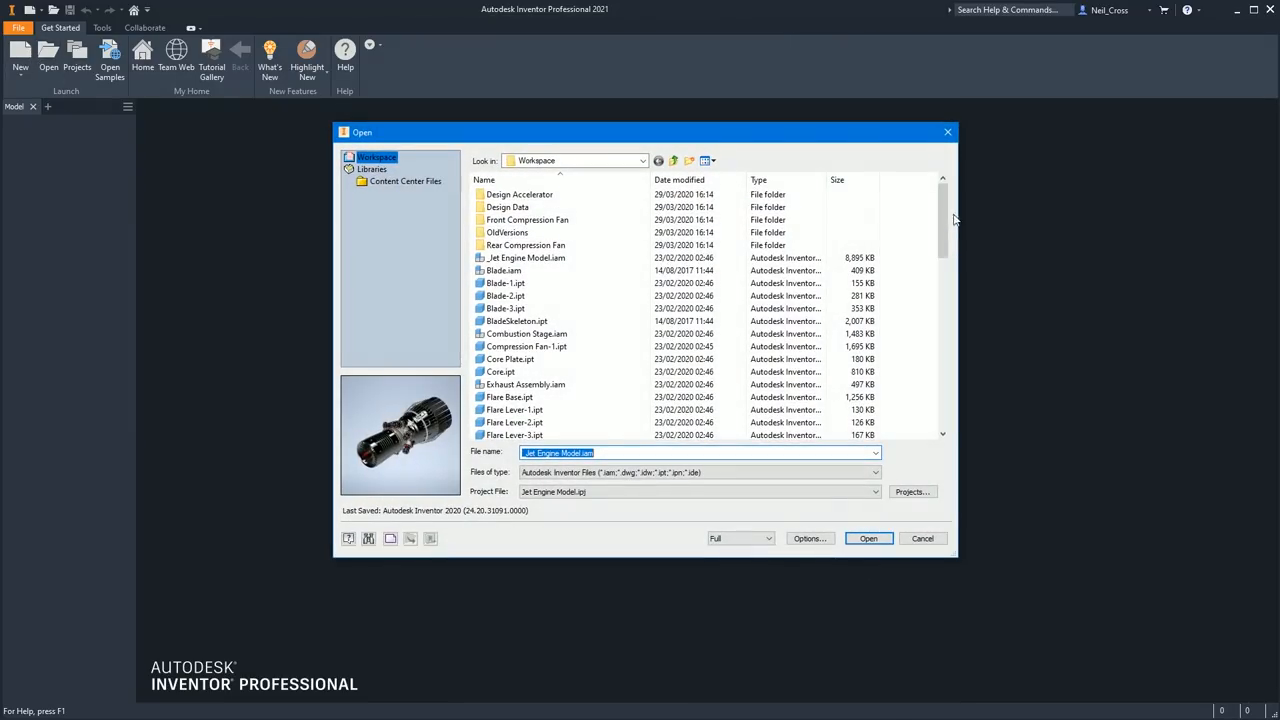
{"action": "left_click", "coordinate": [912, 492]}
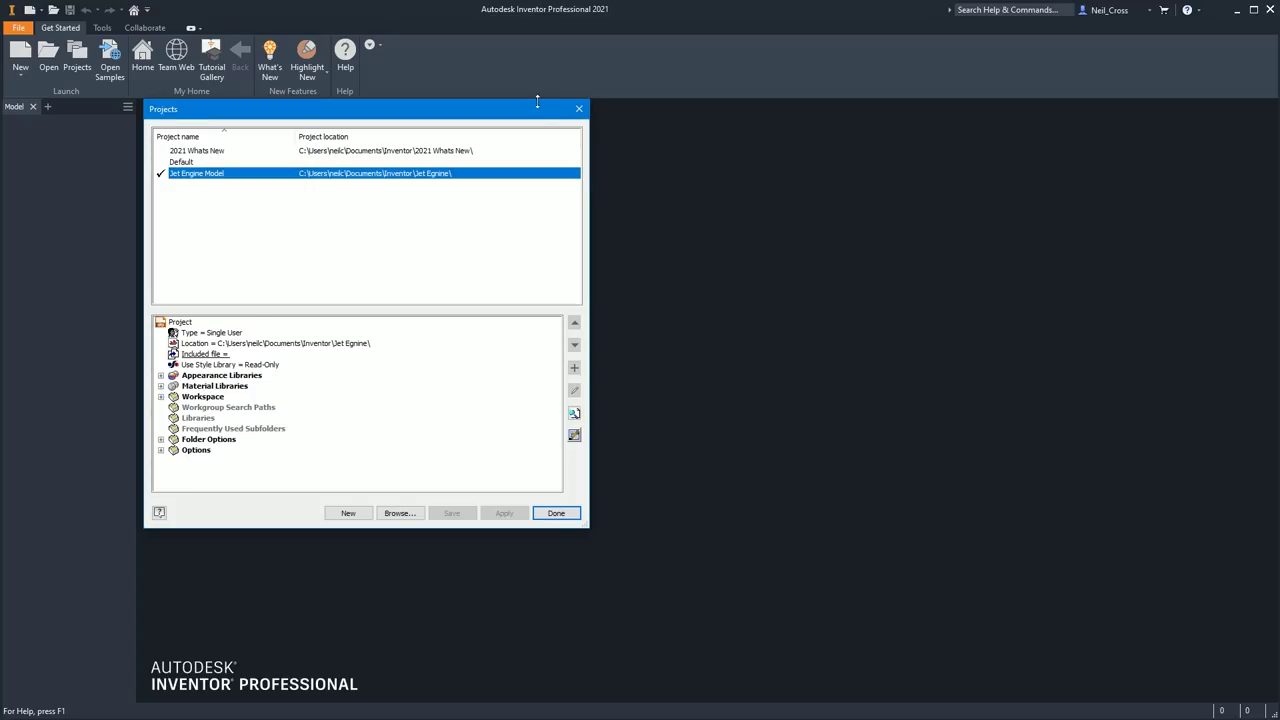
{"action": "left_click", "coordinate": [556, 512]}
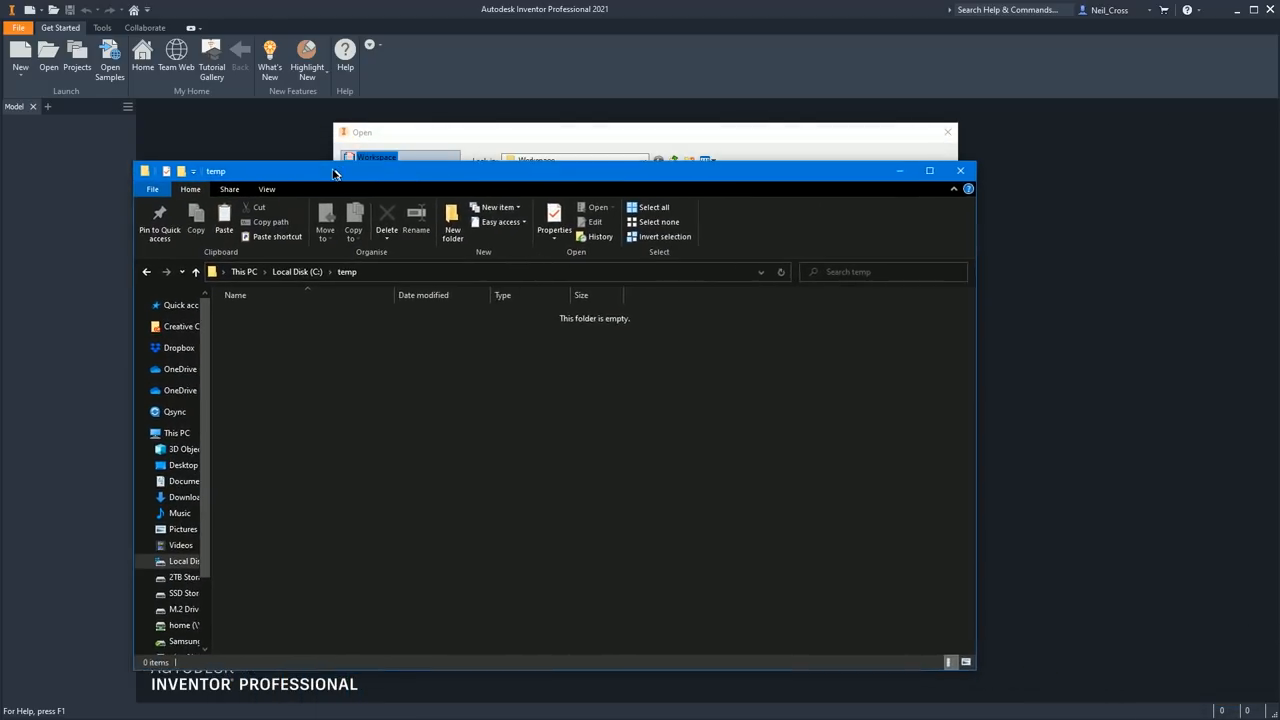
{"action": "left_click_drag", "start_coordinate": [334, 170], "coordinate": [800, 148]}
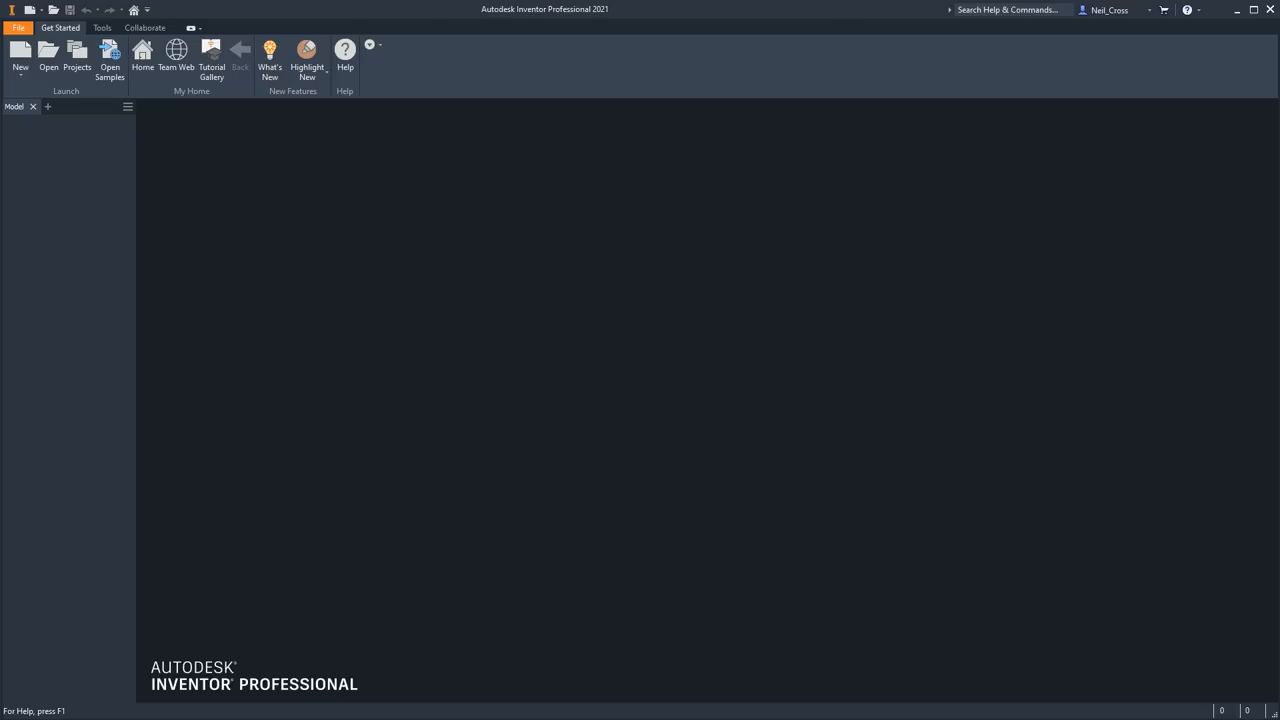
- Reach File Naming Defaults through Application Options > File tab
{"action": "left_click", "coordinate": [12, 16]}
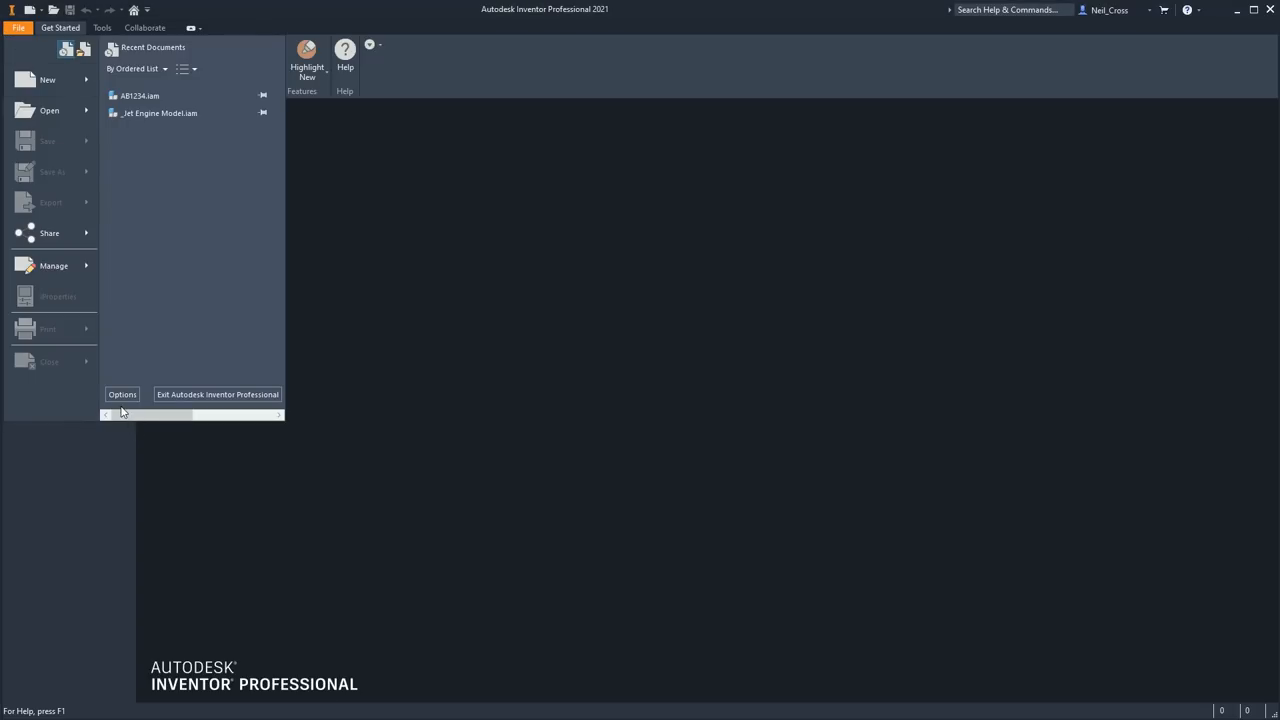
{"action": "left_click", "coordinate": [120, 394]}
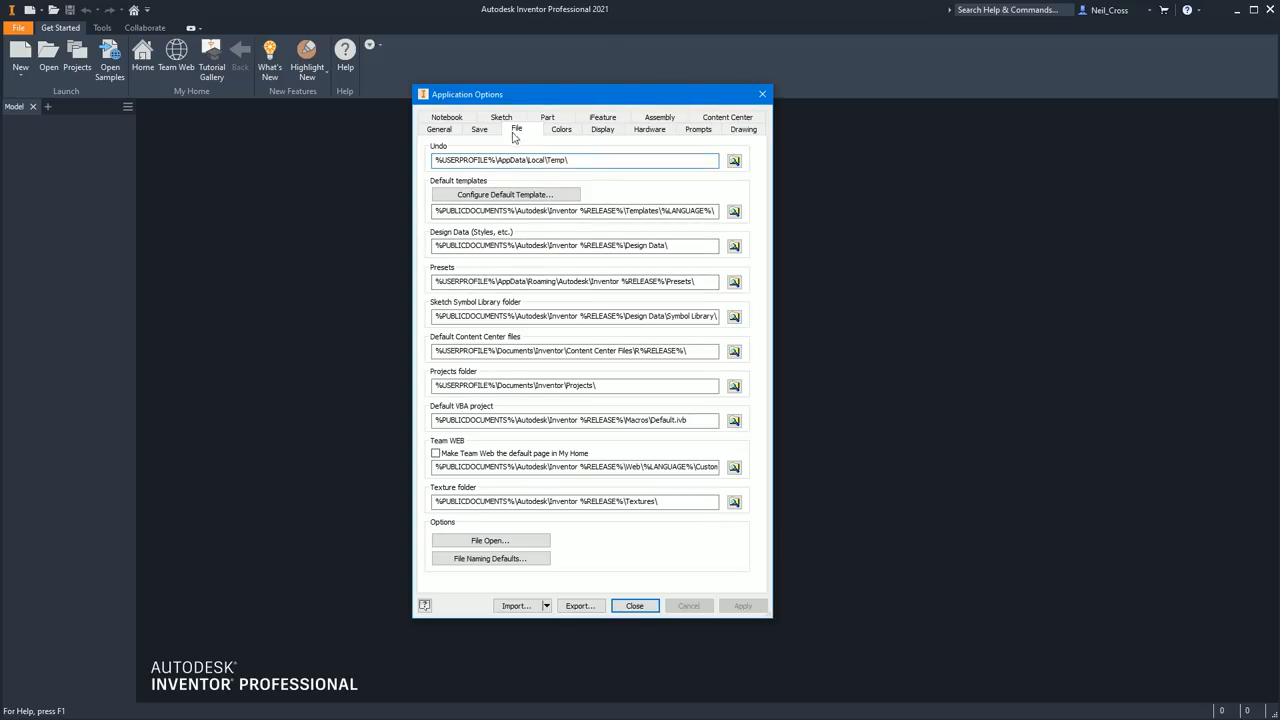
{"action": "left_click", "coordinate": [488, 556]}
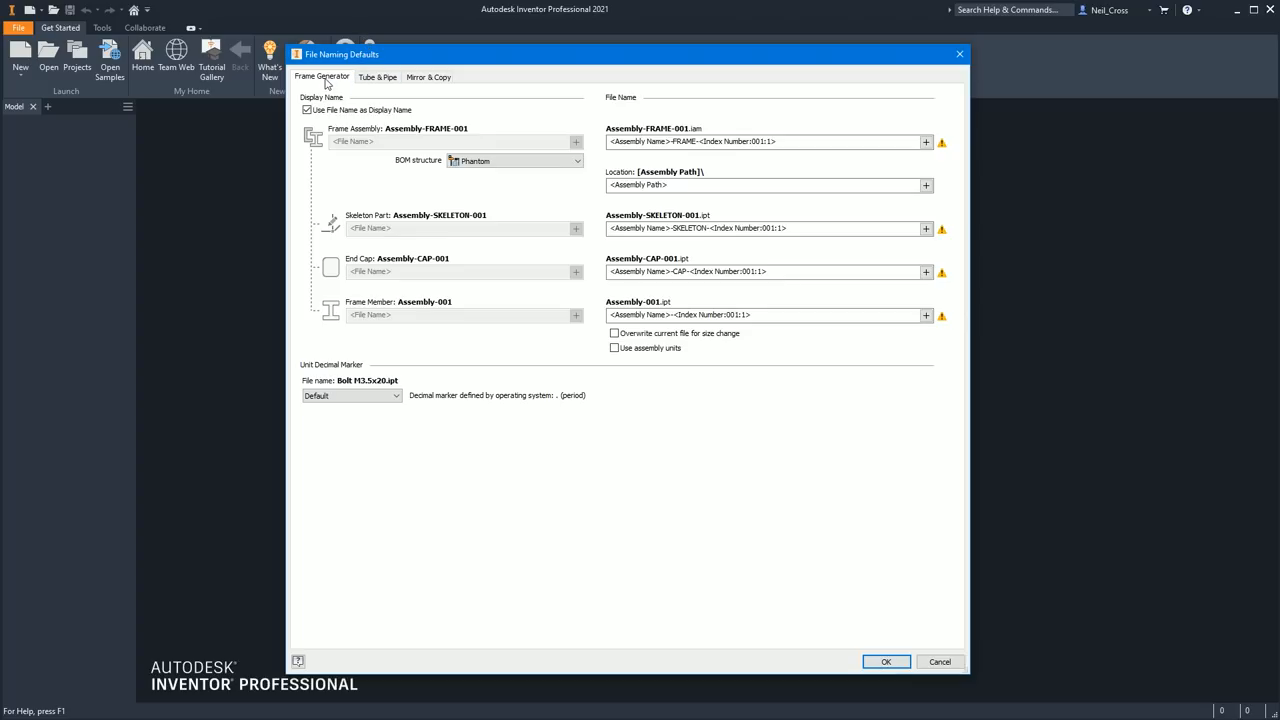
{"action": "mouse_move", "coordinate": [322, 90]}
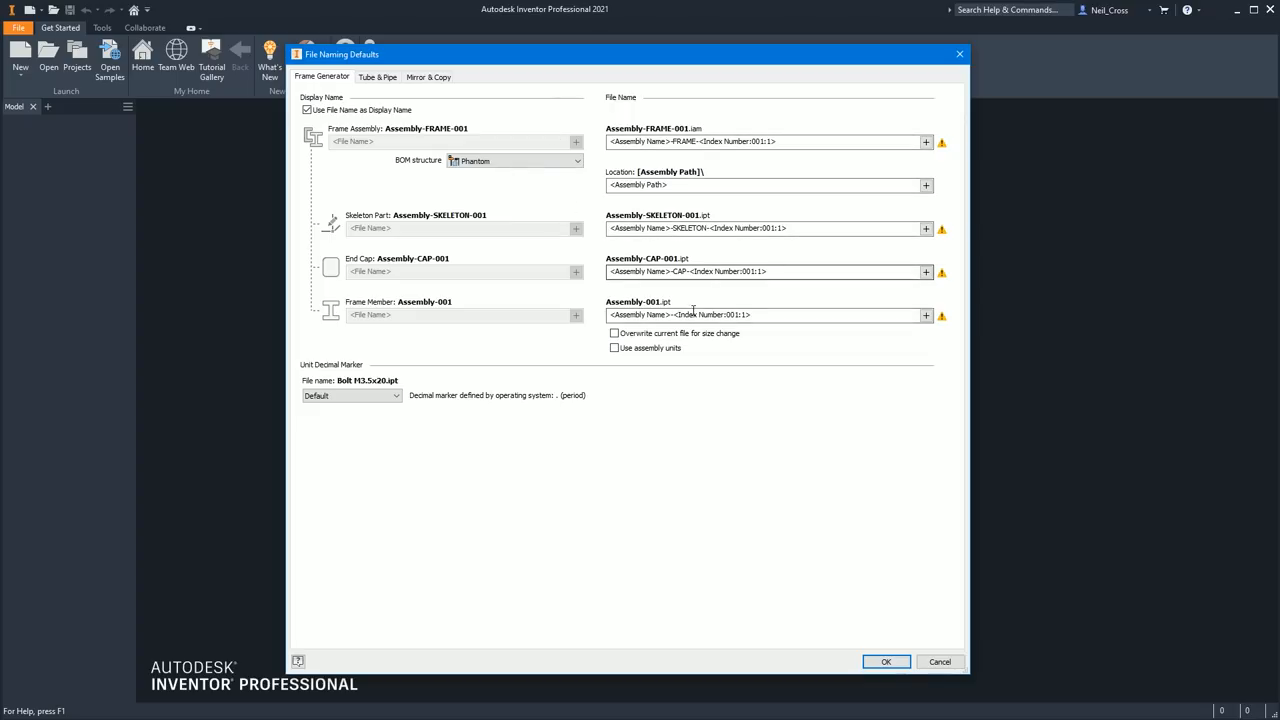
- Review the Tube & Pipe naming rules and pipe sweep name tokens, then show Mirror & Copy rules
{"action": "left_click", "coordinate": [392, 76]}
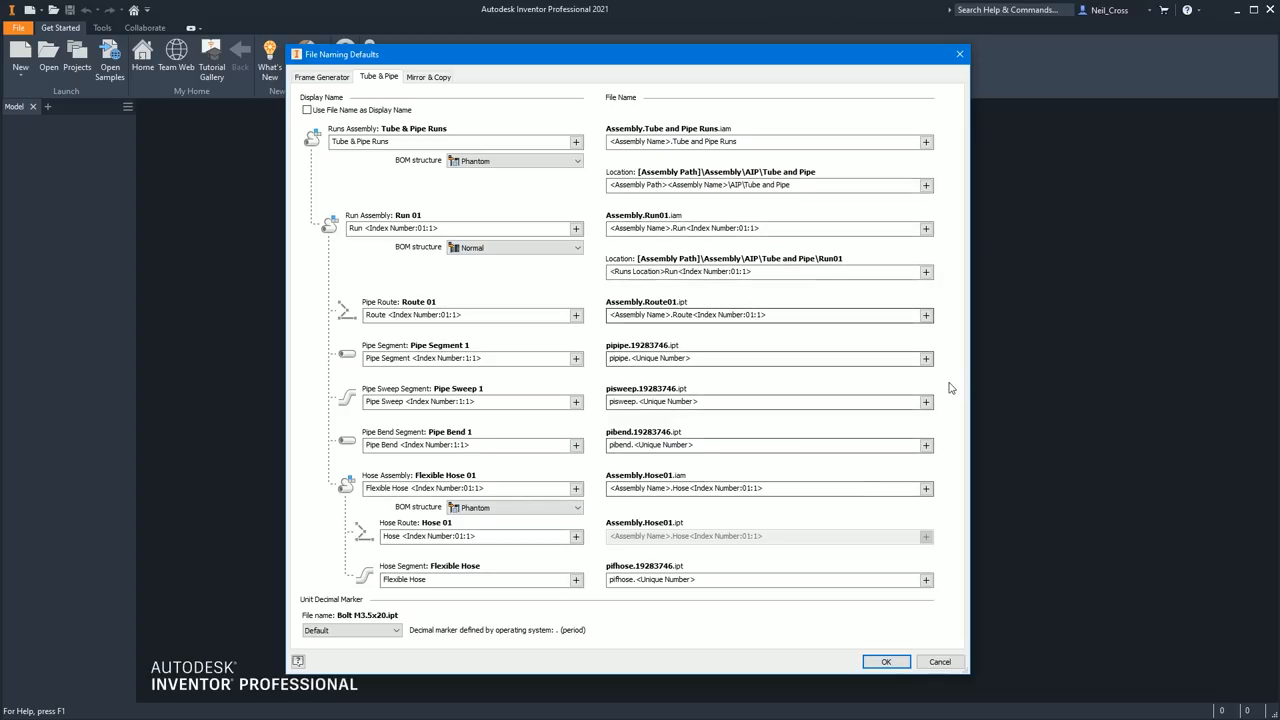
{"action": "left_click", "coordinate": [924, 402]}
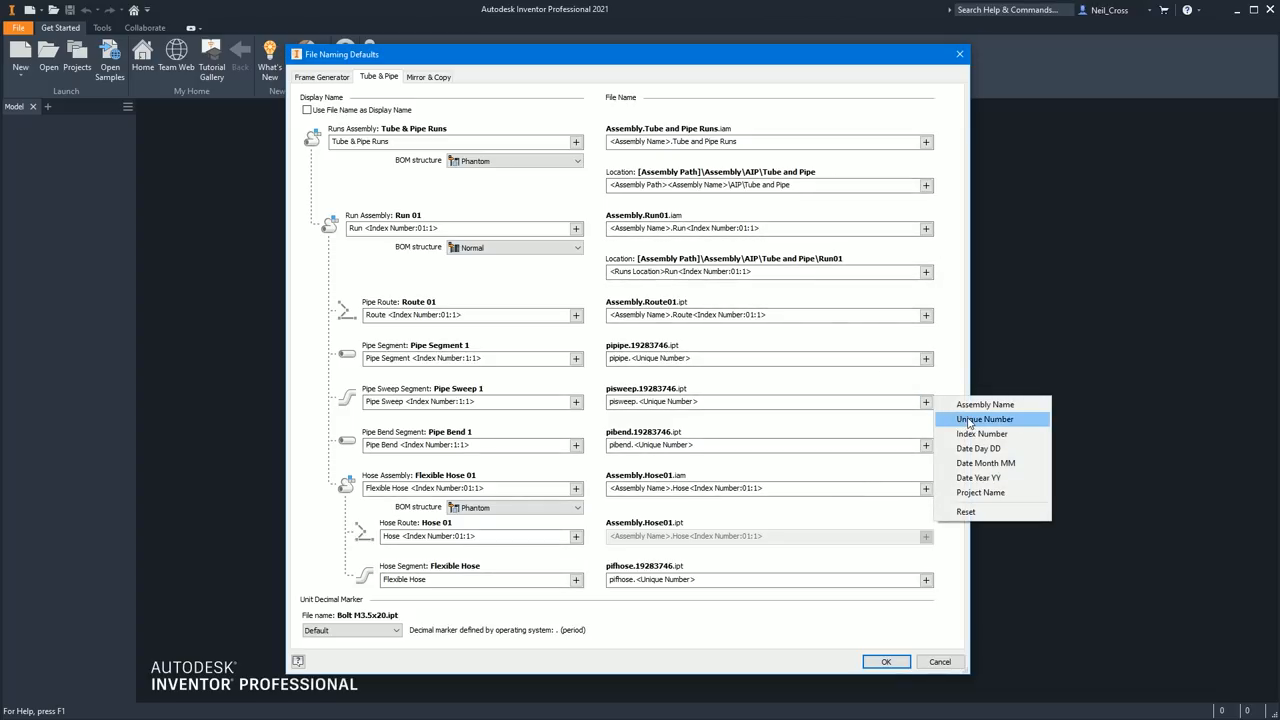
{"action": "mouse_move", "coordinate": [1000, 466]}
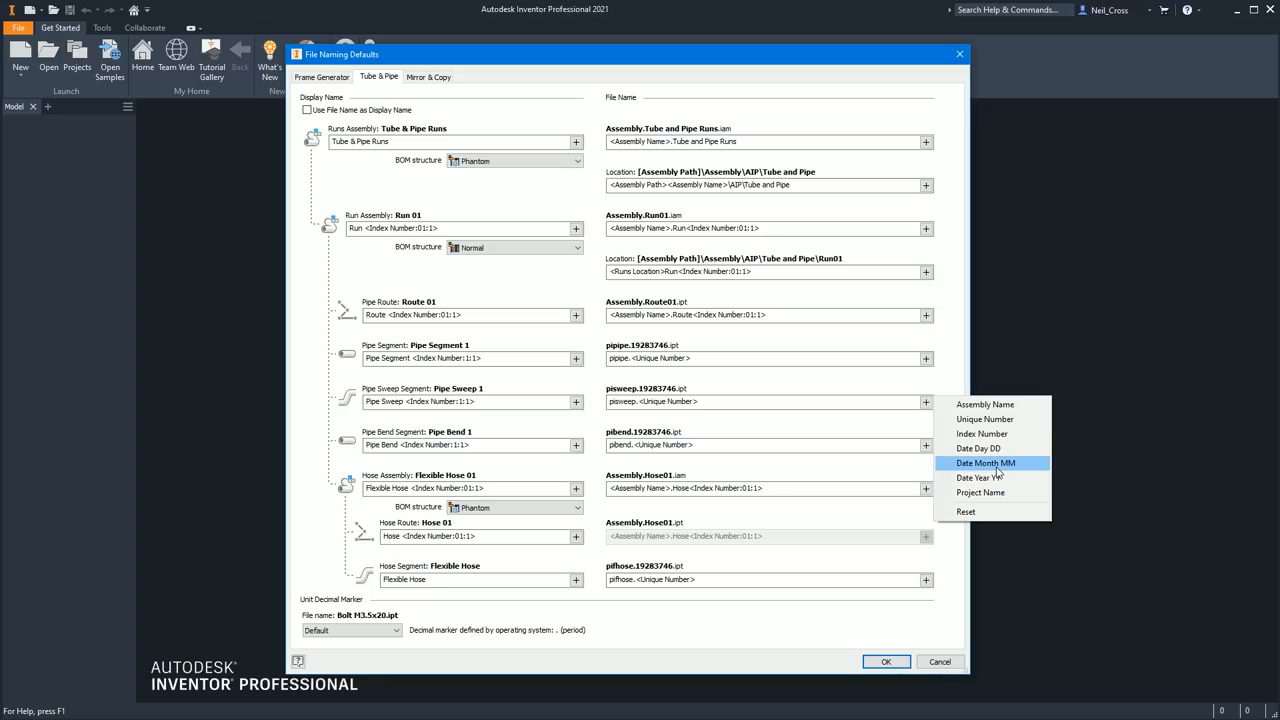
{"action": "mouse_move", "coordinate": [692, 330]}
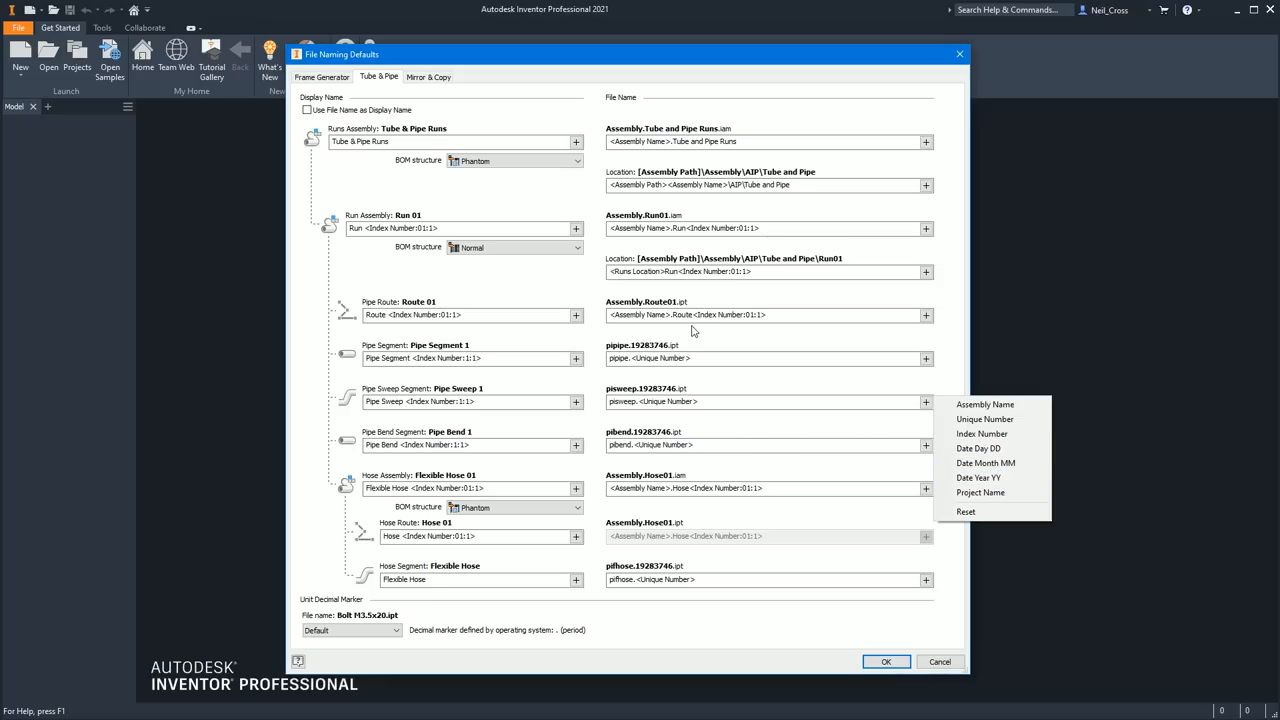
{"action": "mouse_move", "coordinate": [460, 80]}
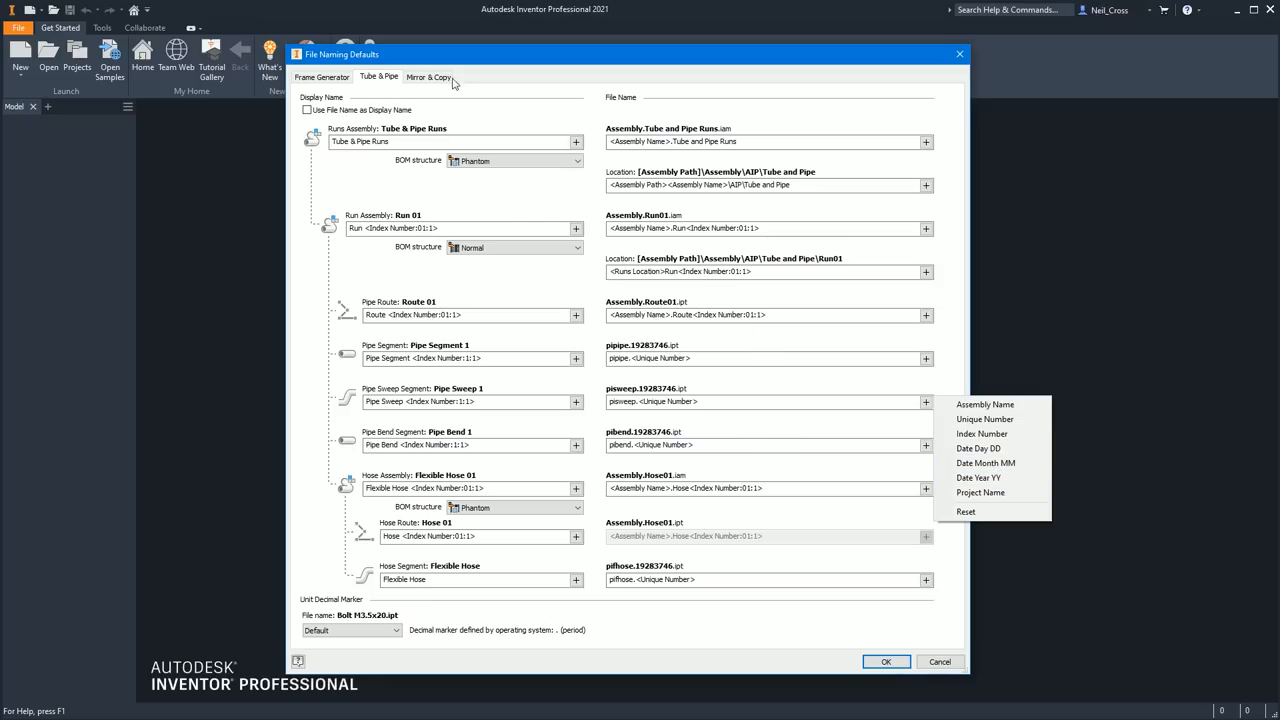
{"action": "left_click", "coordinate": [436, 76]}
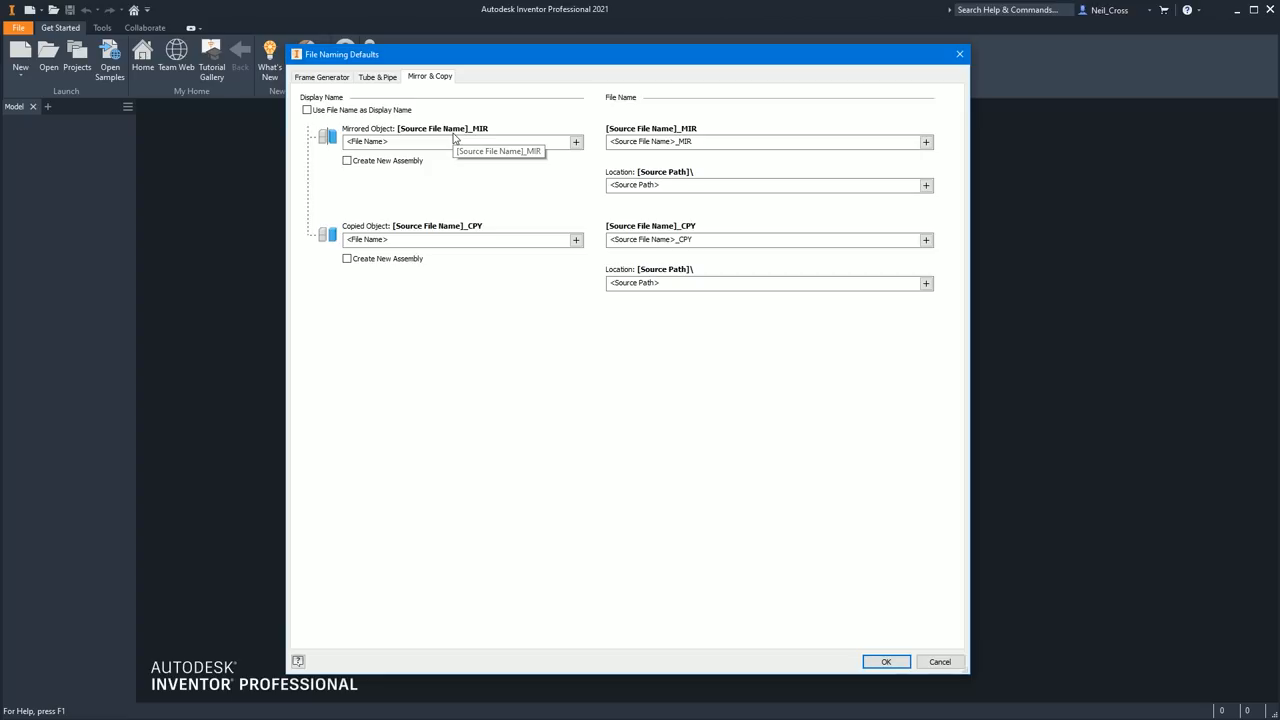
{"action": "mouse_move", "coordinate": [1002, 172]}
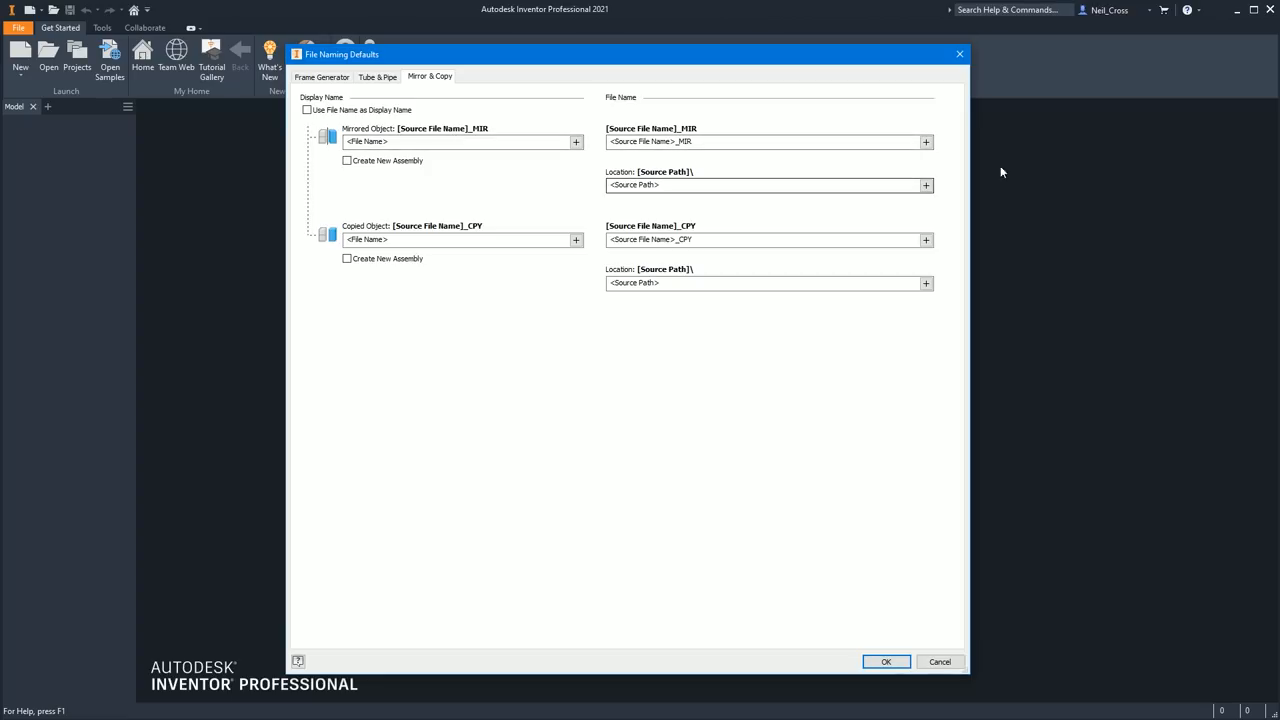
- List the name parts available for the Mirrored Object file name
{"action": "left_click", "coordinate": [924, 140]}
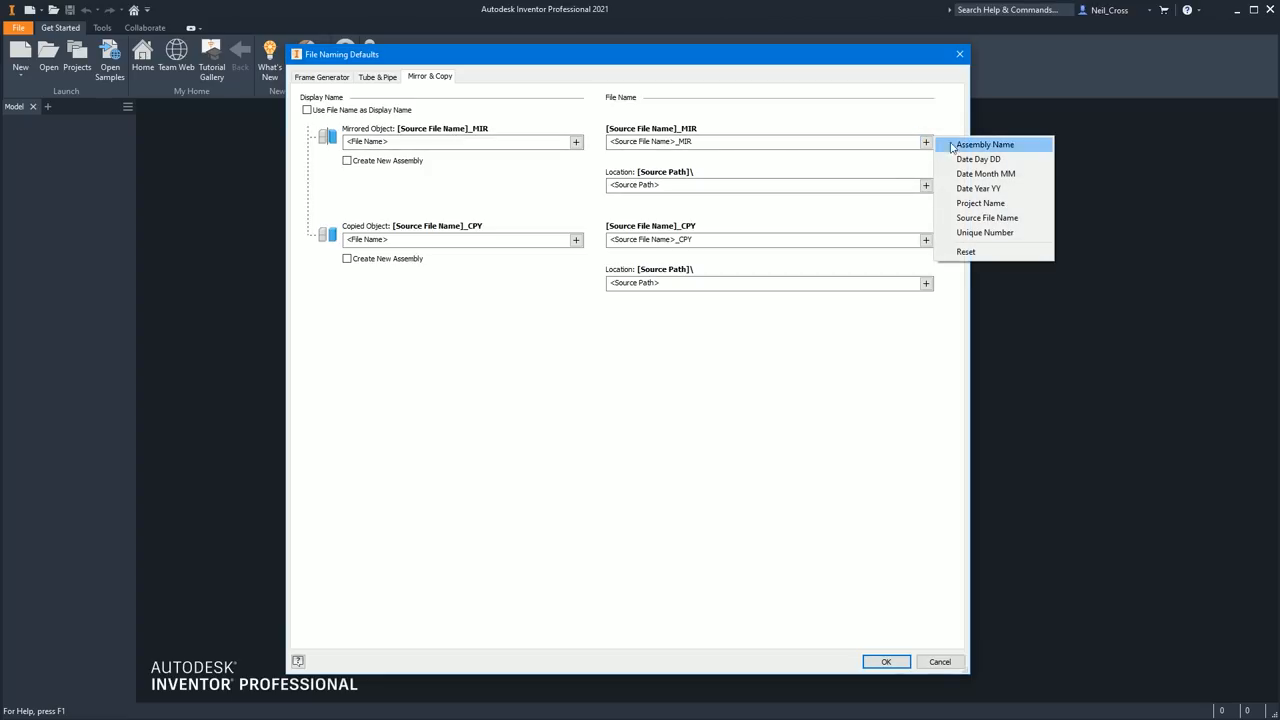
{"action": "mouse_move", "coordinate": [980, 204]}
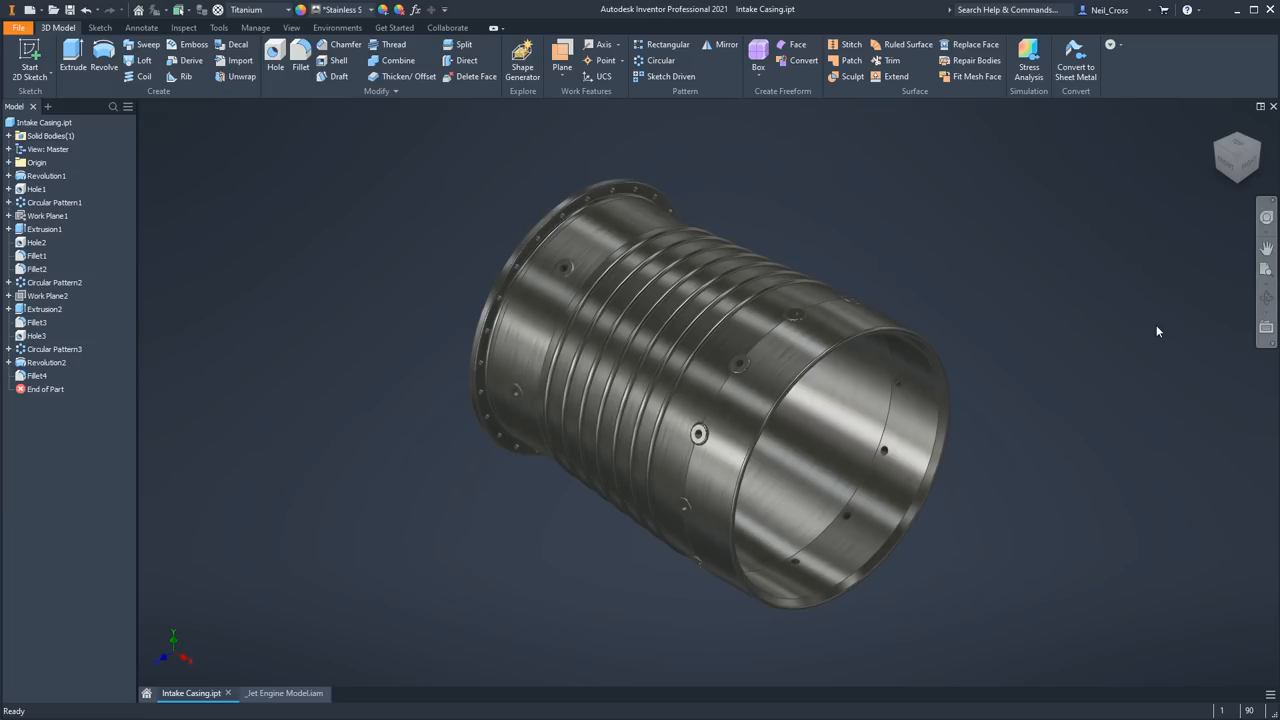
{"action": "mouse_move", "coordinate": [1078, 328]}
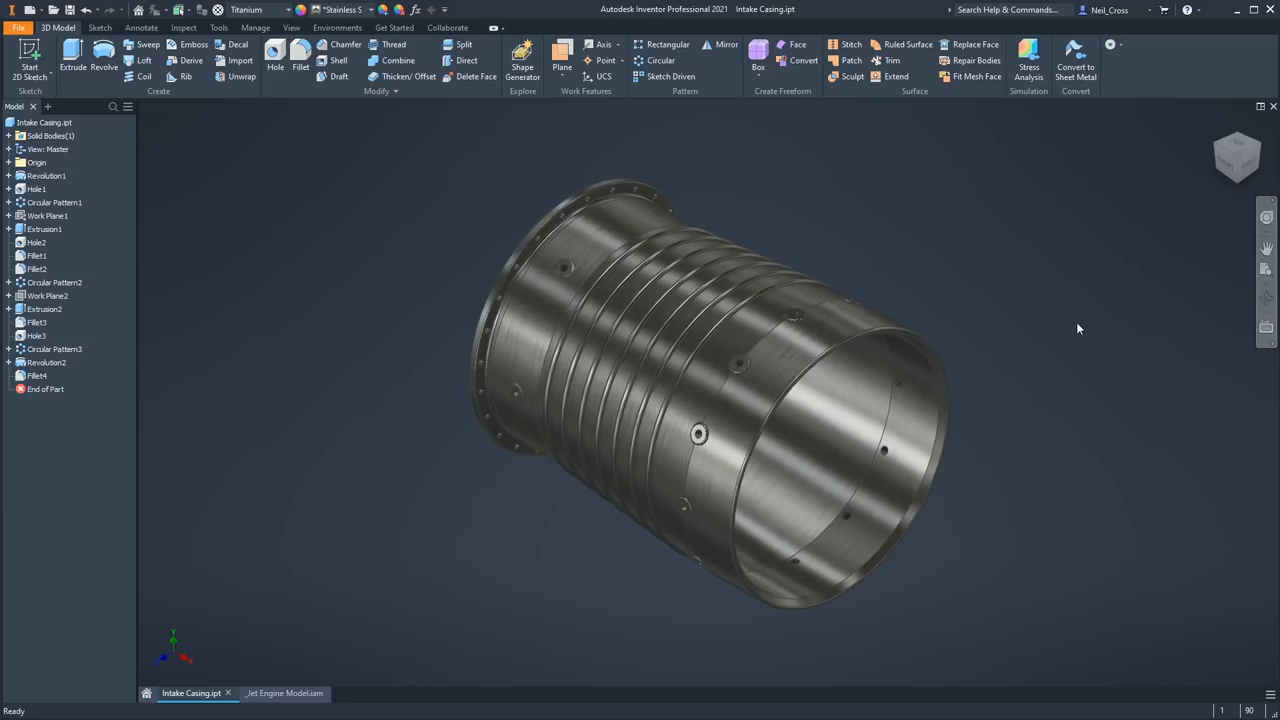
{"action": "mouse_move", "coordinate": [366, 164]}
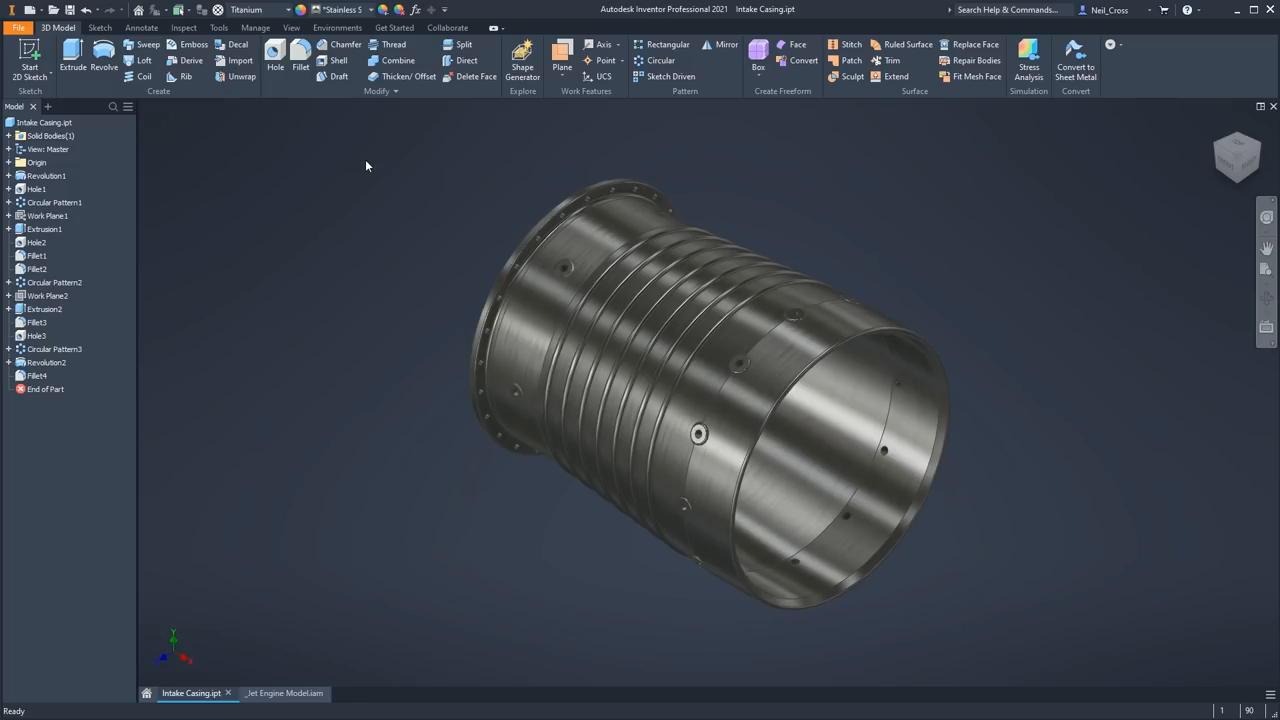
{"action": "mouse_move", "coordinate": [452, 160]}
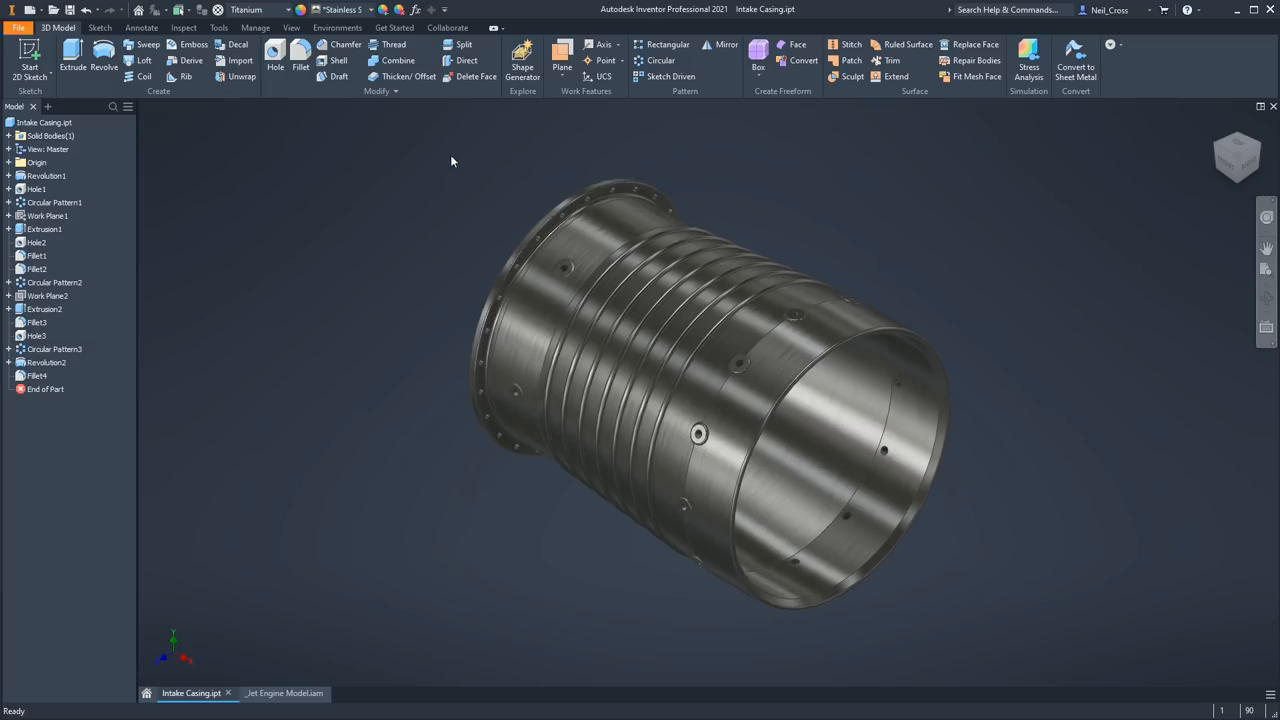
- Show the Thicken/Offset and Copy Object property panels on the casing, cancel them, and return to Jet Engine Model.iam
{"action": "left_click", "coordinate": [408, 78]}
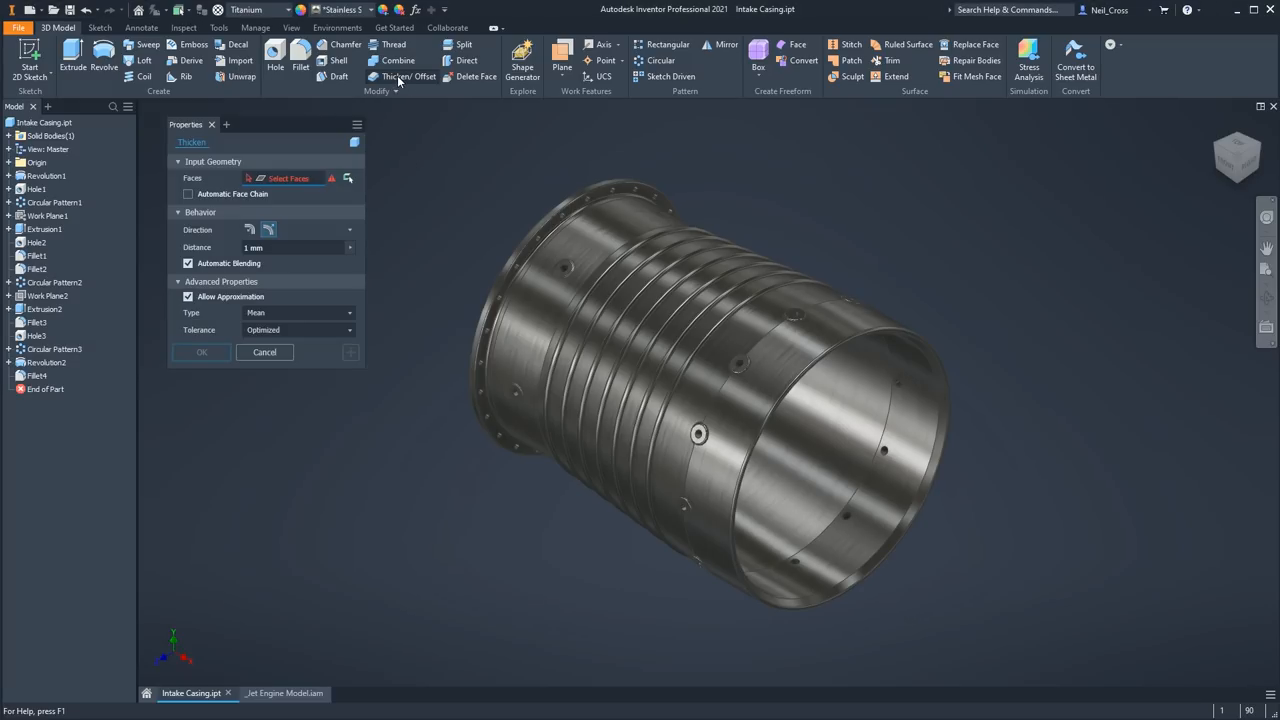
{"action": "left_click", "coordinate": [476, 76]}
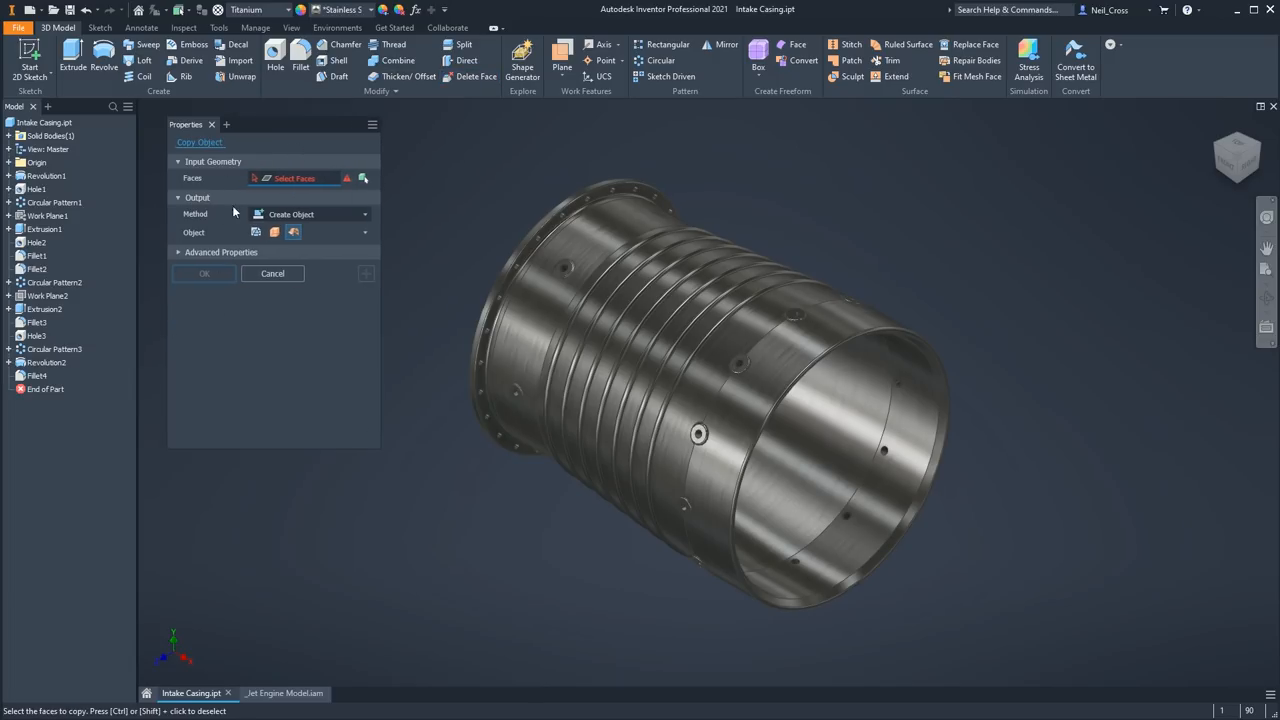
{"action": "left_click", "coordinate": [272, 272]}
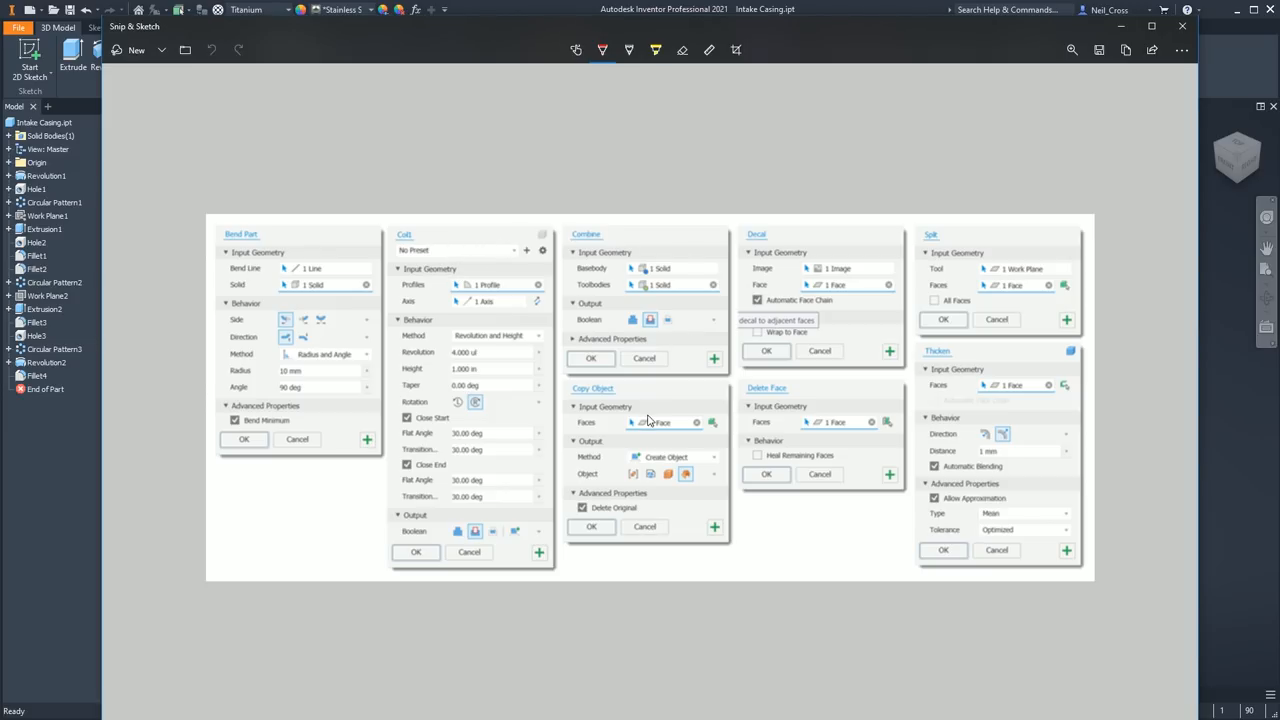
{"action": "mouse_move", "coordinate": [796, 404]}
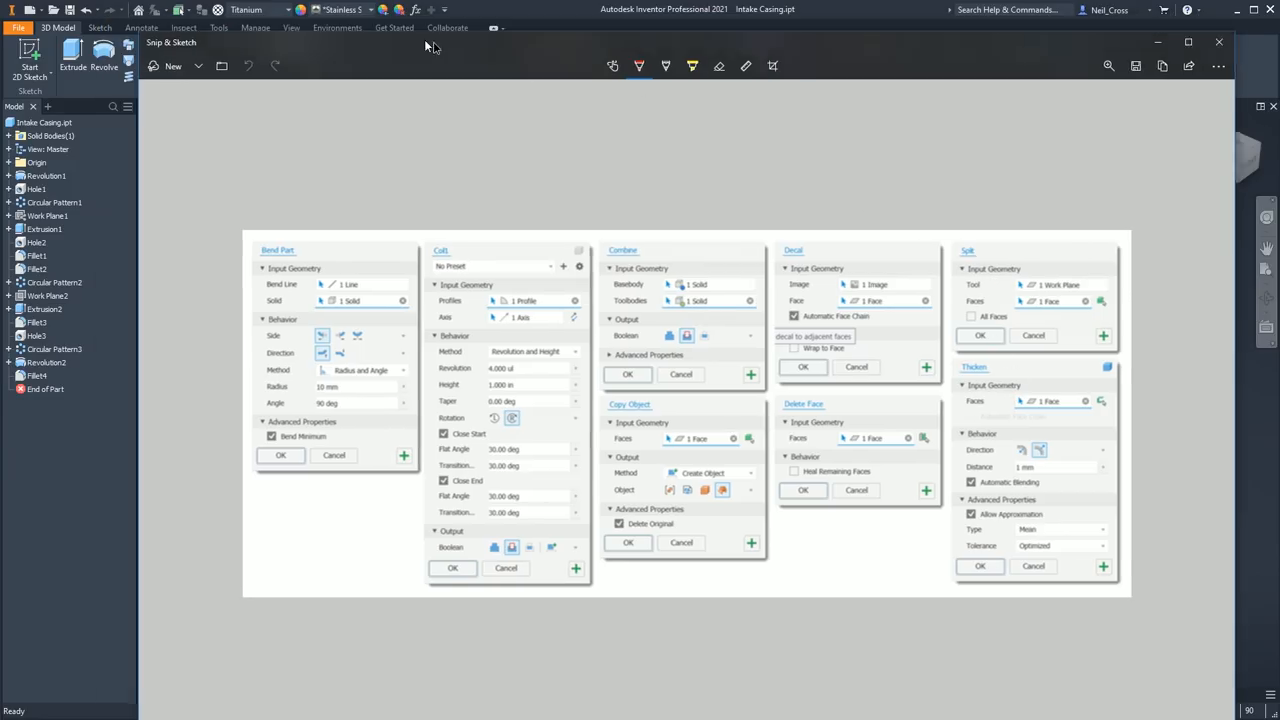
{"action": "left_click", "coordinate": [278, 692]}
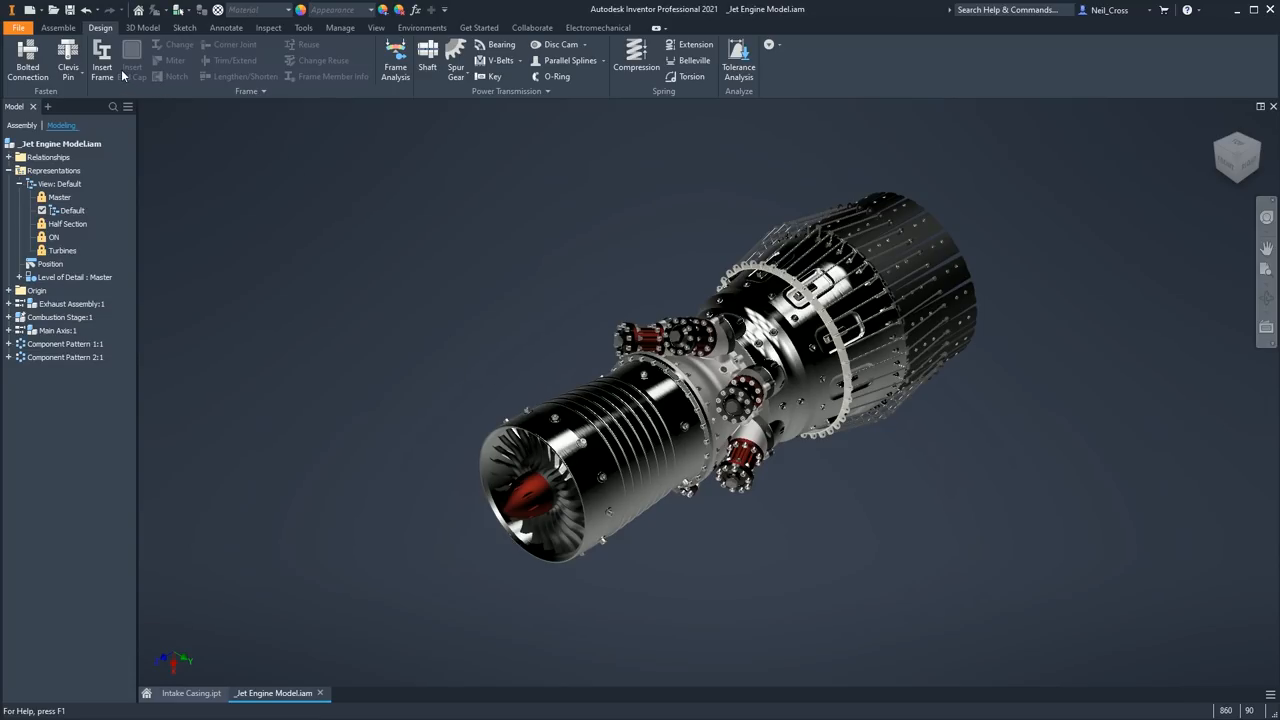
- Show the Insert Frame panel in the assembly, cancel it, and return to Intake Casing.ipt
{"action": "left_click", "coordinate": [100, 56]}
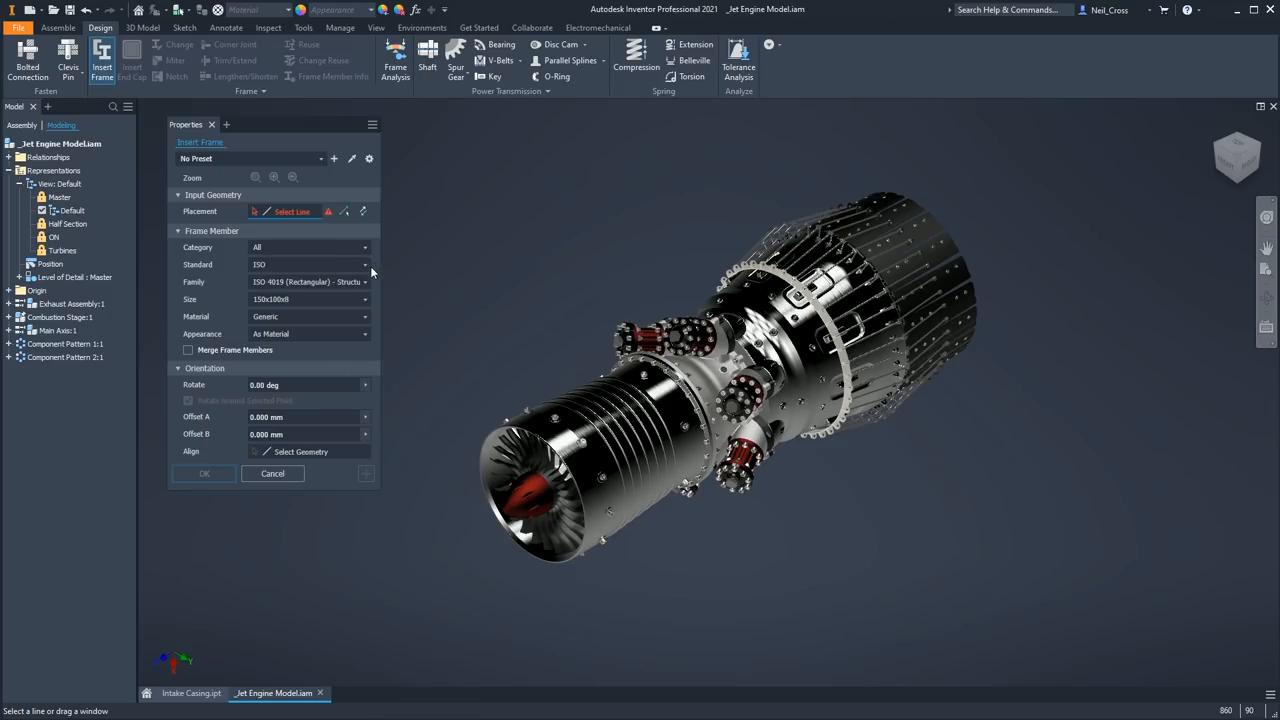
{"action": "mouse_move", "coordinate": [518, 160]}
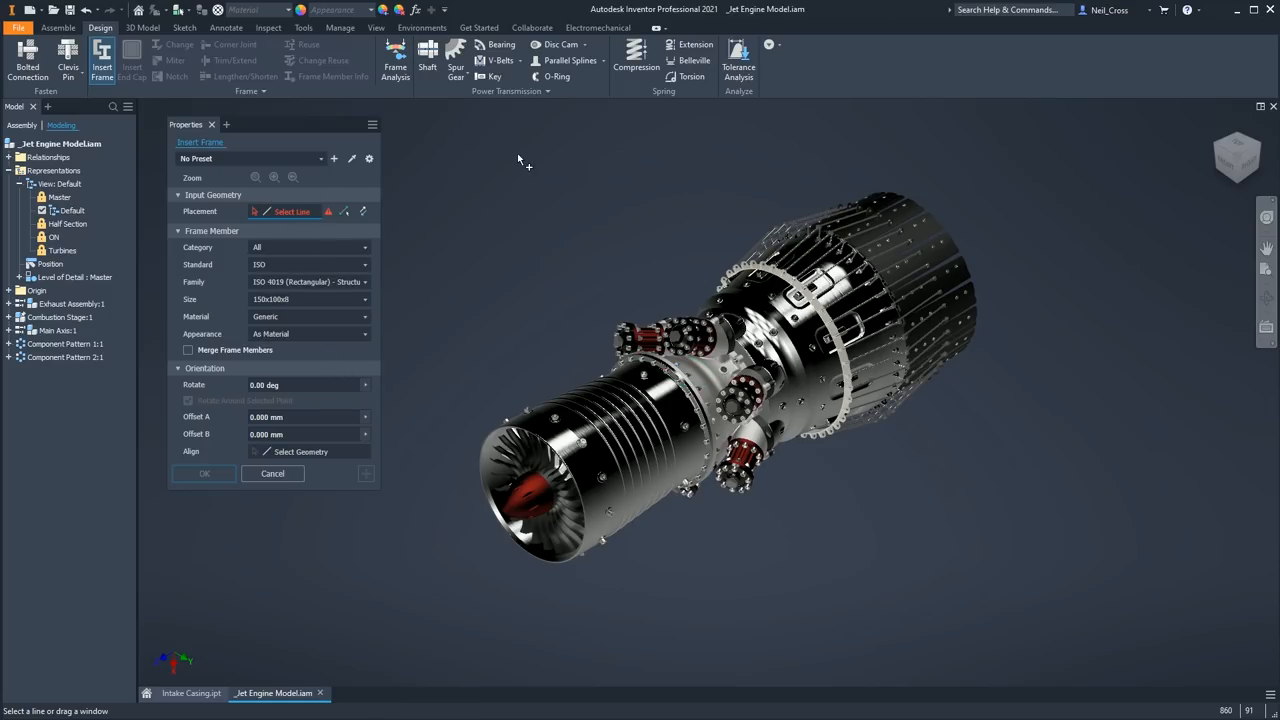
{"action": "mouse_move", "coordinate": [384, 504]}
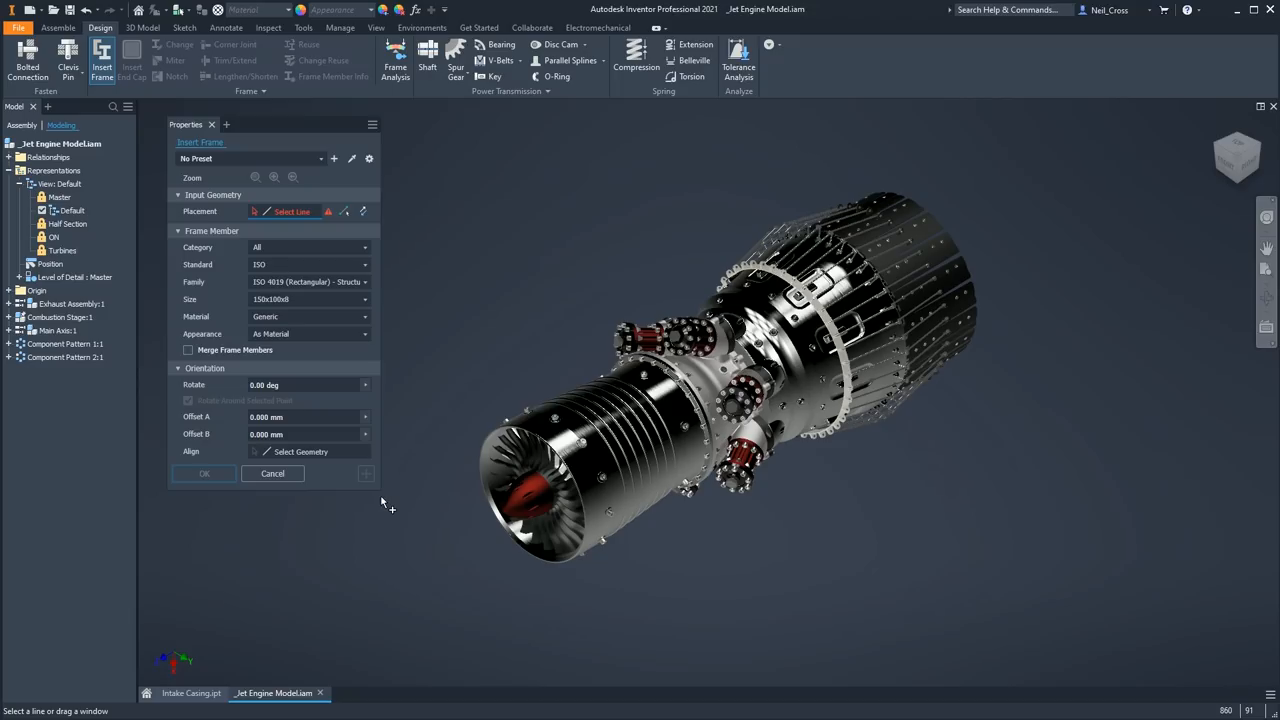
{"action": "mouse_move", "coordinate": [372, 492]}
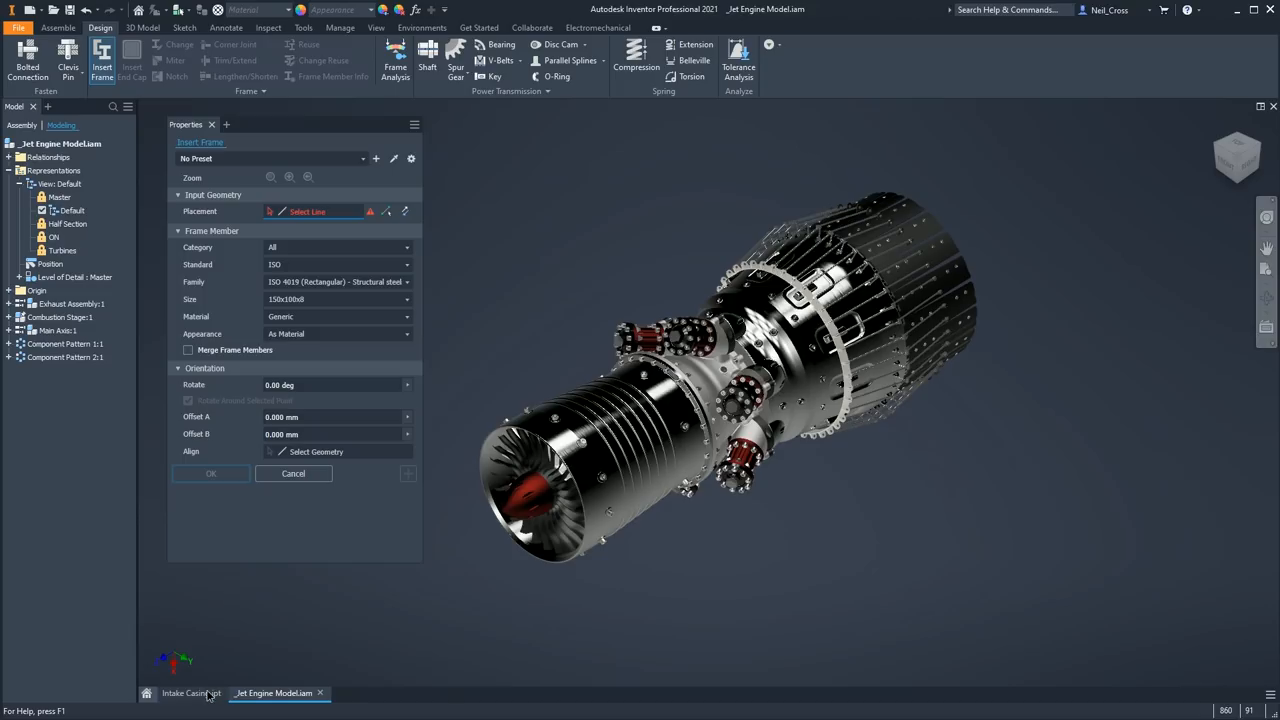
{"action": "left_click", "coordinate": [184, 692]}
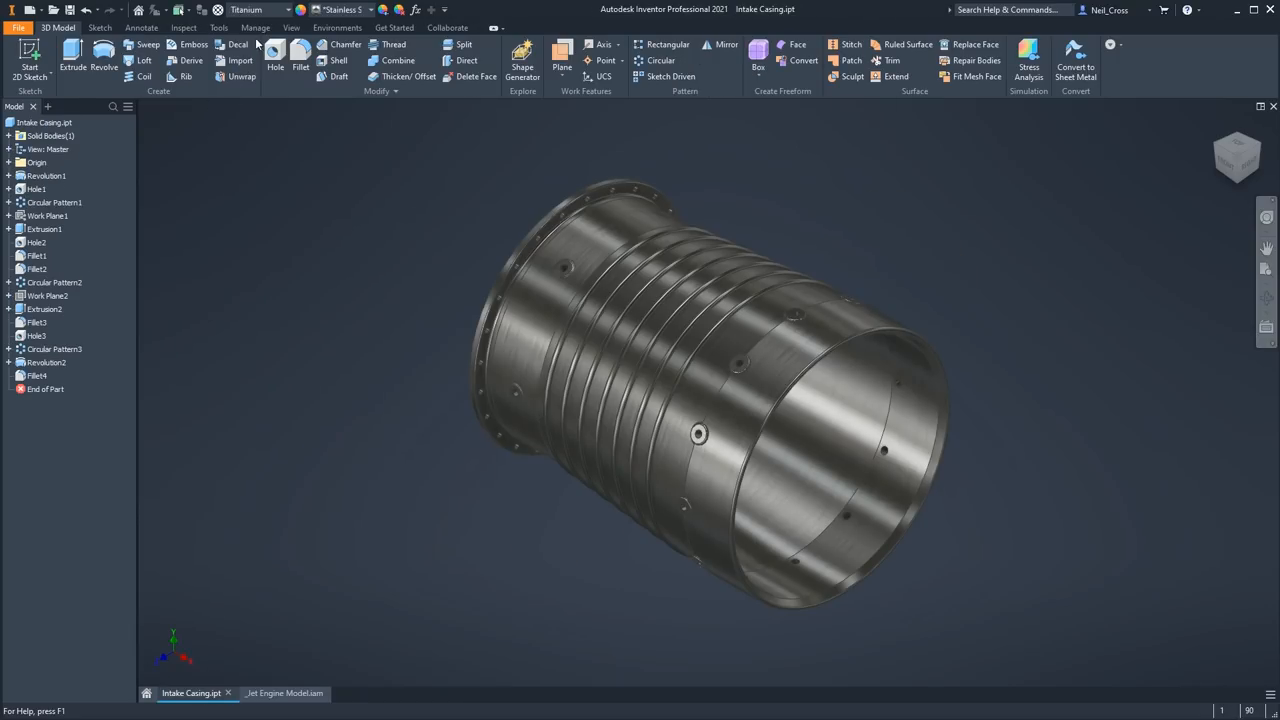
- Show the Fillet and Delete Face panels on the casing, then cancel both without changes
{"action": "left_click", "coordinate": [304, 58]}
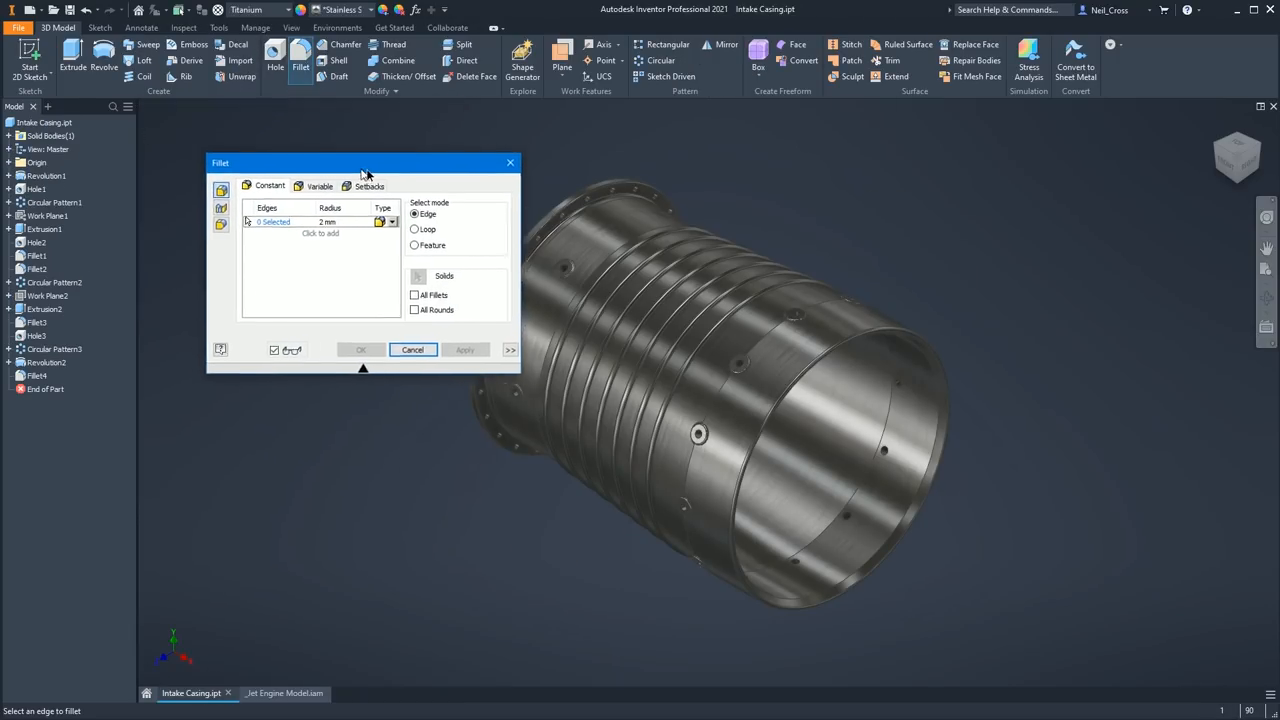
{"action": "left_click_drag", "start_coordinate": [364, 162], "coordinate": [372, 156]}
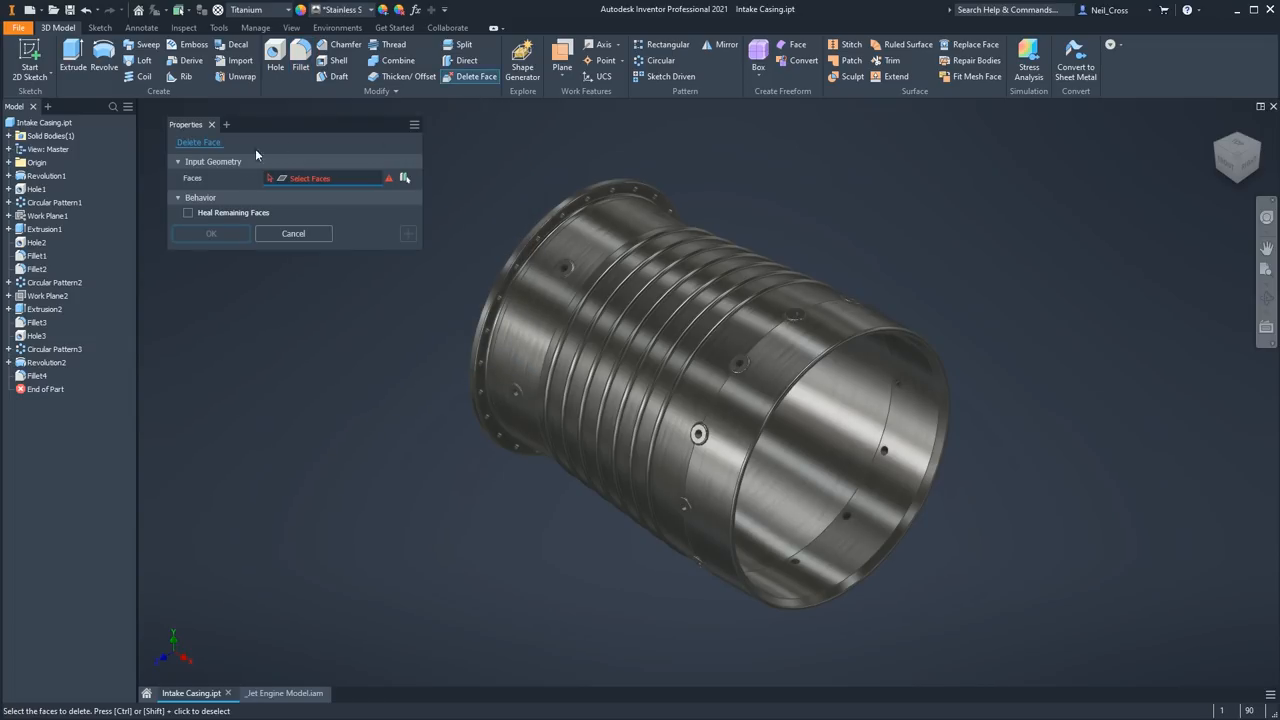
{"action": "left_click", "coordinate": [302, 68]}
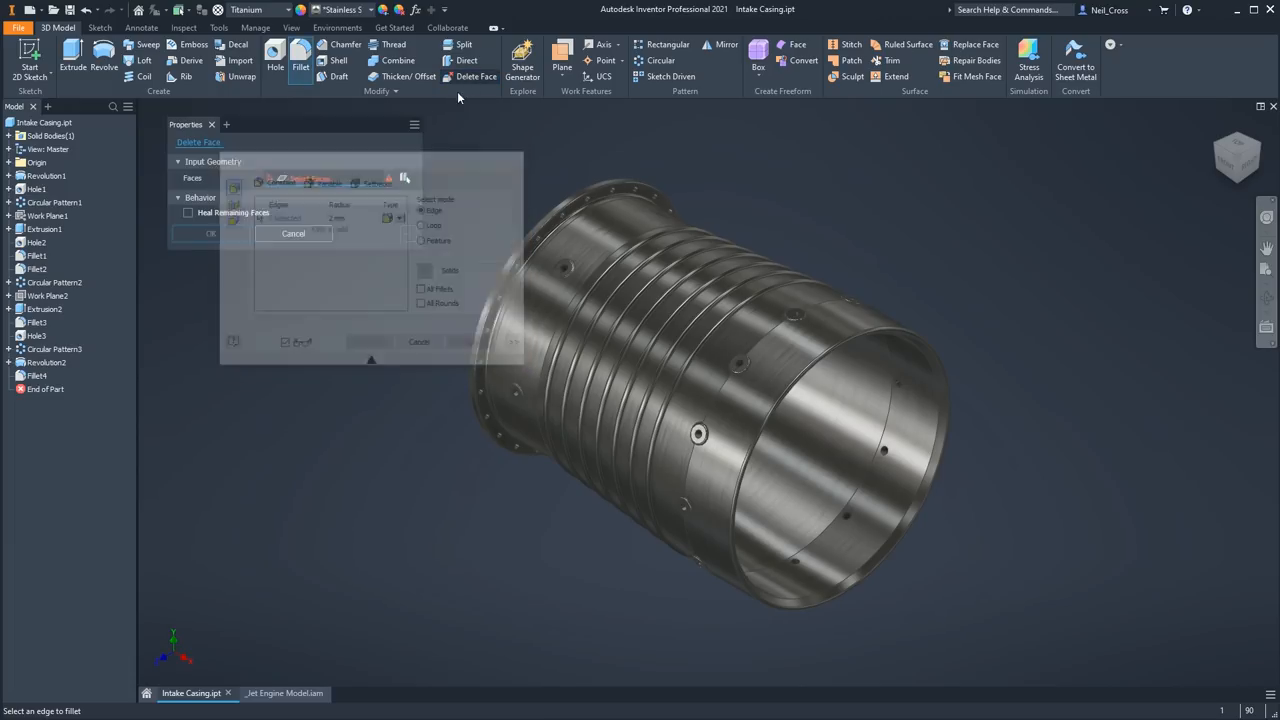
{"action": "left_click", "coordinate": [292, 232]}
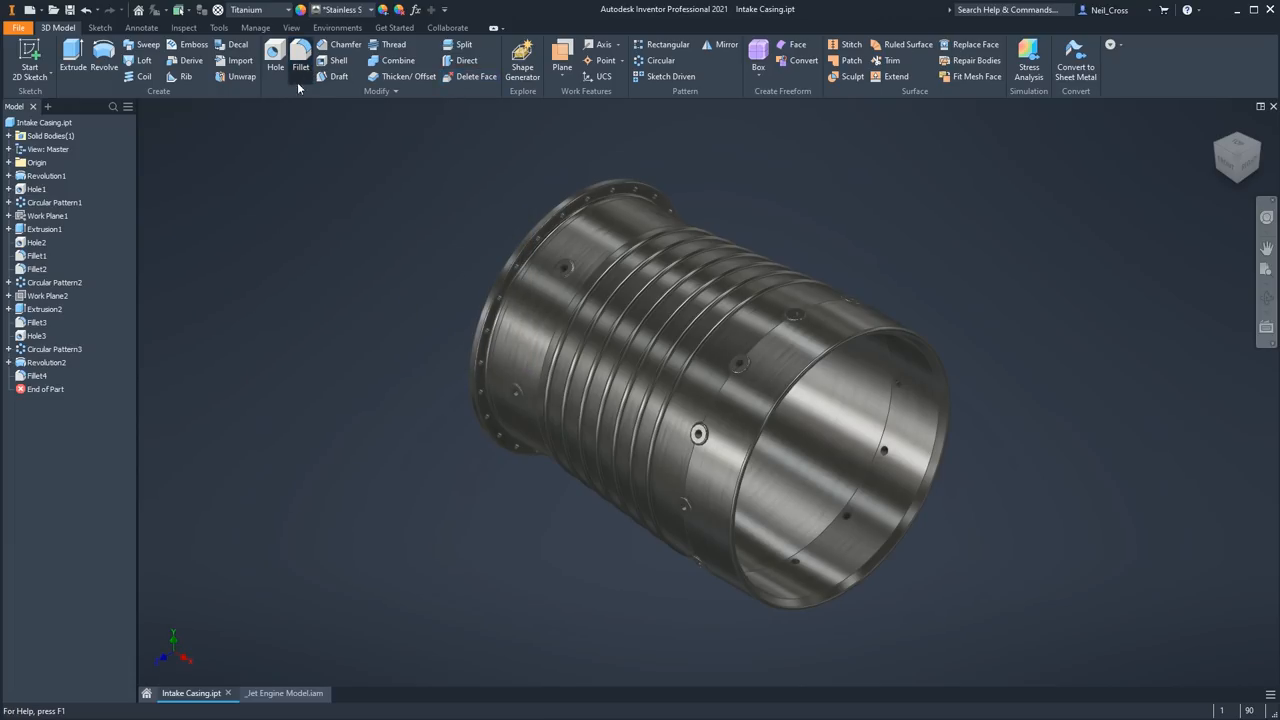
{"action": "mouse_move", "coordinate": [294, 136]}
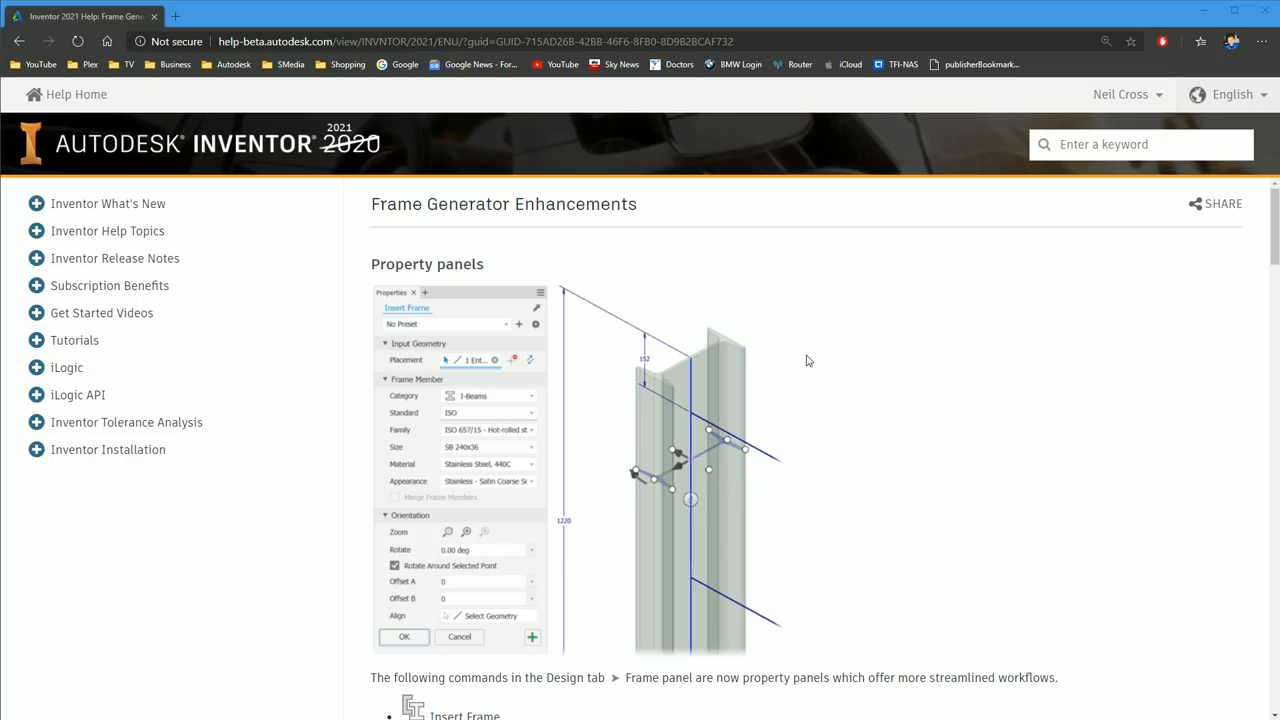
{"action": "mouse_move", "coordinate": [836, 368]}
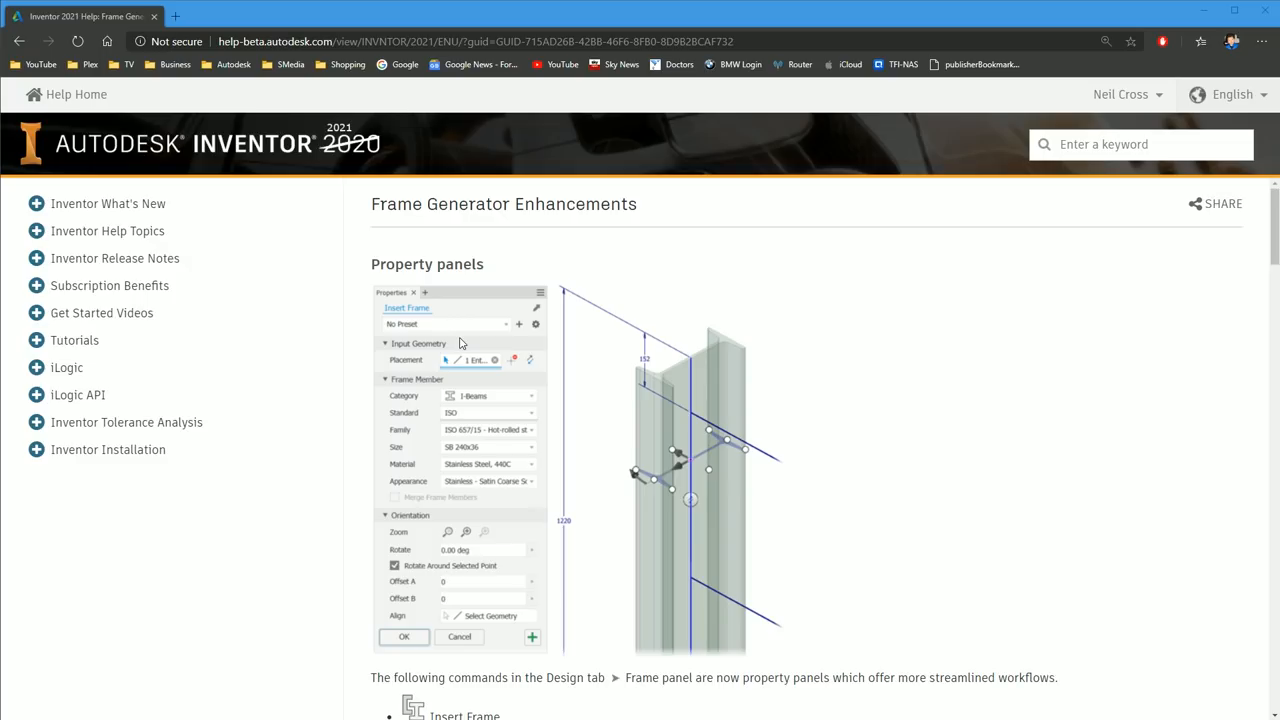
{"action": "mouse_move", "coordinate": [416, 416]}
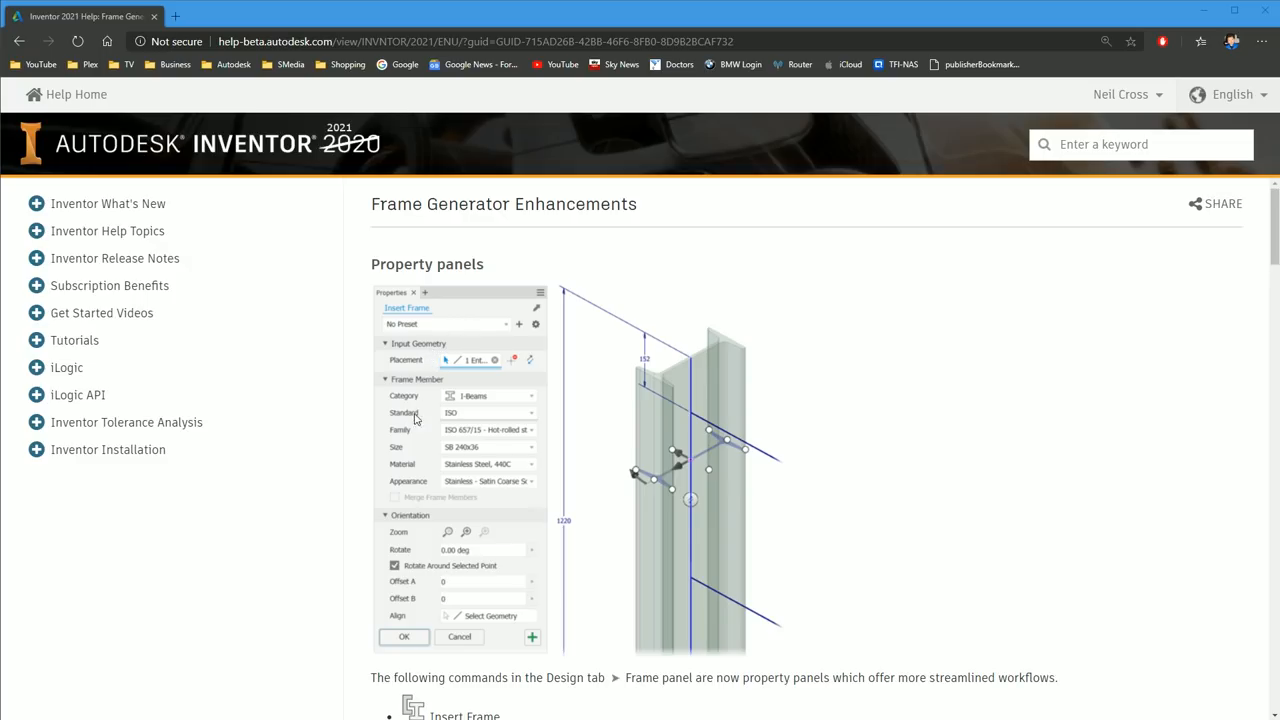
- Scroll the What's New help page through Insert and Change and Trim/Extend to File Naming Defaults Enhancements
{"action": "scroll", "scroll_direction": "down", "scroll_amount": 3}
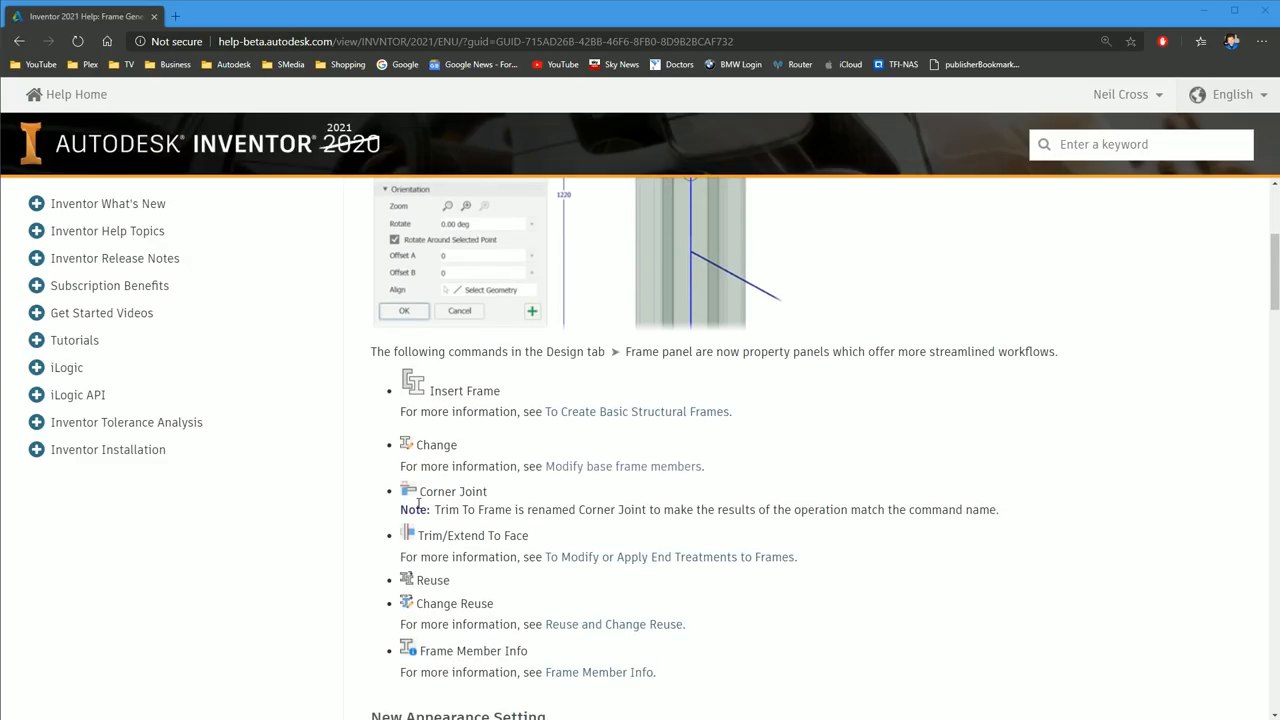
{"action": "mouse_move", "coordinate": [448, 510]}
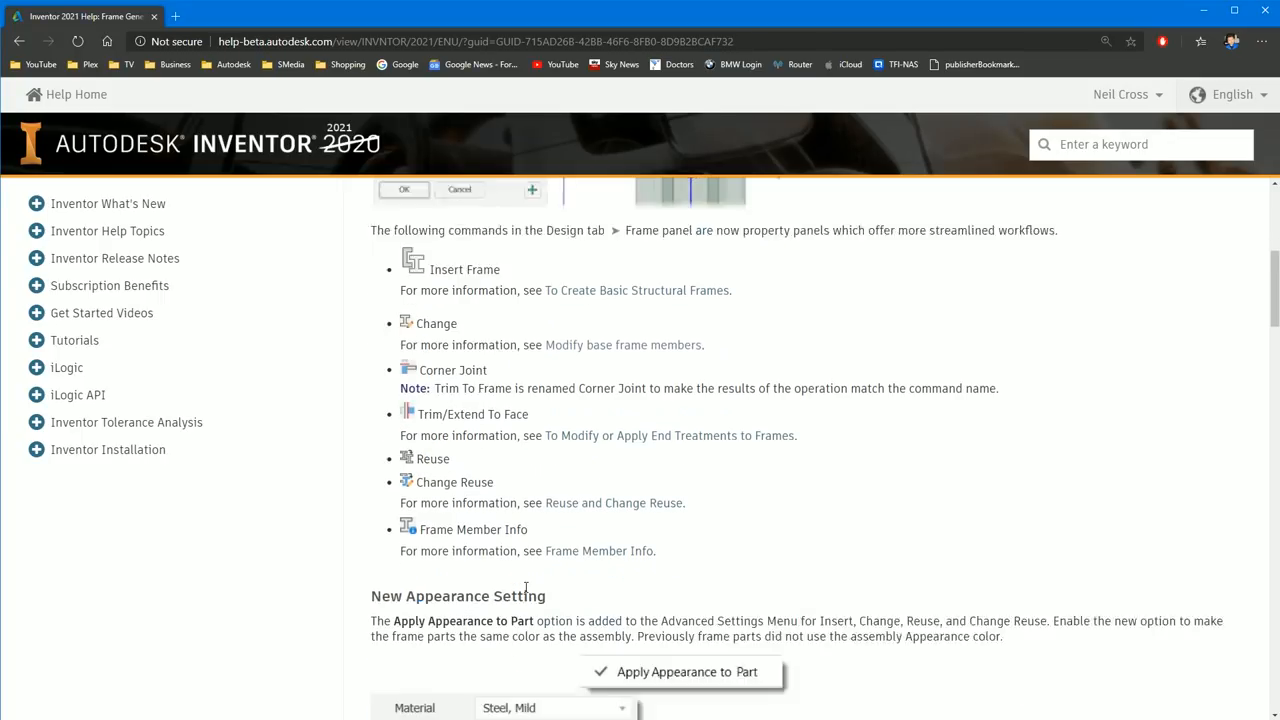
{"action": "scroll", "scroll_direction": "down", "scroll_amount": 3}
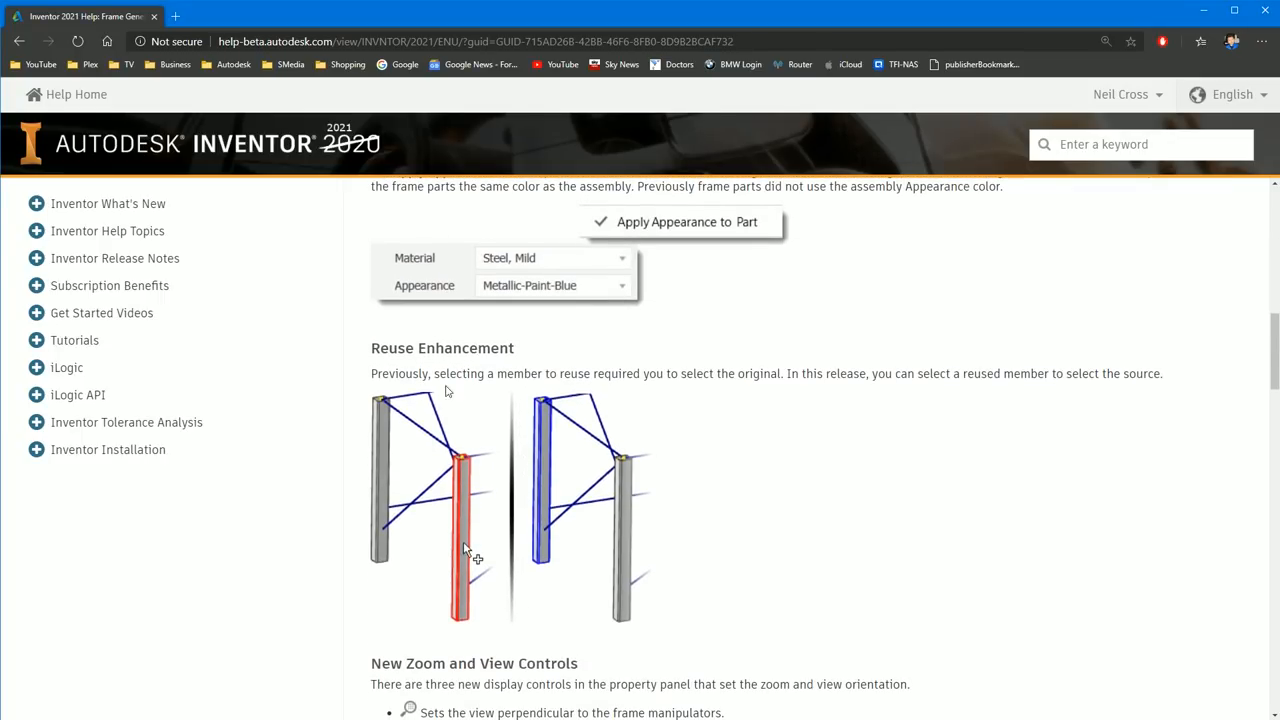
{"action": "mouse_move", "coordinate": [426, 468]}
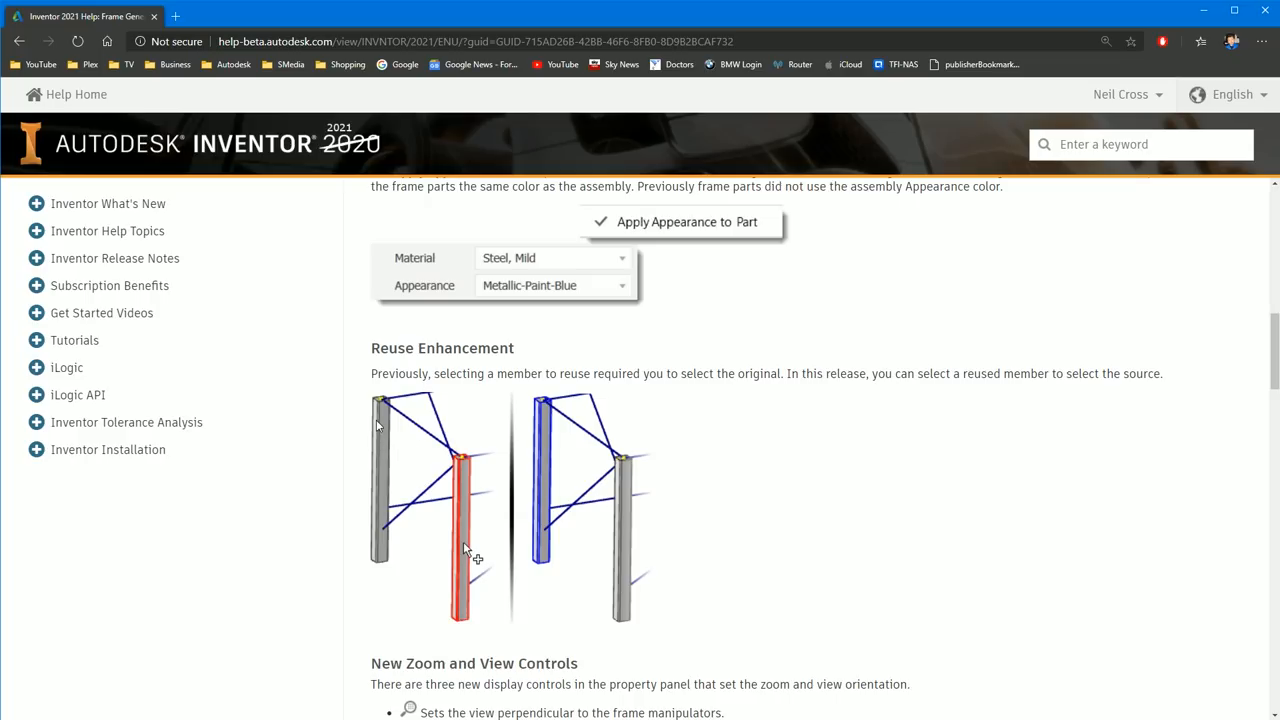
{"action": "mouse_move", "coordinate": [456, 516]}
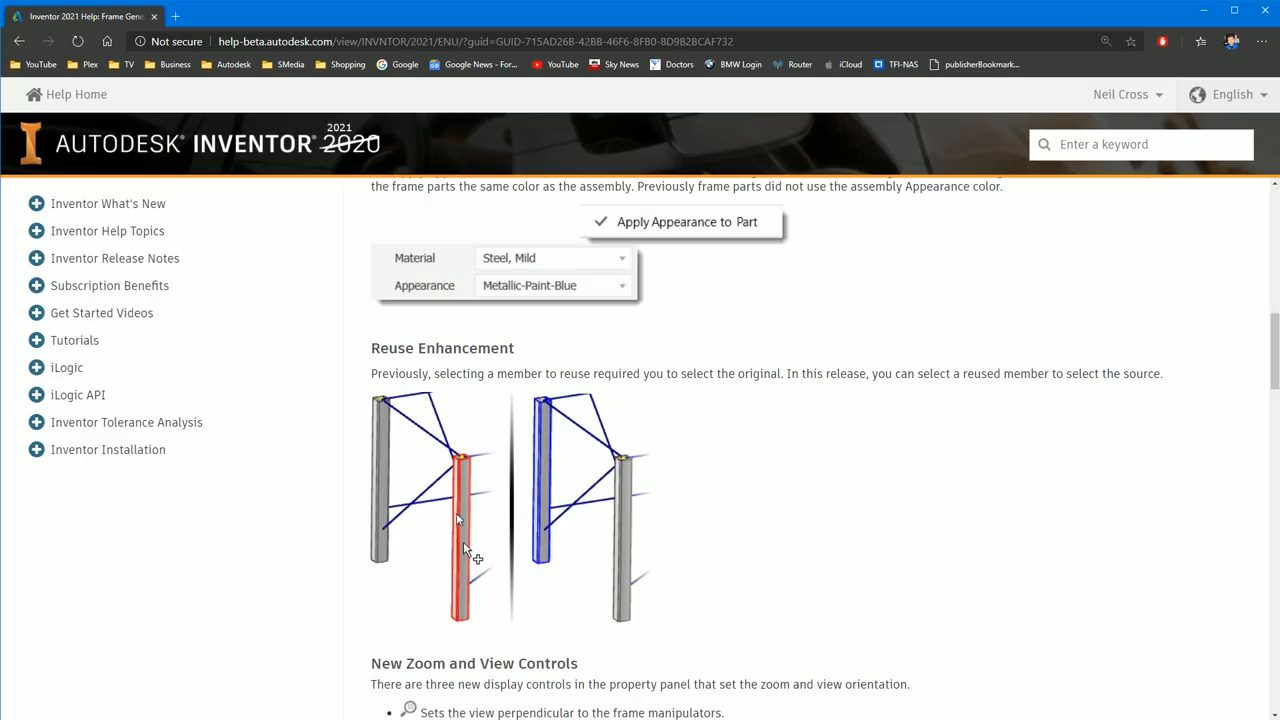
{"action": "scroll", "scroll_direction": "down", "scroll_amount": 3}
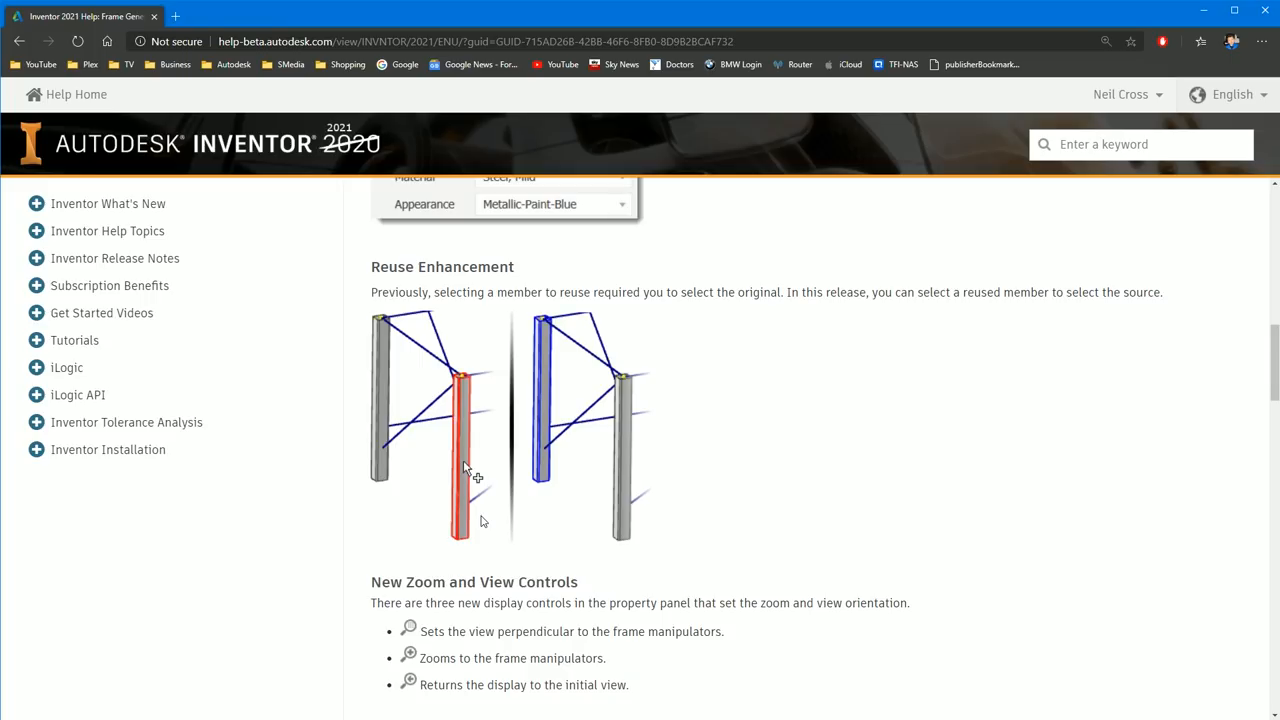
{"action": "scroll", "scroll_direction": "down", "scroll_amount": 3}
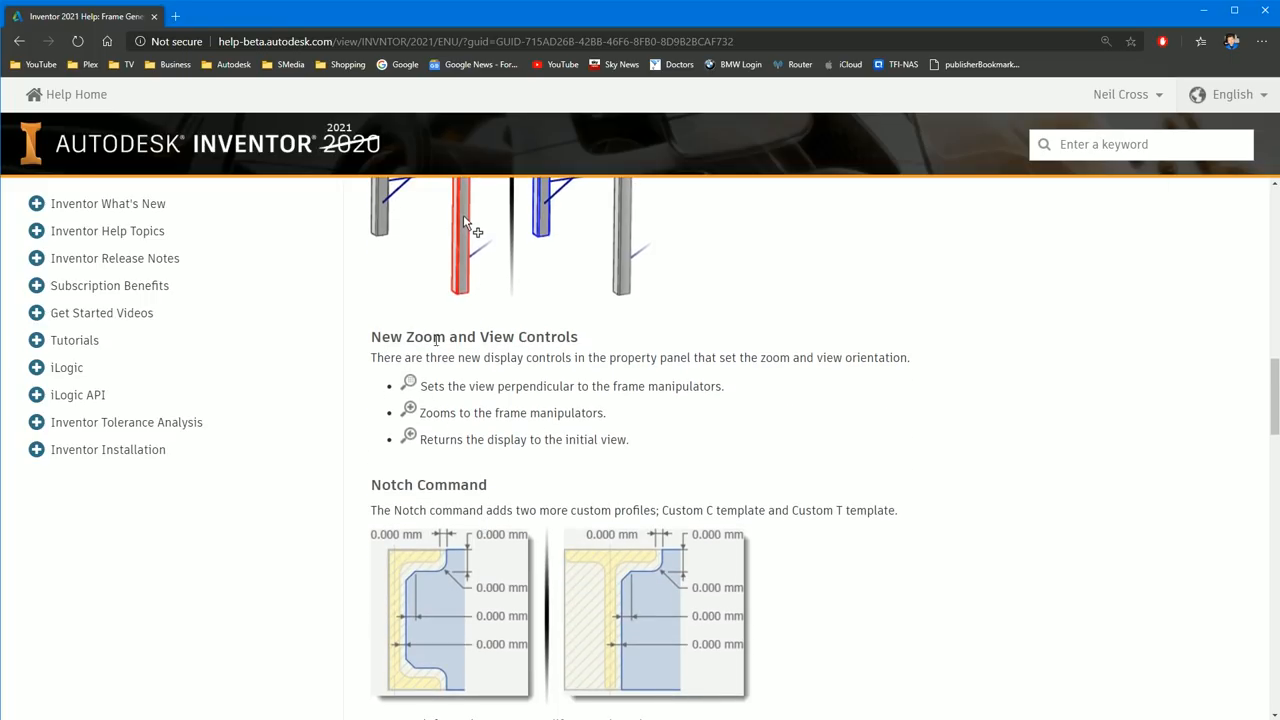
{"action": "scroll", "scroll_direction": "down", "scroll_amount": 3}
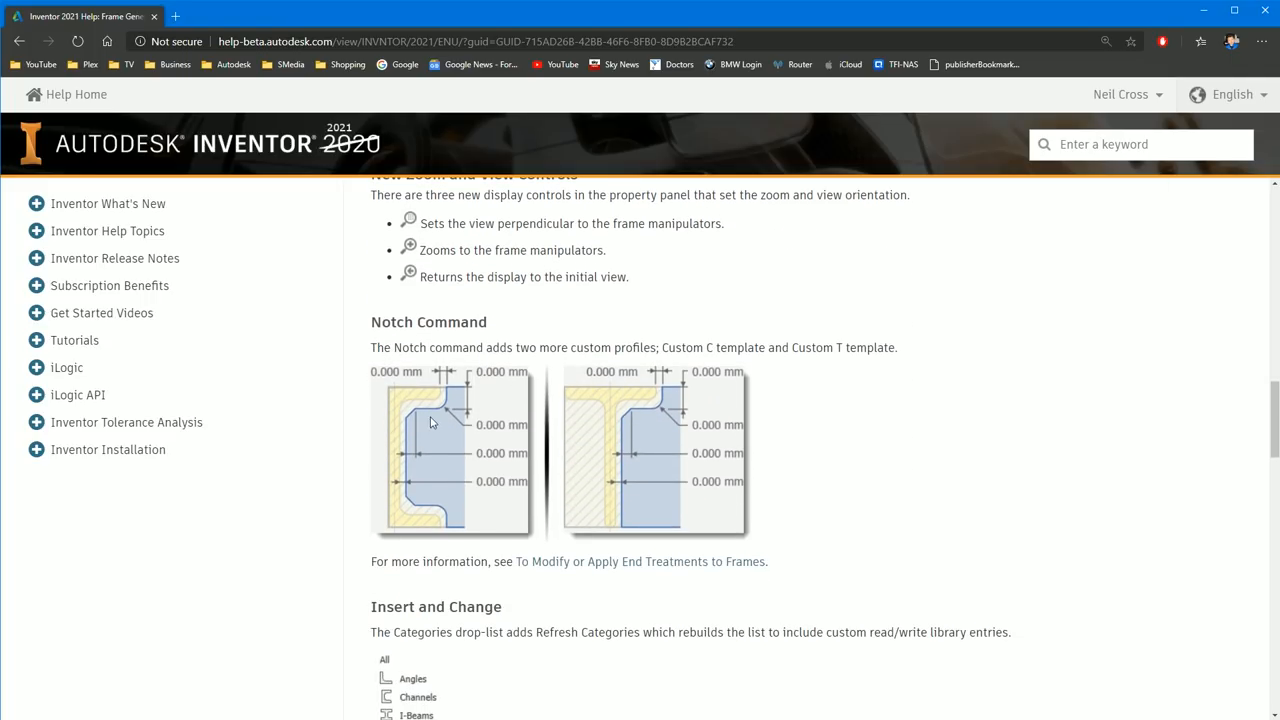
{"action": "mouse_move", "coordinate": [420, 398]}
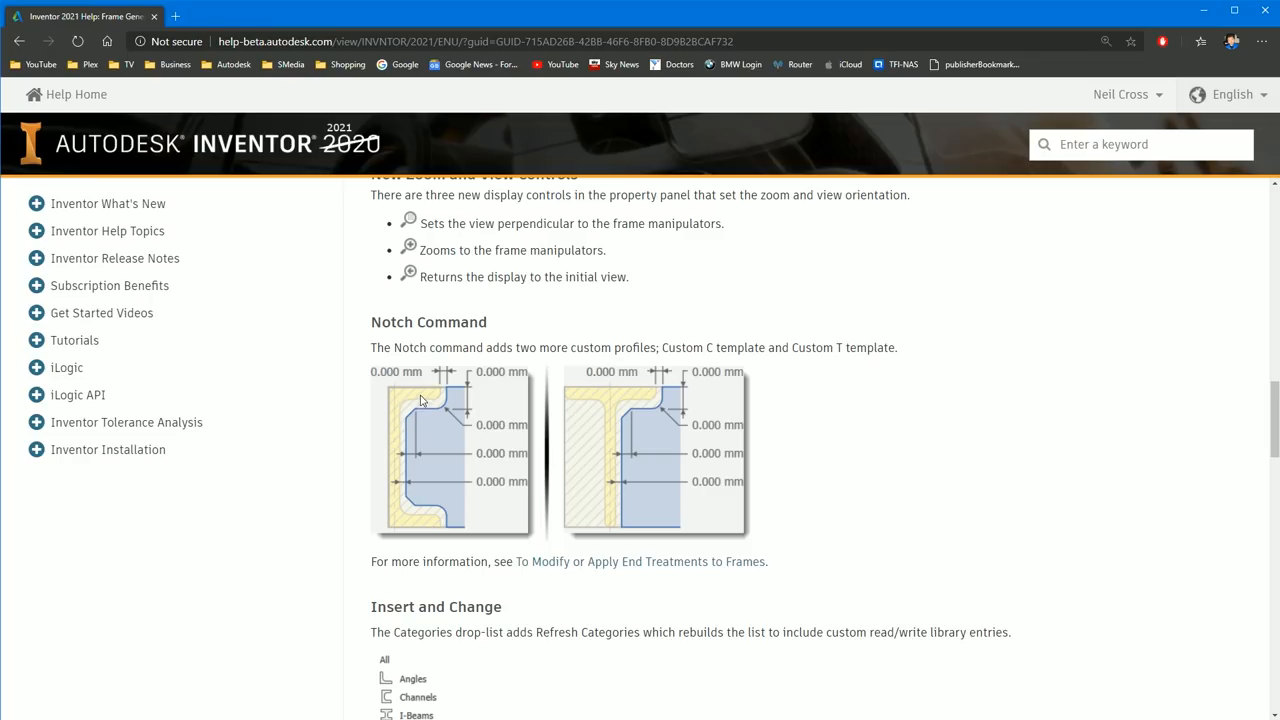
{"action": "mouse_move", "coordinate": [580, 466]}
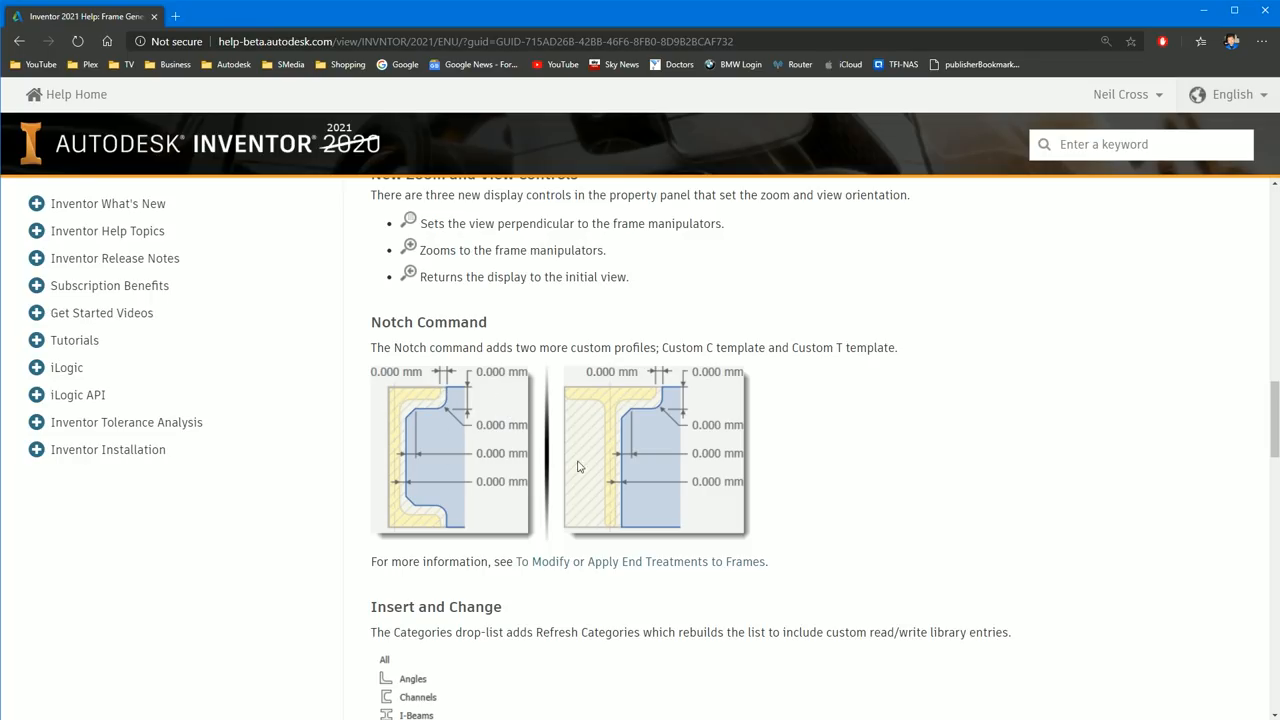
{"action": "scroll", "scroll_direction": "down", "scroll_amount": 3}
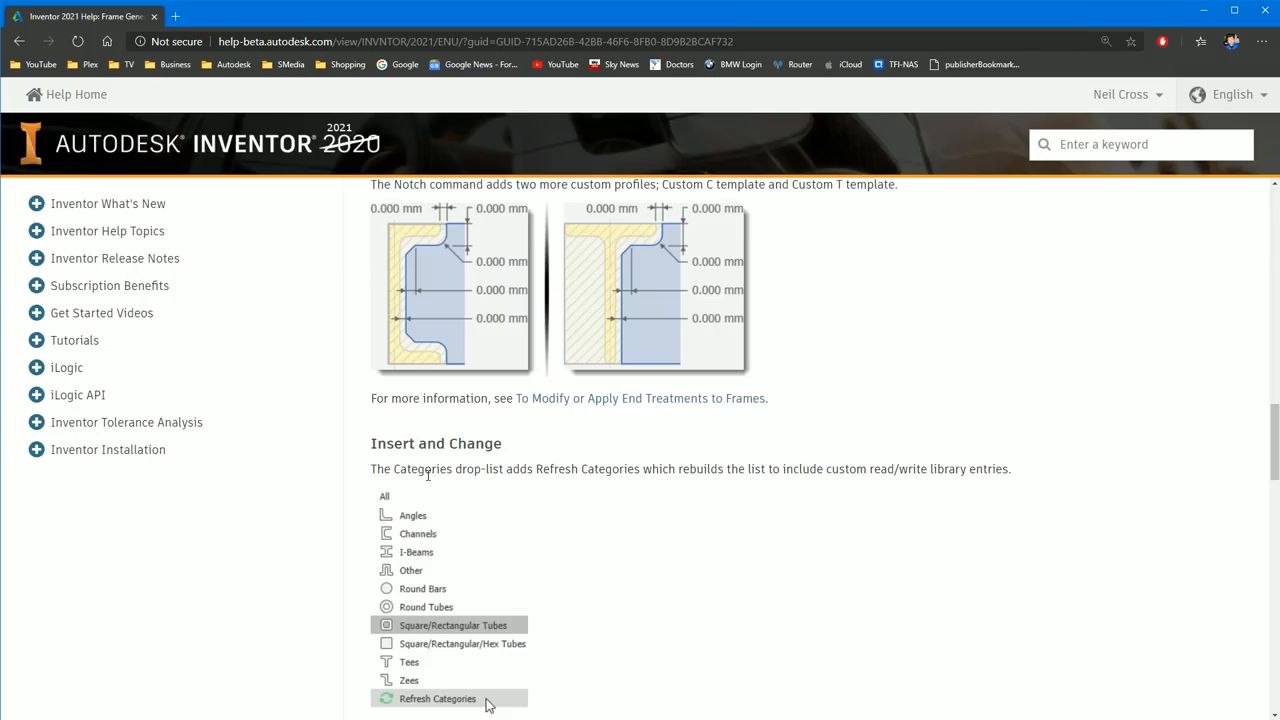
{"action": "mouse_move", "coordinate": [416, 534]}
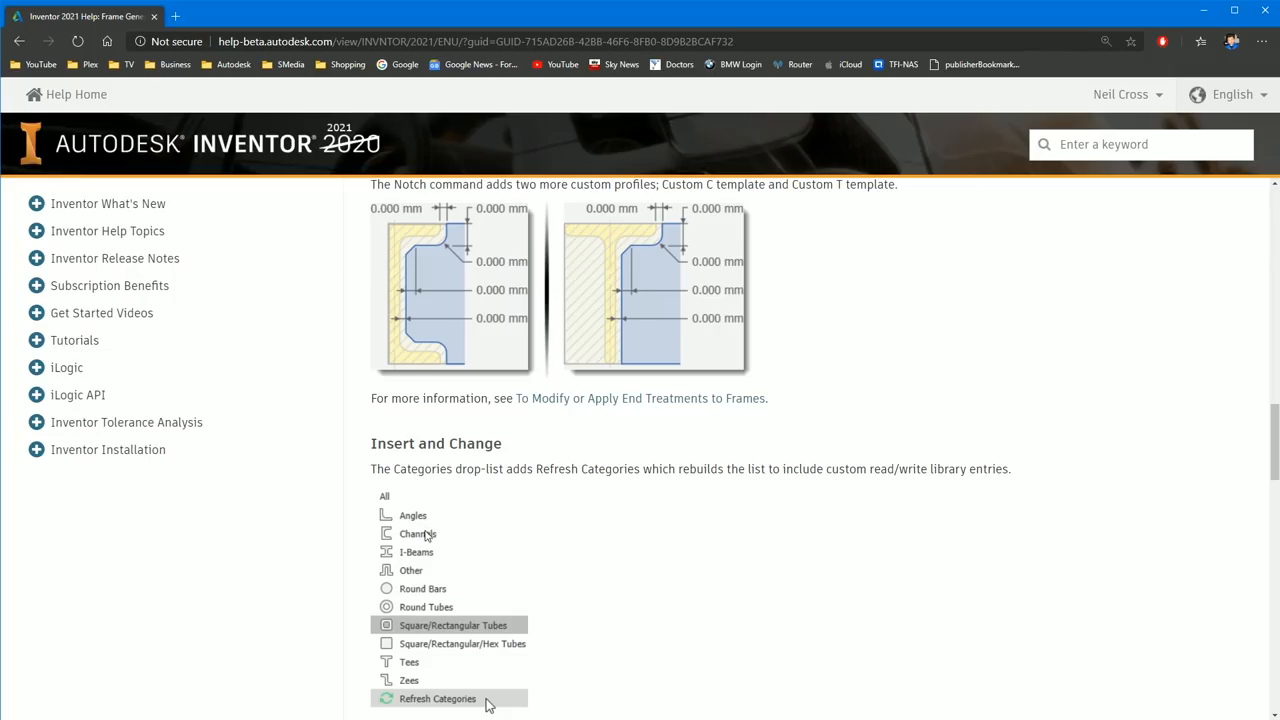
{"action": "scroll", "scroll_direction": "down", "scroll_amount": 3}
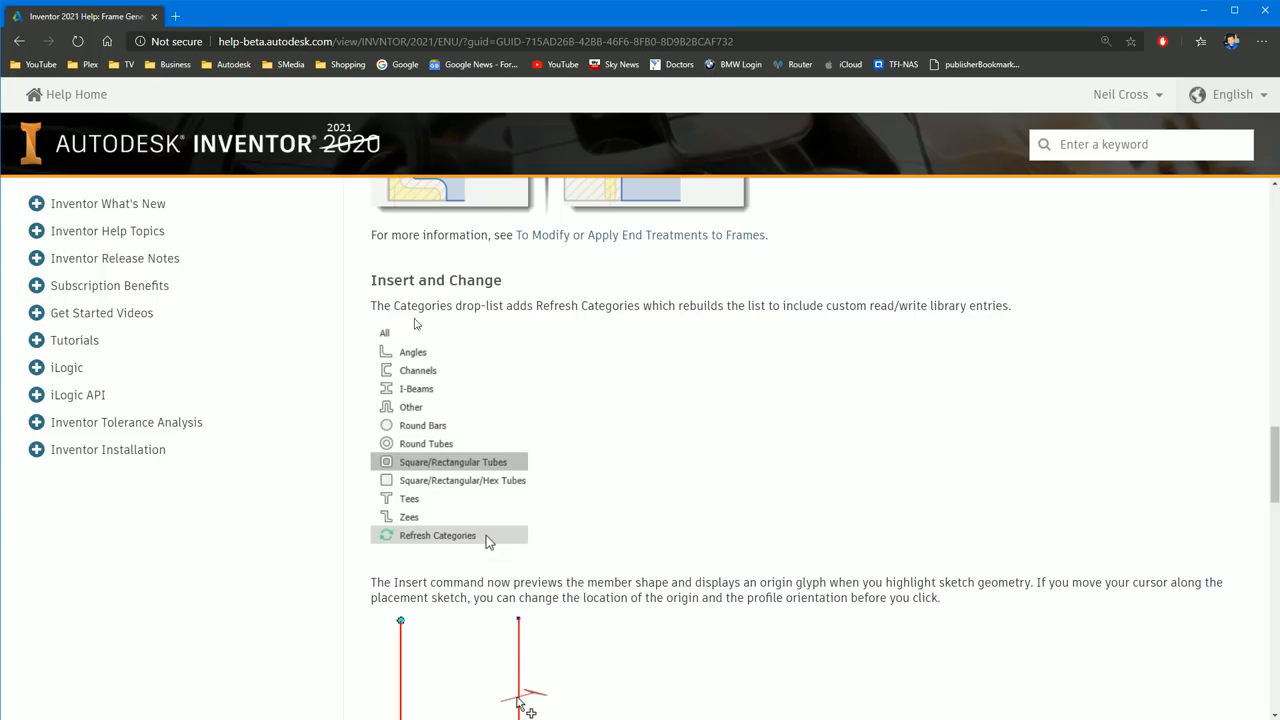
{"action": "mouse_move", "coordinate": [458, 460]}
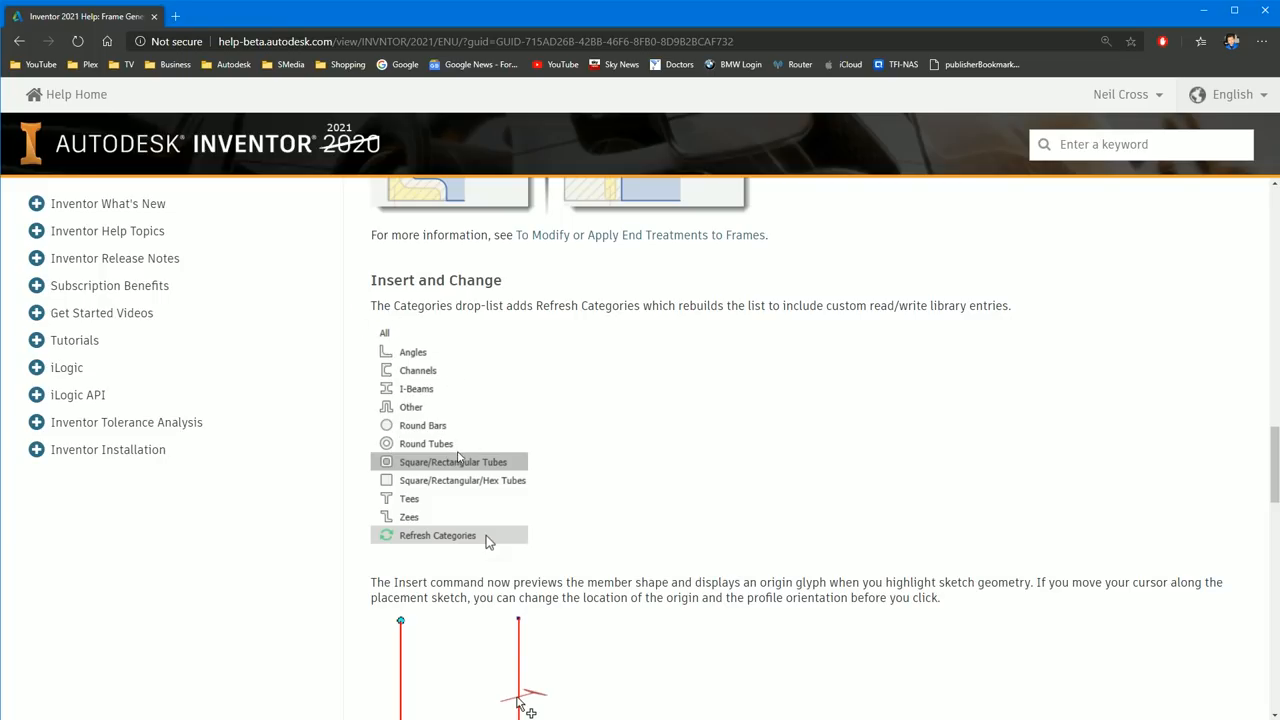
{"action": "mouse_move", "coordinate": [326, 508]}
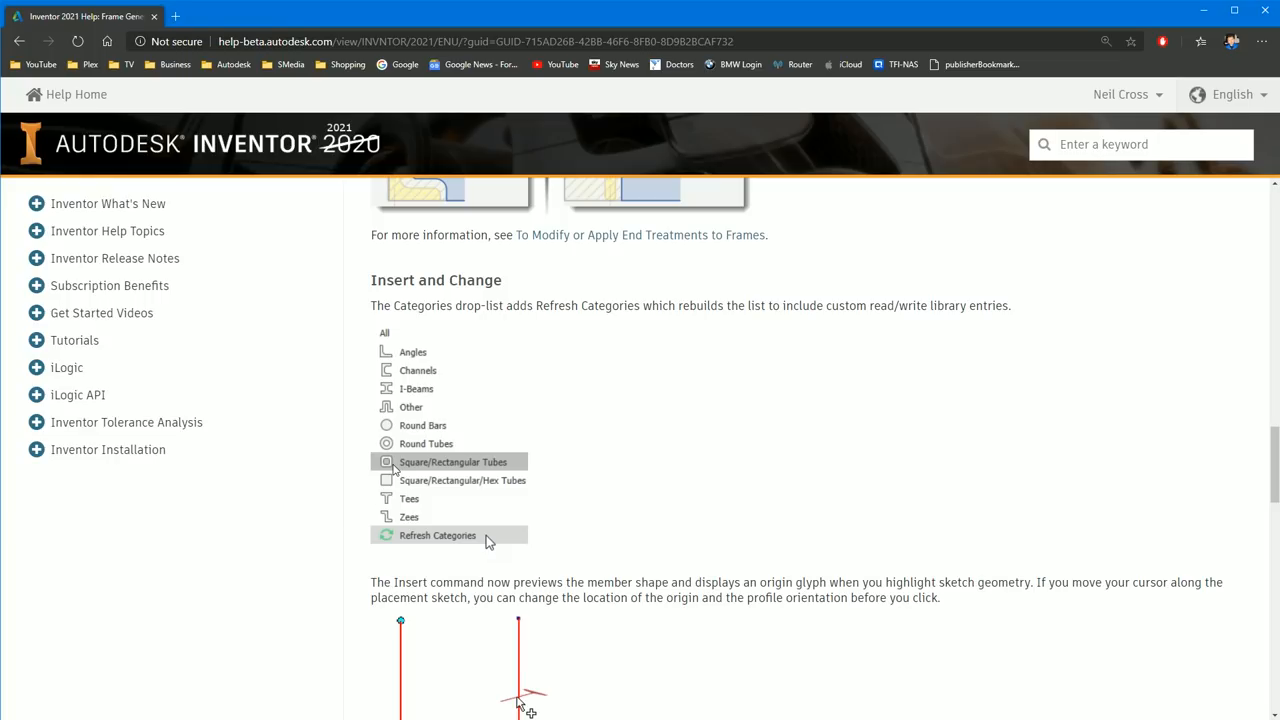
{"action": "mouse_move", "coordinate": [410, 458]}
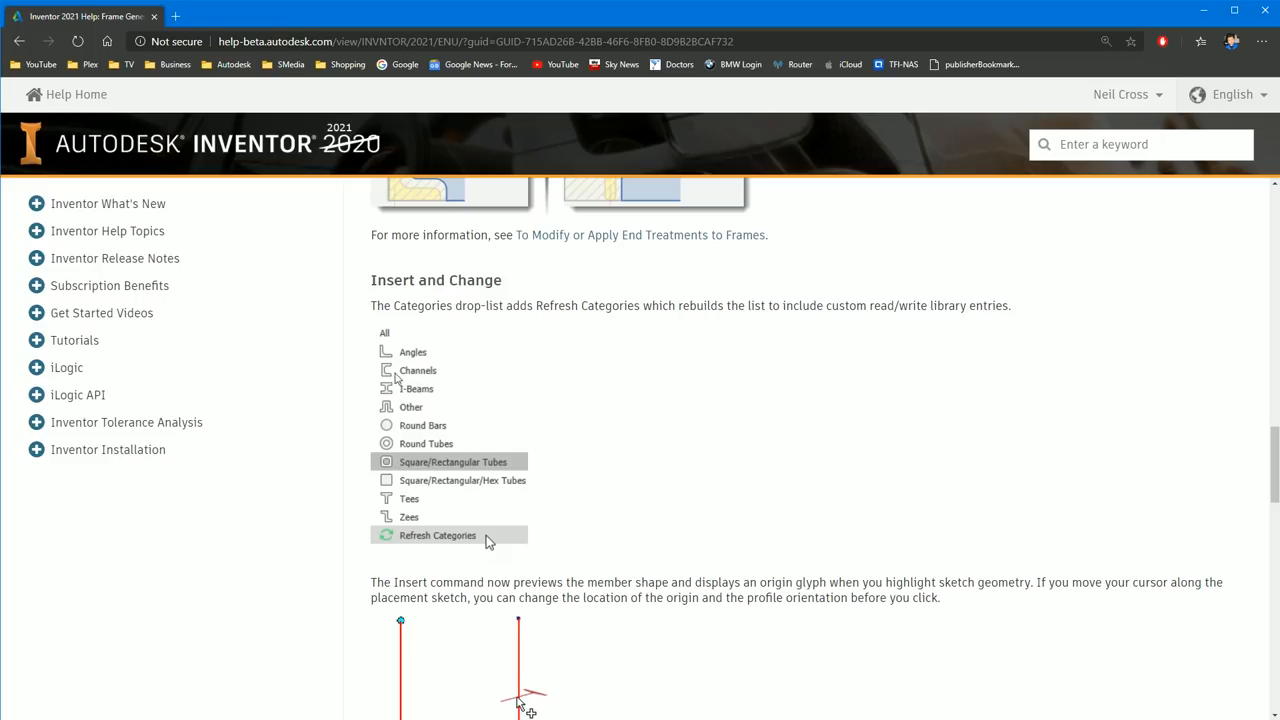
{"action": "scroll", "scroll_direction": "down", "scroll_amount": 3}
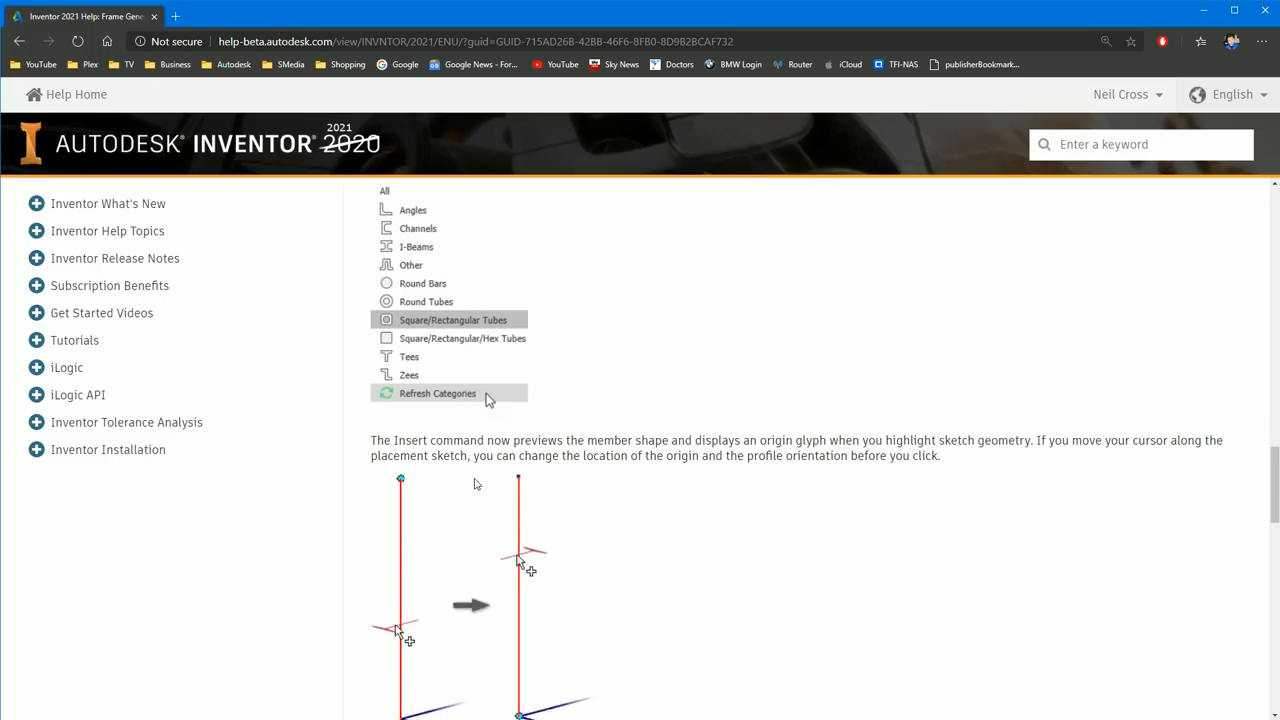
{"action": "scroll", "scroll_direction": "down", "scroll_amount": 3}
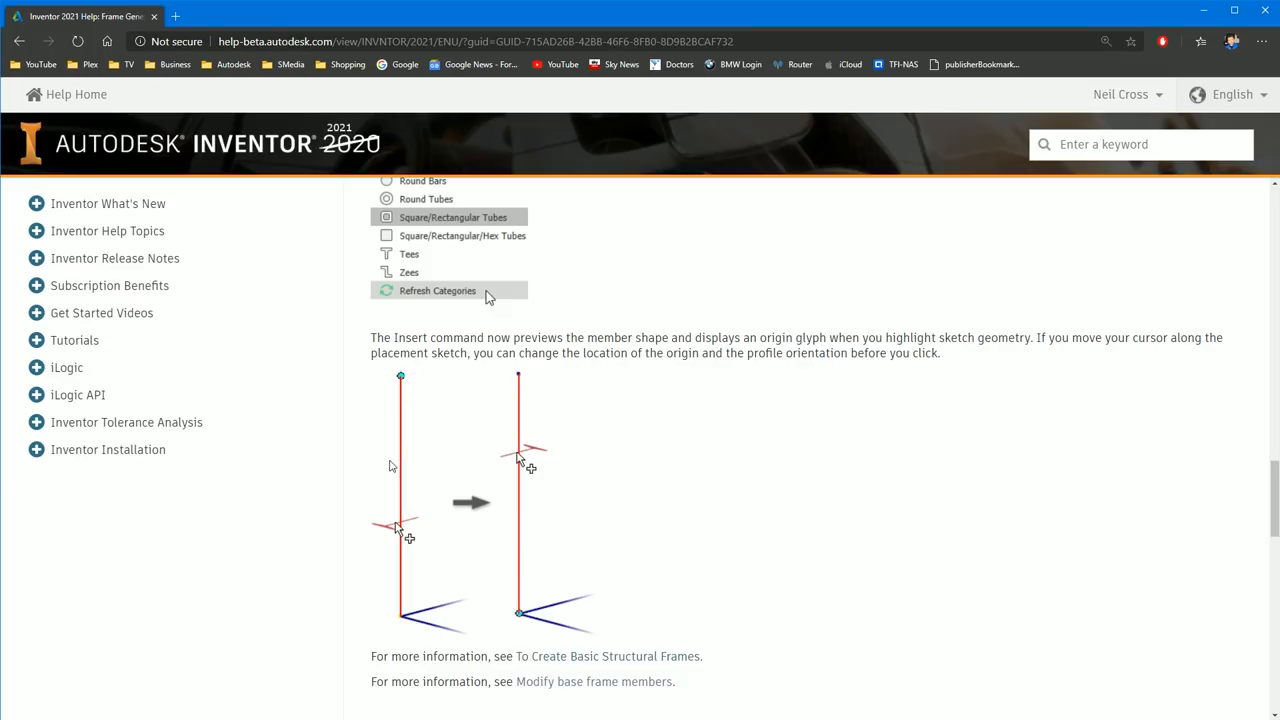
{"action": "mouse_move", "coordinate": [420, 478]}
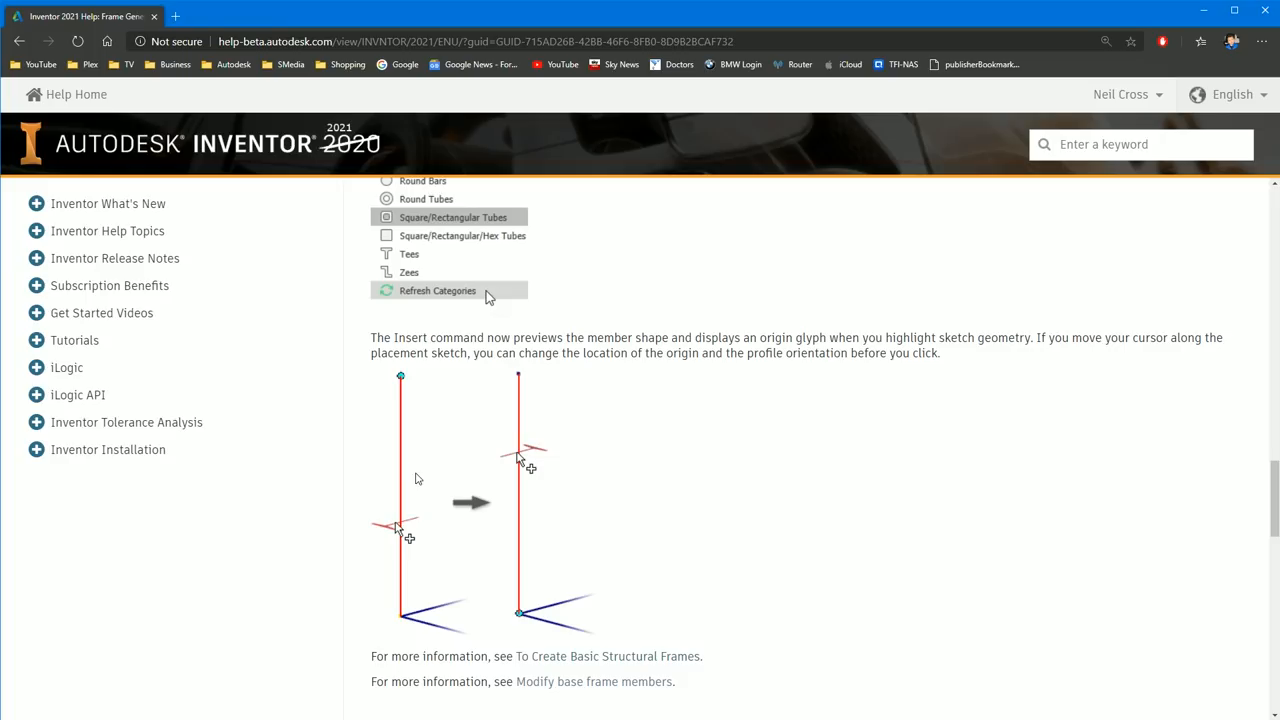
{"action": "scroll", "scroll_direction": "down", "scroll_amount": 3}
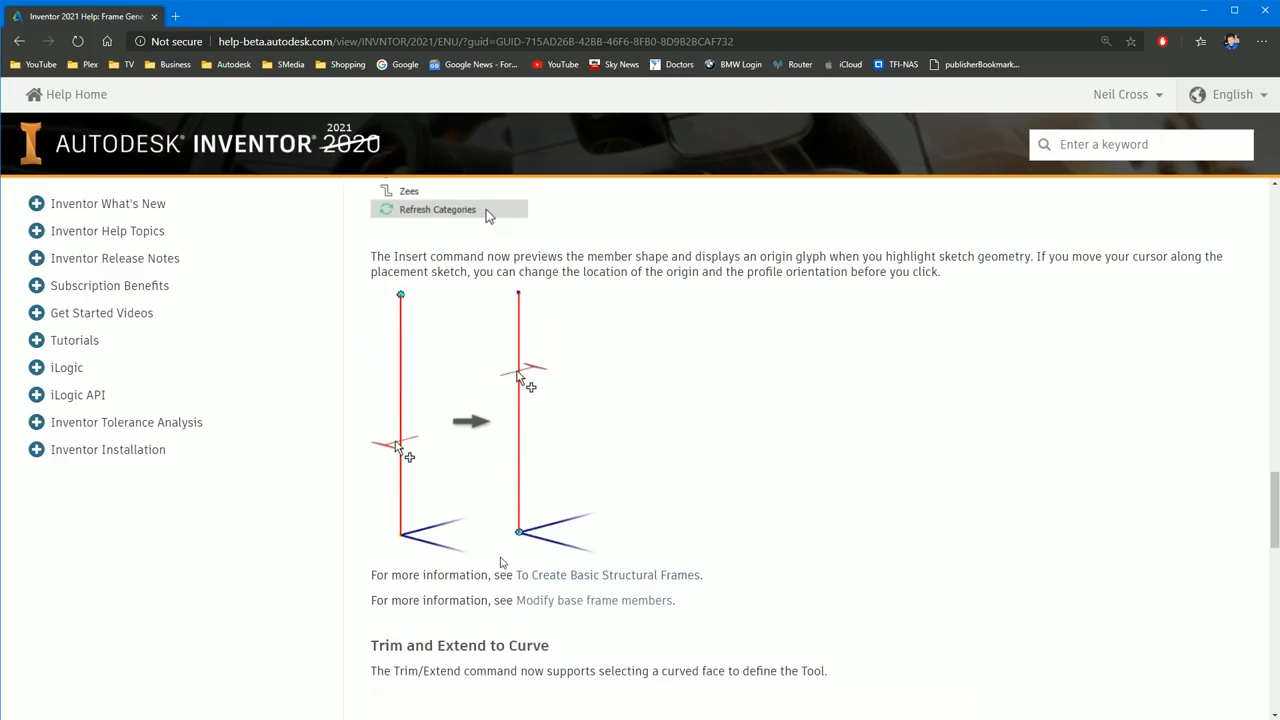
{"action": "scroll", "scroll_direction": "down", "scroll_amount": 3}
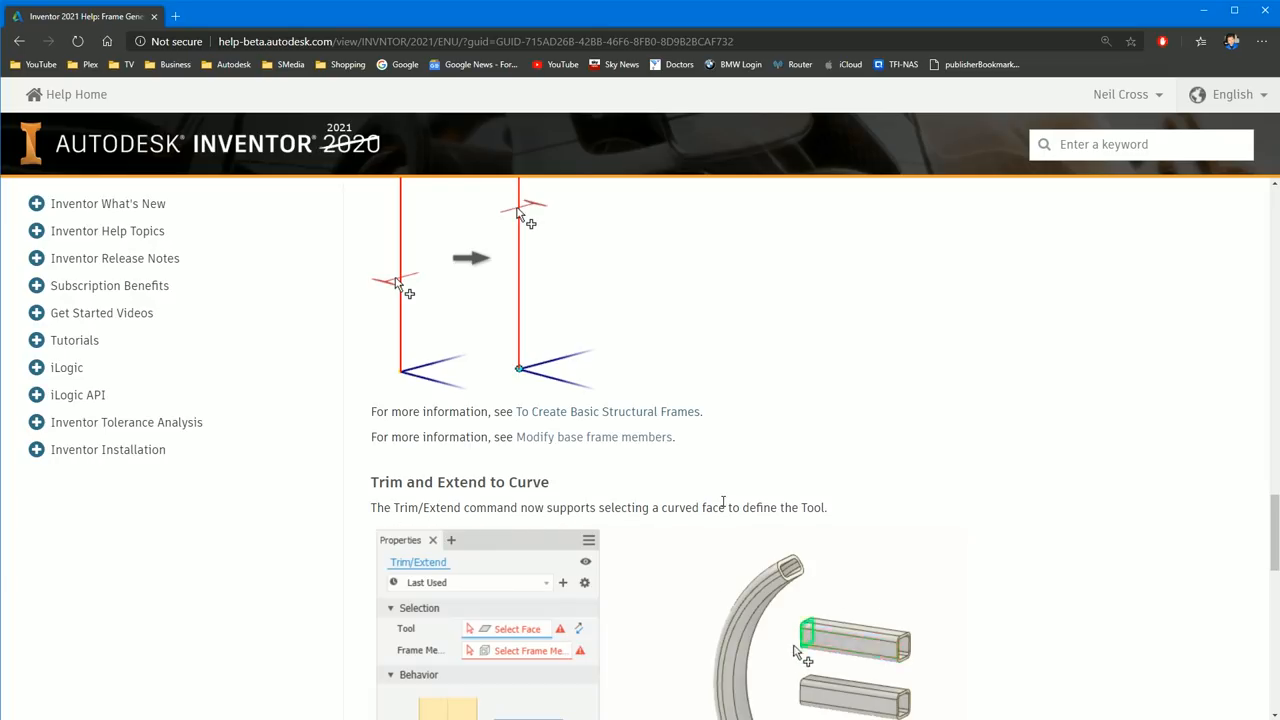
{"action": "scroll", "scroll_direction": "down", "scroll_amount": 3}
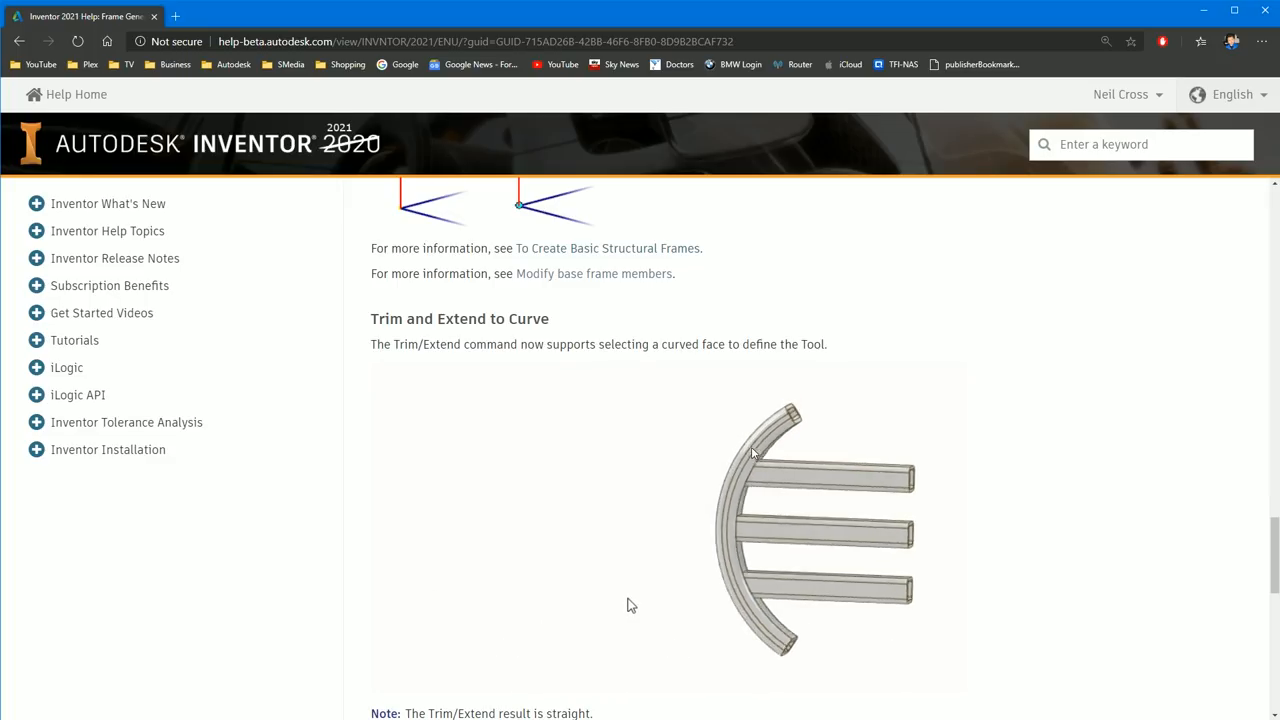
{"action": "scroll", "scroll_direction": "down", "scroll_amount": 3}
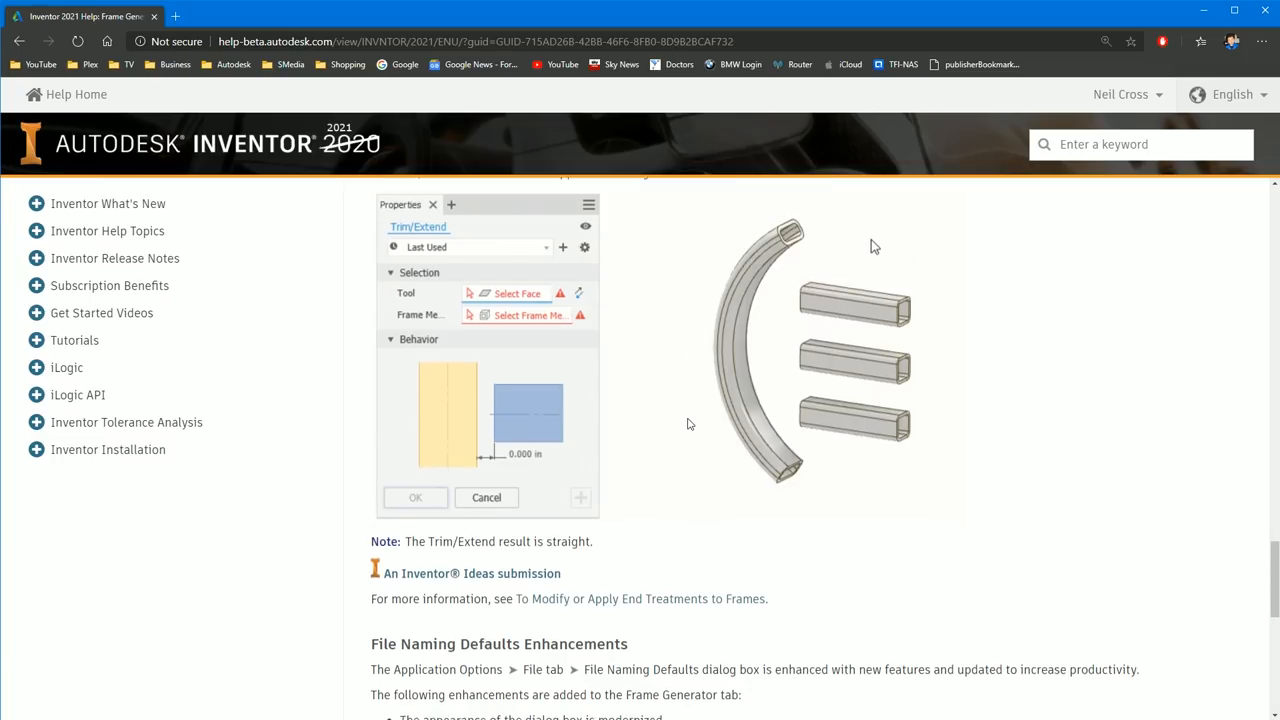
{"action": "scroll", "scroll_direction": "down", "scroll_amount": 3}
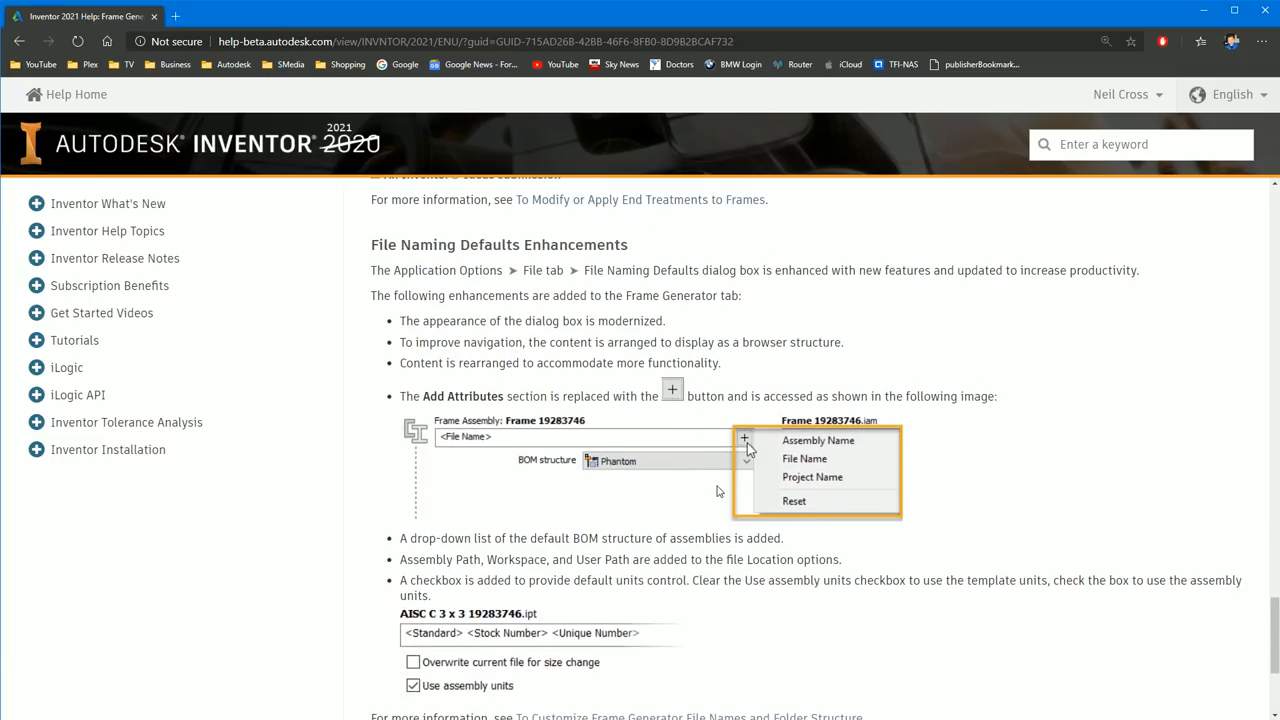
{"action": "scroll", "scroll_direction": "down", "scroll_amount": 3}
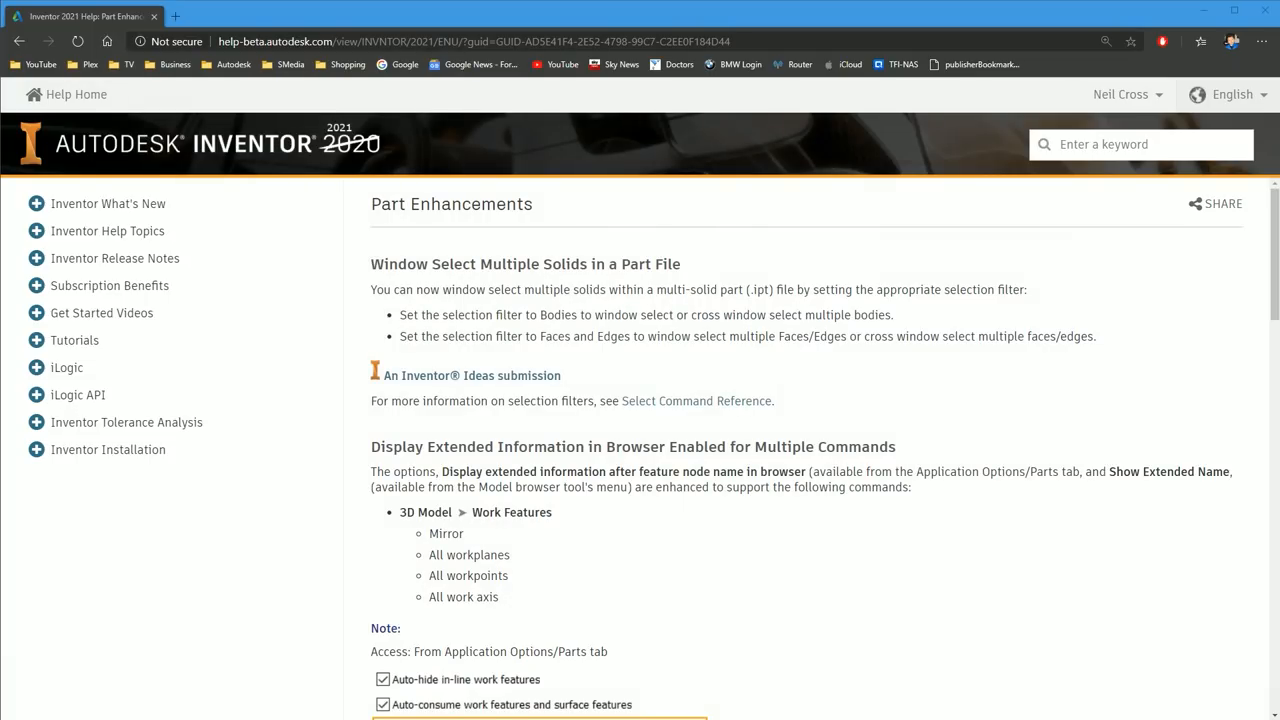
{"action": "mouse_move", "coordinate": [564, 464]}
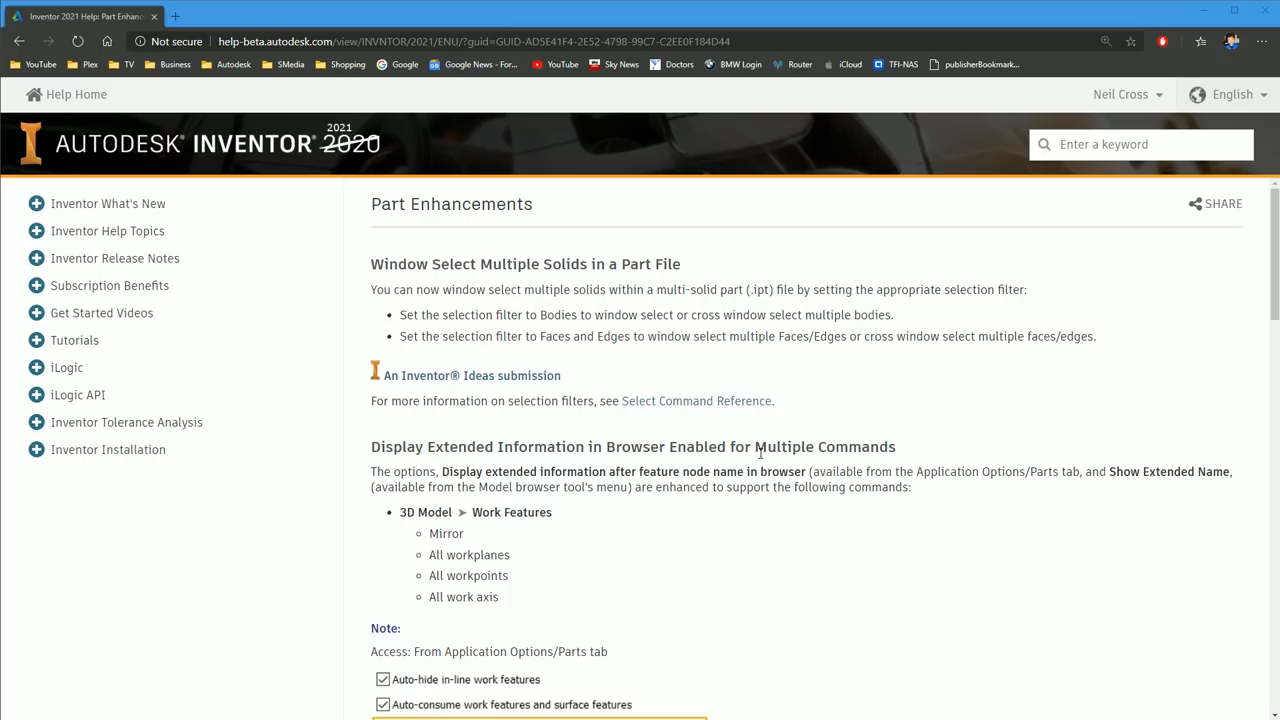
{"action": "mouse_move", "coordinate": [1078, 246]}
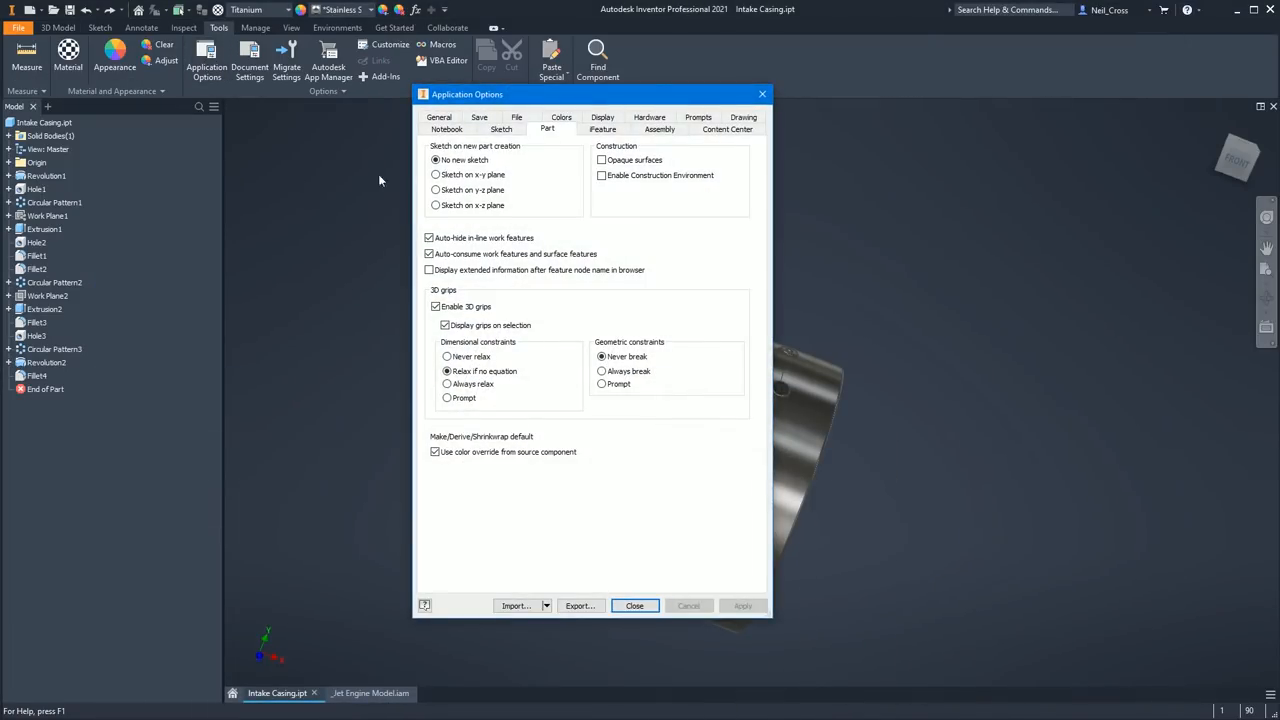
- Enable 'Display extended information after feature node name in browser', apply it, and select Work Plane2
{"action": "left_click", "coordinate": [428, 270]}
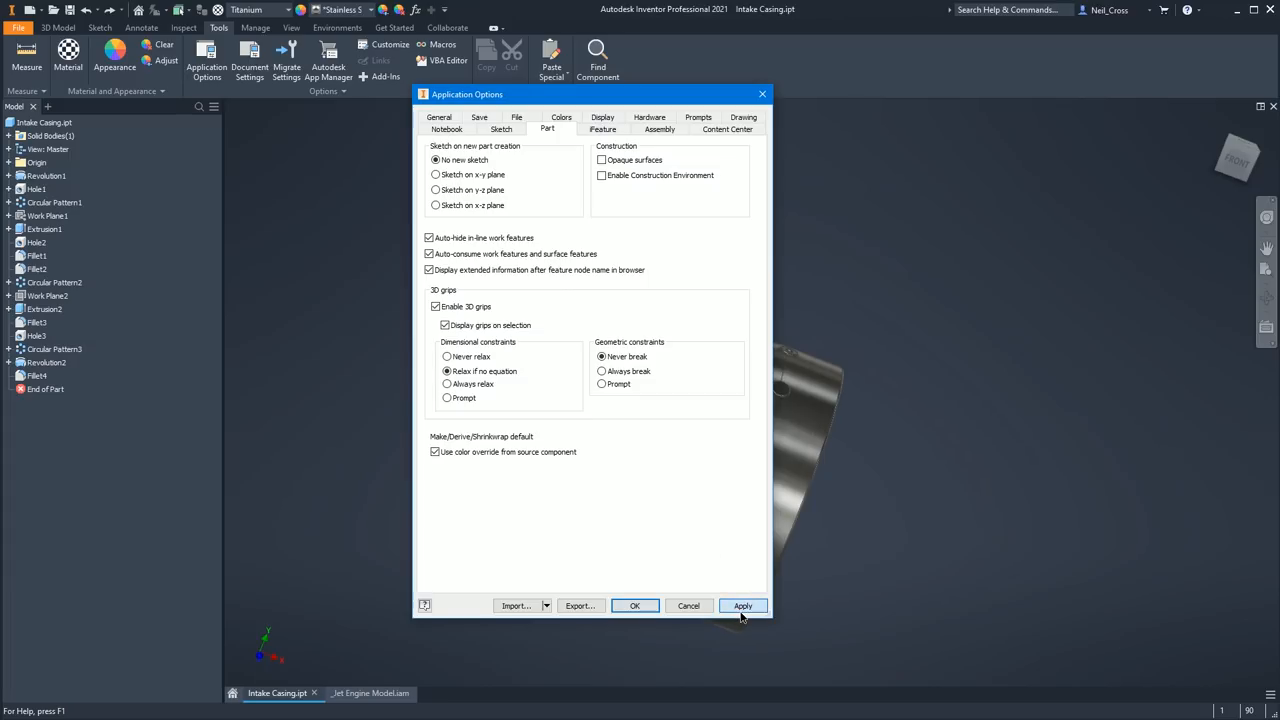
{"action": "left_click", "coordinate": [634, 604]}
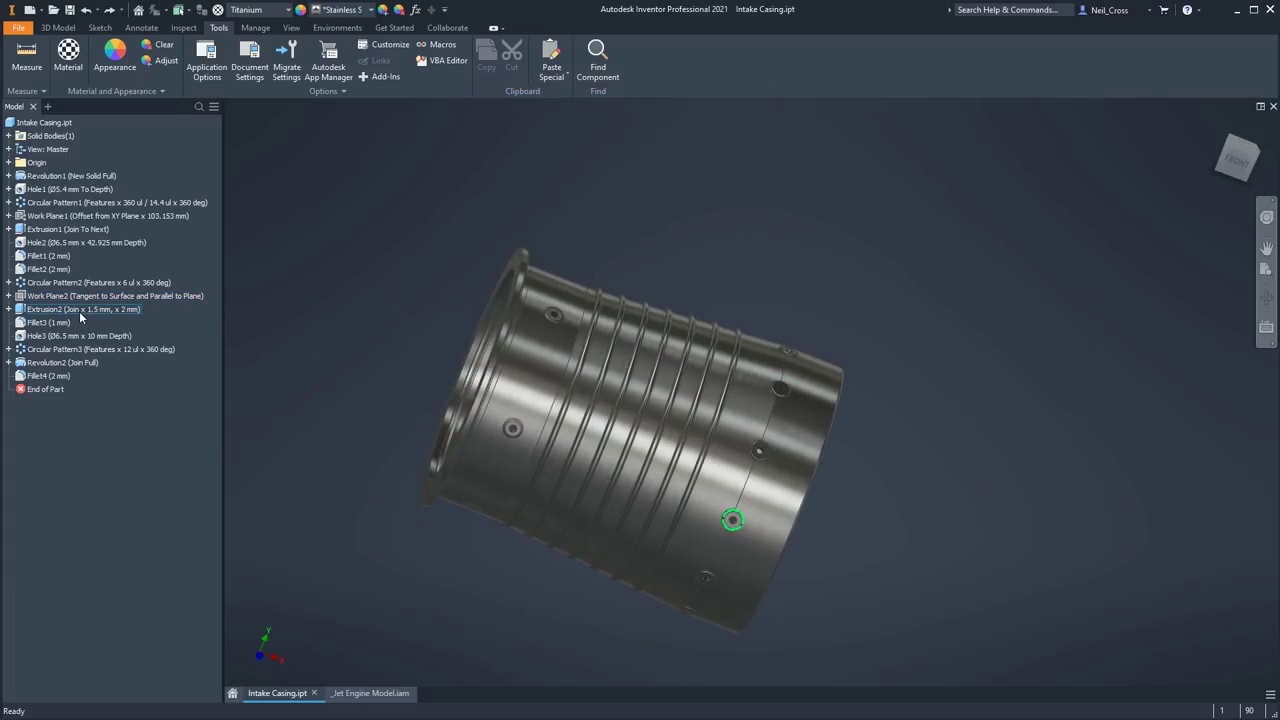
{"action": "left_click", "coordinate": [100, 296]}
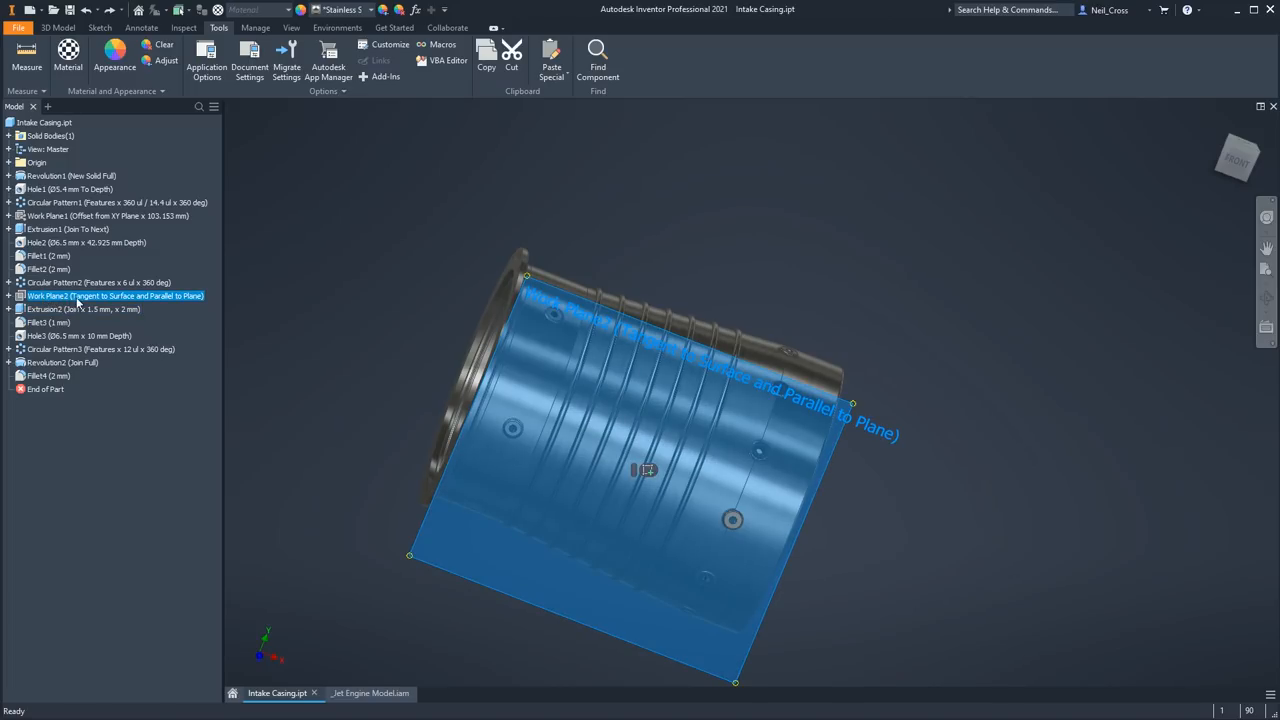
{"action": "mouse_move", "coordinate": [84, 302]}
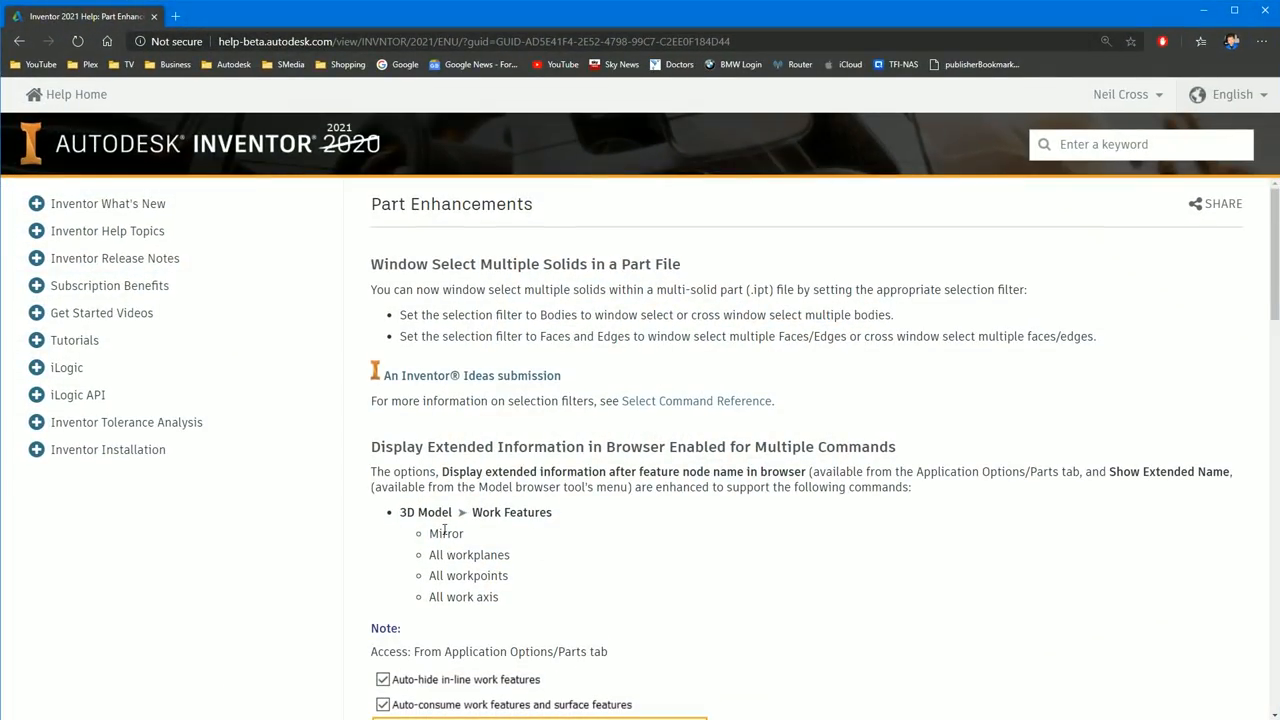
{"action": "mouse_move", "coordinate": [464, 602]}
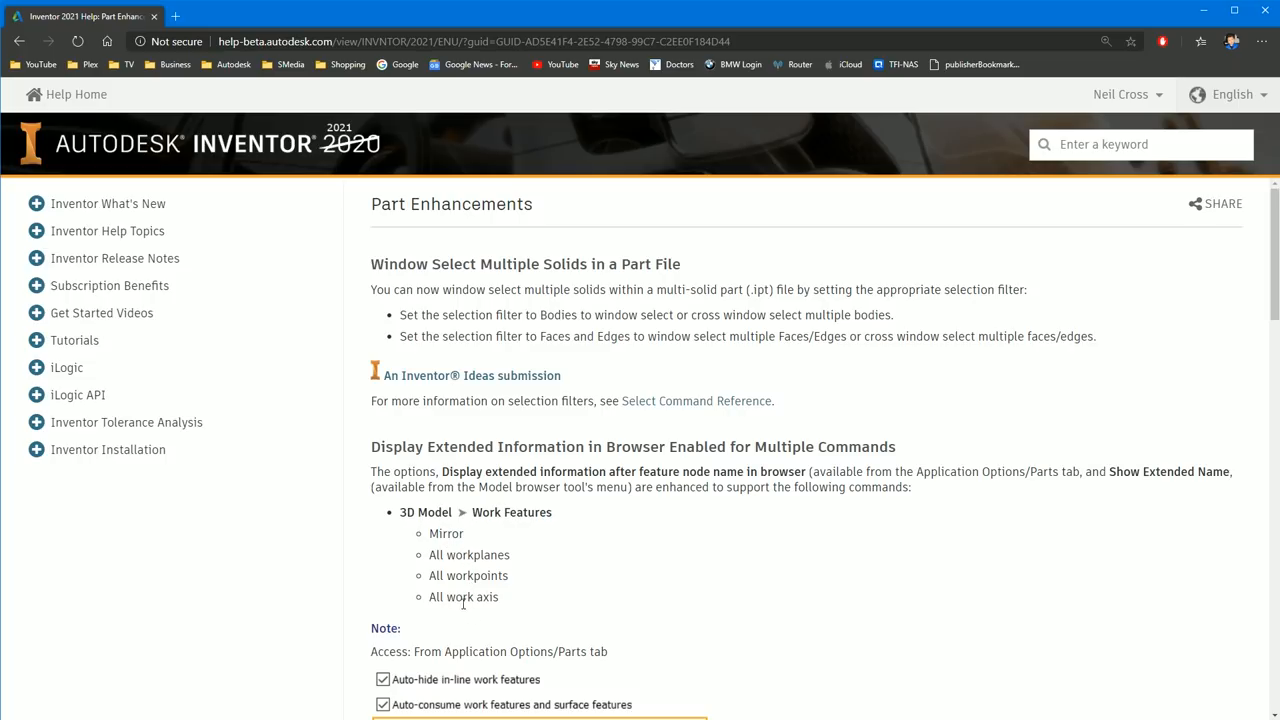
- Scroll through the 3D Annotate custom-properties-in-notes part of the What's New page
{"action": "scroll", "scroll_direction": "down", "scroll_amount": 3}
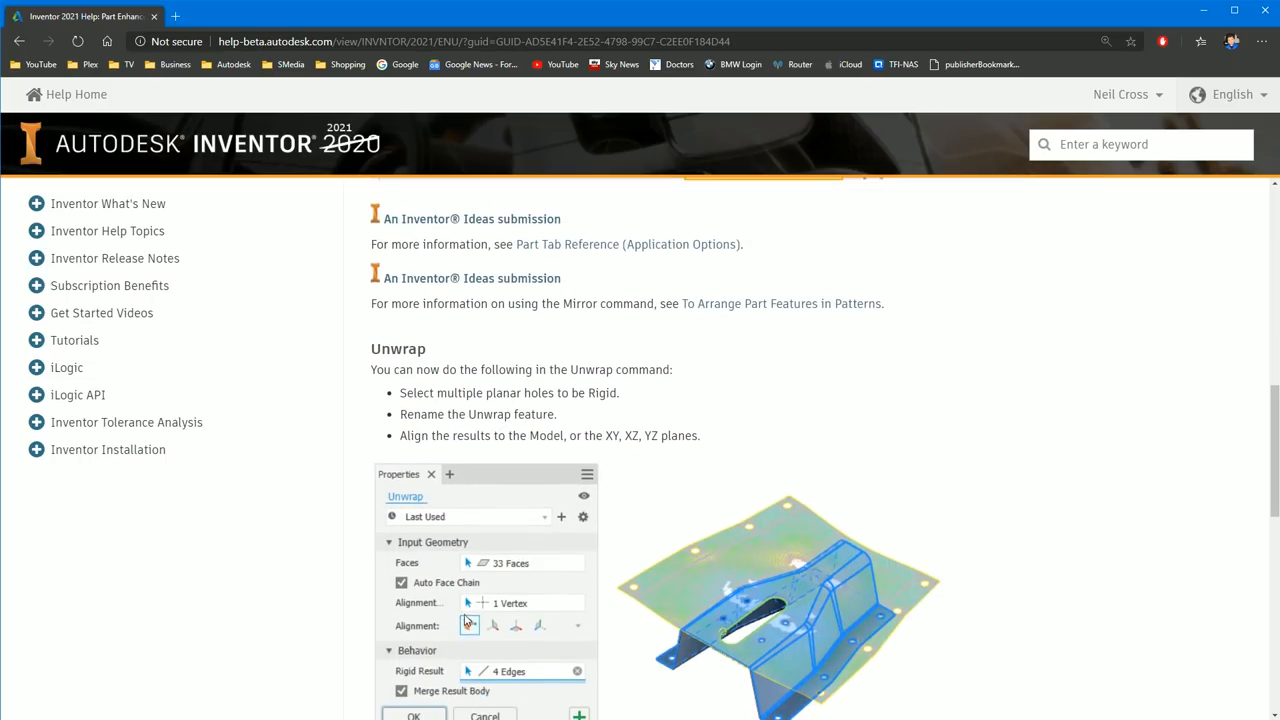
{"action": "scroll", "scroll_direction": "down", "scroll_amount": 3}
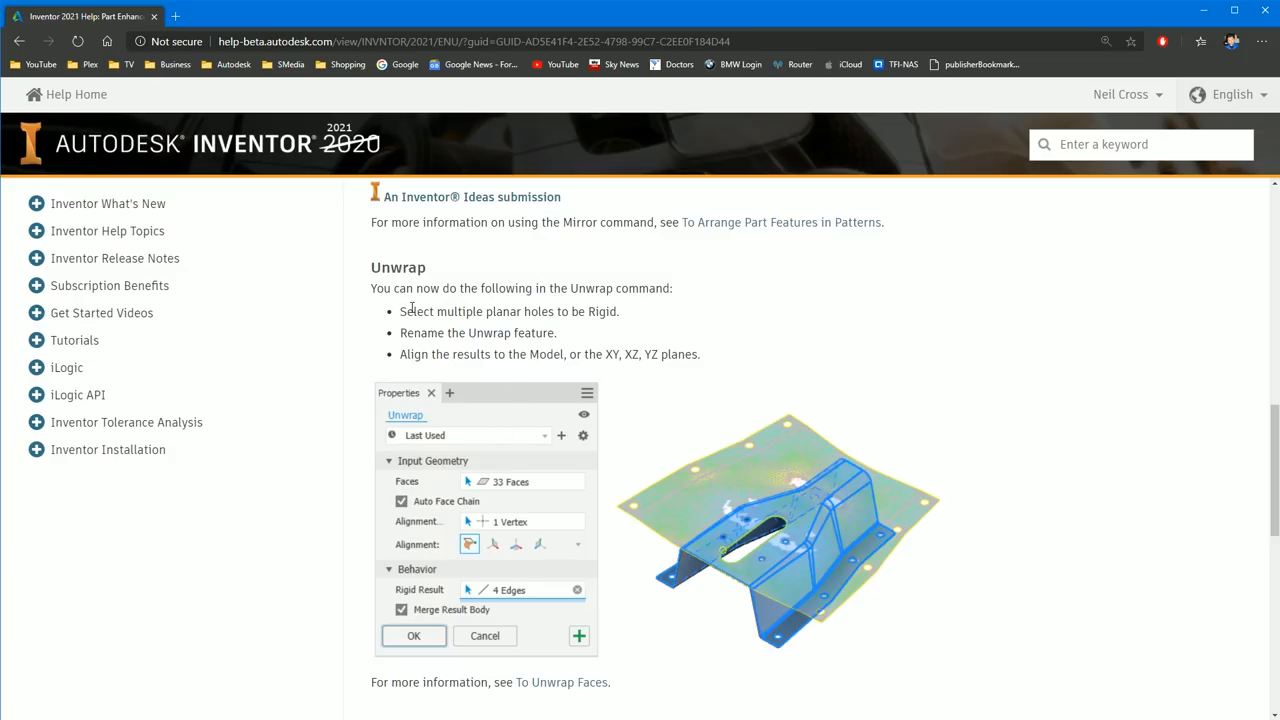
{"action": "mouse_move", "coordinate": [598, 312]}
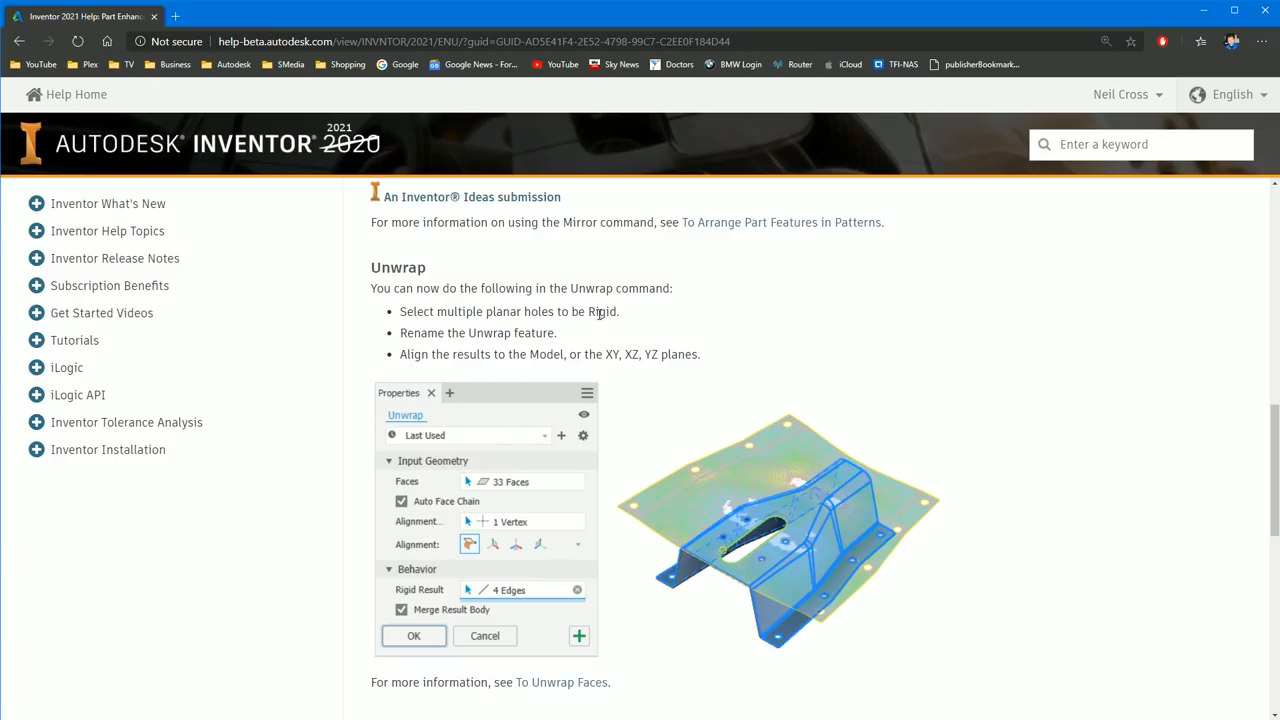
{"action": "mouse_move", "coordinate": [616, 368]}
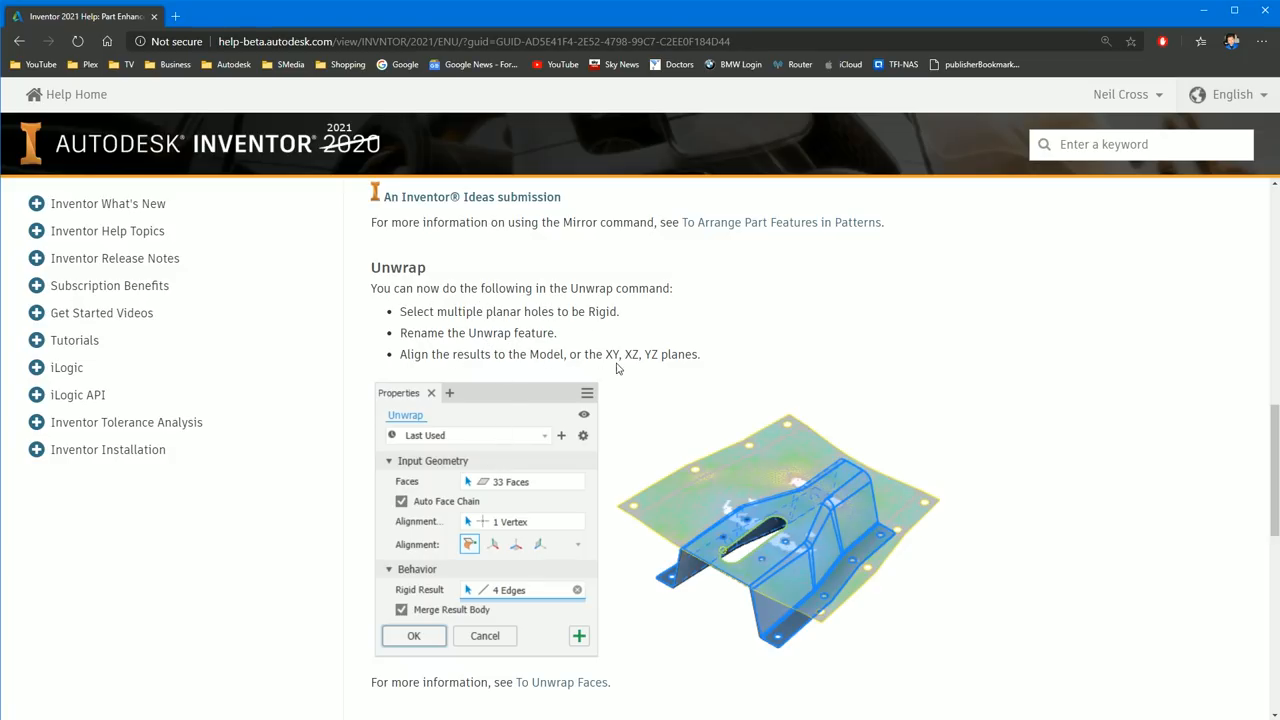
{"action": "mouse_move", "coordinate": [640, 376]}
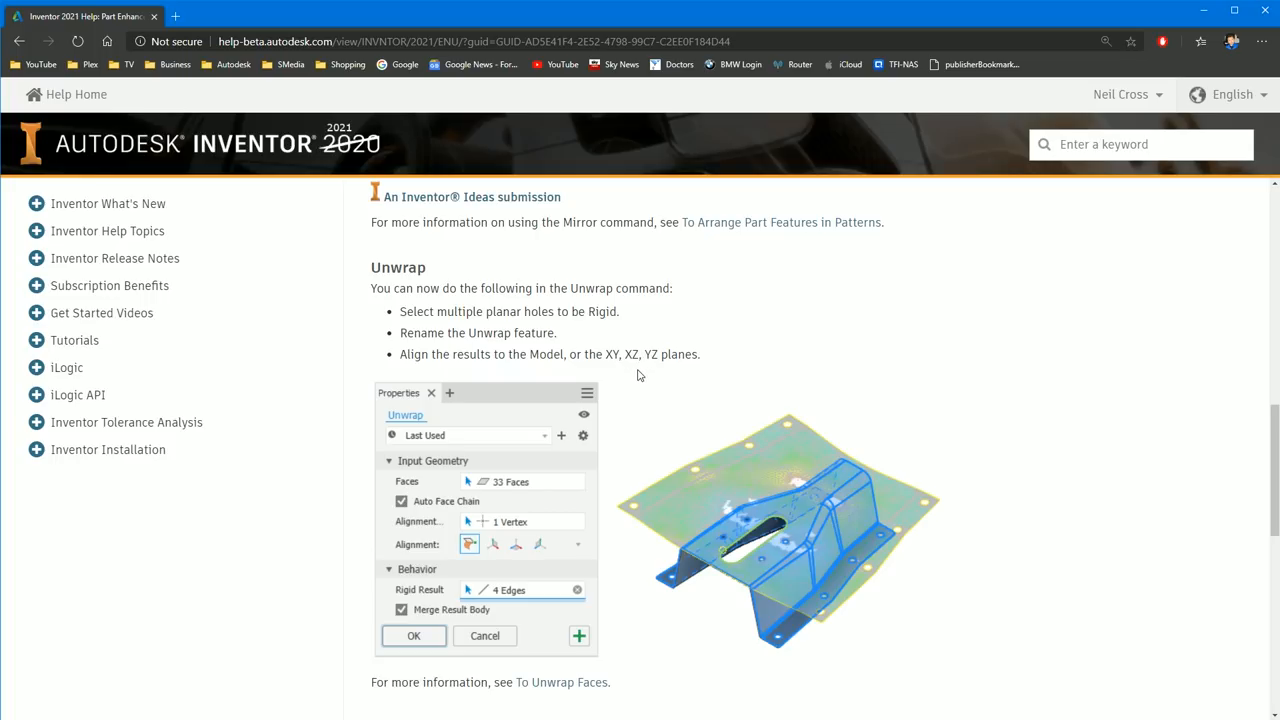
{"action": "scroll", "scroll_direction": "down", "scroll_amount": 3}
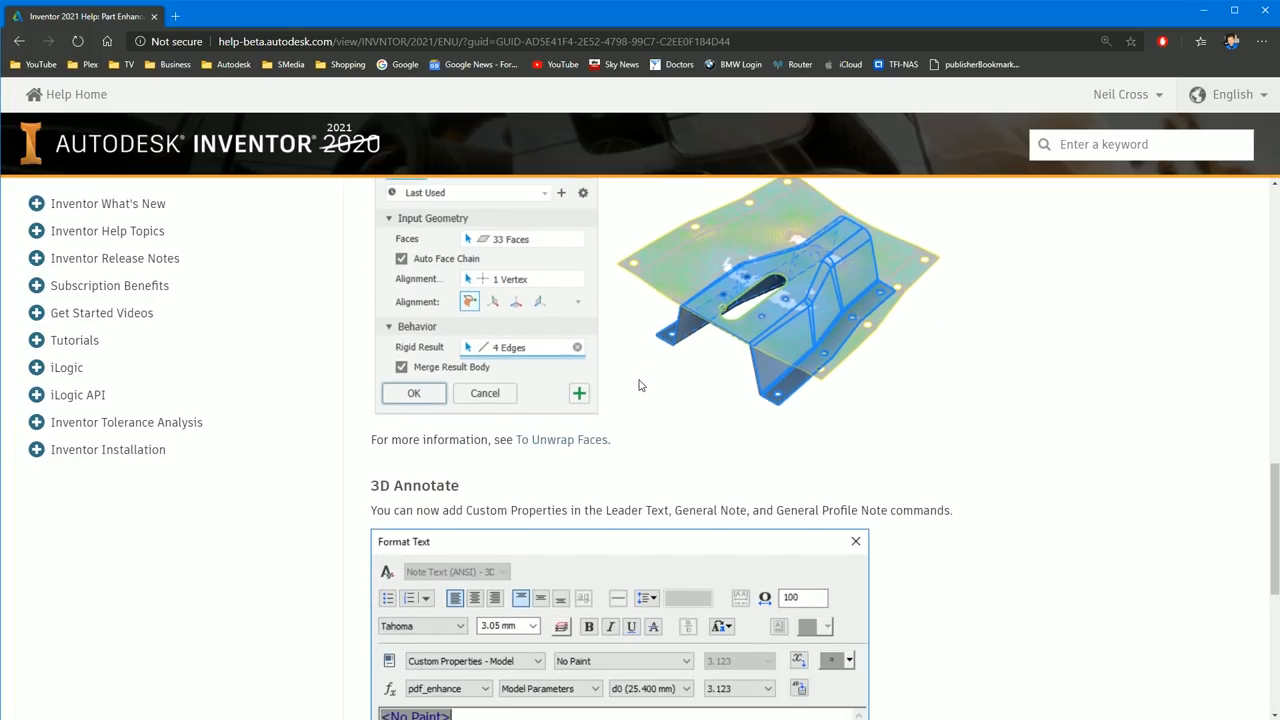
{"action": "scroll", "scroll_direction": "down", "scroll_amount": 3}
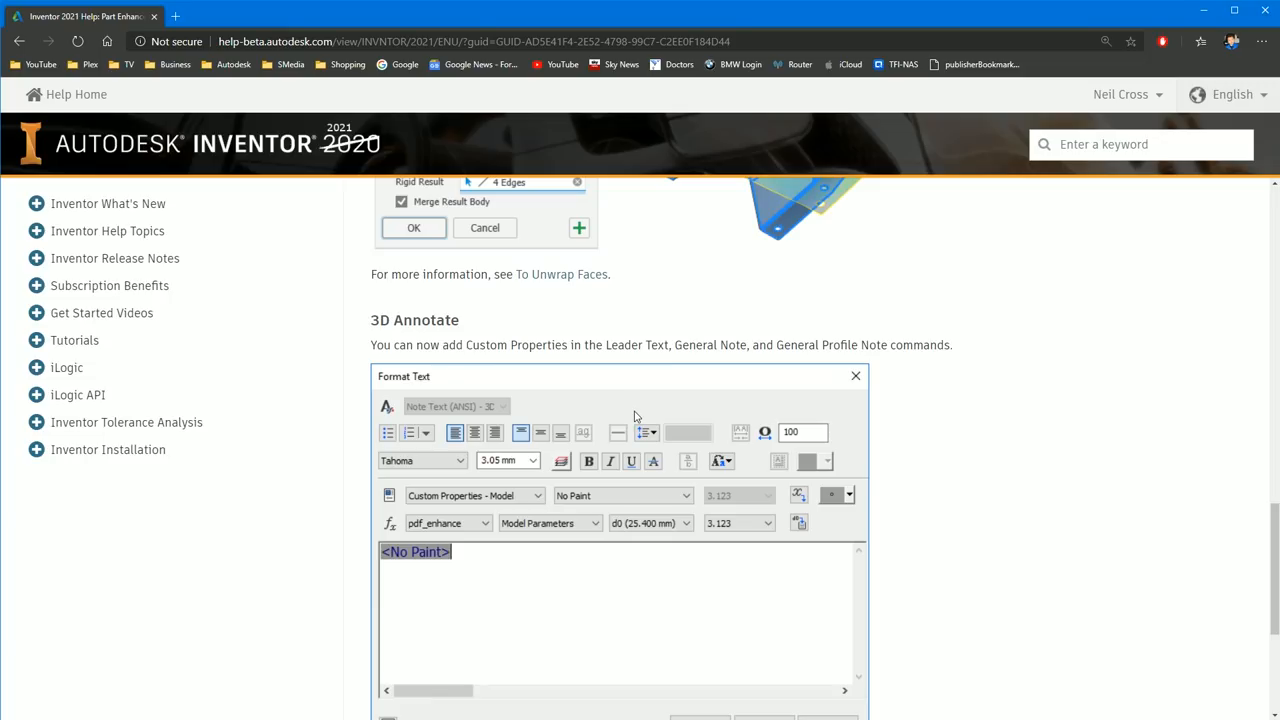
{"action": "scroll", "scroll_direction": "down", "scroll_amount": 3}
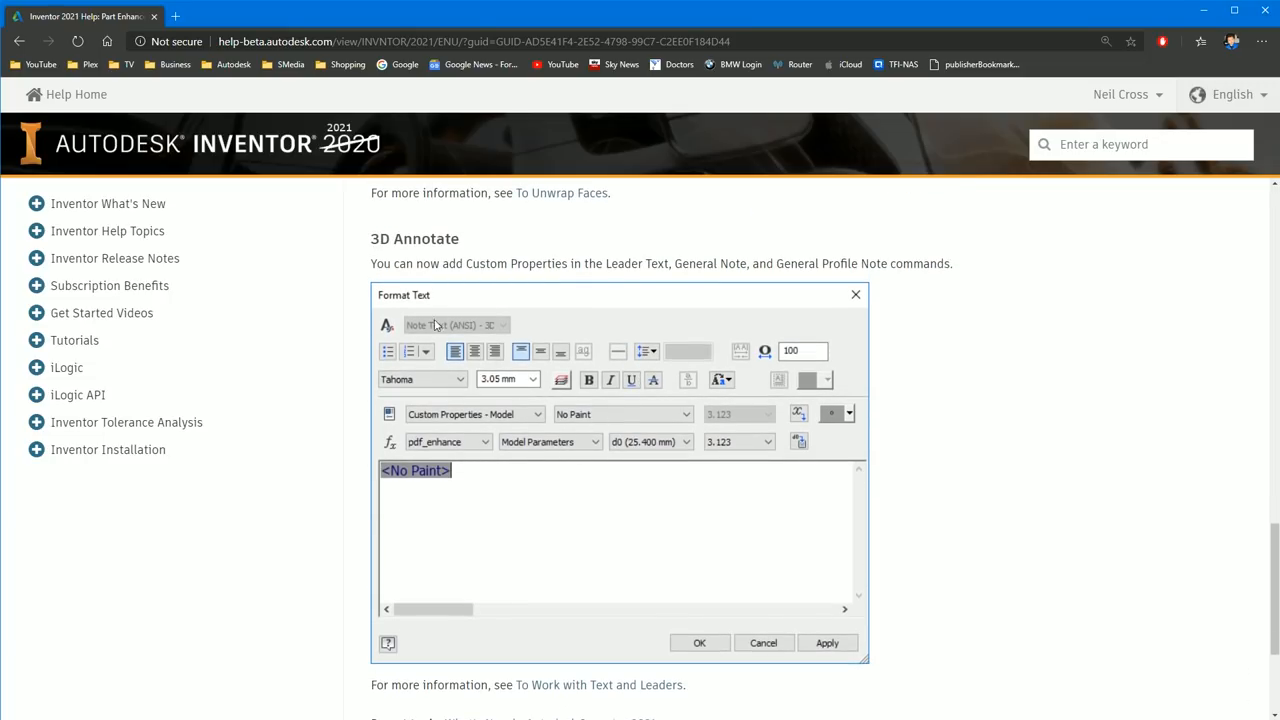
{"action": "mouse_move", "coordinate": [416, 280]}
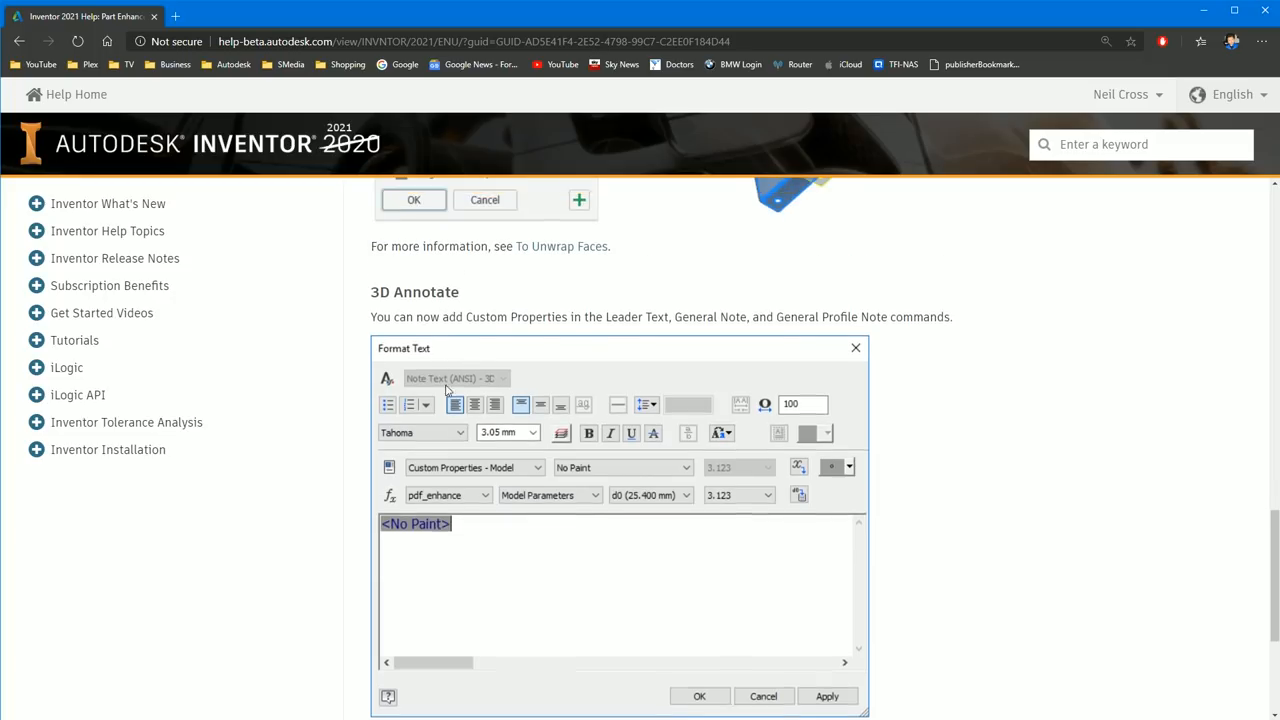
{"action": "scroll", "scroll_direction": "down", "scroll_amount": 3}
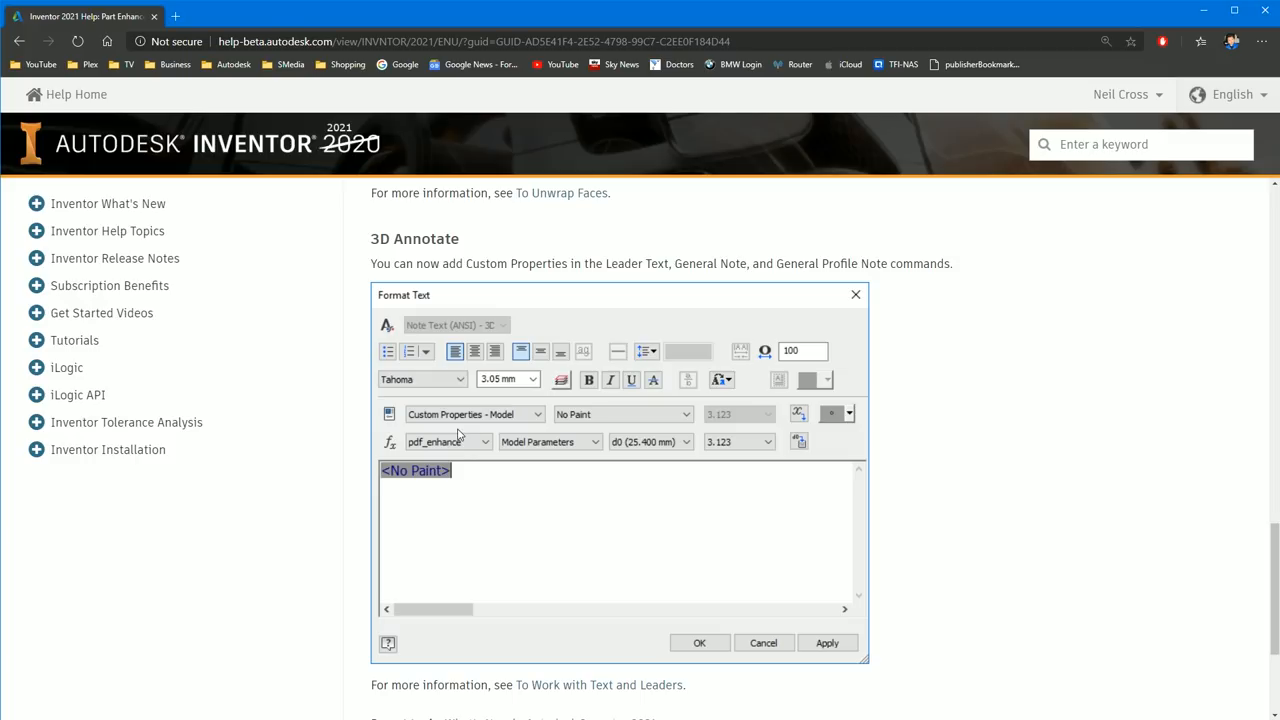
{"action": "mouse_move", "coordinate": [448, 560]}
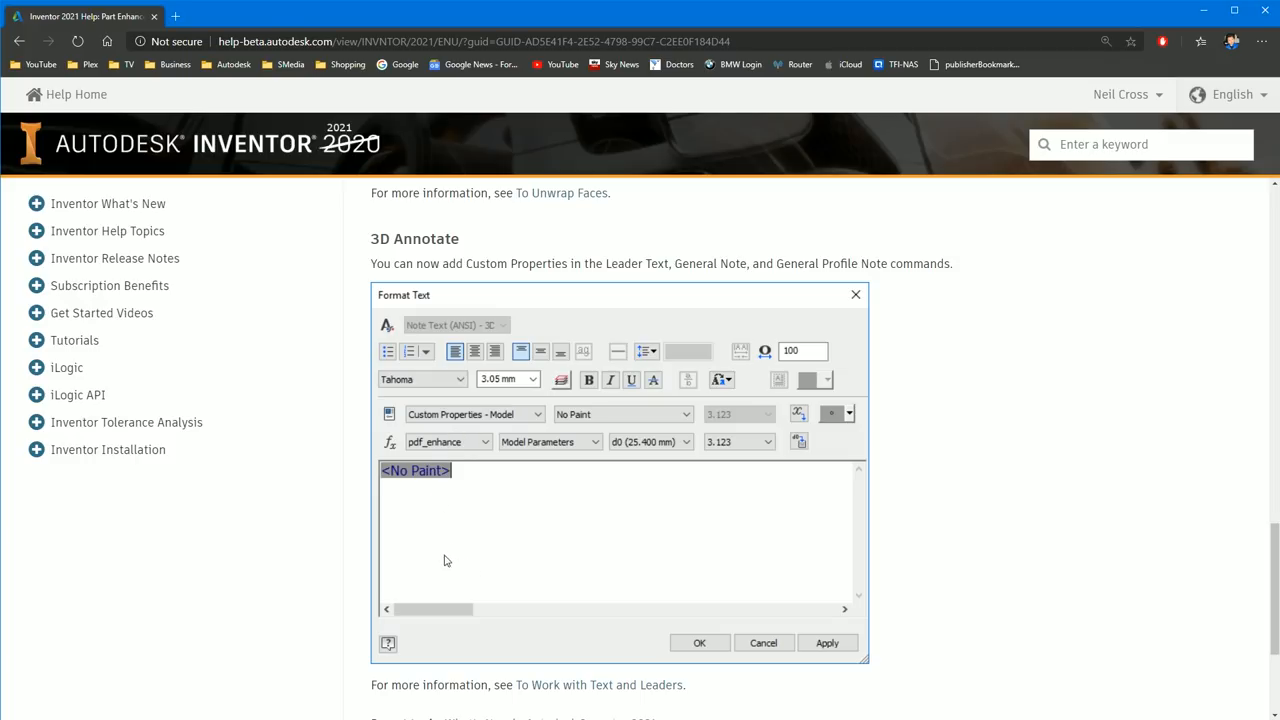
{"action": "scroll", "scroll_direction": "down", "scroll_amount": 3}
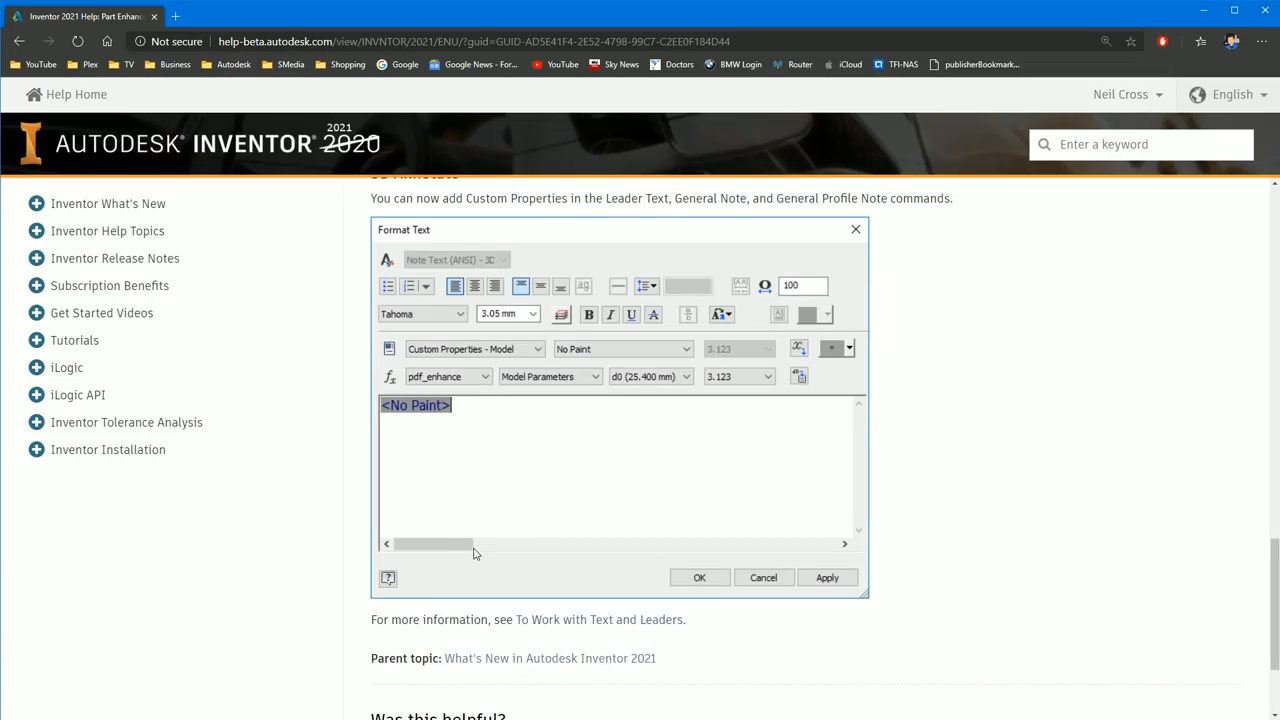
{"action": "scroll", "scroll_direction": "down", "scroll_amount": 3}
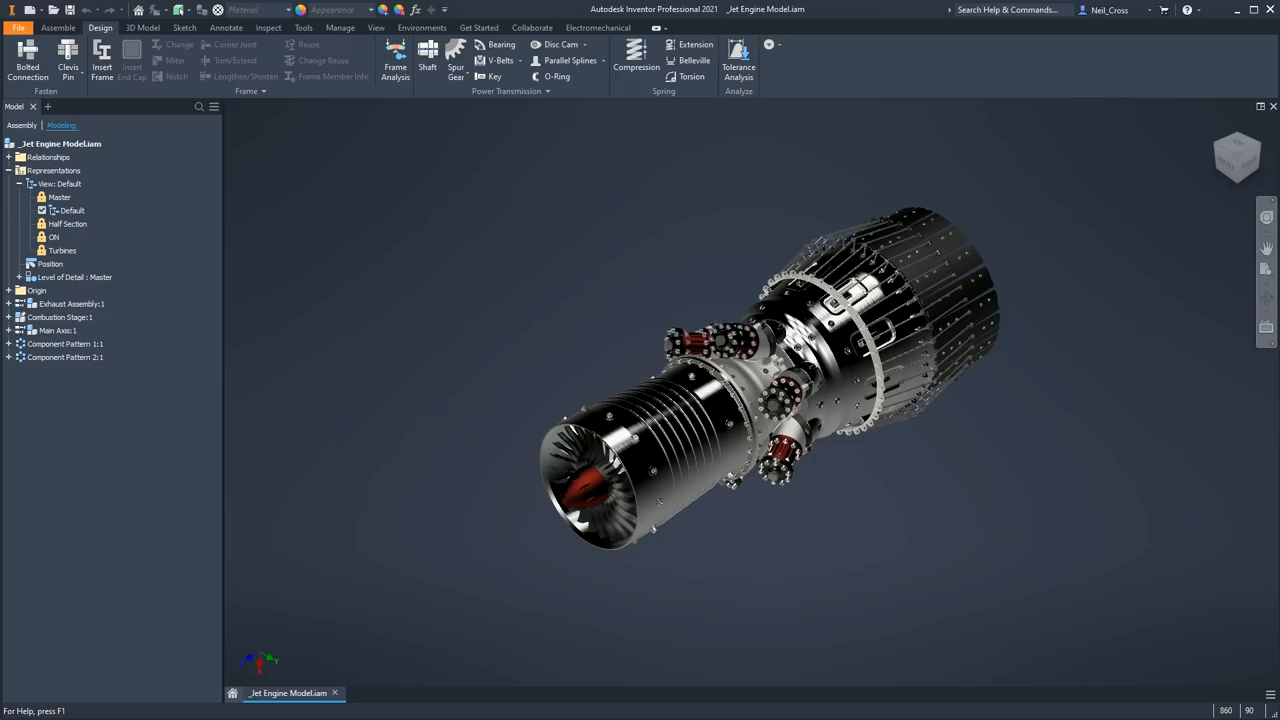
{"action": "mouse_move", "coordinate": [1222, 14]}
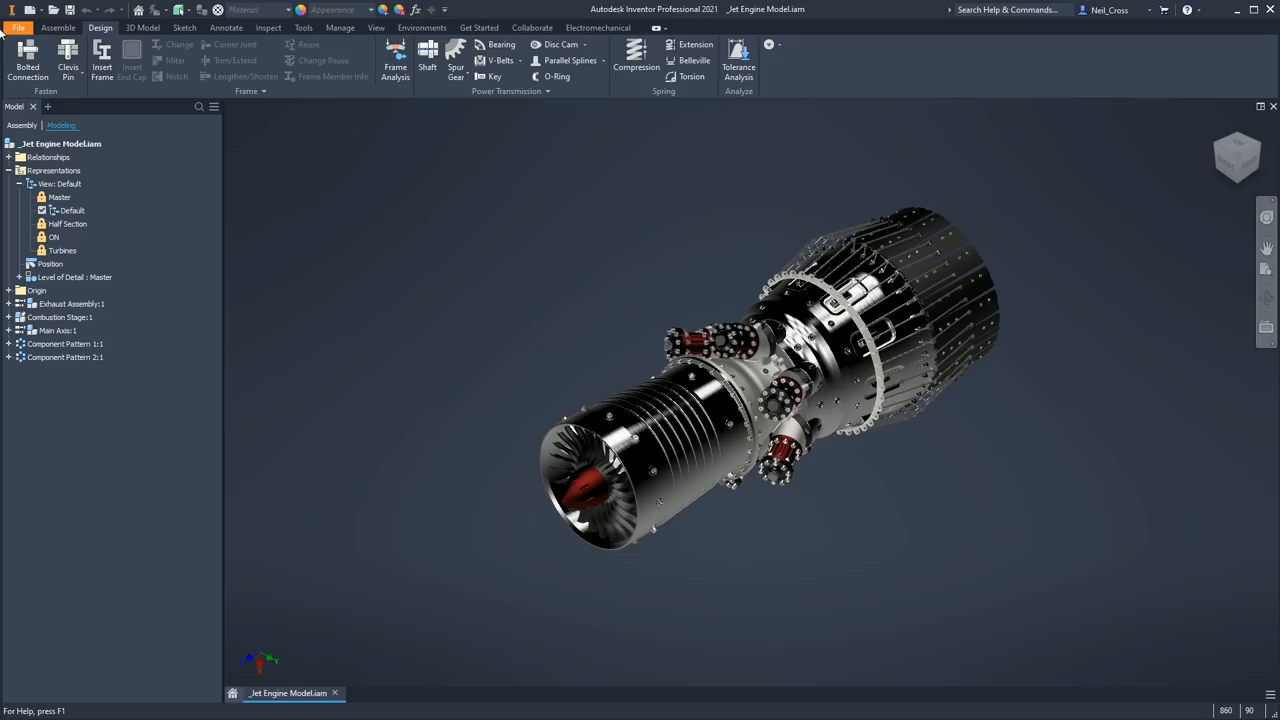
- Open the Standard.idw drawing template from the en-US Templates folder
{"action": "left_click", "coordinate": [18, 20]}
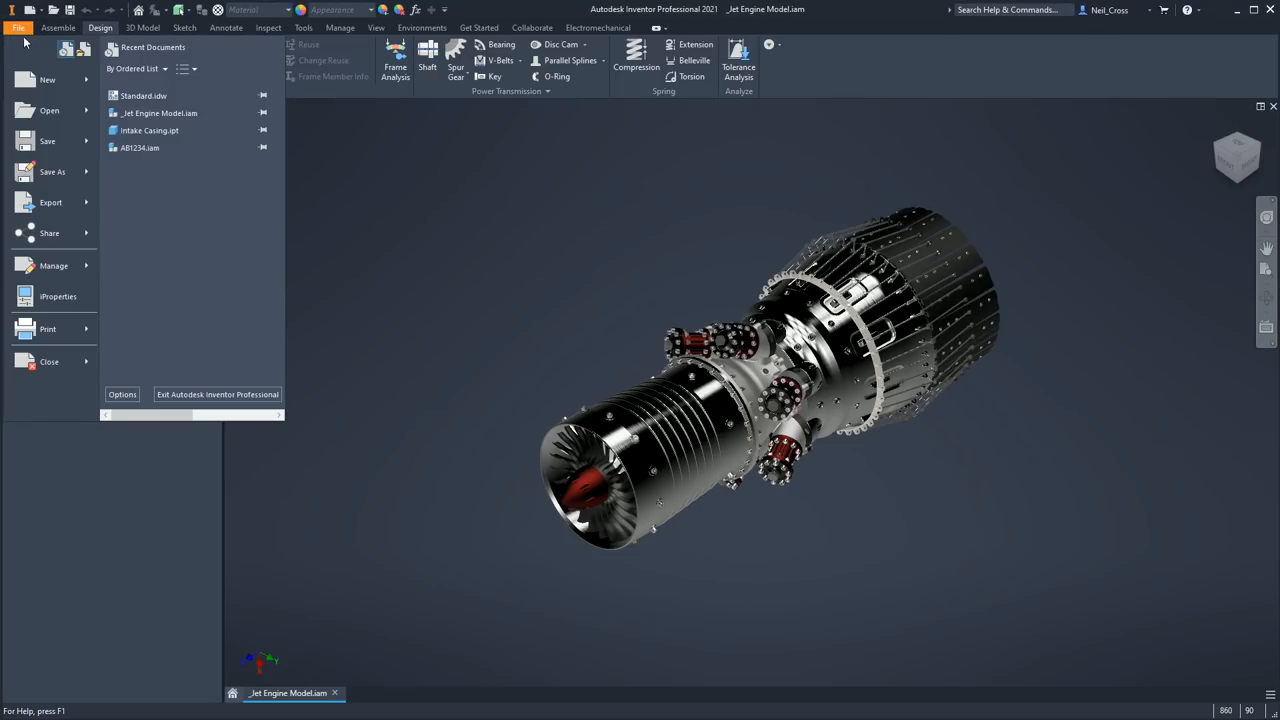
{"action": "mouse_move", "coordinate": [156, 96]}
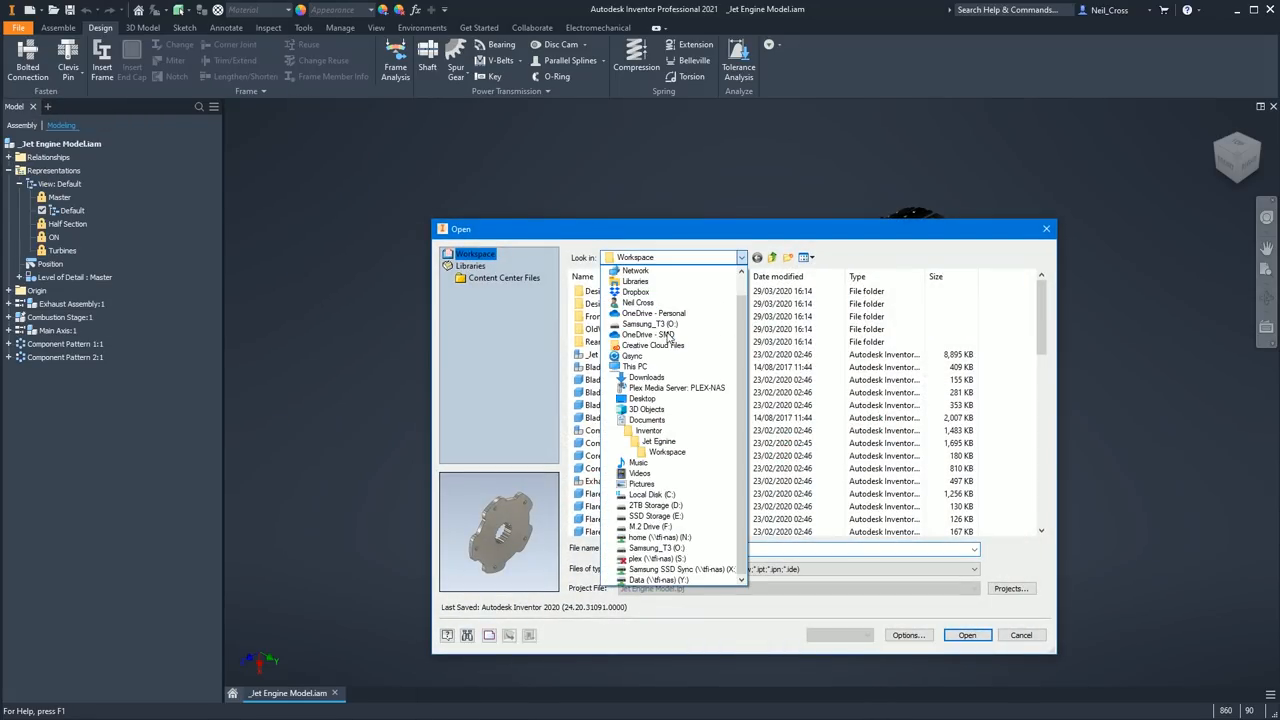
{"action": "left_click", "coordinate": [648, 494]}
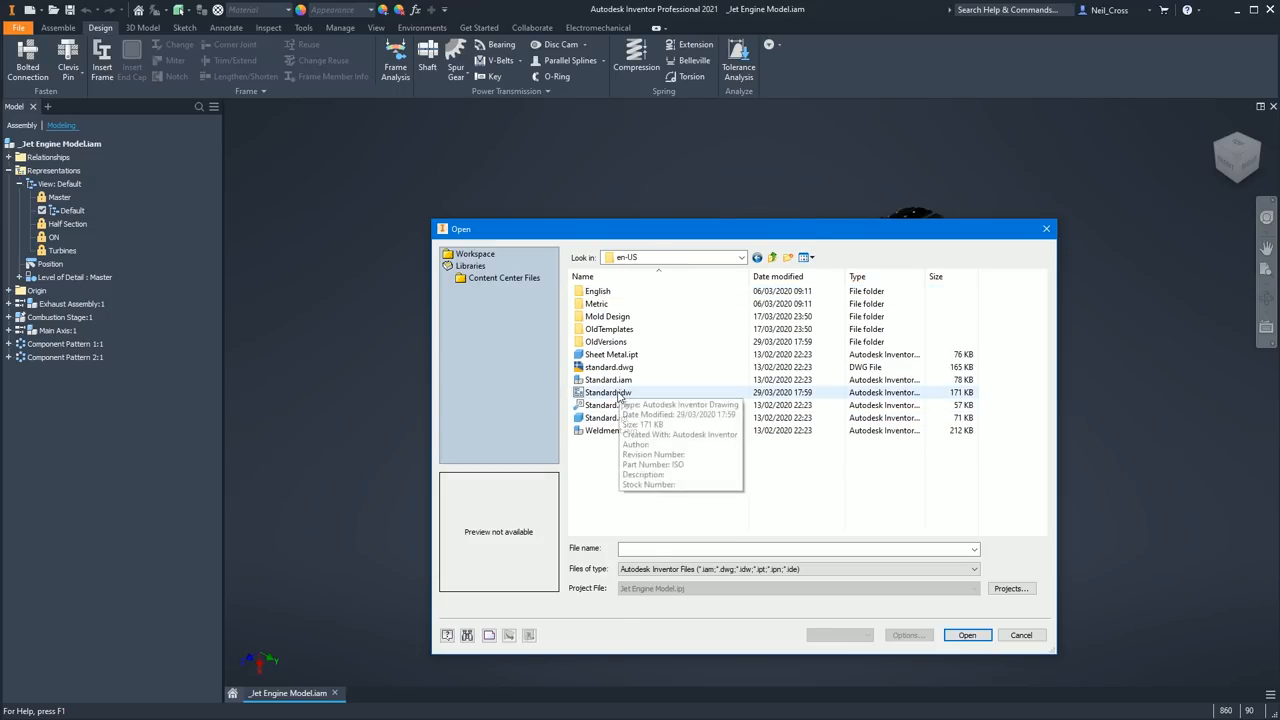
{"action": "left_click", "coordinate": [980, 636]}
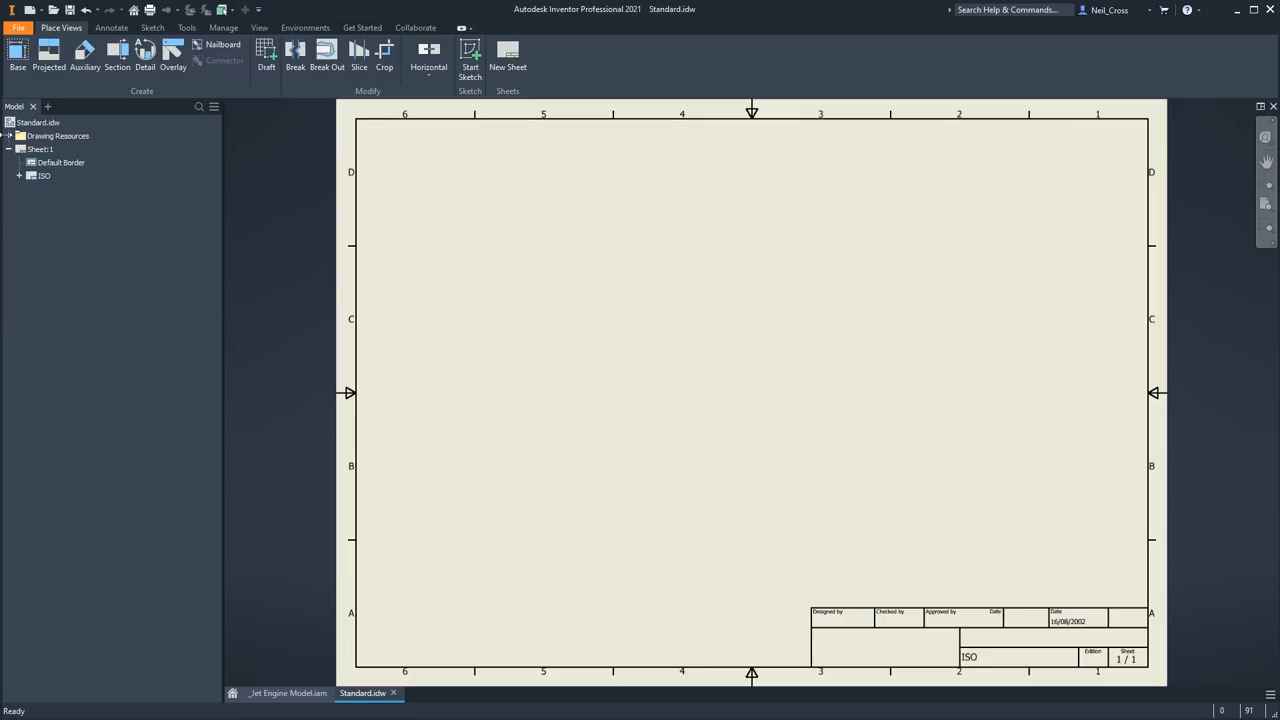
- Place a base view of Core.ipt at scale 1:210 with projected and isometric views
{"action": "left_click", "coordinate": [14, 62]}
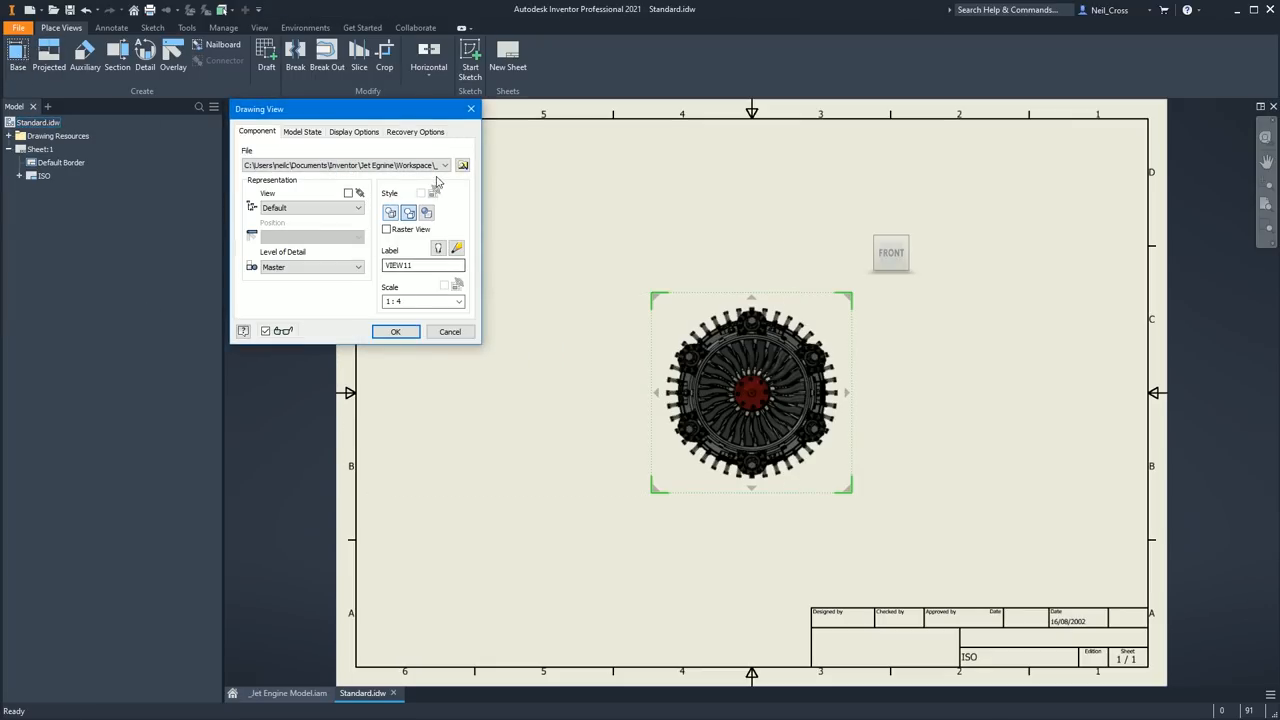
{"action": "left_click", "coordinate": [462, 164]}
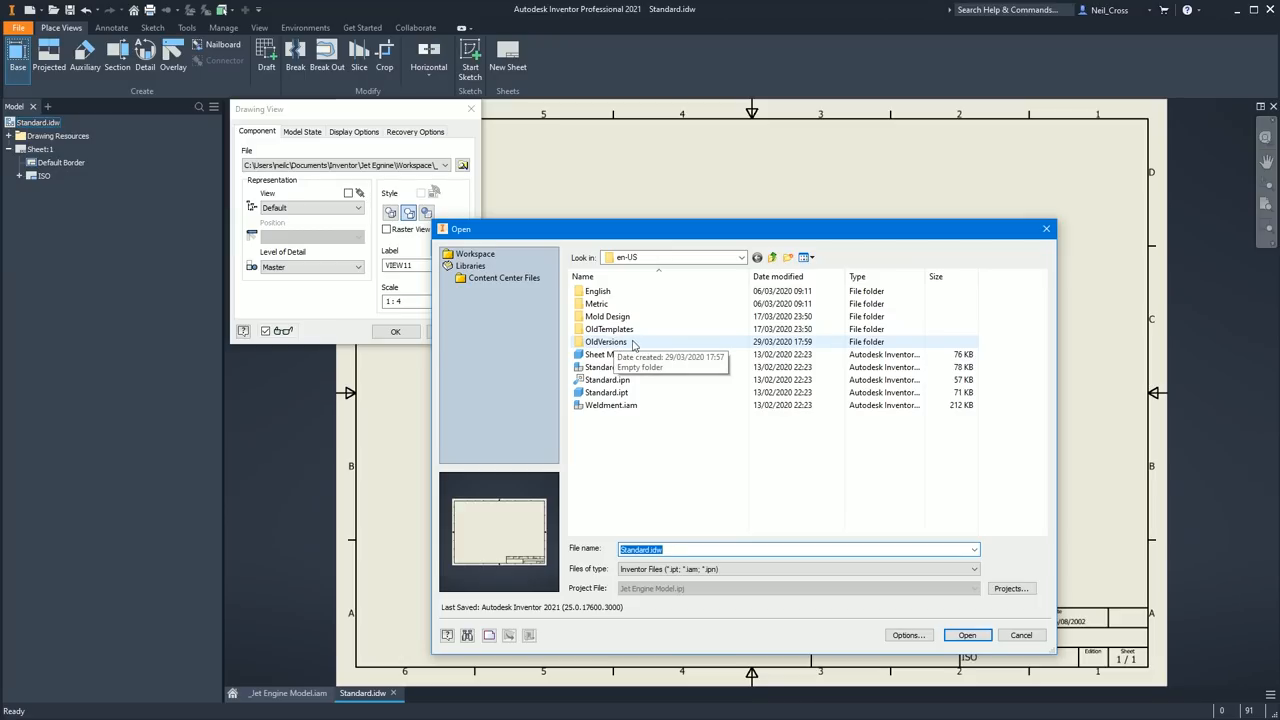
{"action": "mouse_move", "coordinate": [768, 304]}
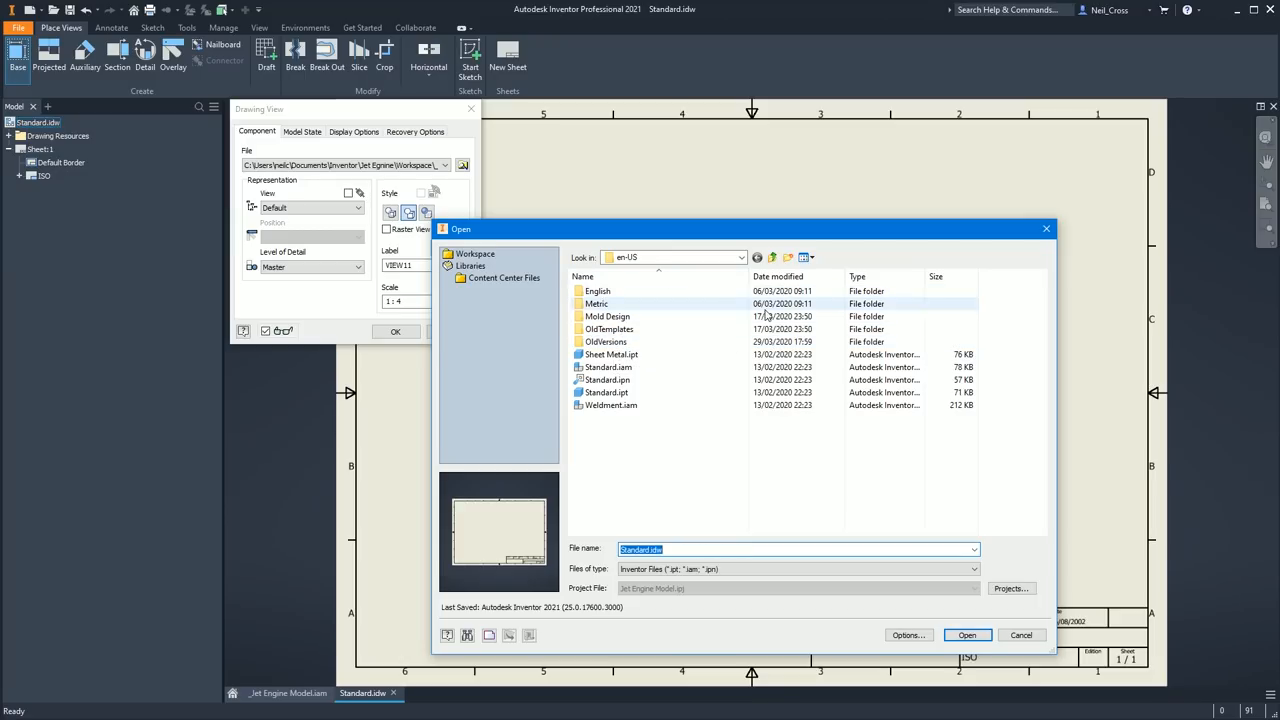
{"action": "mouse_move", "coordinate": [476, 256]}
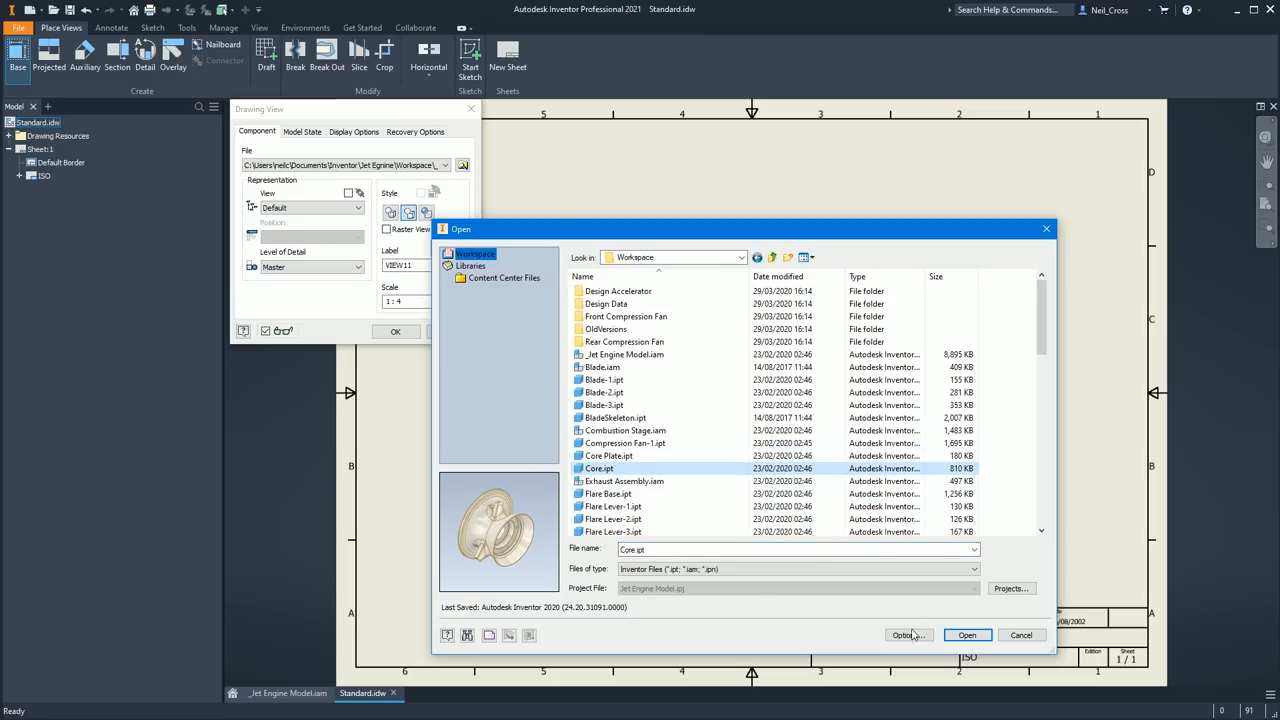
{"action": "left_click", "coordinate": [964, 636]}
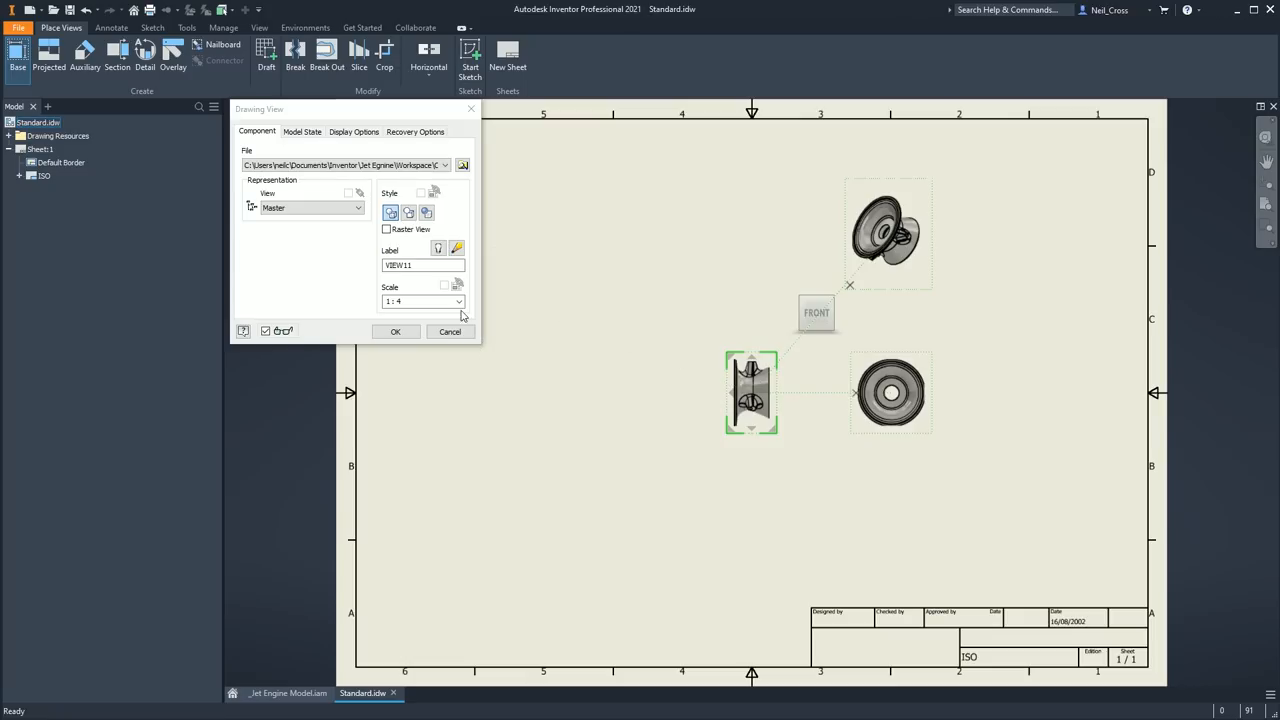
{"action": "mouse_move", "coordinate": [404, 352]}
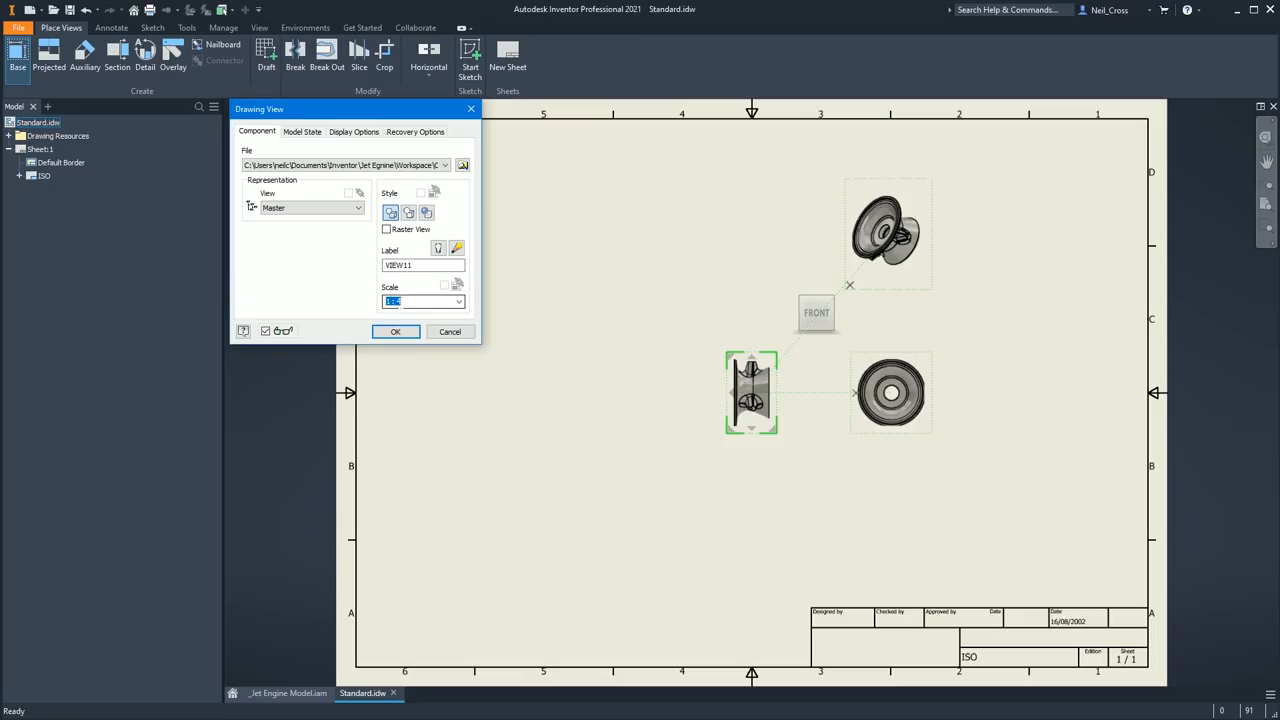
{"action": "type", "text": "1:210"}
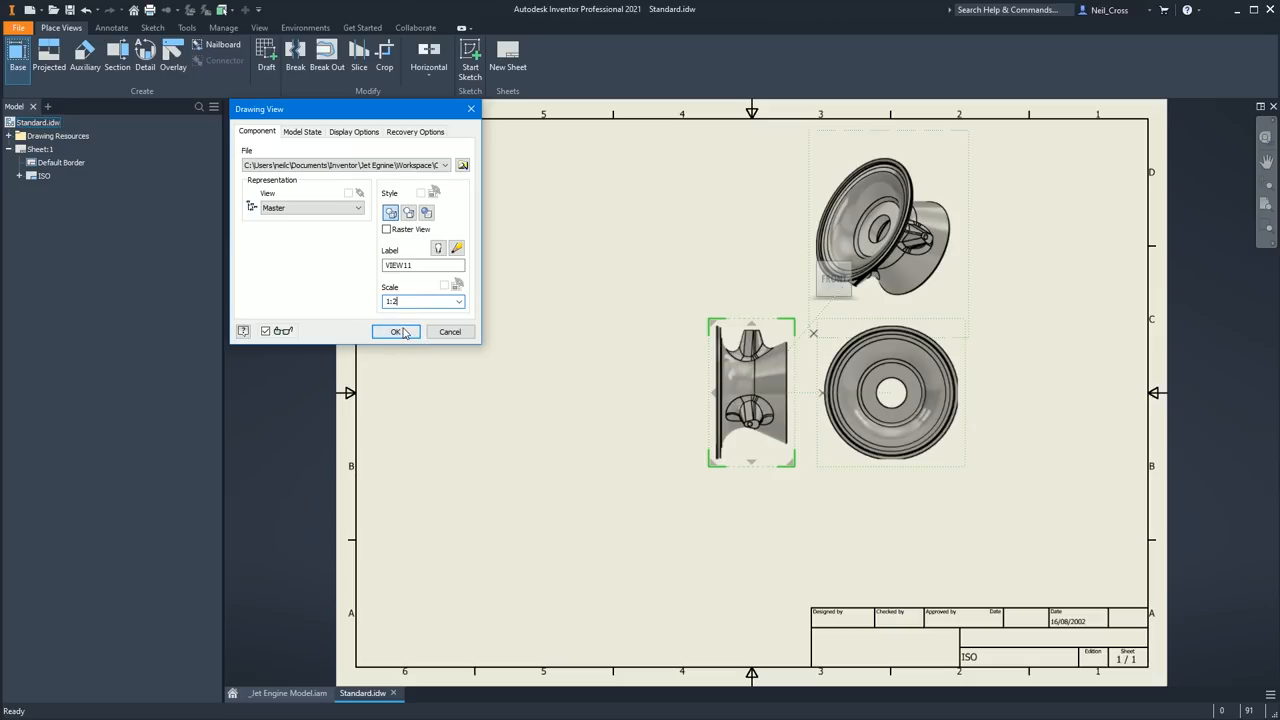
{"action": "left_click", "coordinate": [396, 332]}
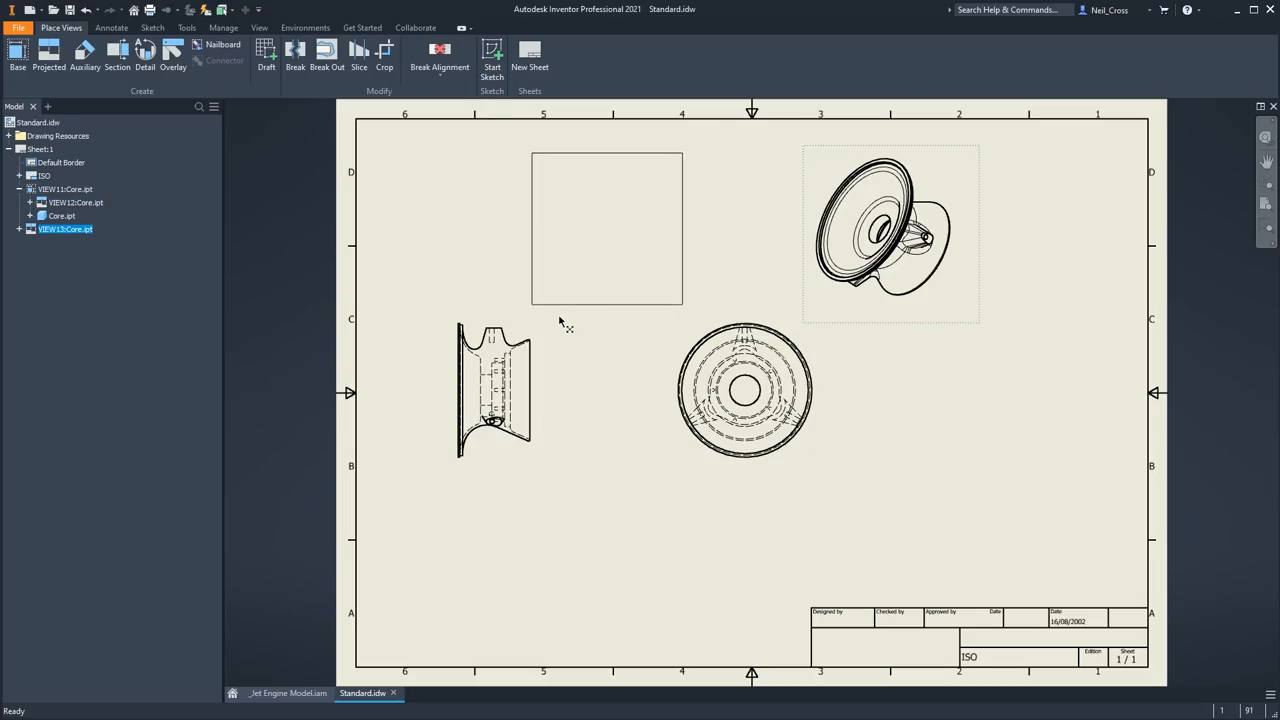
- Position the isometric view near the sheet top and add a short text note at lower left
{"action": "left_click", "coordinate": [112, 28]}
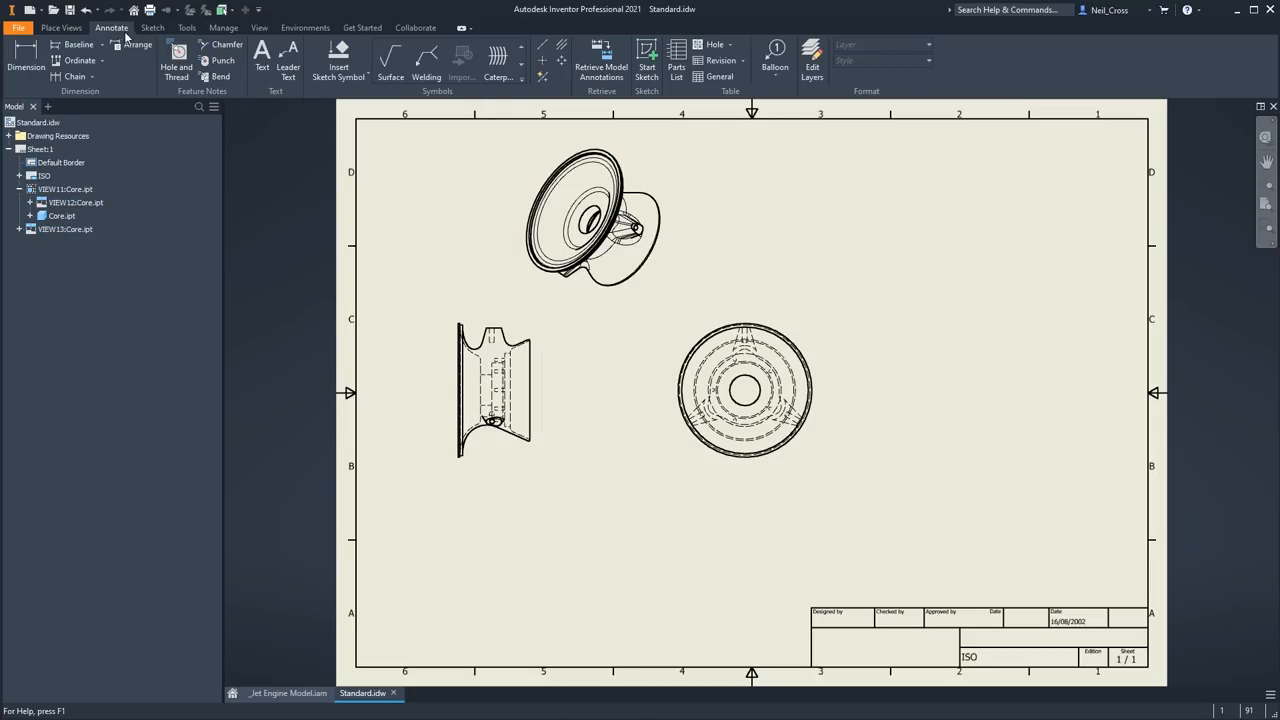
{"action": "left_click", "coordinate": [260, 56]}
{"action": "type", "text": "wregergwrg"}
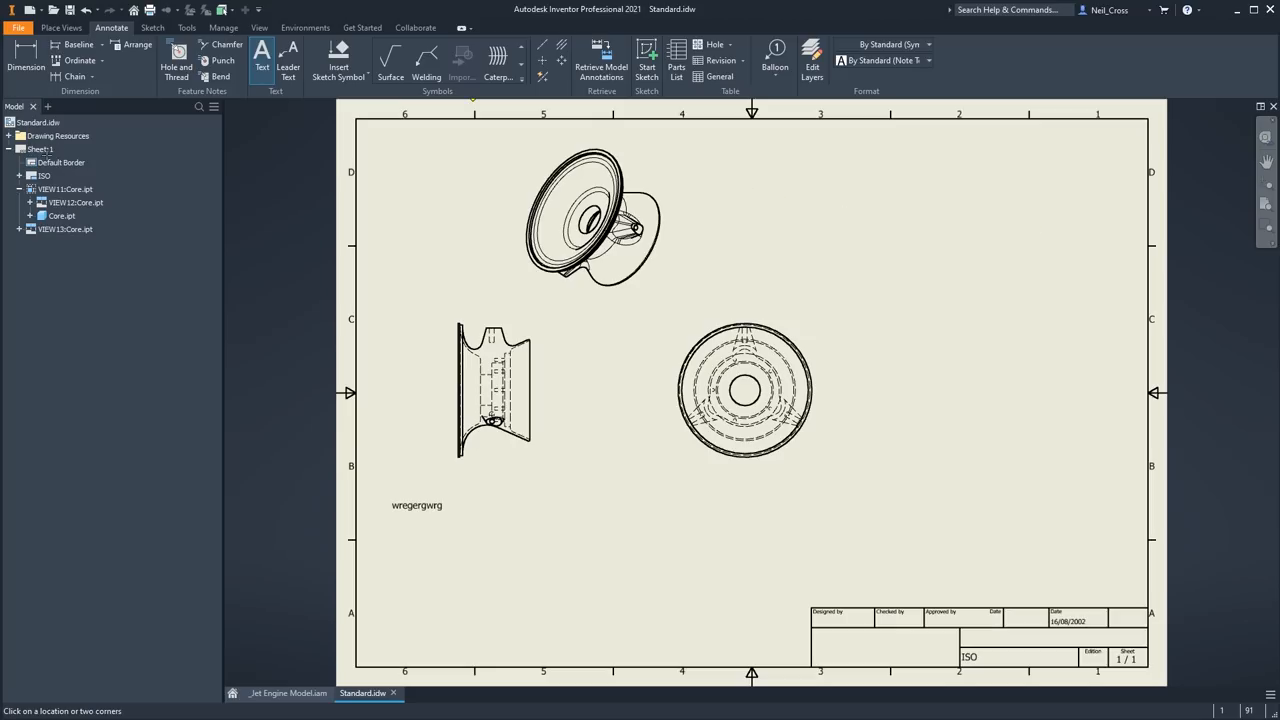
{"action": "left_click", "coordinate": [64, 160]}
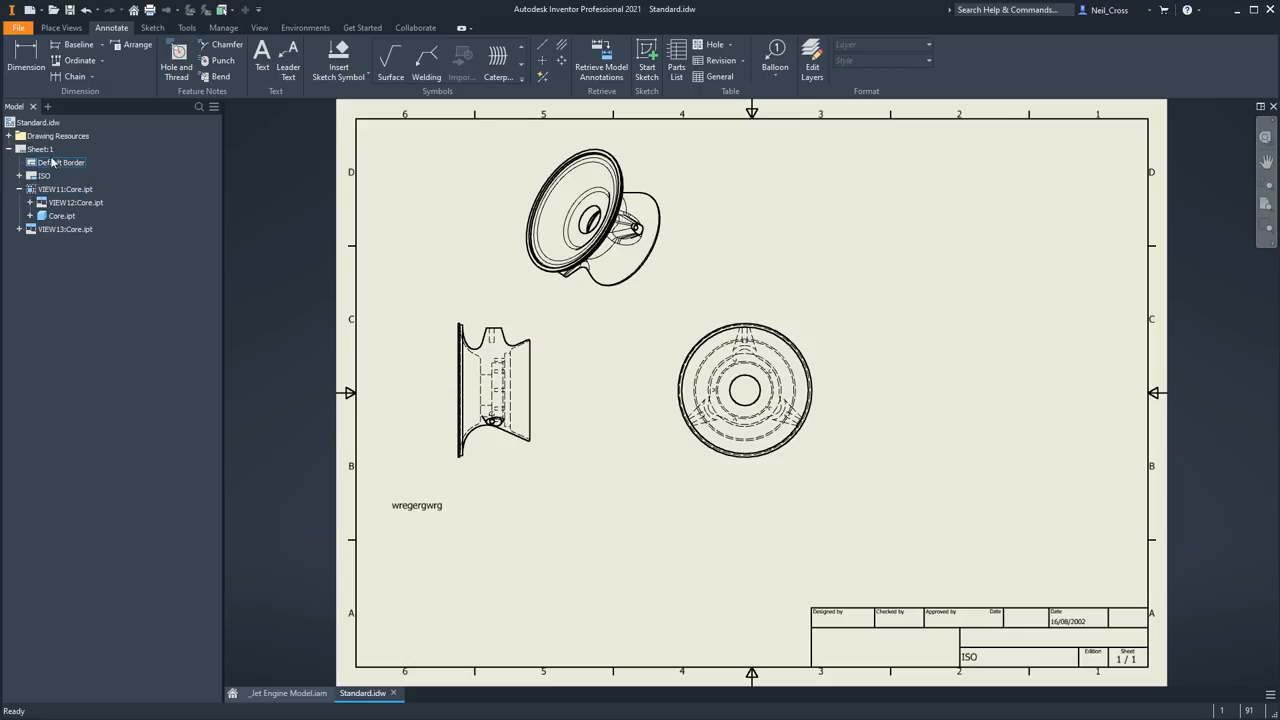
- Create a sheet format from Sheet:1 named 'TF1 A3 3 Views With Notes'
{"action": "right_click", "coordinate": [38, 148]}
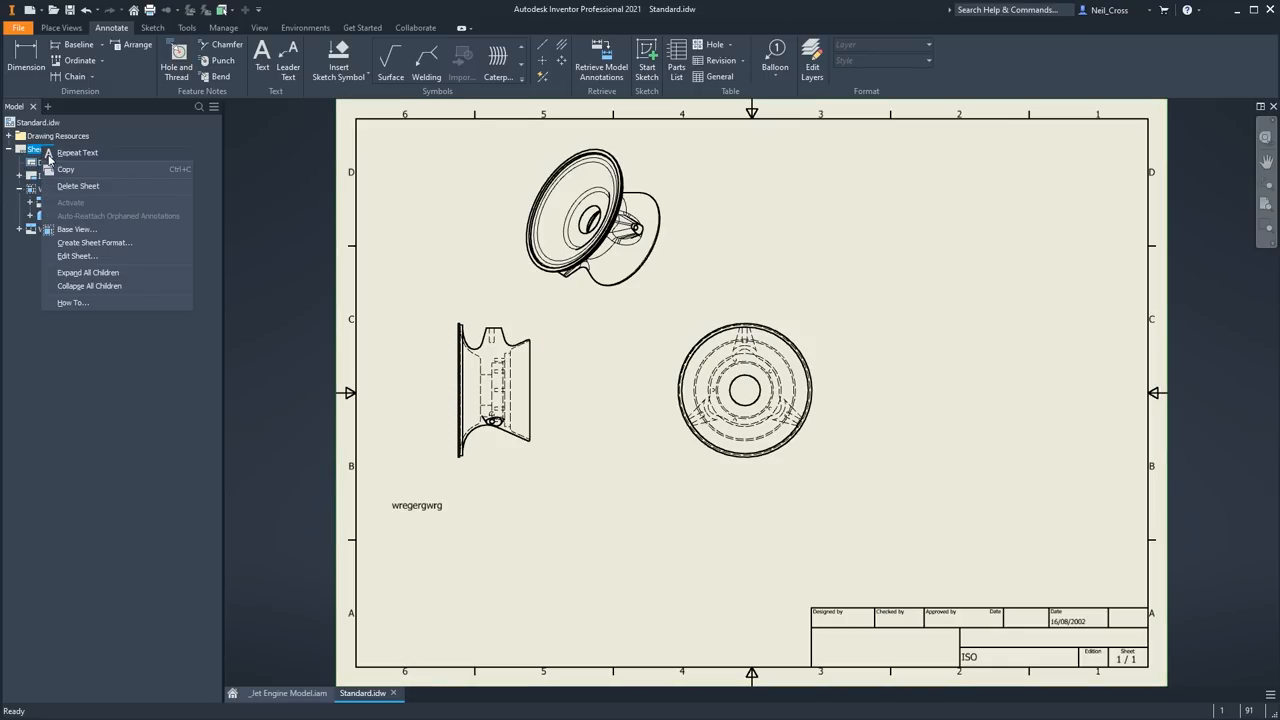
{"action": "left_click", "coordinate": [88, 242]}
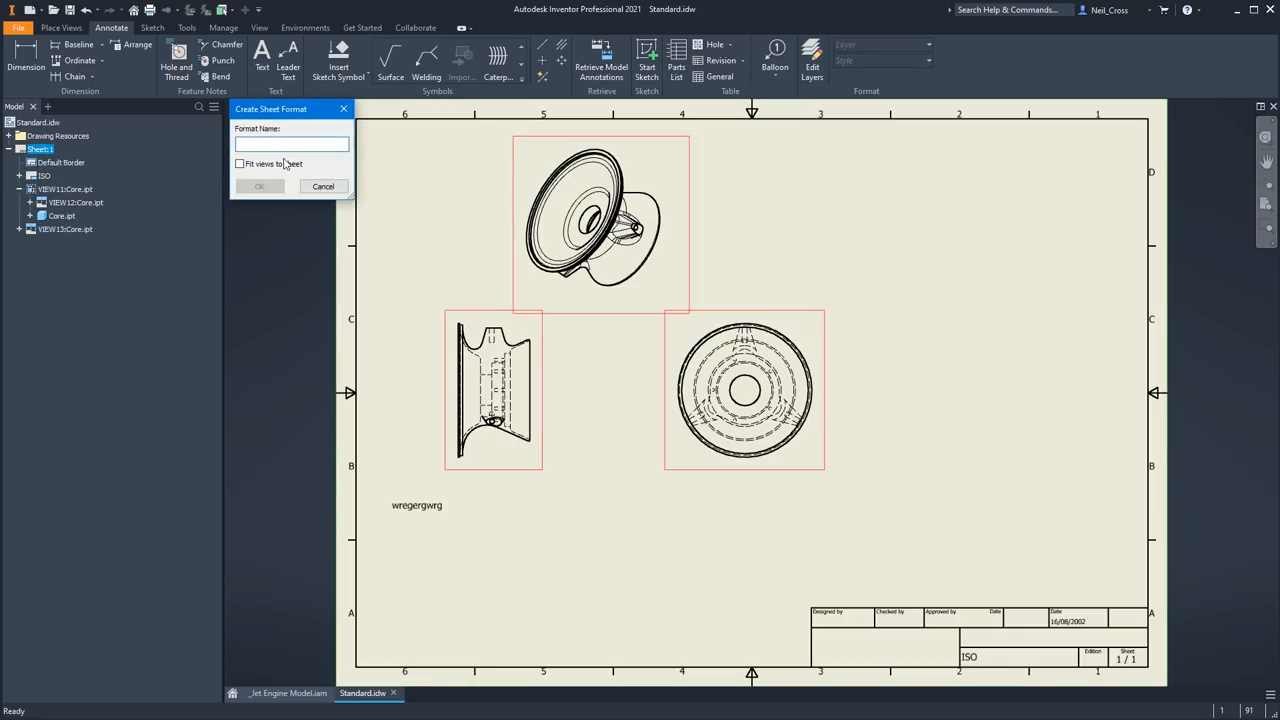
{"action": "type", "text": "TF1"}
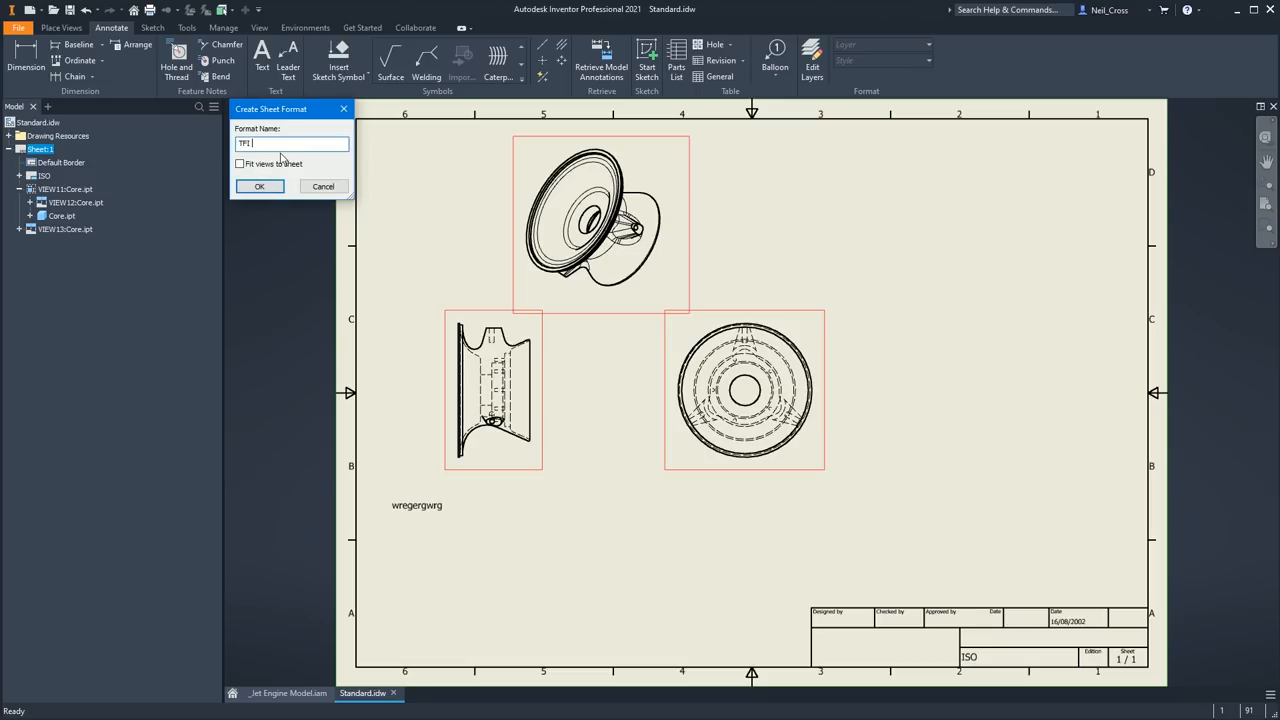
{"action": "type", "text": "A3 3 Views"}
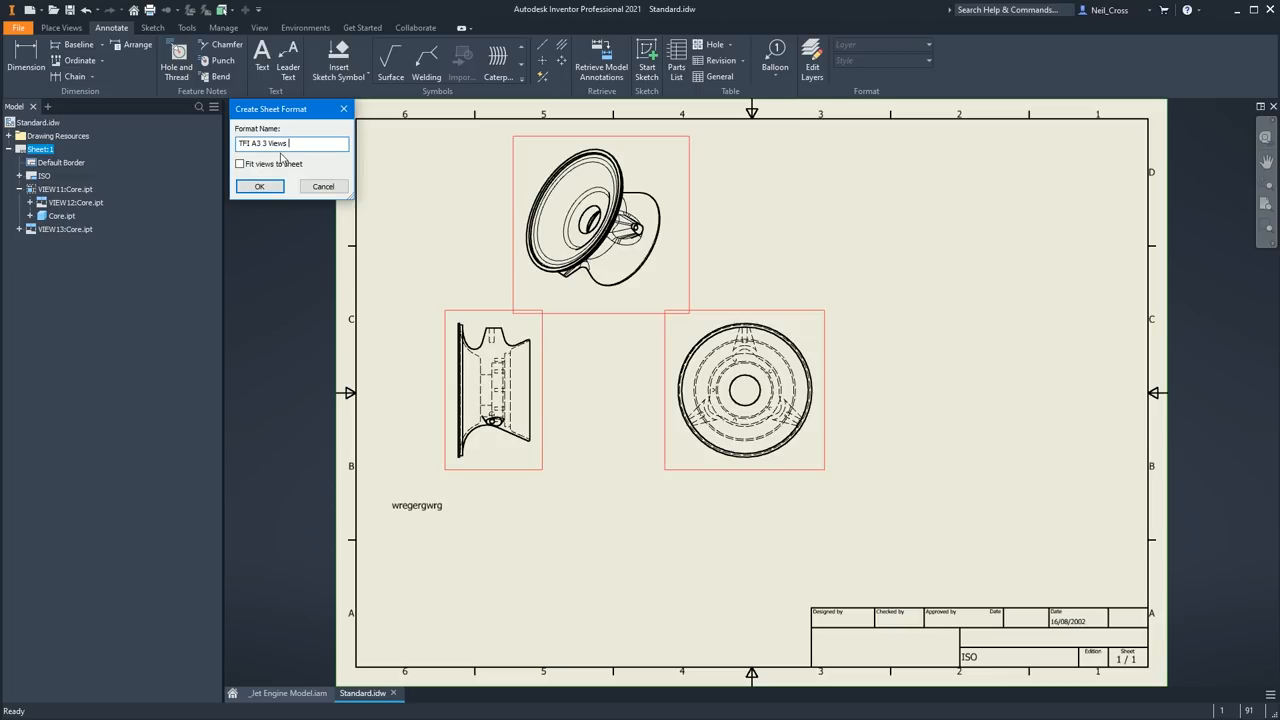
{"action": "type", "text": "With Notes"}
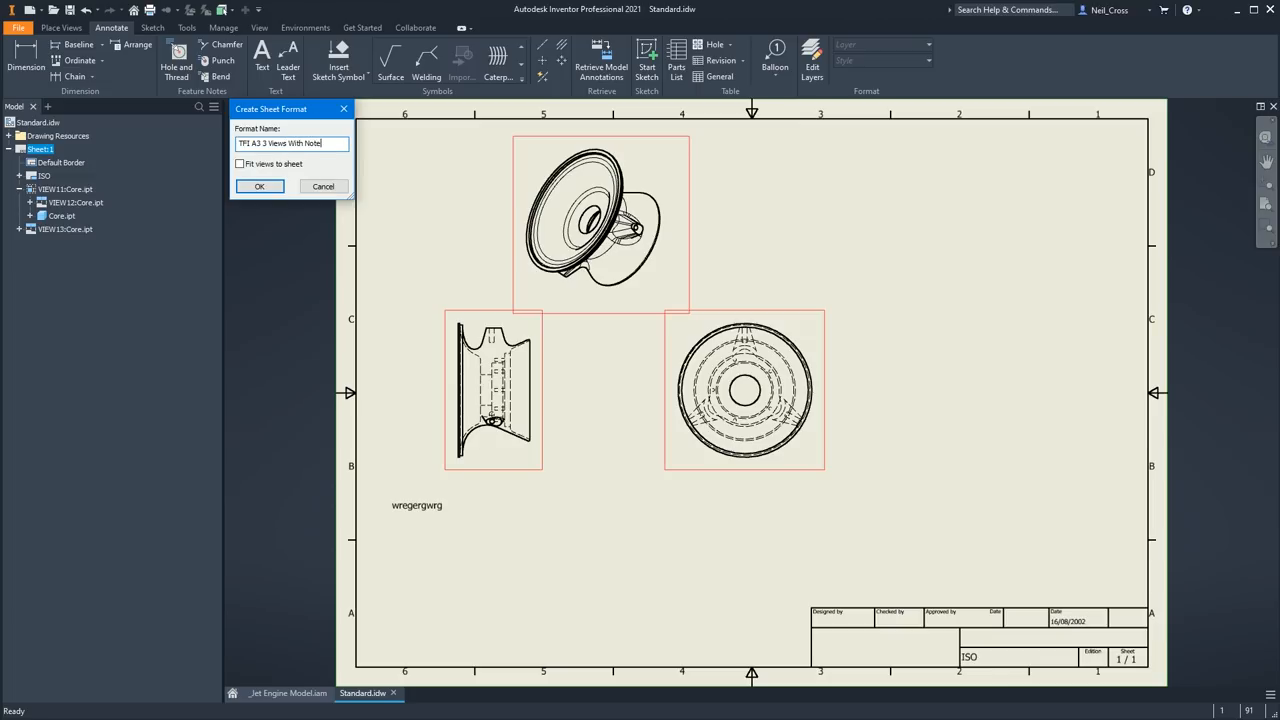
{"action": "left_click", "coordinate": [260, 186]}
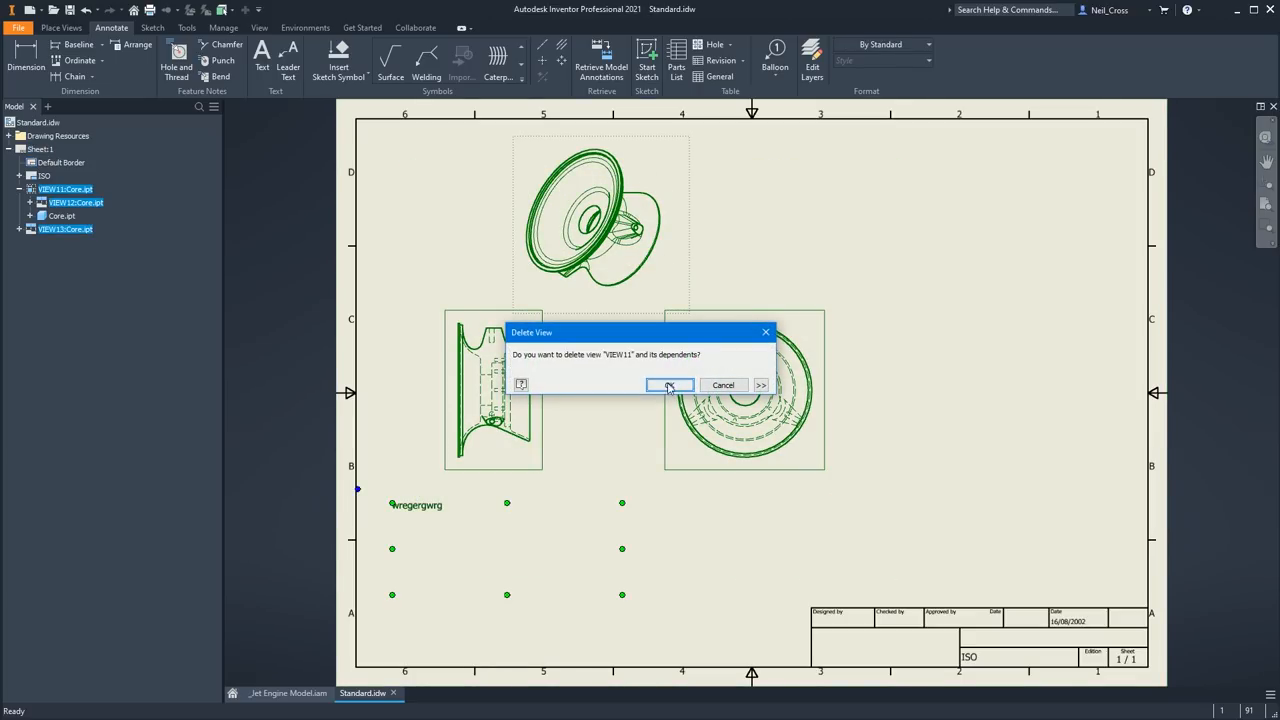
- Confirm deleting the sheet's views and their dependents, leaving the sheet empty
{"action": "left_click", "coordinate": [668, 384]}
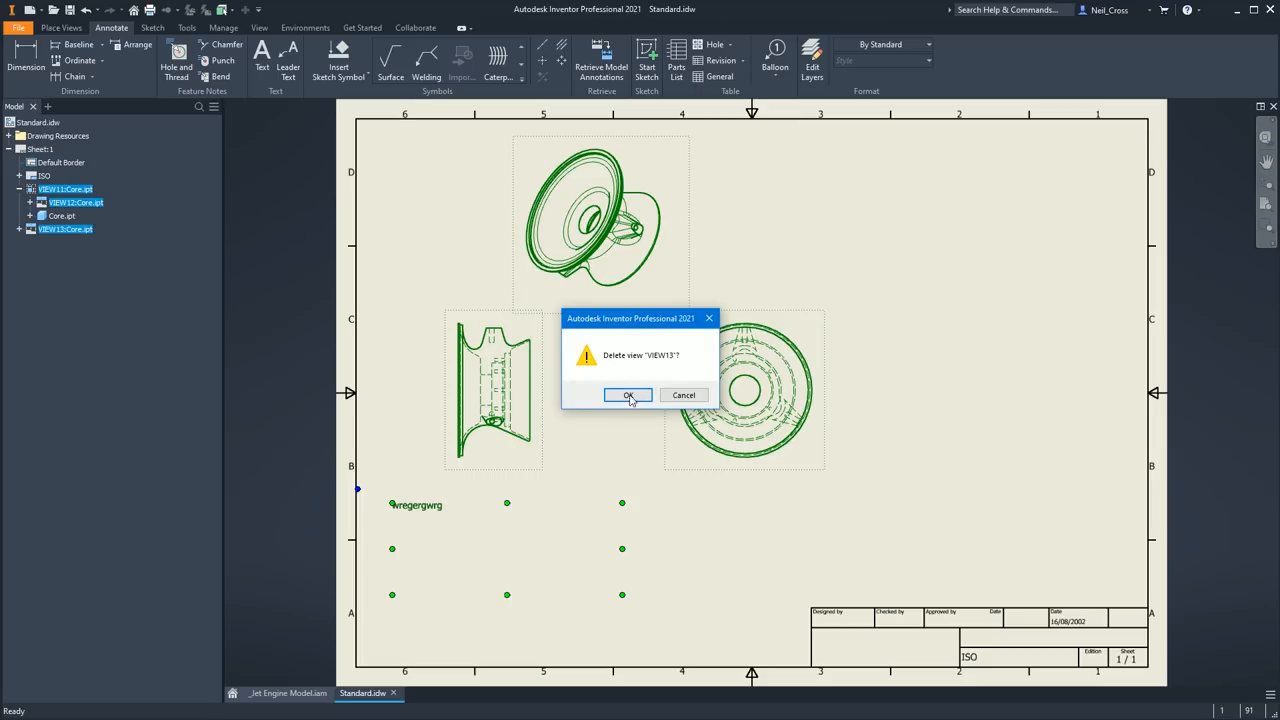
{"action": "left_click", "coordinate": [628, 396]}
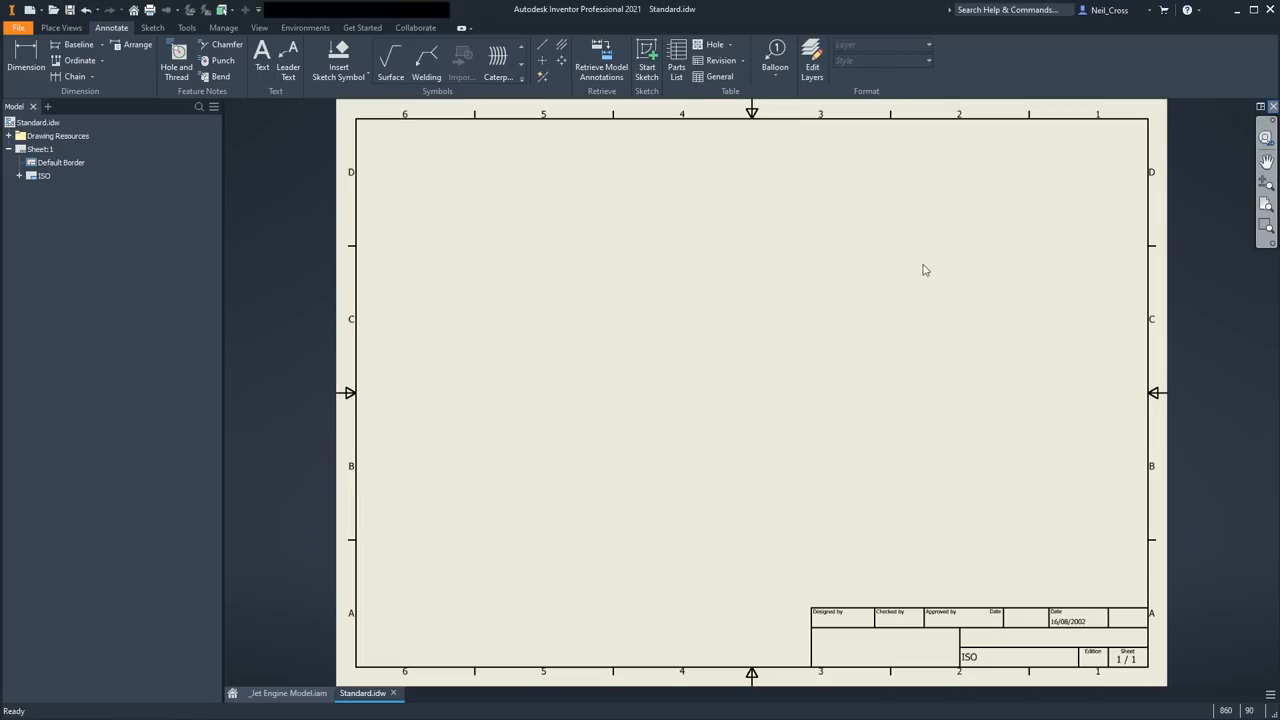
- From the jet engine assembly, start a new drawing from the Standard.idw template
{"action": "left_click", "coordinate": [288, 692]}
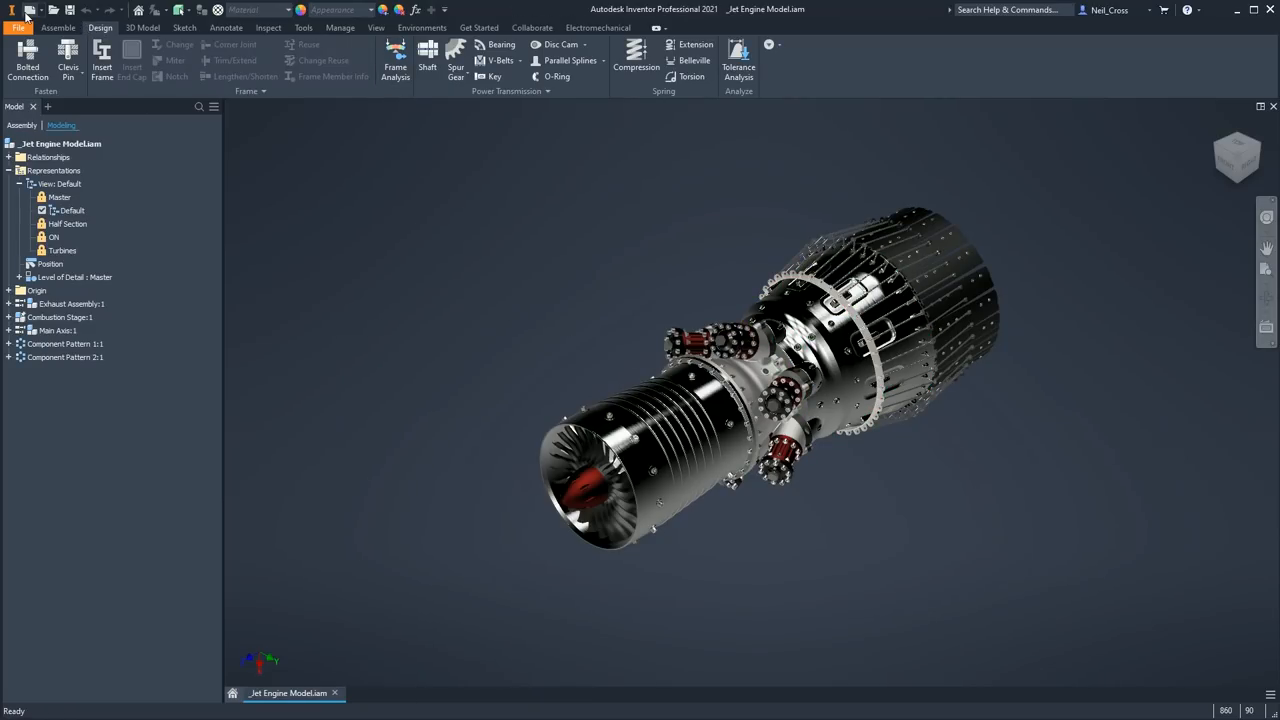
{"action": "left_click", "coordinate": [20, 18]}
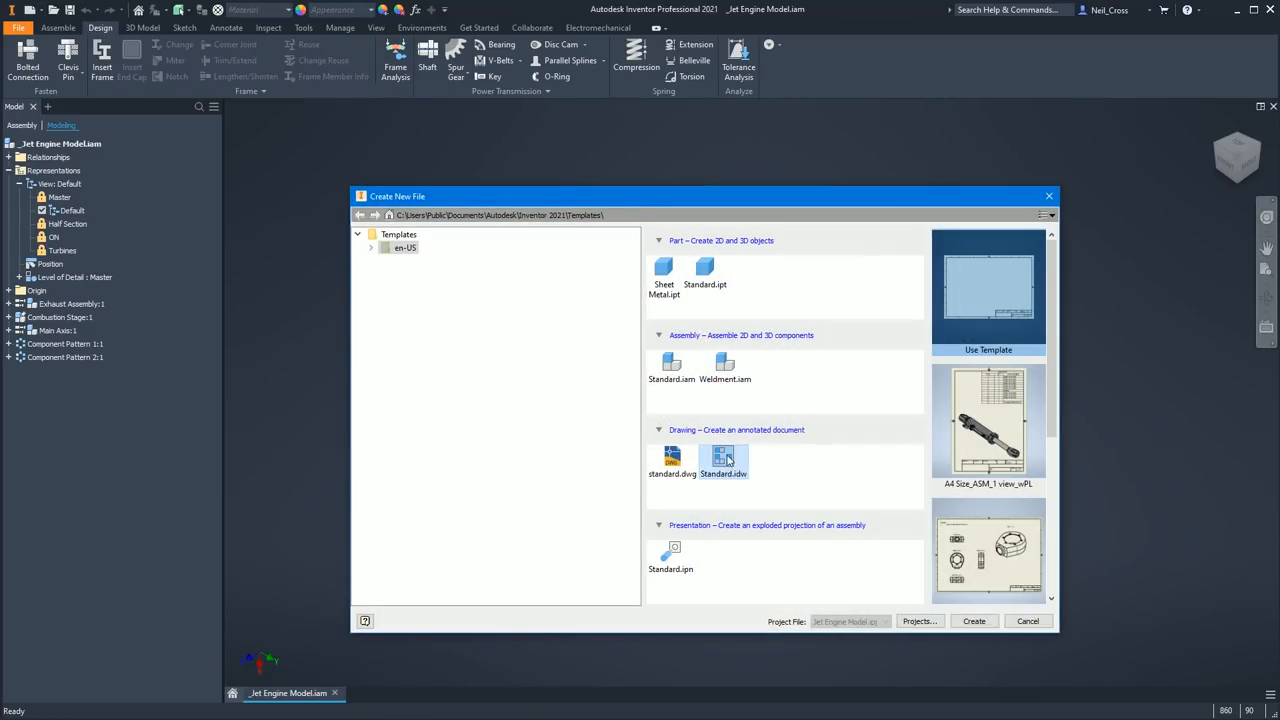
{"action": "scroll", "scroll_direction": "down", "scroll_amount": 3}
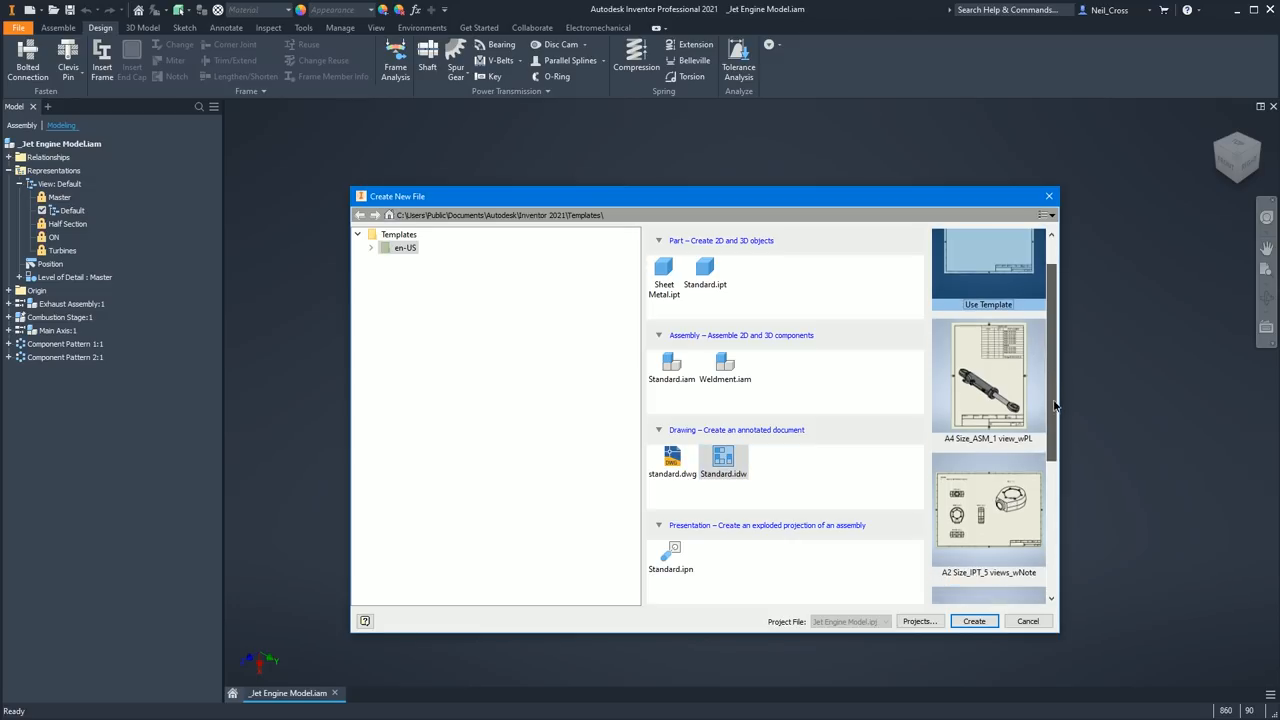
{"action": "scroll", "scroll_direction": "down", "scroll_amount": 3}
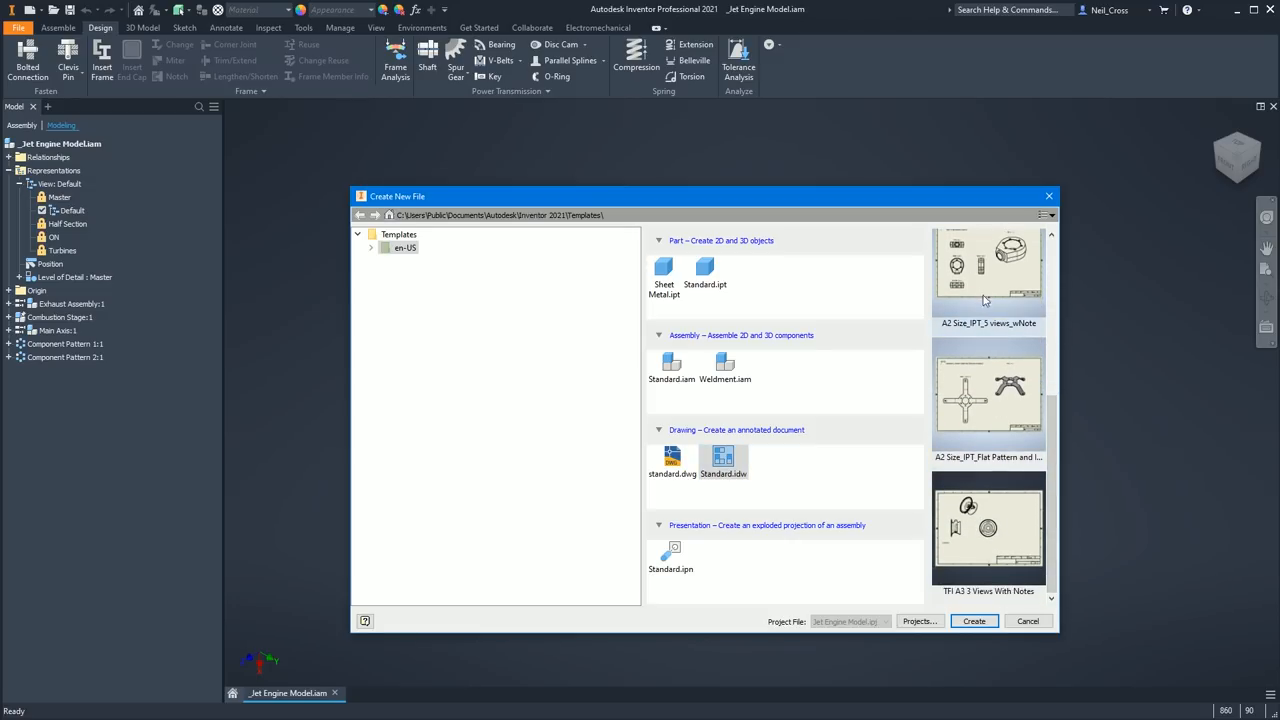
{"action": "mouse_move", "coordinate": [982, 556]}
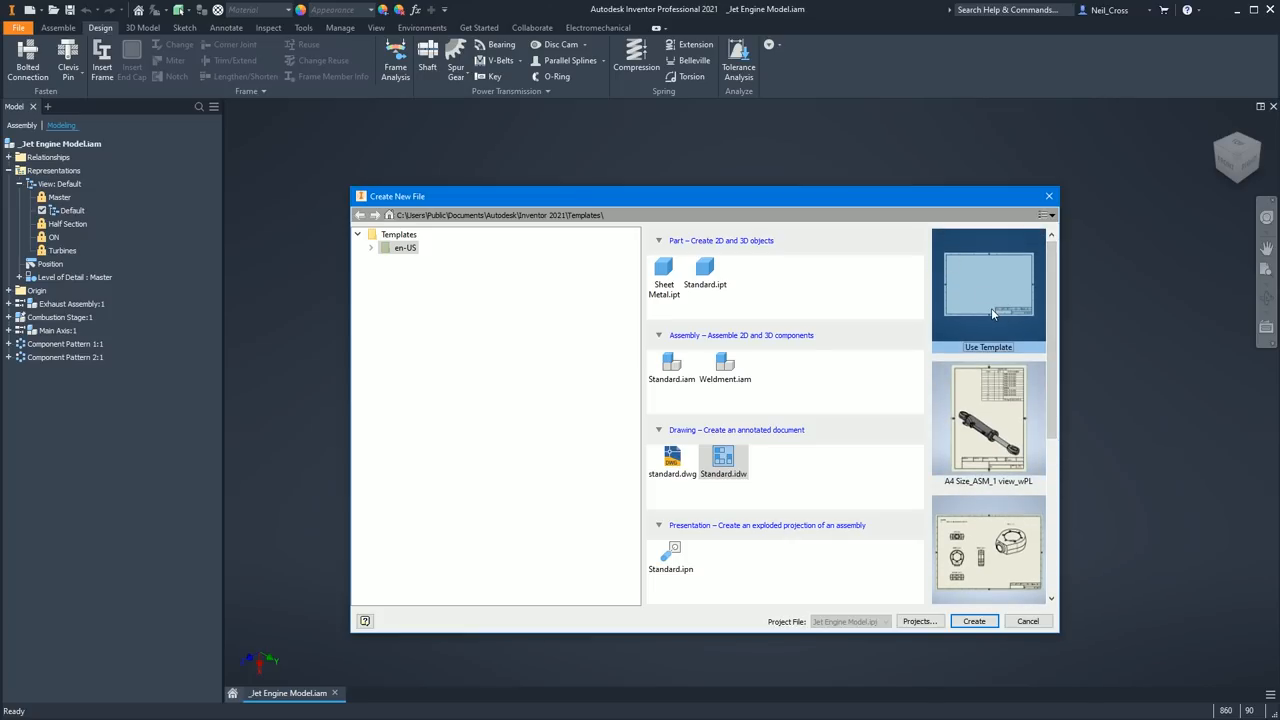
{"action": "scroll", "scroll_direction": "down", "scroll_amount": 3}
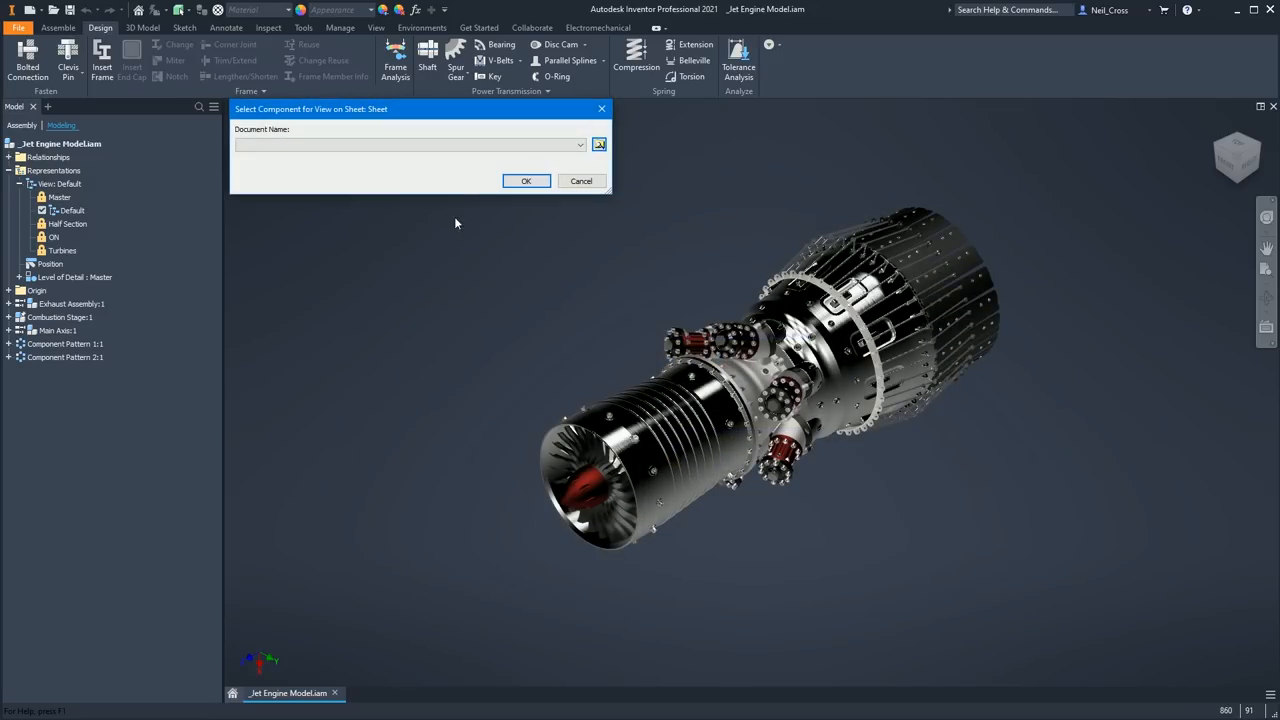
- Place base and projected views of Turbine Fan-23.ipt from the Workspace folder on the new sheet
{"action": "left_click", "coordinate": [598, 144]}
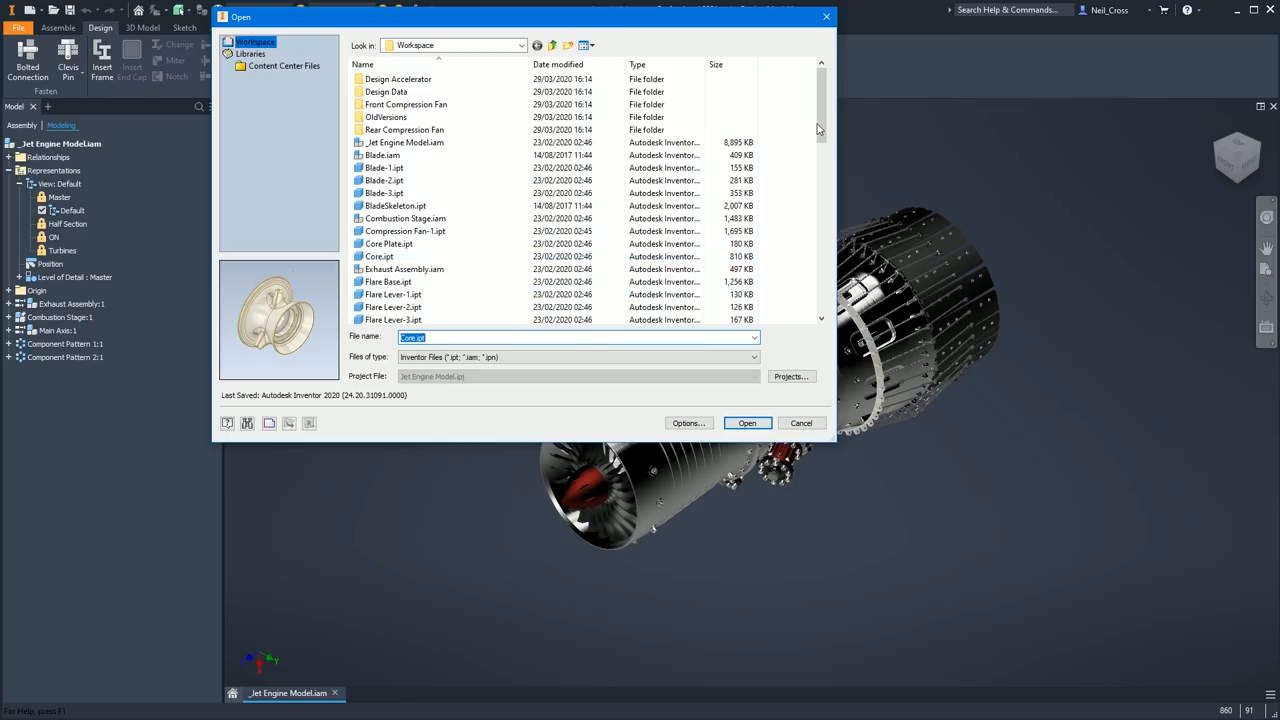
{"action": "left_click", "coordinate": [400, 256]}
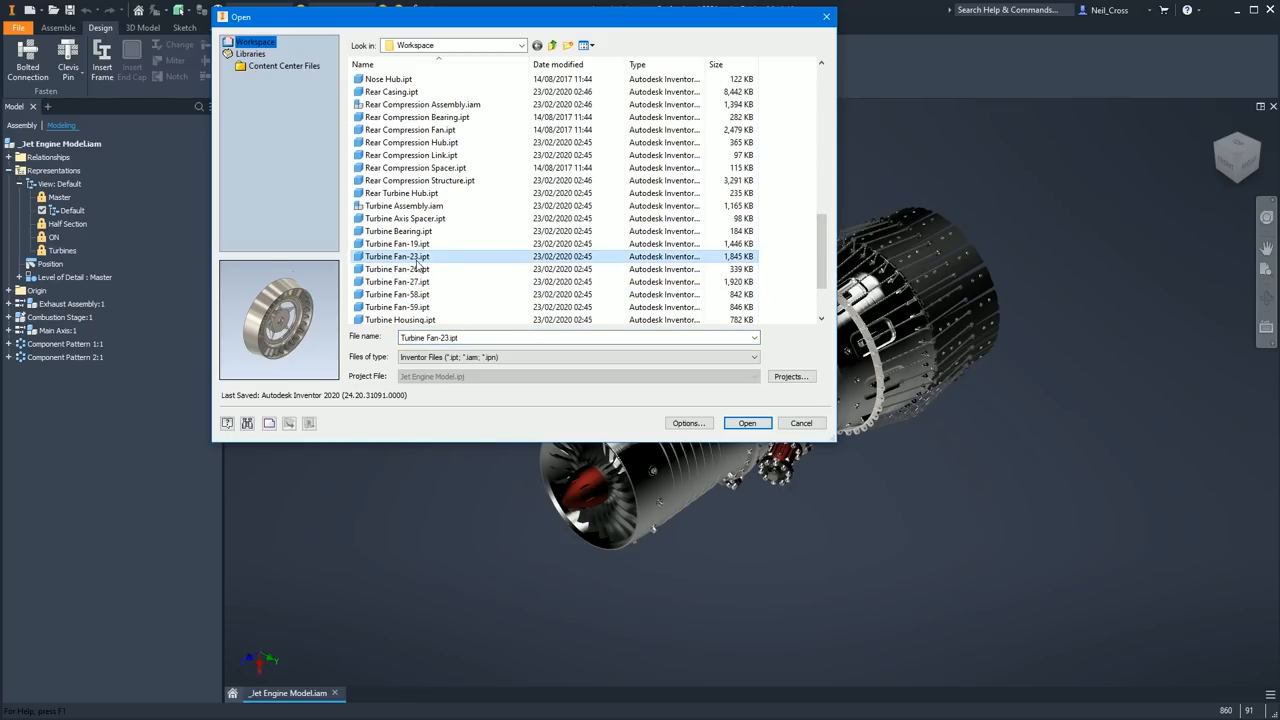
{"action": "left_click", "coordinate": [748, 424]}
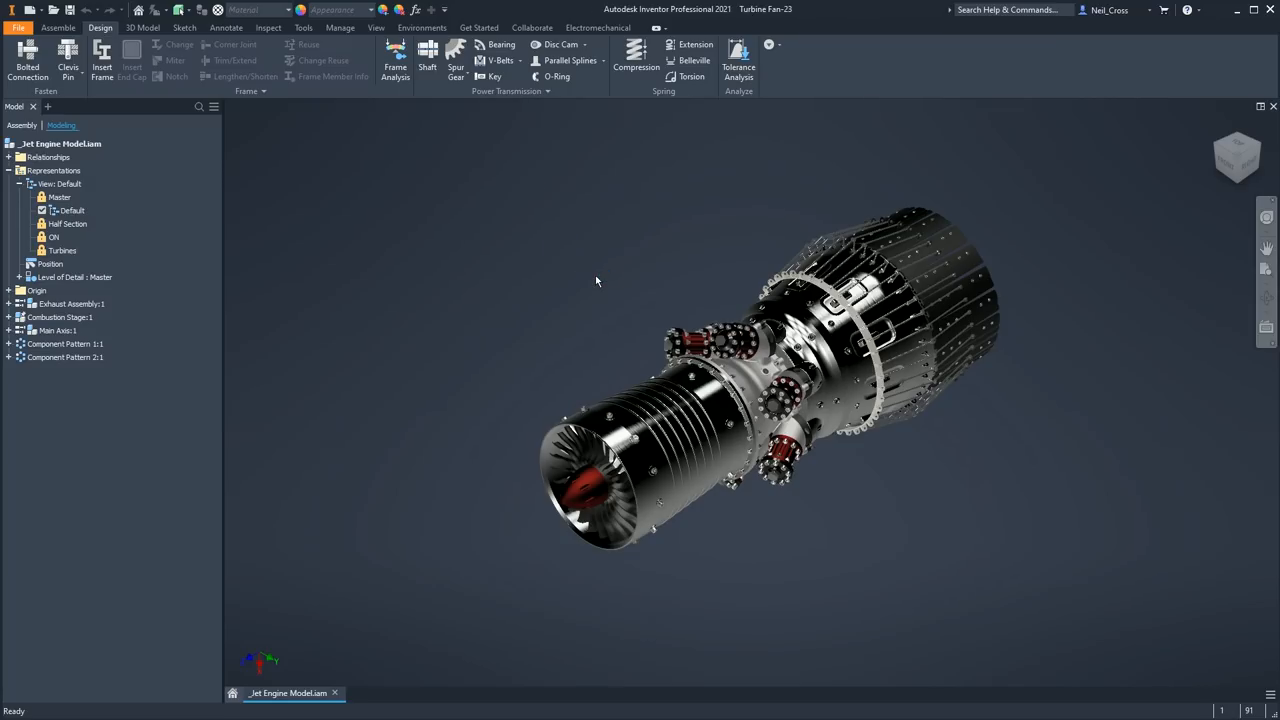
{"action": "left_click", "coordinate": [366, 692]}
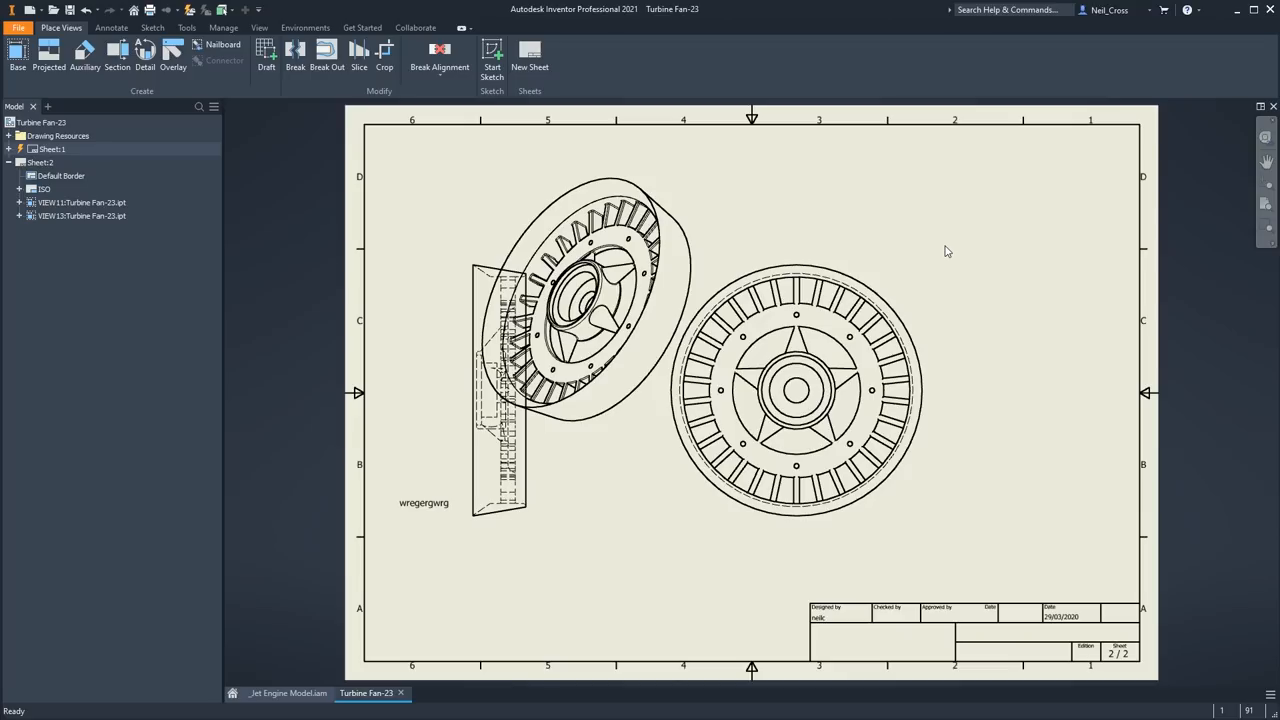
{"action": "left_click", "coordinate": [52, 148]}
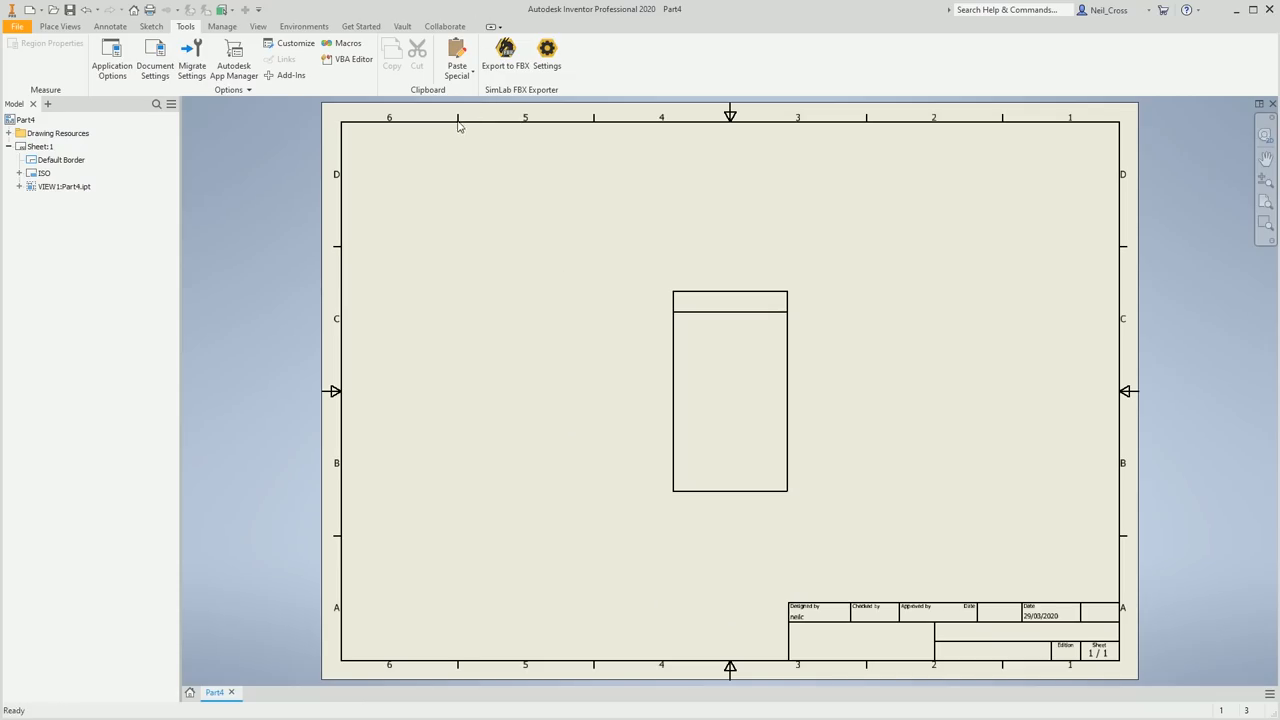
{"action": "left_click", "coordinate": [112, 20]}
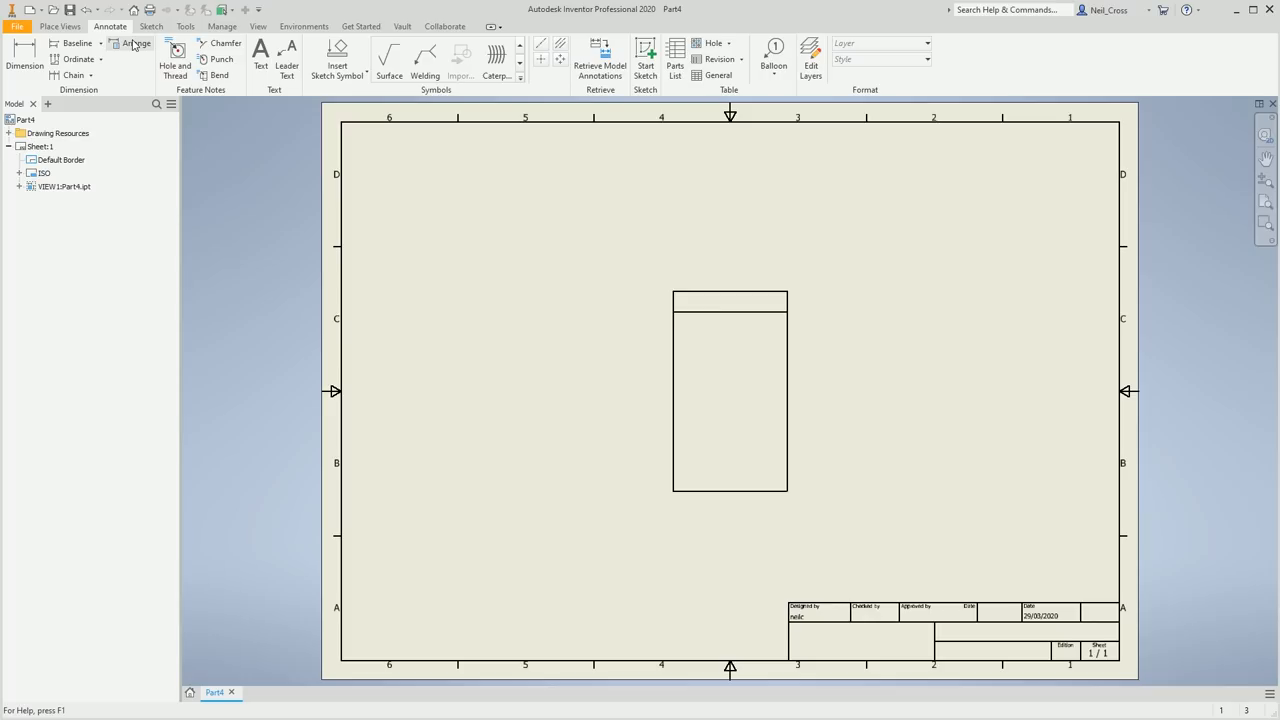
{"action": "mouse_move", "coordinate": [152, 48]}
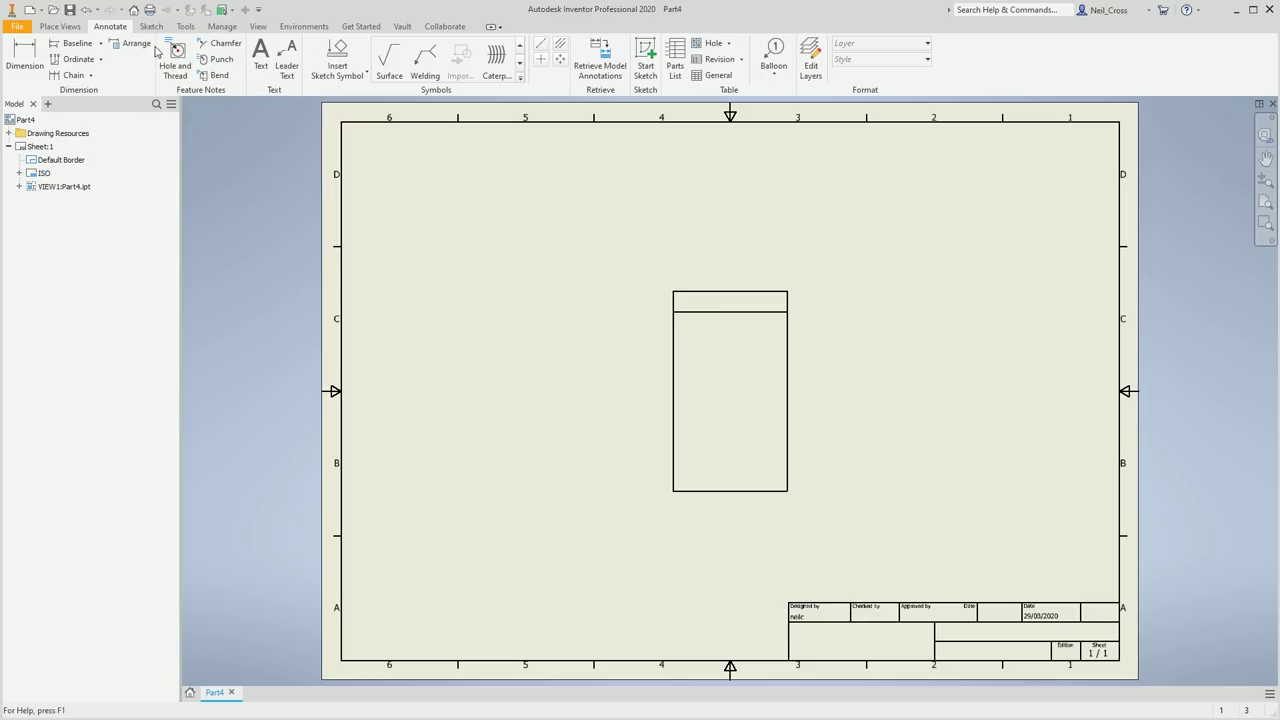
{"action": "left_click", "coordinate": [184, 28]}
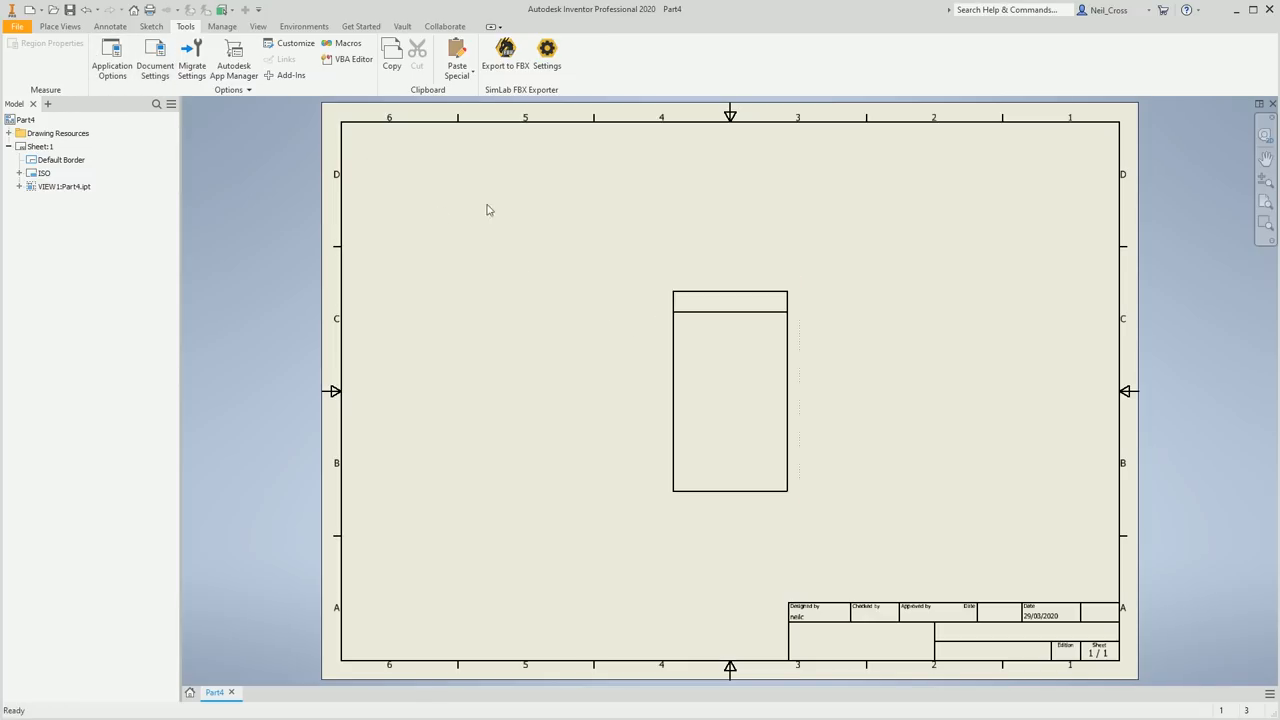
{"action": "left_click", "coordinate": [68, 28]}
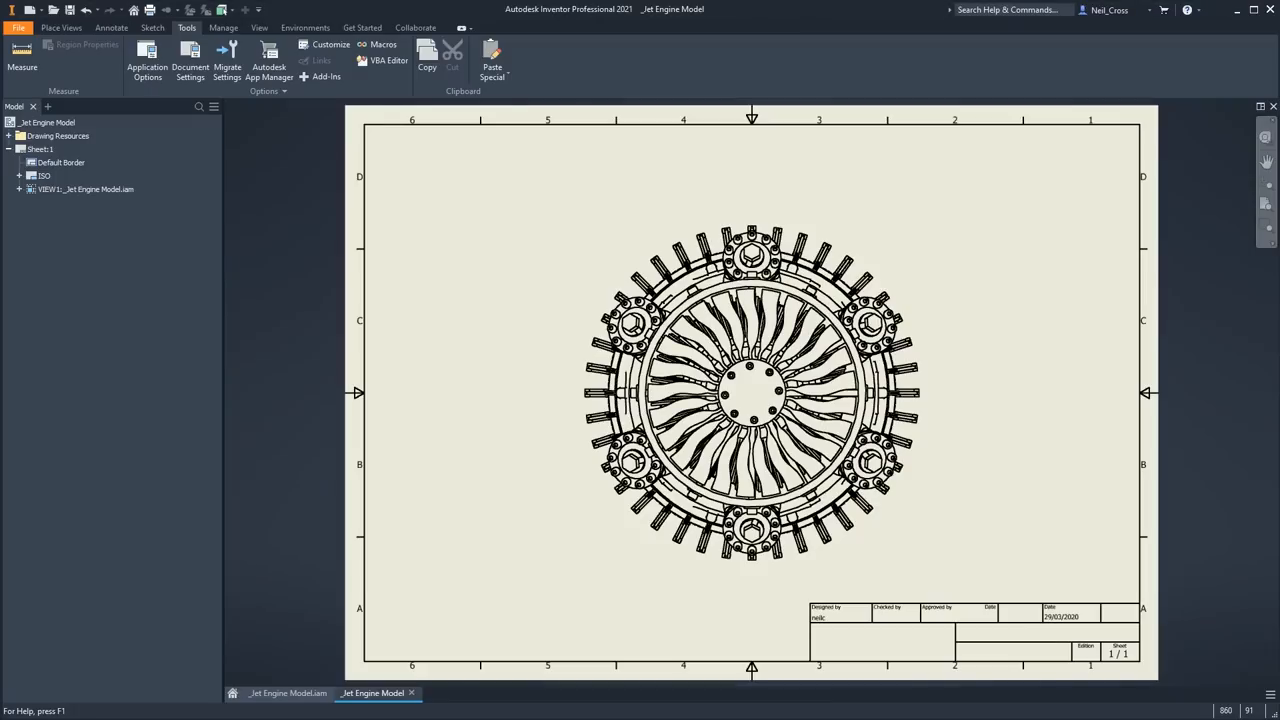
- Measure the minimum distance between two edges on the jet engine drawing view
{"action": "left_click", "coordinate": [10, 56]}
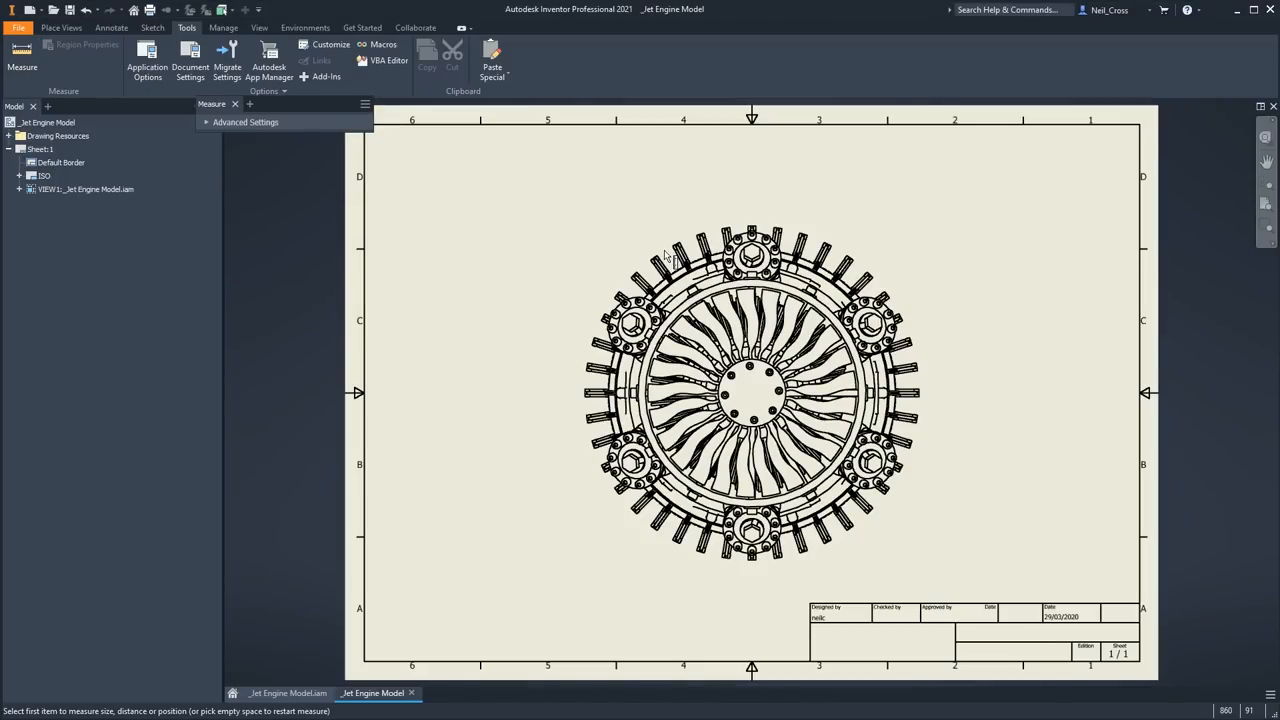
{"action": "left_click", "coordinate": [824, 248]}
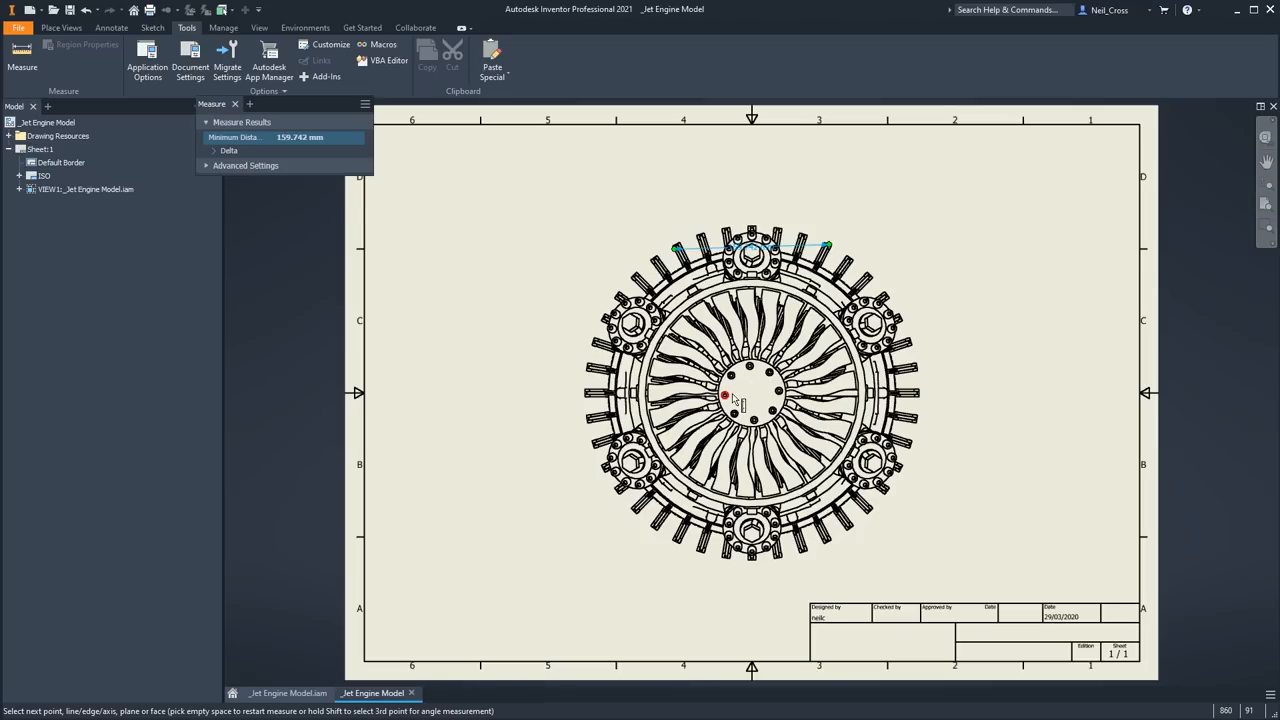
{"action": "left_click", "coordinate": [728, 396]}
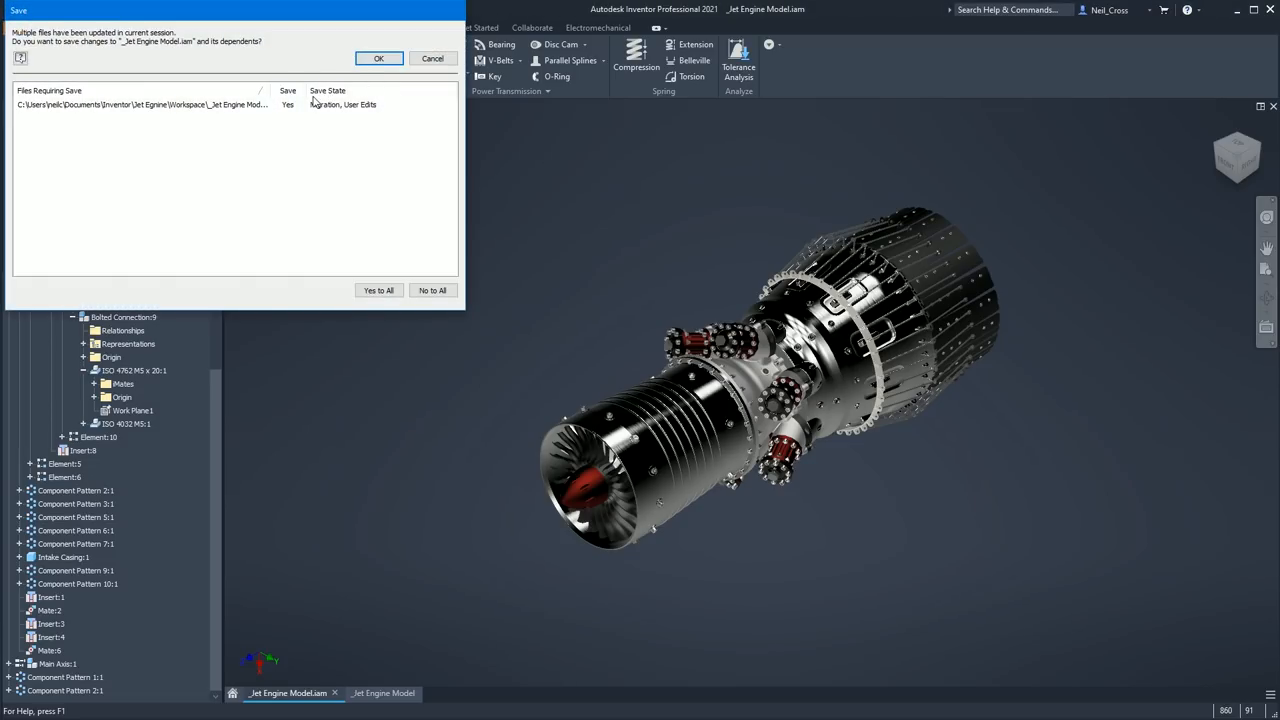
{"action": "mouse_move", "coordinate": [372, 112]}
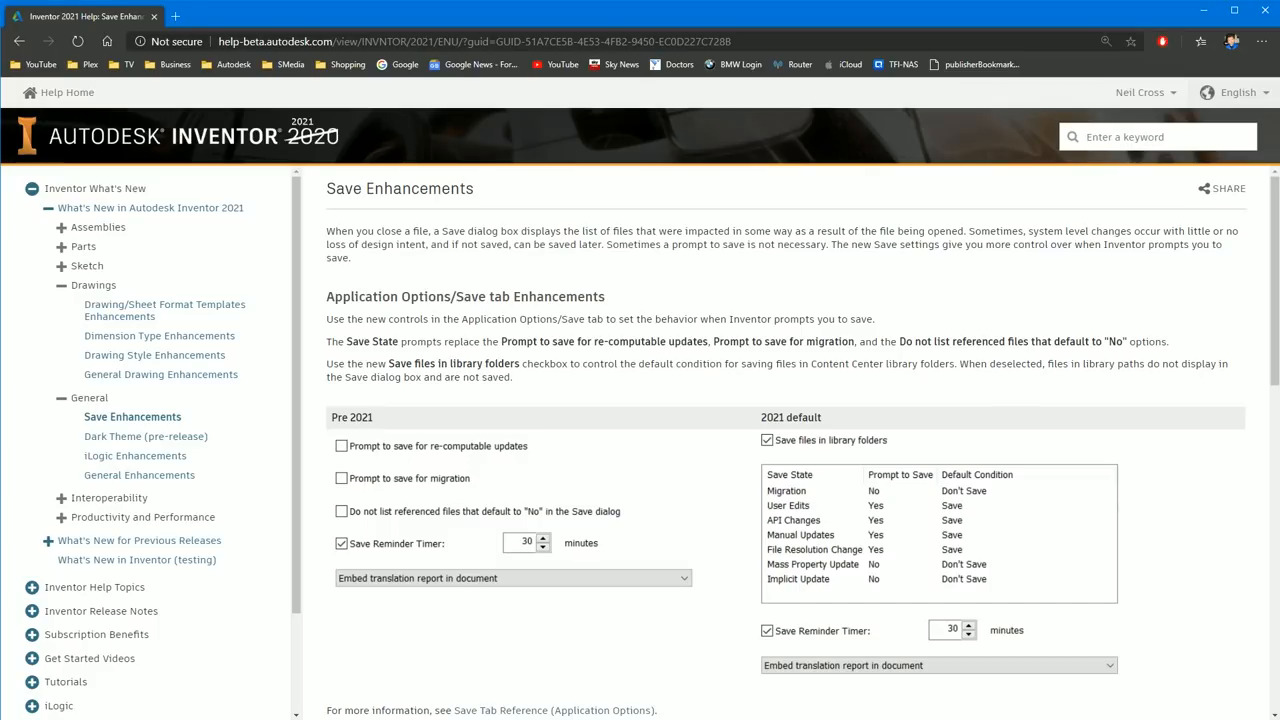
- Highlight save state conditions such as File Resolution Change in the File Save Dependants section
{"action": "scroll", "scroll_direction": "down", "scroll_amount": 3}
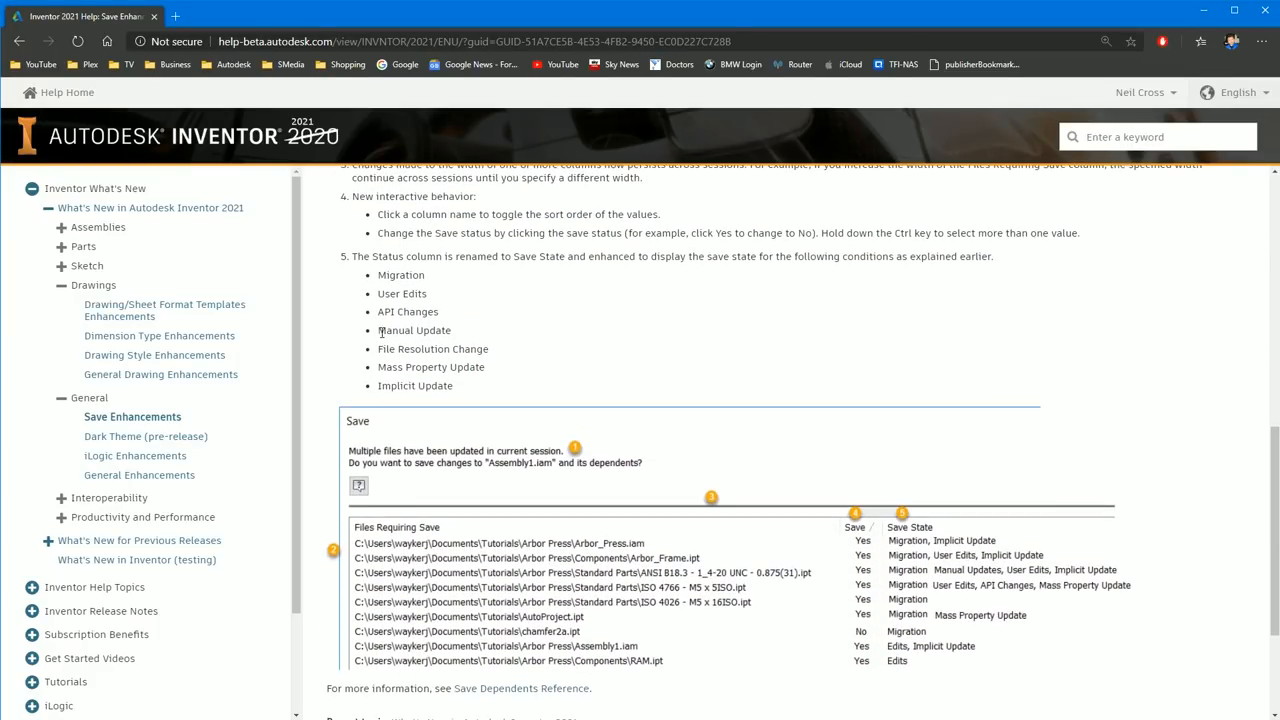
{"action": "double_click", "coordinate": [388, 292]}
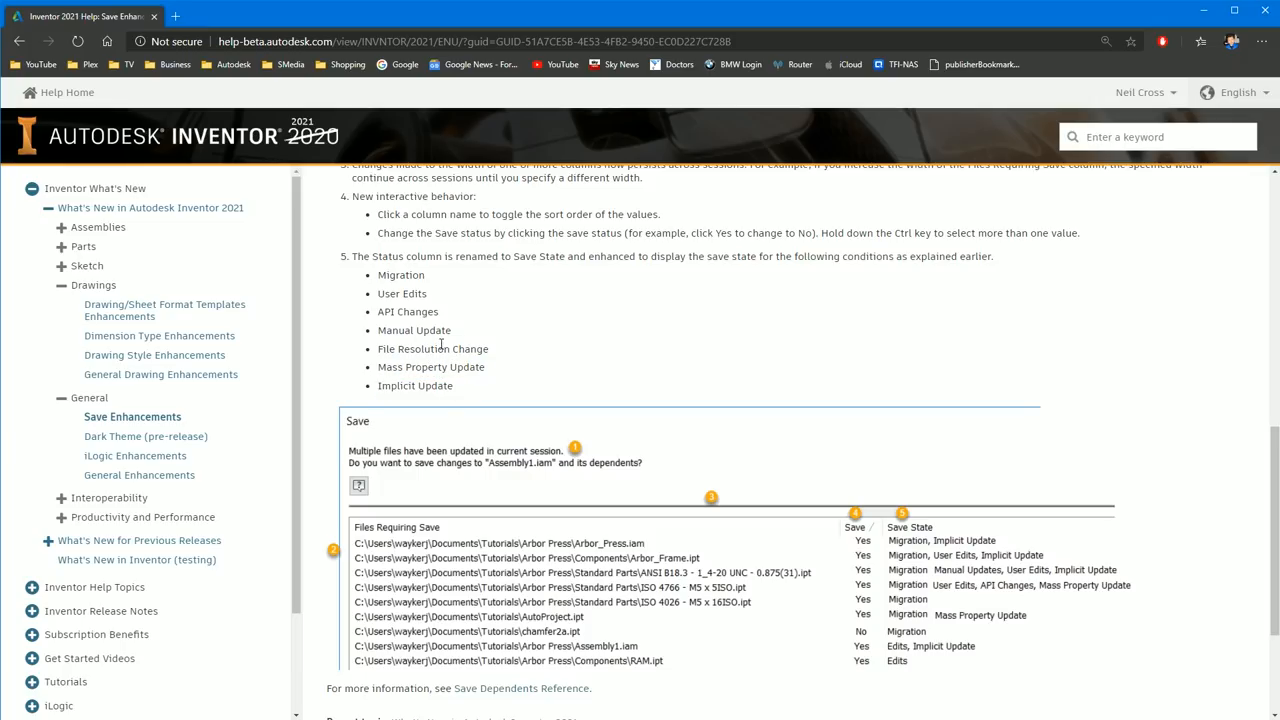
{"action": "double_click", "coordinate": [406, 312]}
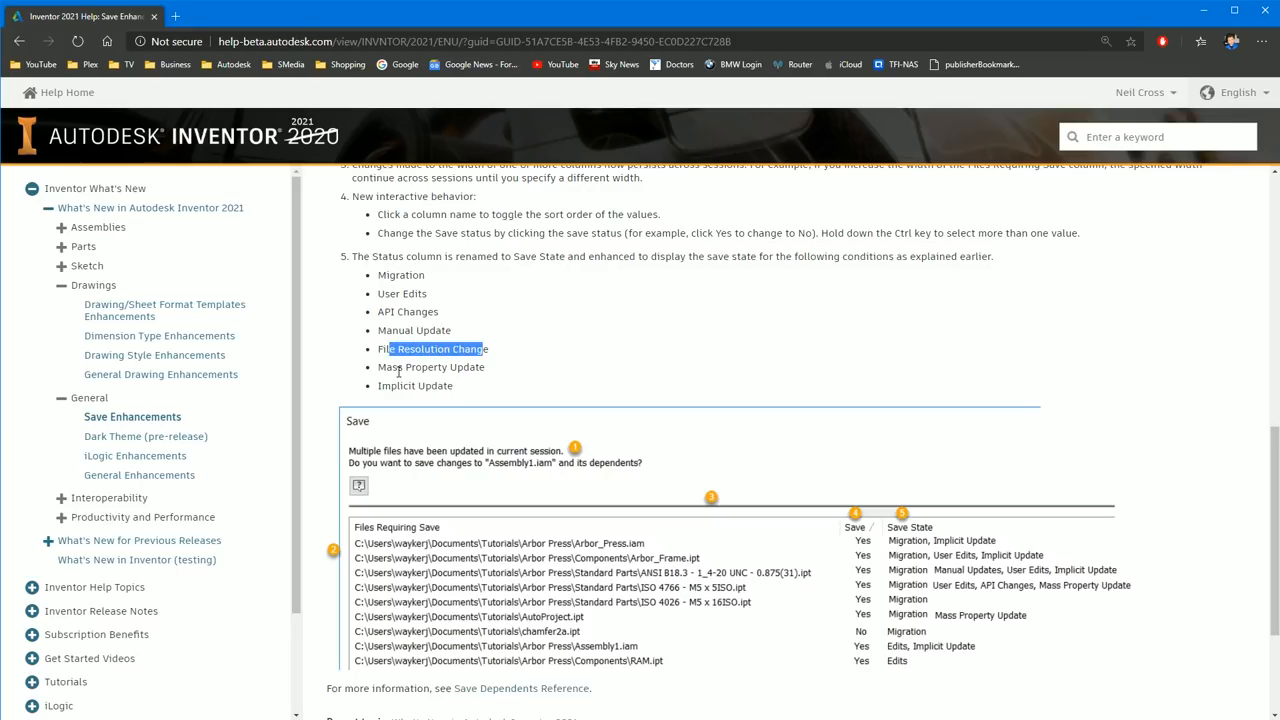
{"action": "double_click", "coordinate": [416, 384]}
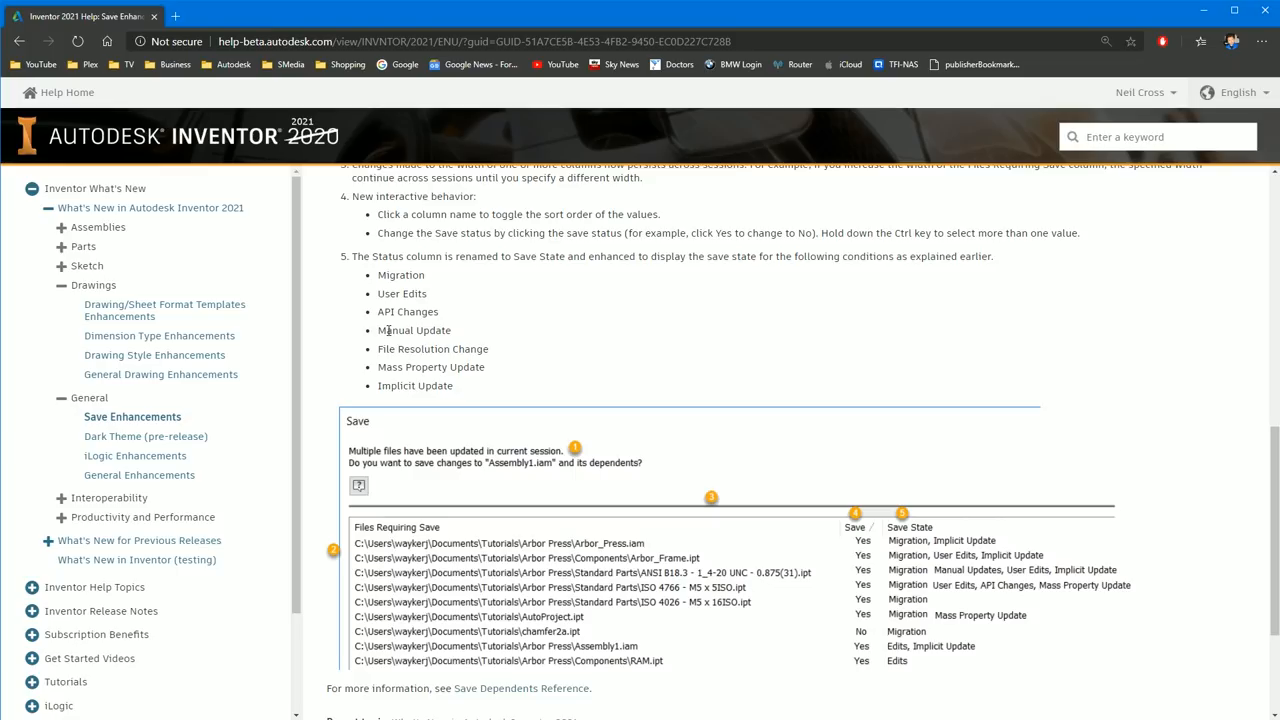
{"action": "left_click_drag", "start_coordinate": [376, 276], "coordinate": [464, 368]}
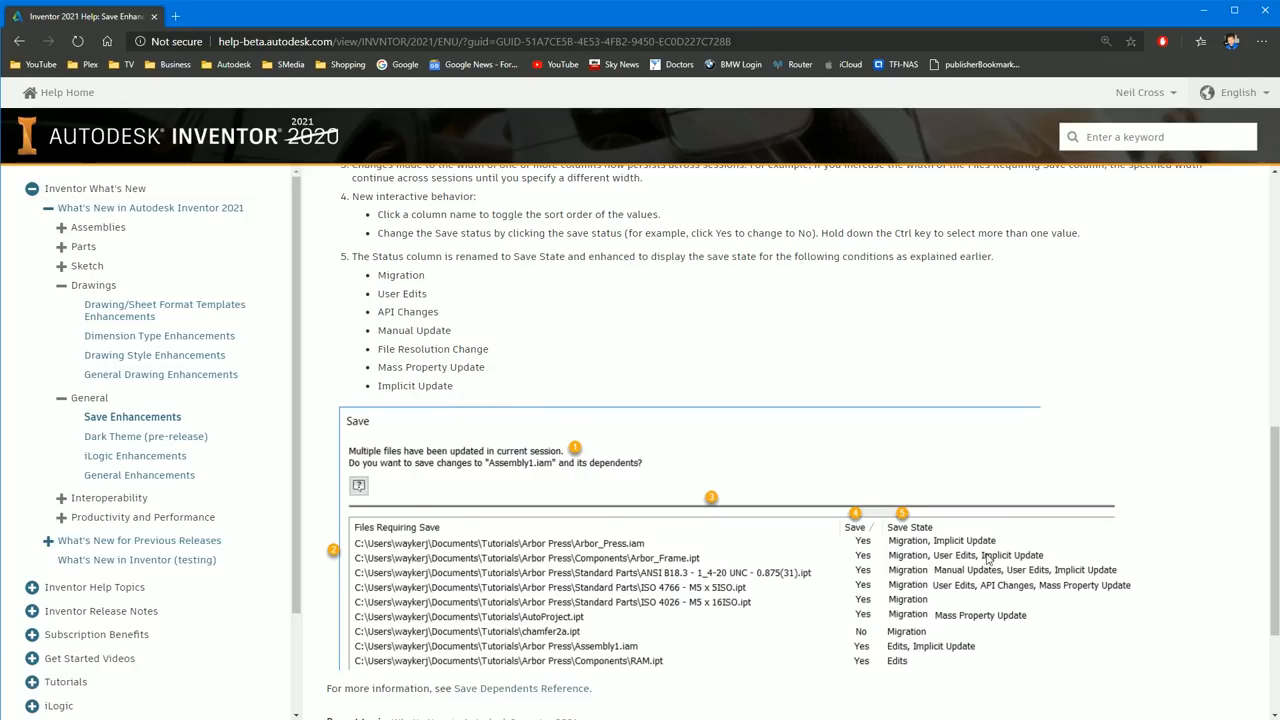
{"action": "scroll", "scroll_direction": "down", "scroll_amount": 3}
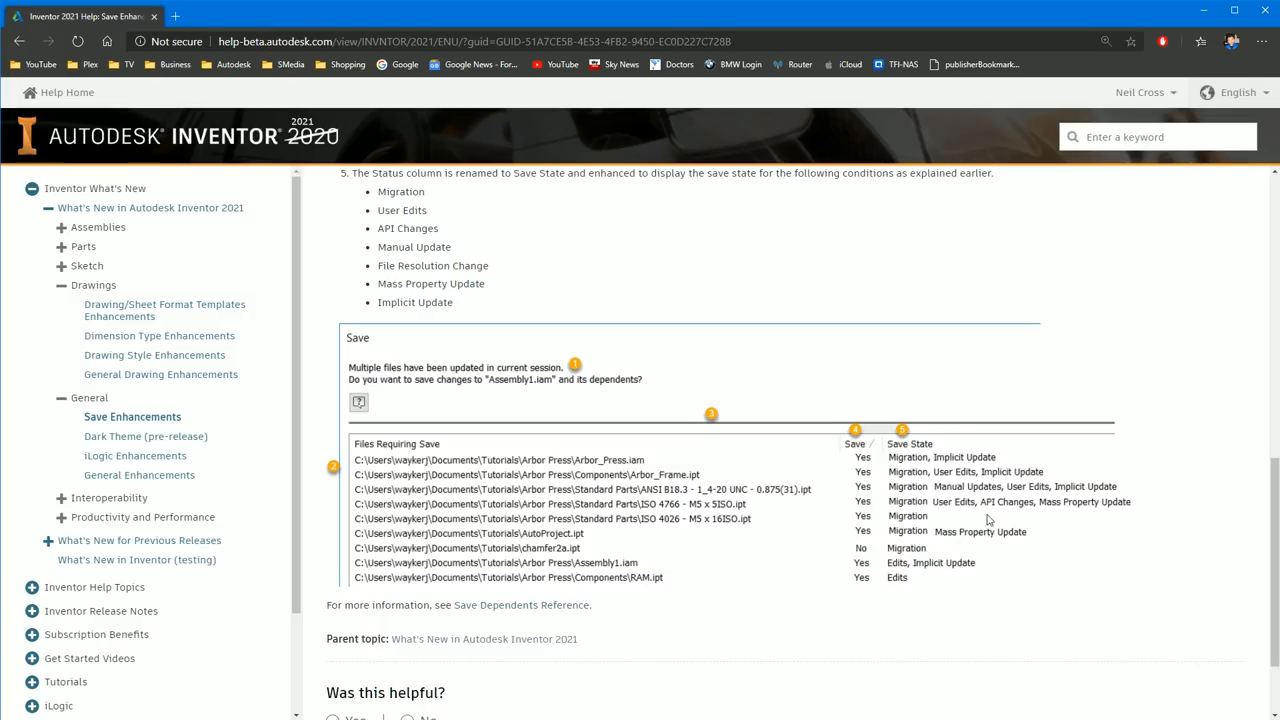
{"action": "mouse_move", "coordinate": [916, 492]}
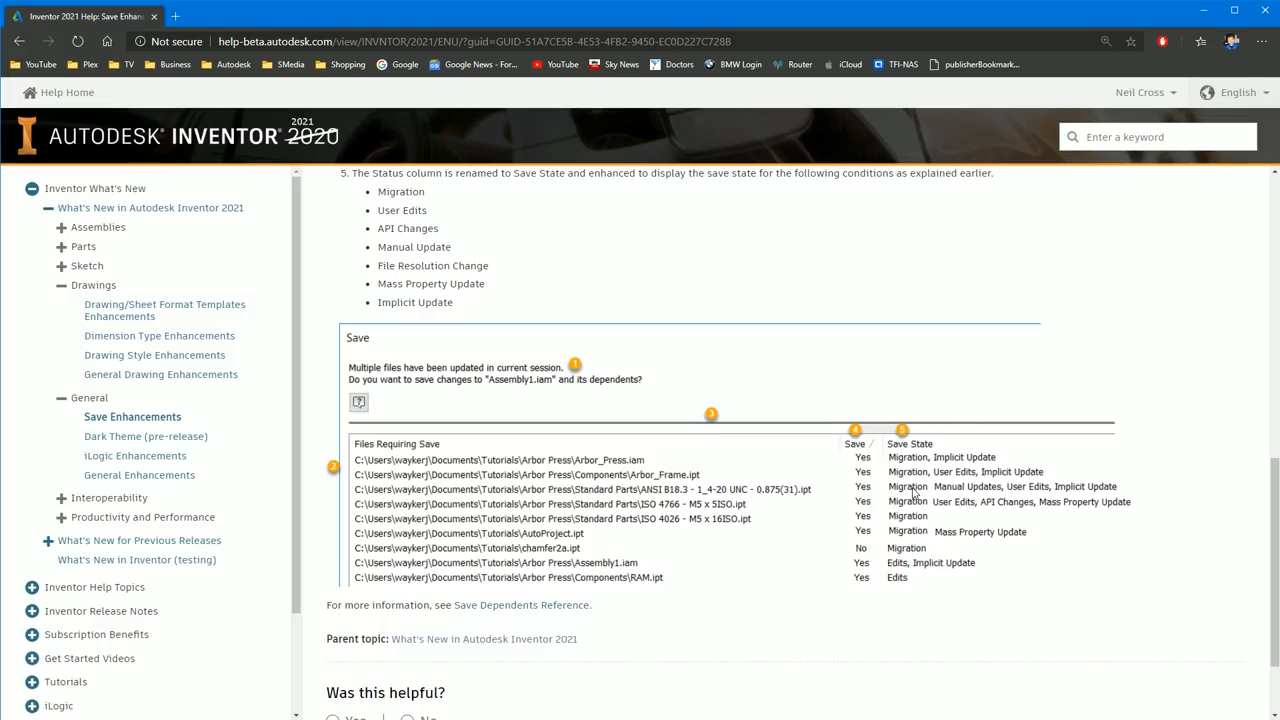
{"action": "mouse_move", "coordinate": [982, 500]}
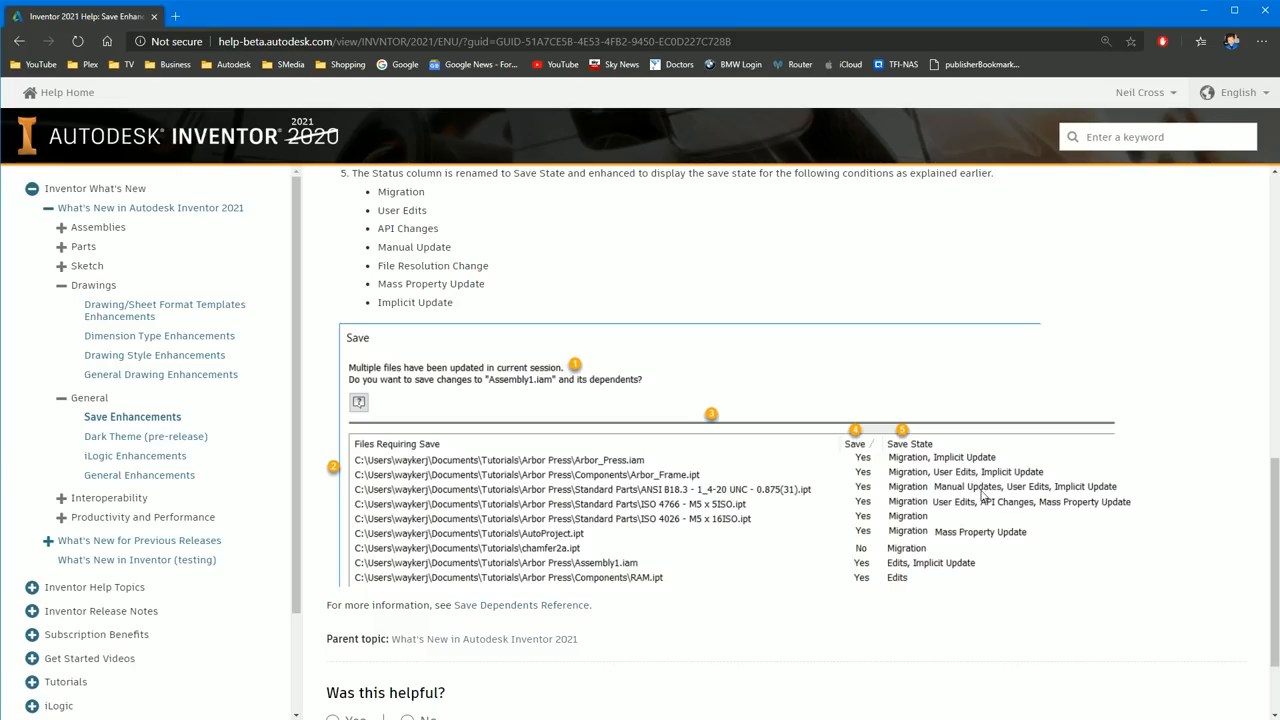
{"action": "mouse_move", "coordinate": [848, 534]}
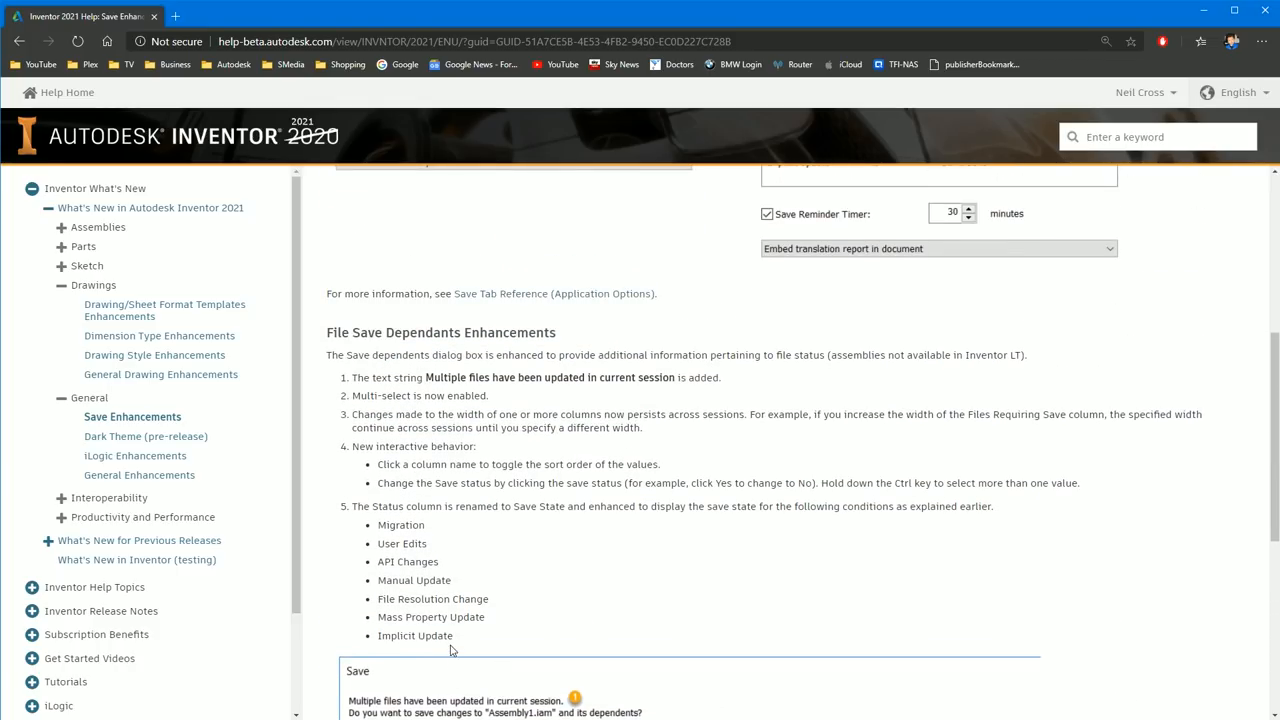
{"action": "scroll", "scroll_direction": "down", "scroll_amount": 3}
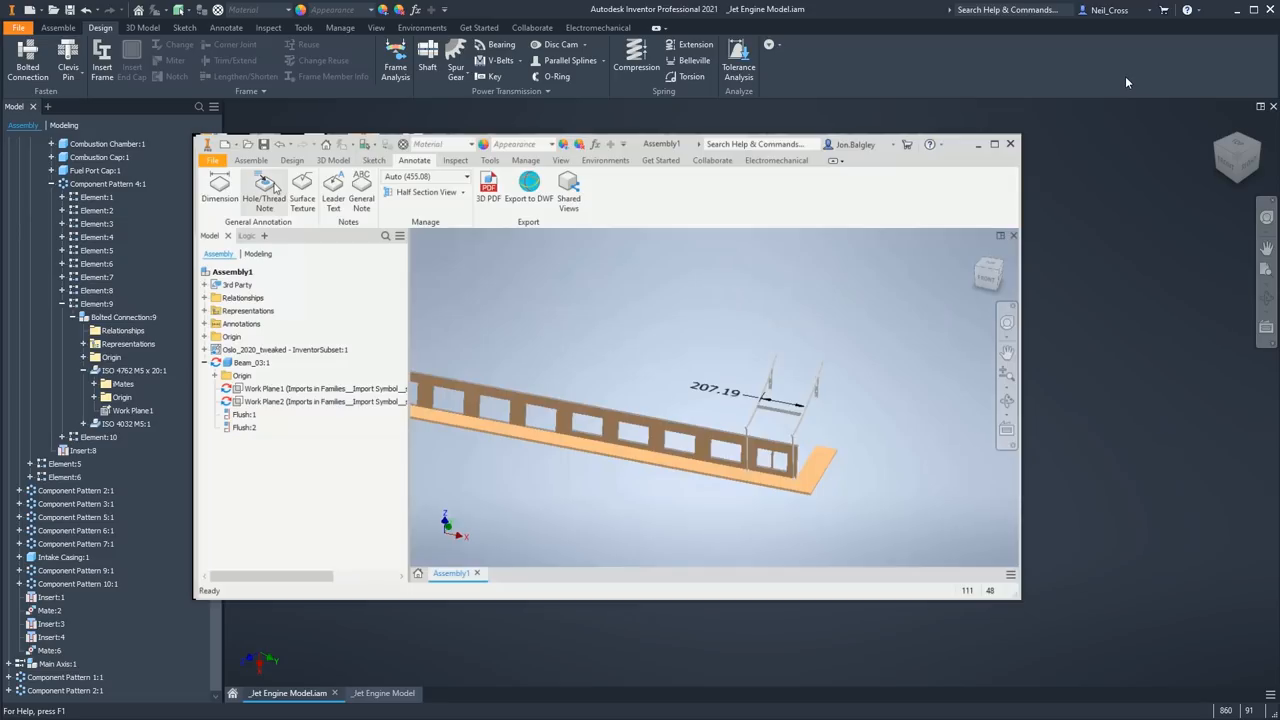
{"action": "mouse_move", "coordinate": [1020, 128]}
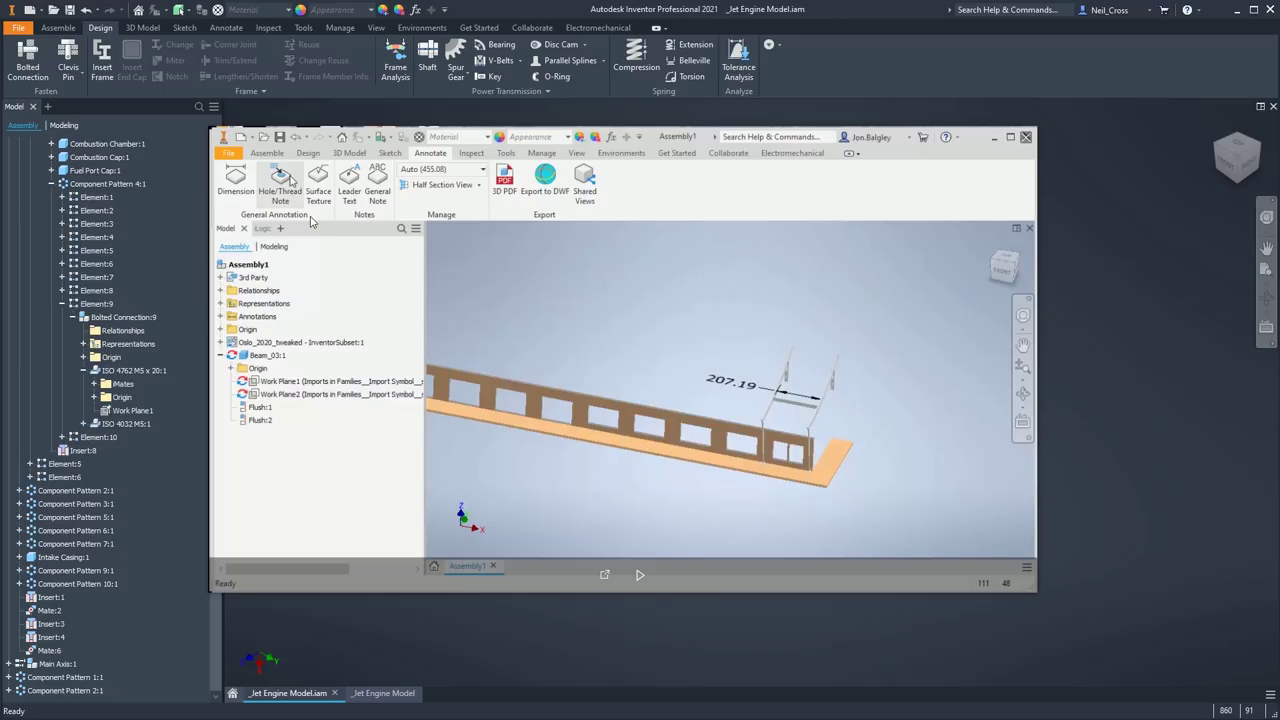
{"action": "mouse_move", "coordinate": [772, 414]}
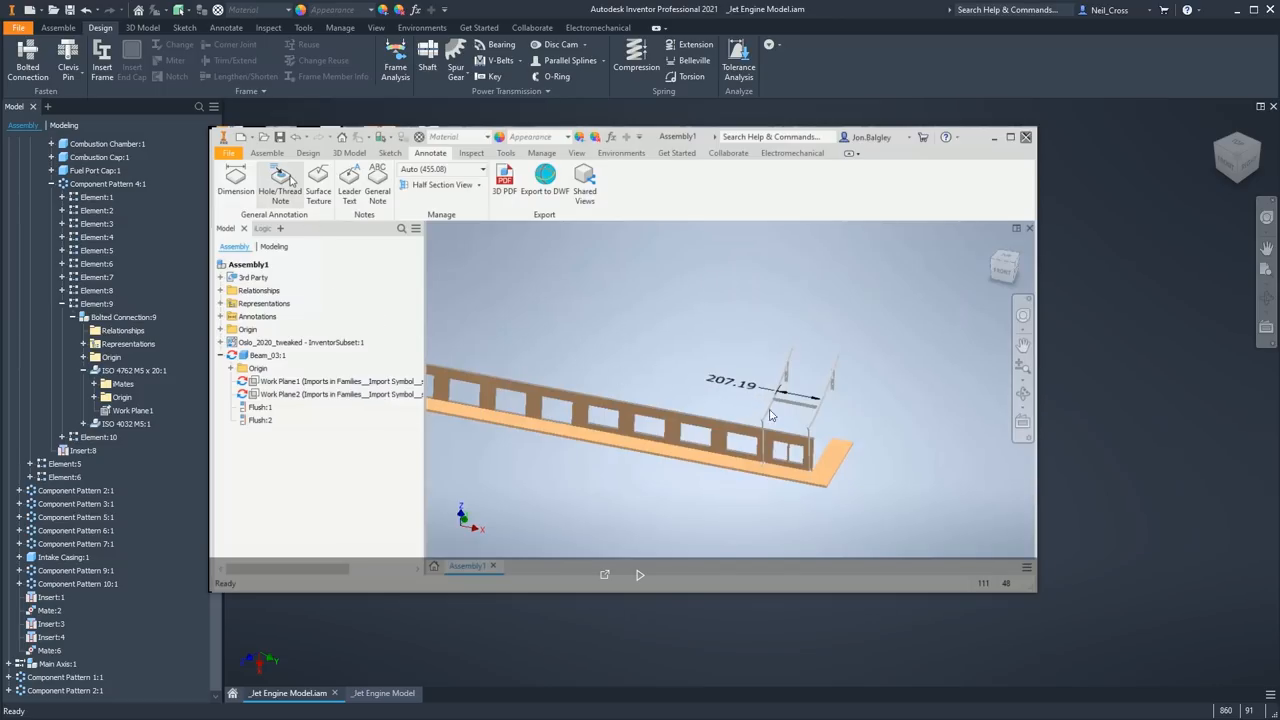
{"action": "mouse_move", "coordinate": [828, 380]}
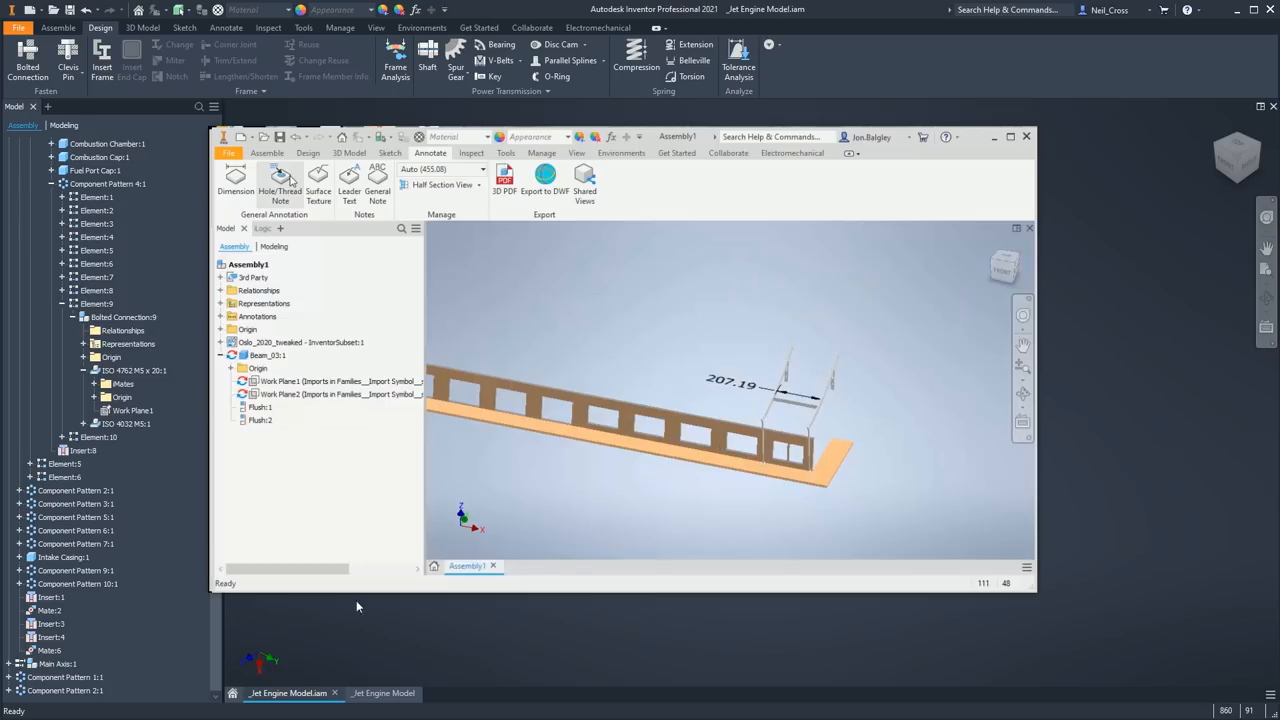
- Switch to the Revit window showing the Oslo_2020_tweaked InventorSubset 3D view
{"action": "left_click", "coordinate": [284, 136]}
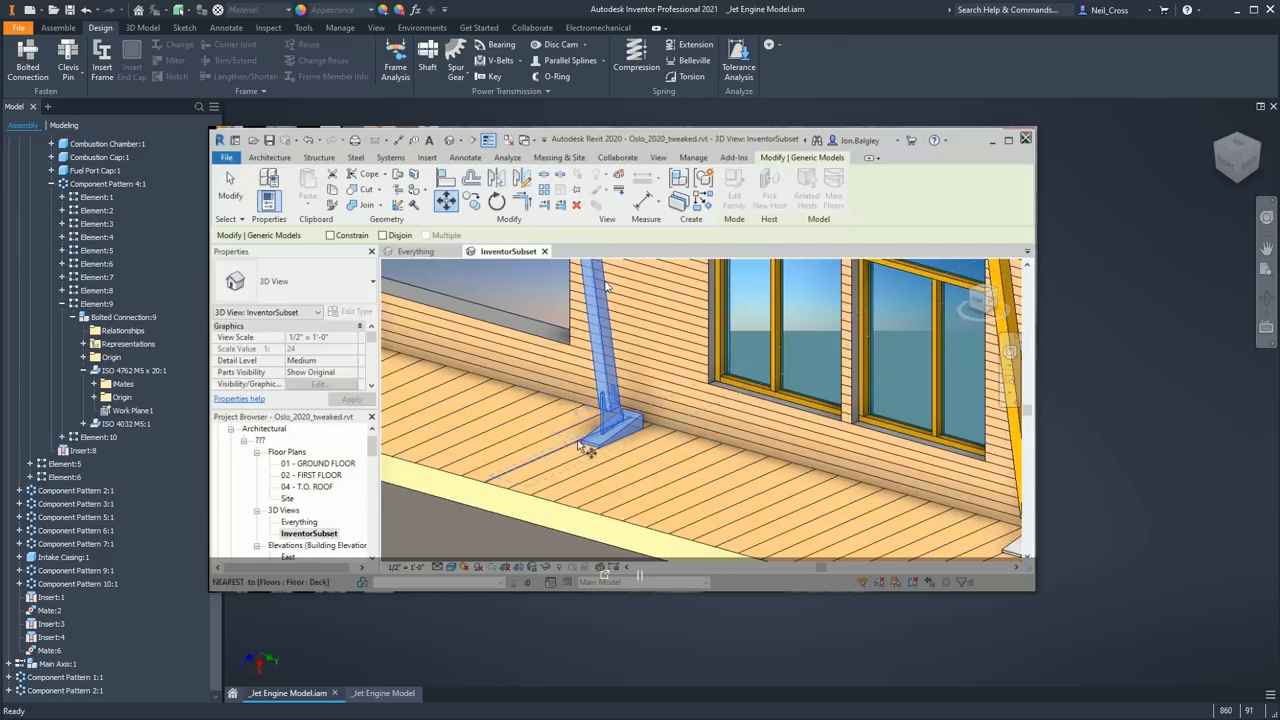
{"action": "mouse_move", "coordinate": [616, 458]}
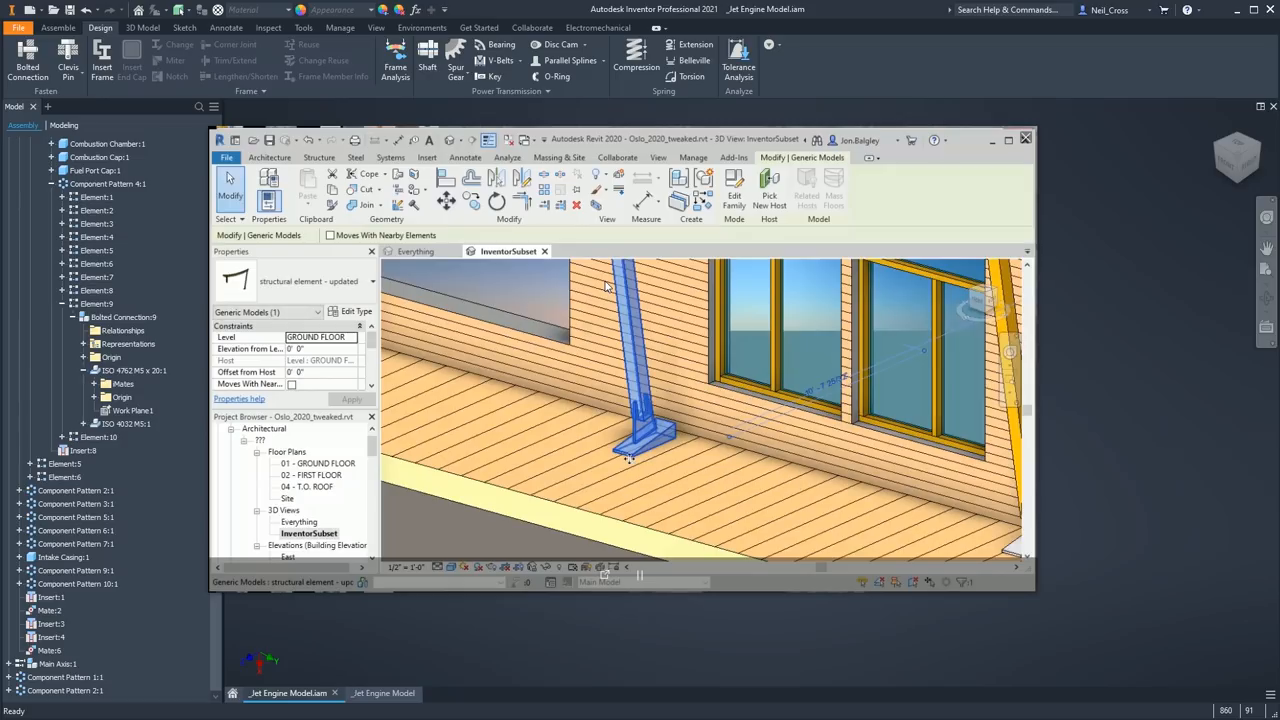
{"action": "left_click", "coordinate": [776, 390]}
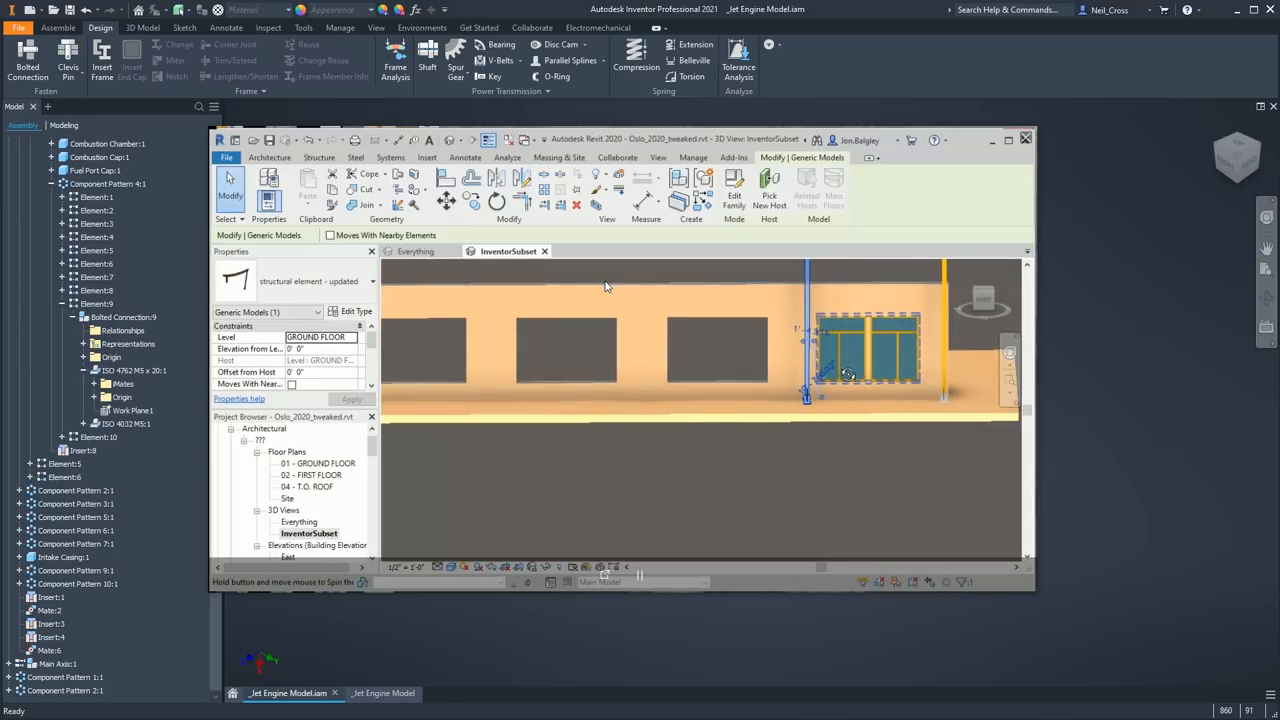
{"action": "left_click_drag", "start_coordinate": [700, 370], "coordinate": [790, 400]}
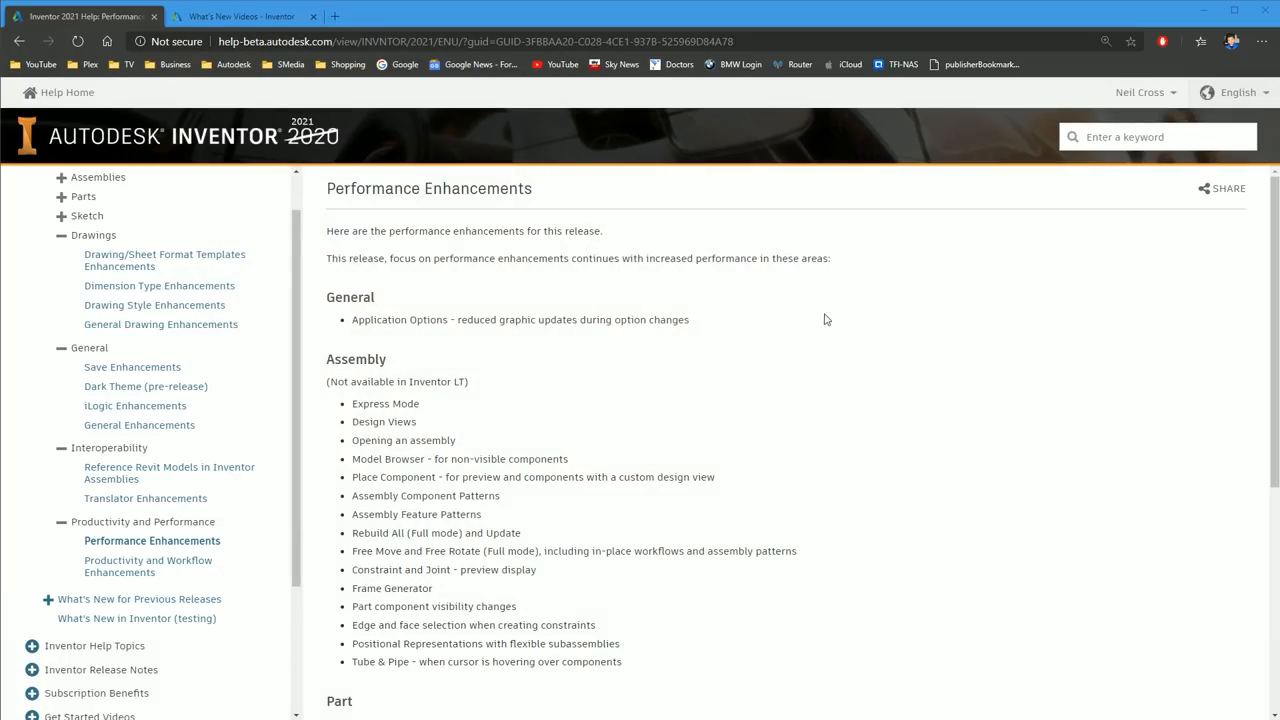
{"action": "mouse_move", "coordinate": [552, 394]}
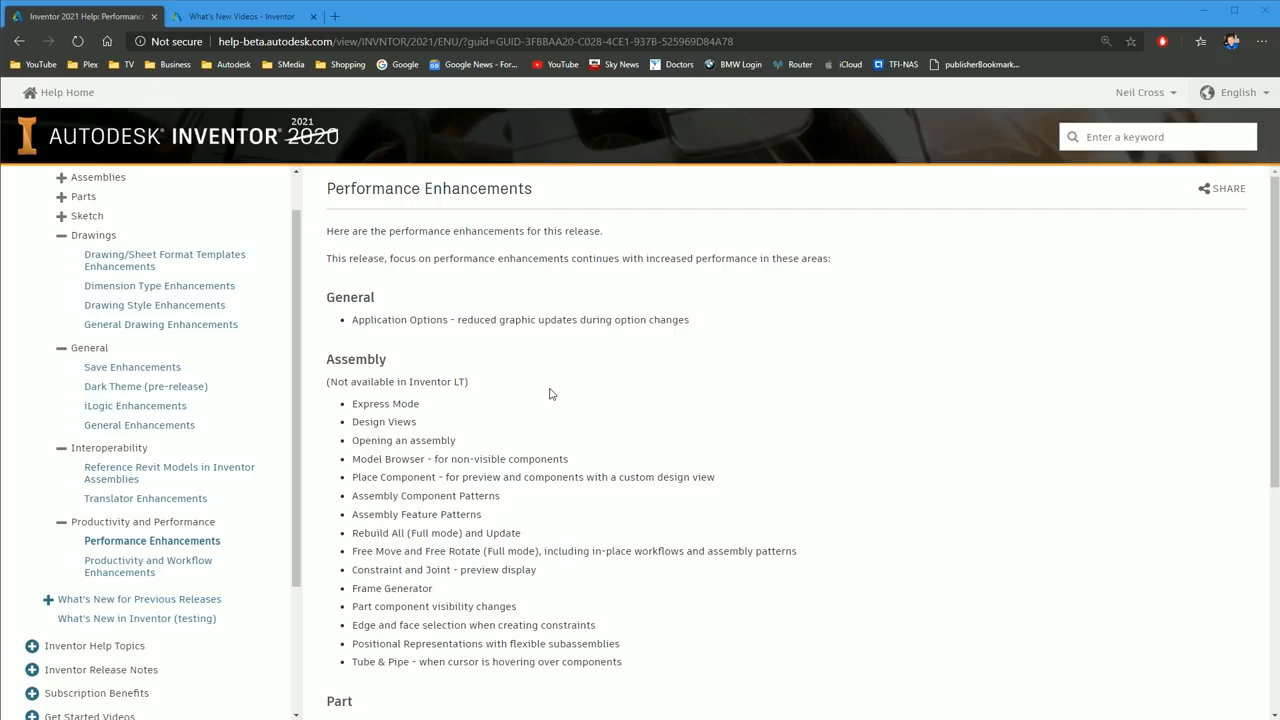
{"action": "mouse_move", "coordinate": [472, 476]}
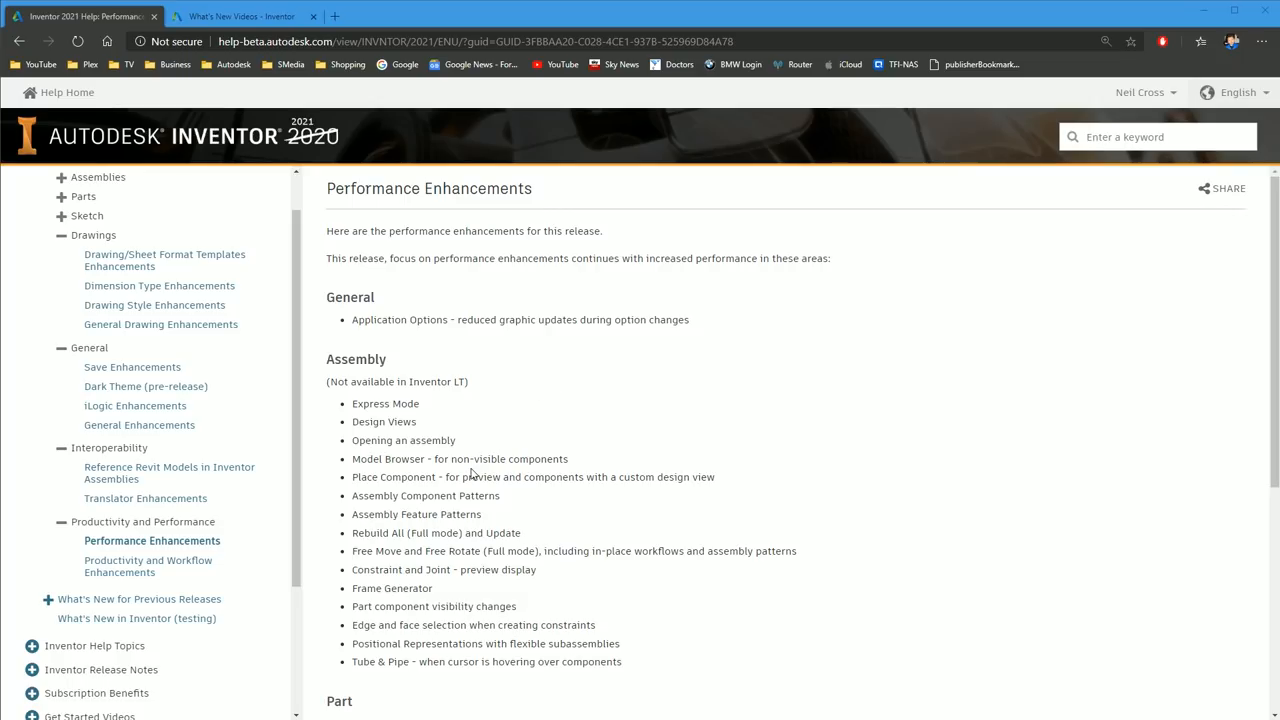
{"action": "mouse_move", "coordinate": [374, 400]}
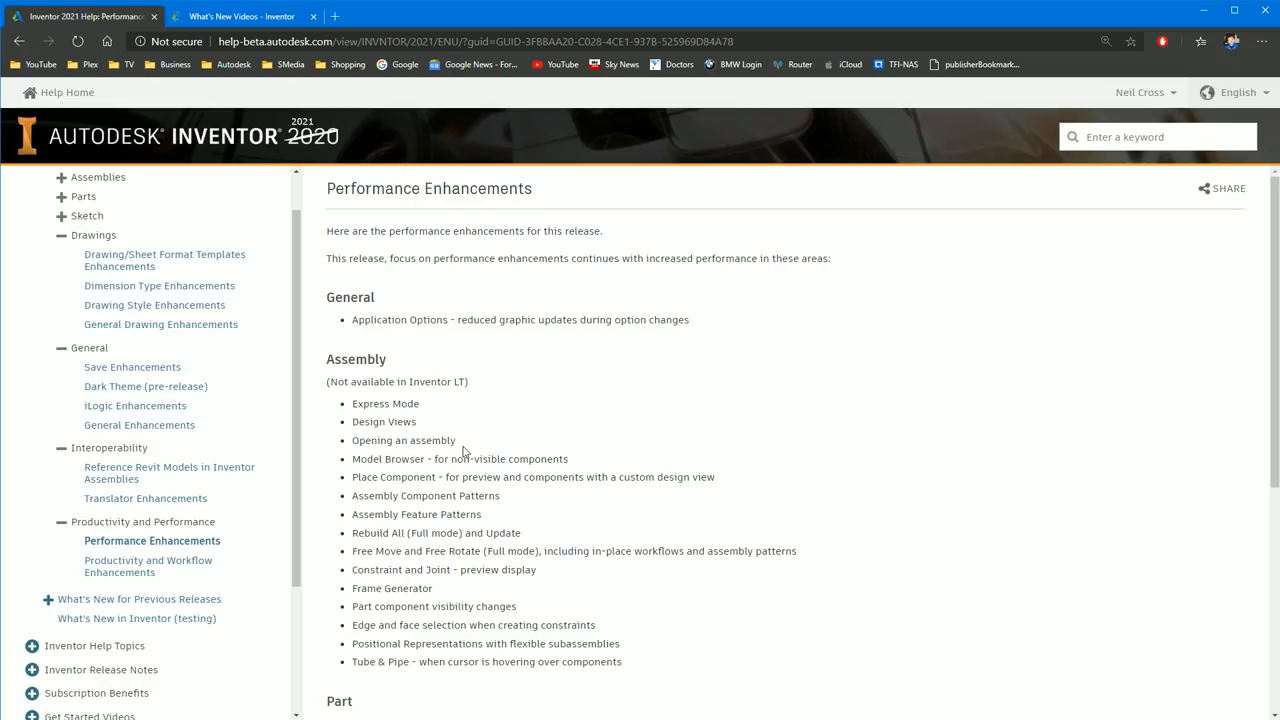
{"action": "double_click", "coordinate": [396, 440]}
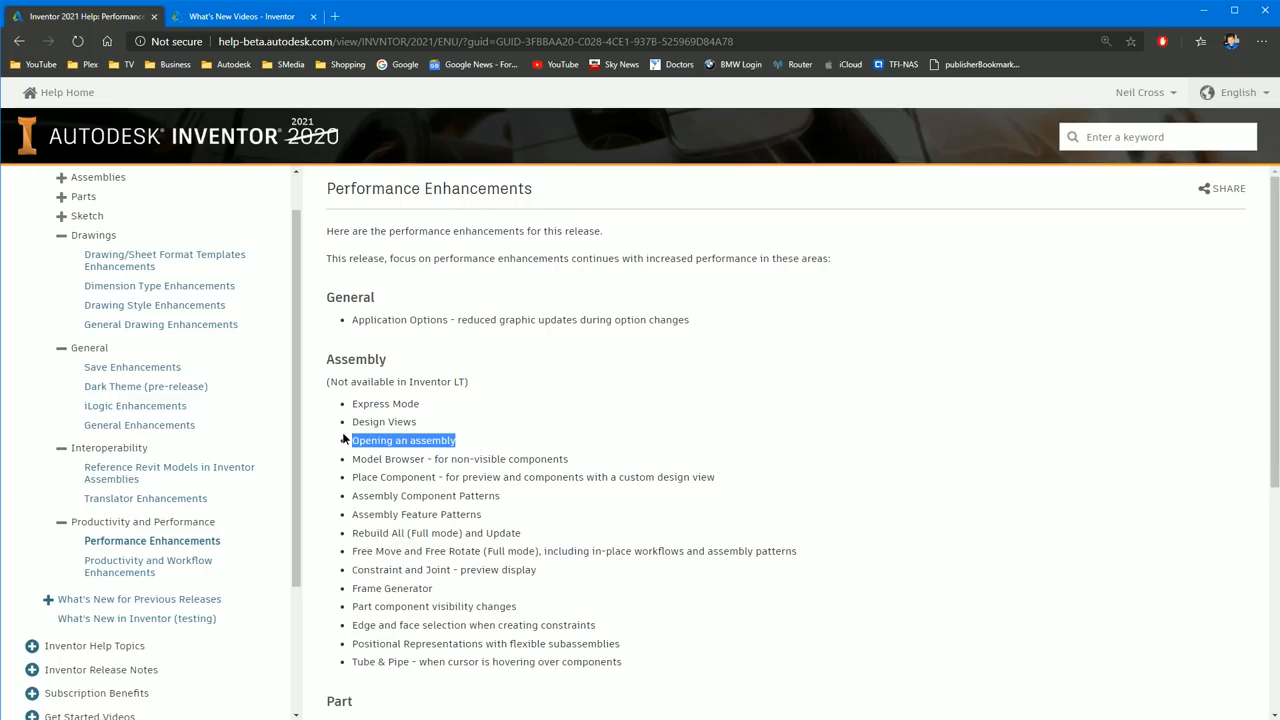
{"action": "mouse_move", "coordinate": [480, 514]}
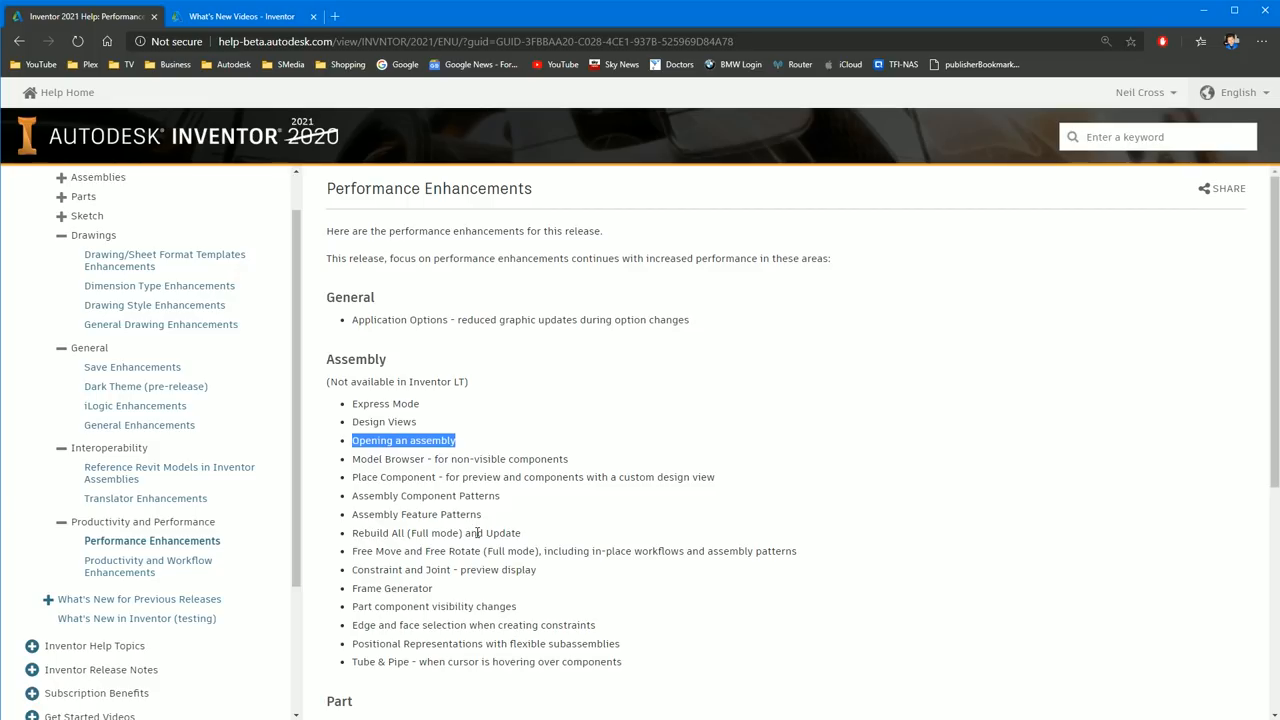
{"action": "mouse_move", "coordinate": [420, 608]}
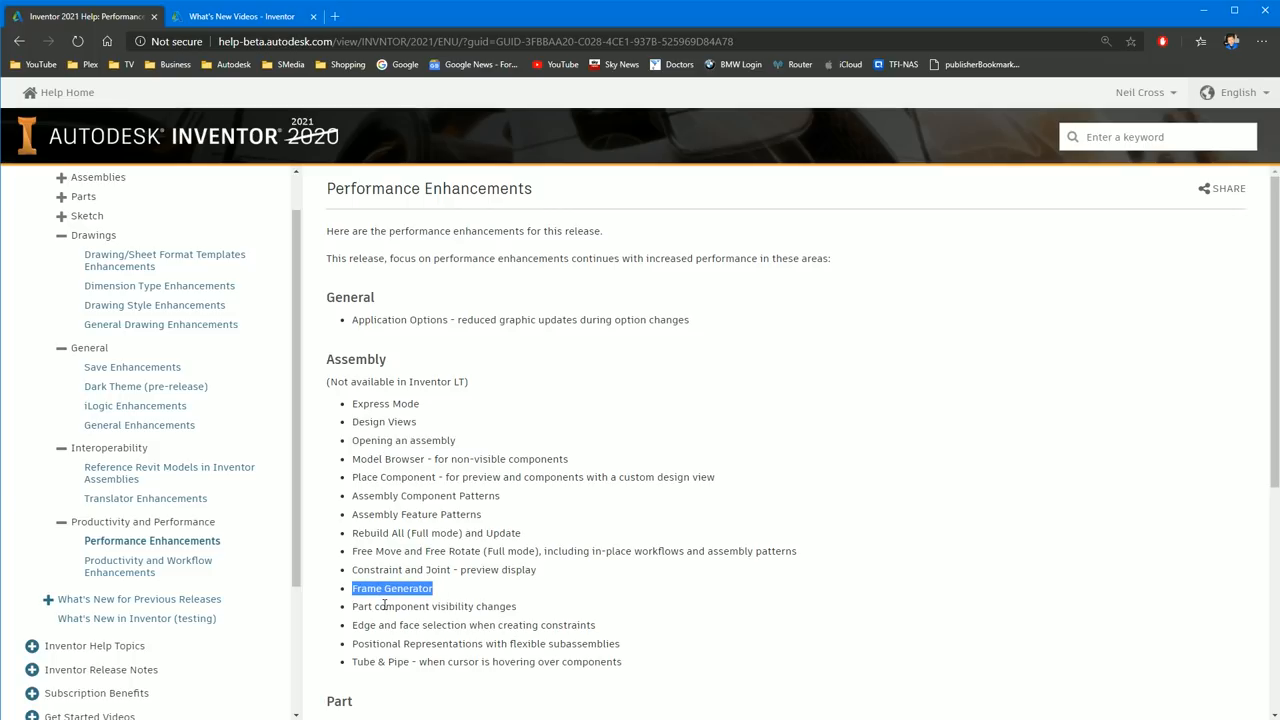
{"action": "mouse_move", "coordinate": [452, 382]}
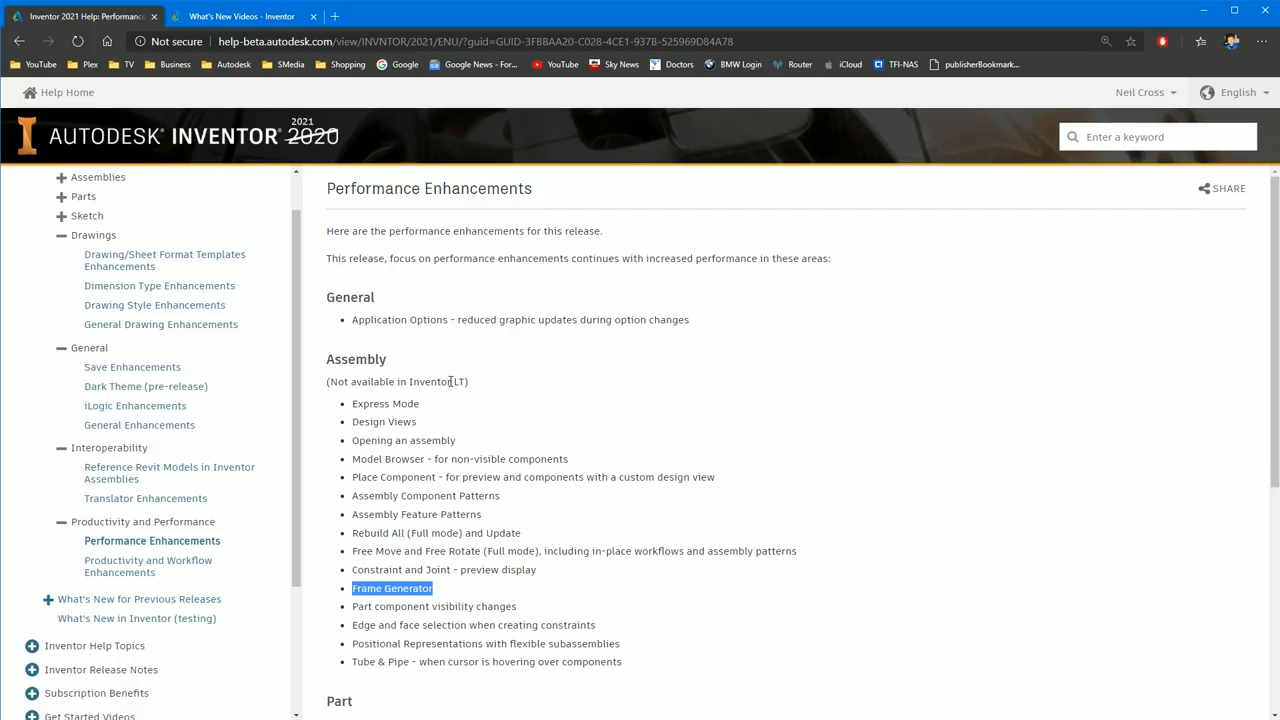
{"action": "mouse_move", "coordinate": [412, 340]}
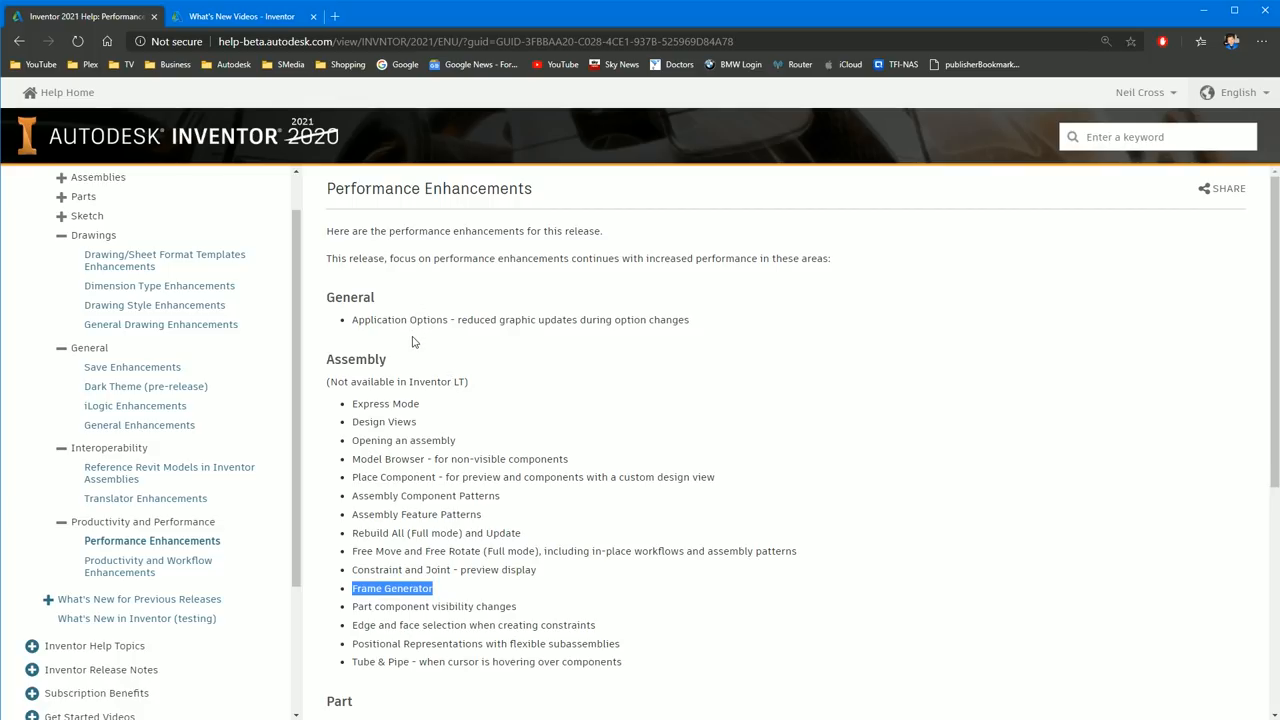
{"action": "scroll", "scroll_direction": "down", "scroll_amount": 3}
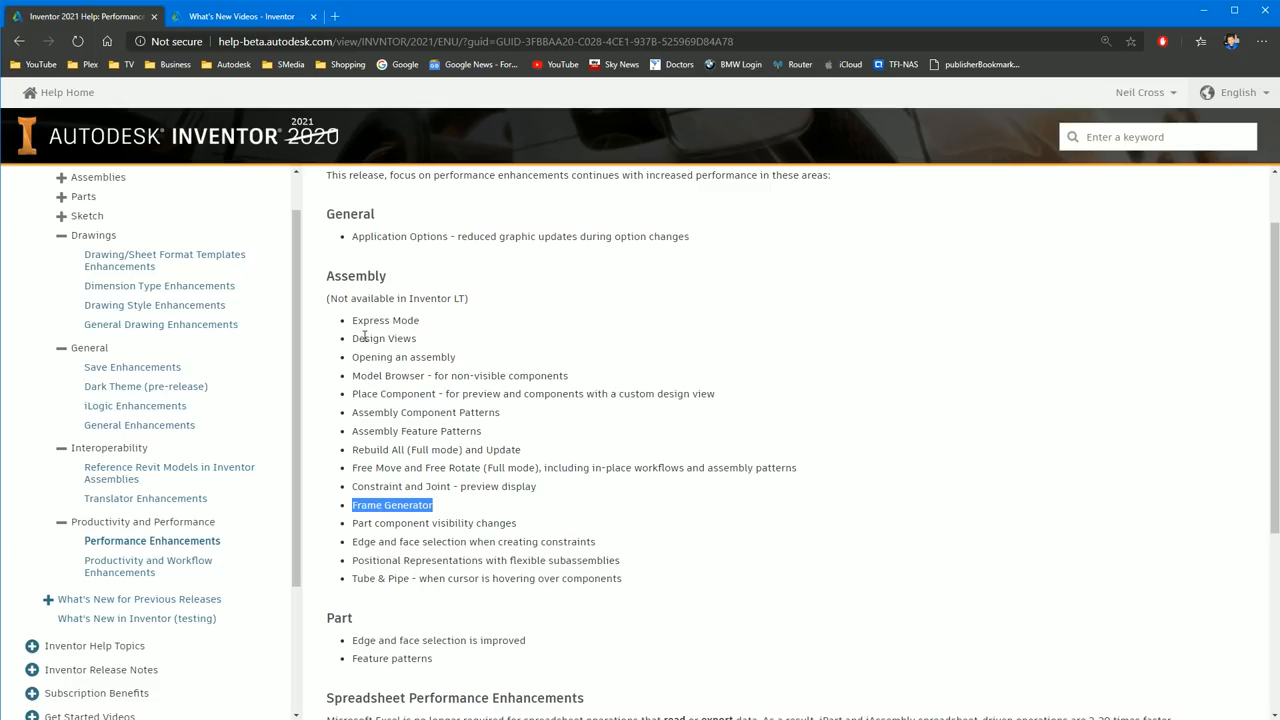
{"action": "left_click_drag", "start_coordinate": [360, 320], "coordinate": [596, 578]}
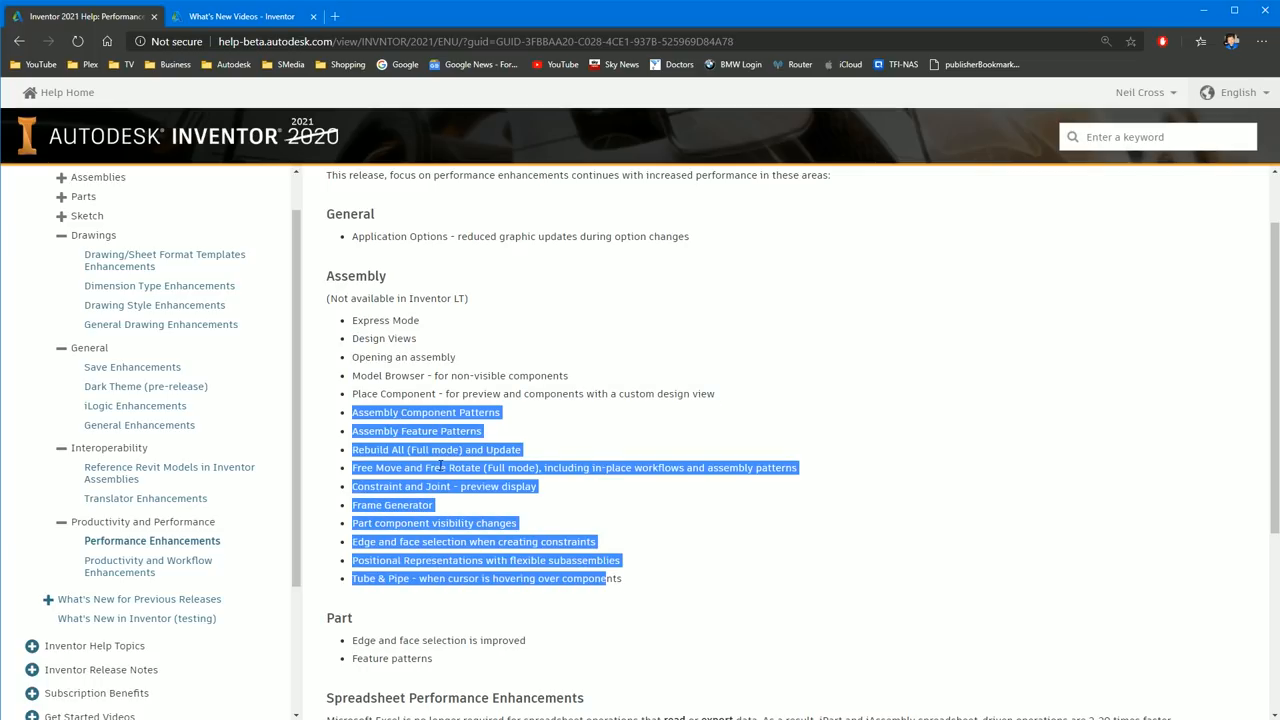
{"action": "scroll", "scroll_direction": "down", "scroll_amount": 3}
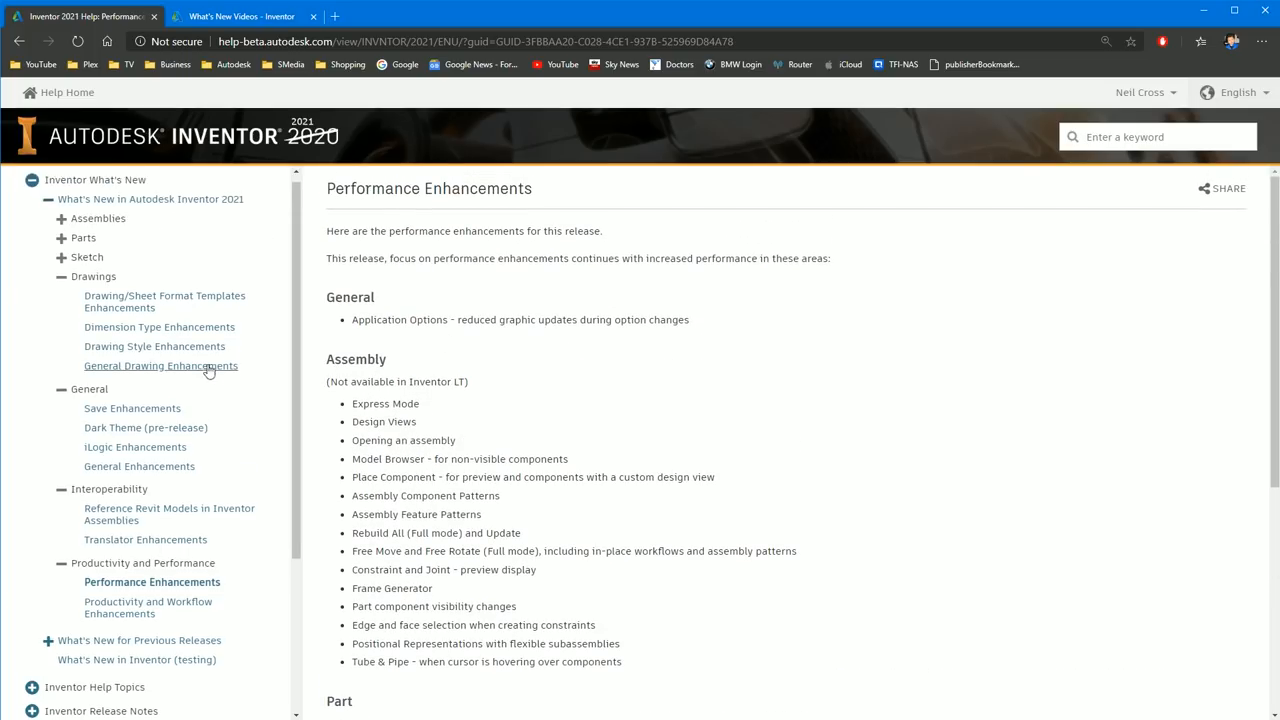
- Switch to the What's New in Autodesk Inventor 2021 overview and scroll down to the subscriber workflow tools list
{"action": "left_click", "coordinate": [150, 206]}
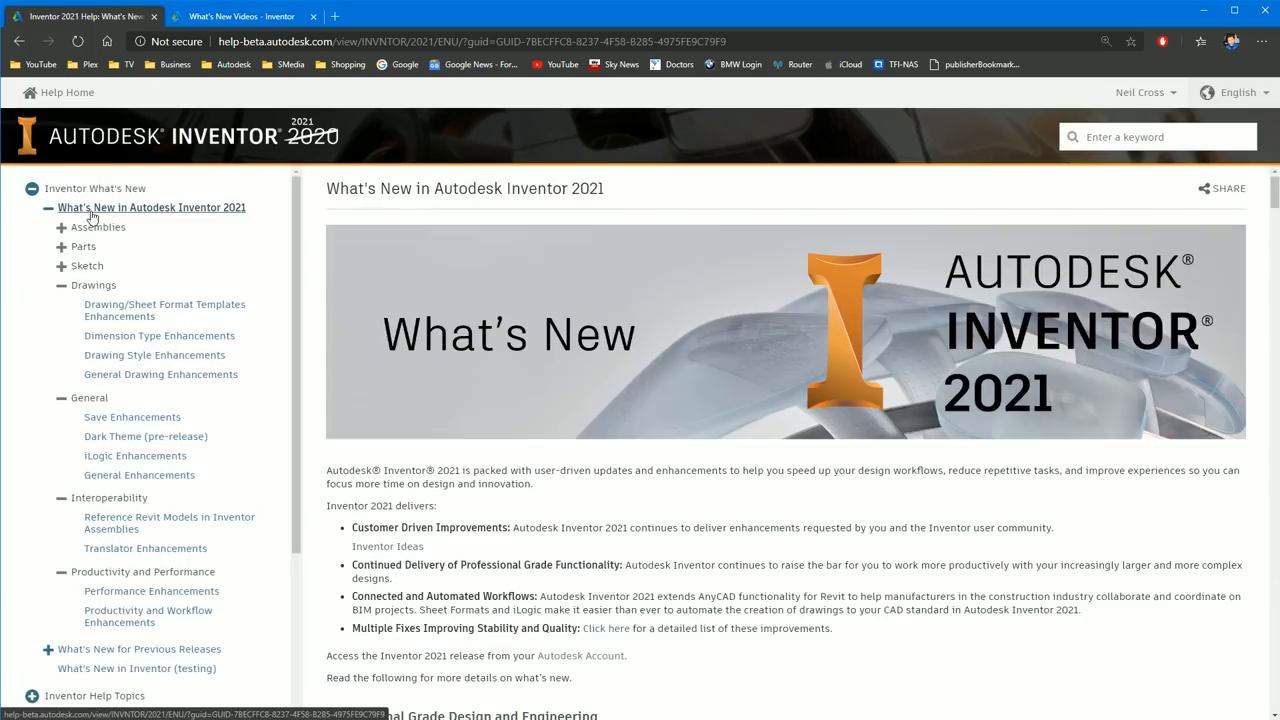
{"action": "scroll", "scroll_direction": "down", "scroll_amount": 3}
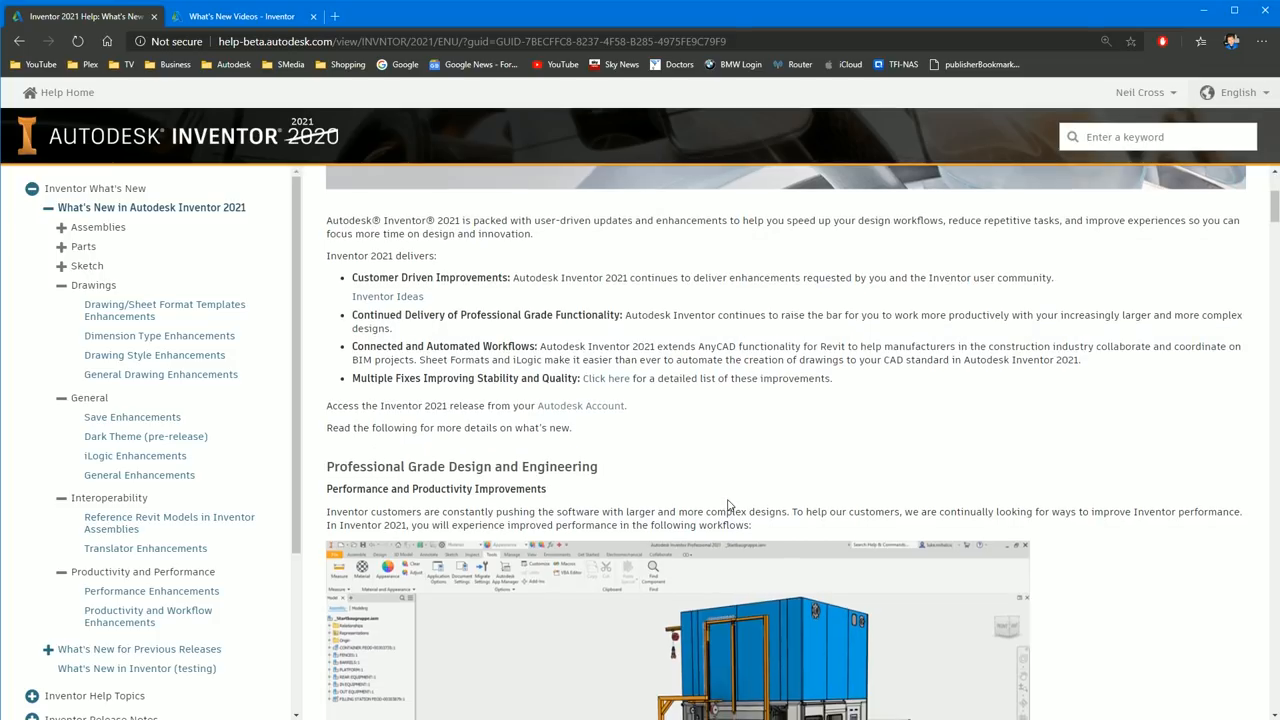
{"action": "scroll", "scroll_direction": "down", "scroll_amount": 3}
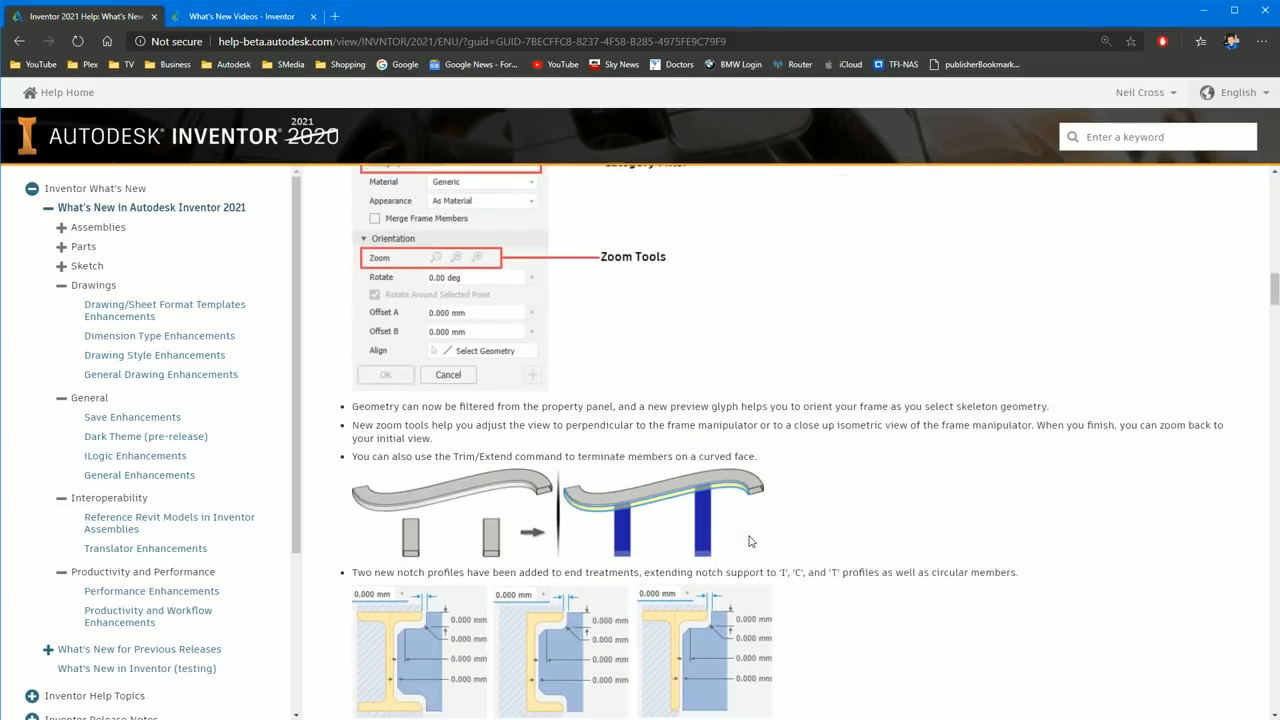
{"action": "scroll", "scroll_direction": "down", "scroll_amount": 3}
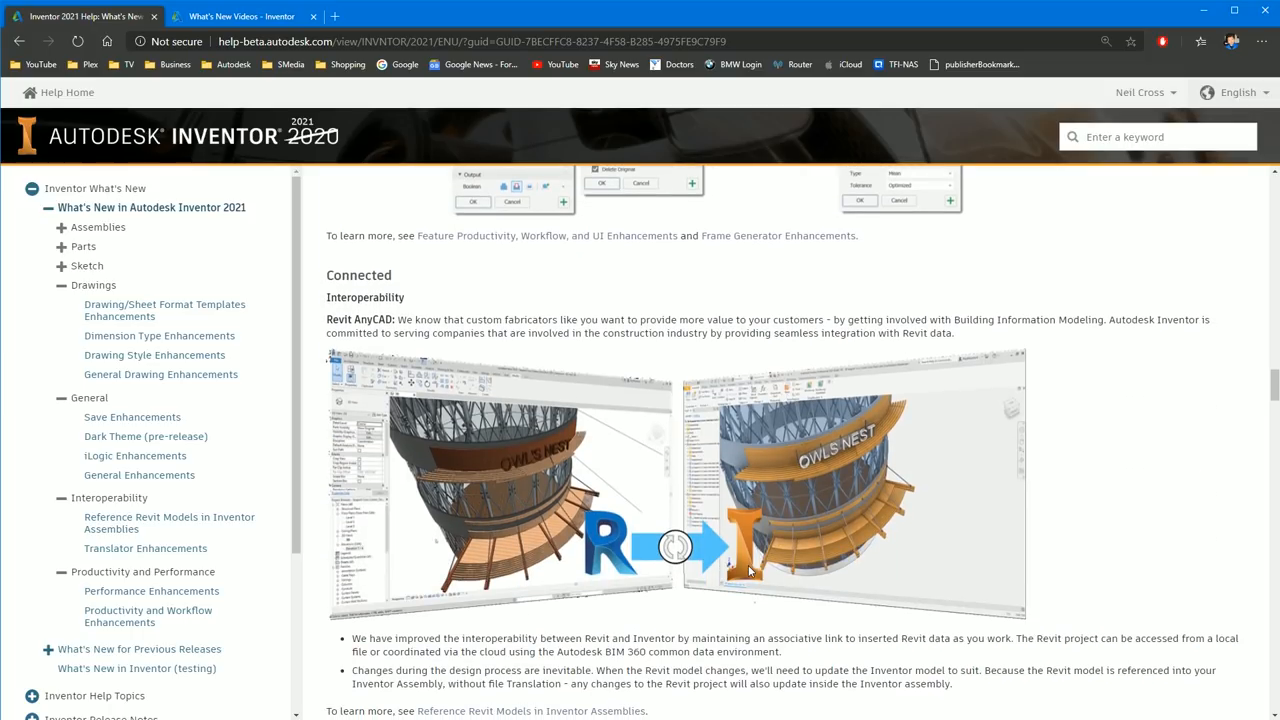
{"action": "scroll", "scroll_direction": "down", "scroll_amount": 3}
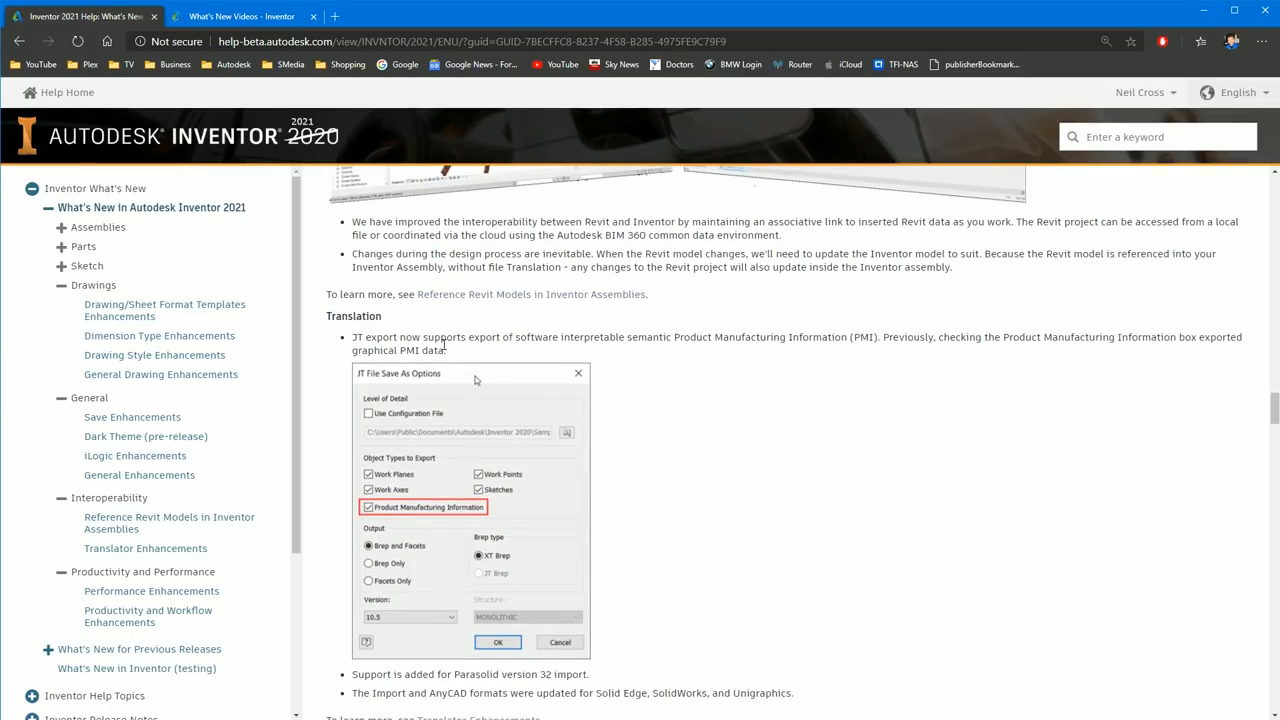
{"action": "scroll", "scroll_direction": "down", "scroll_amount": 3}
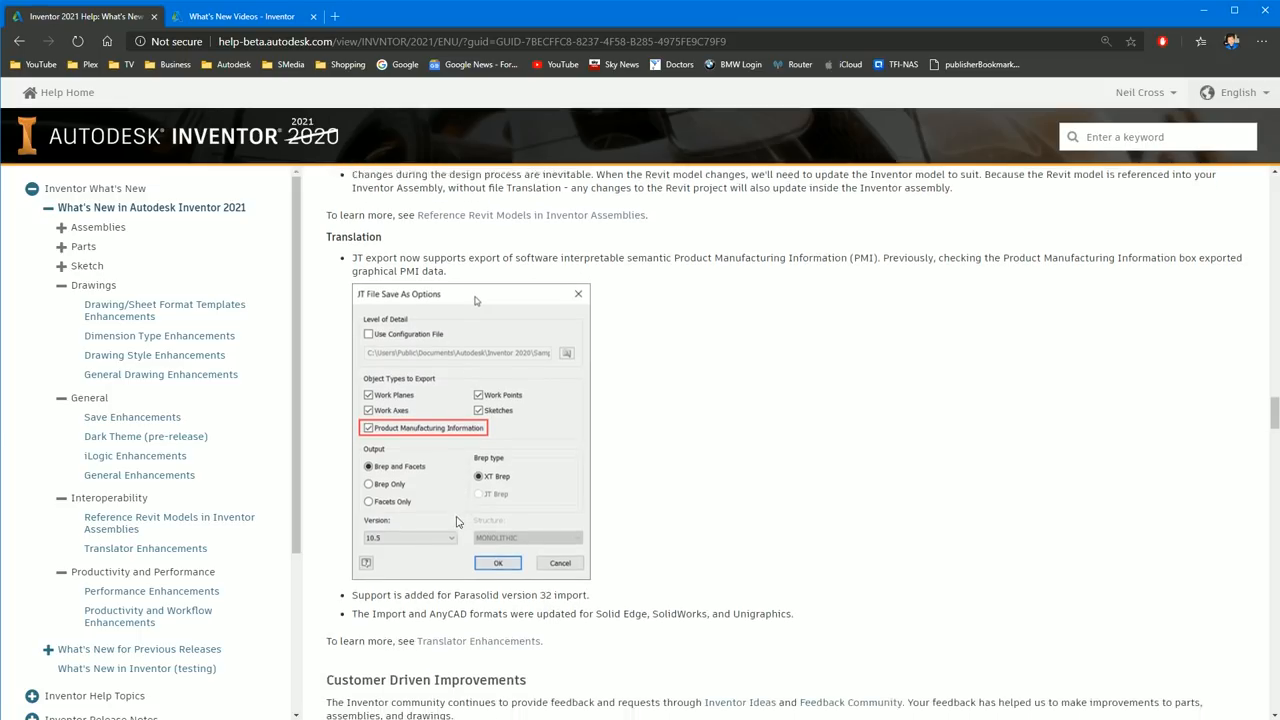
{"action": "scroll", "scroll_direction": "down", "scroll_amount": 3}
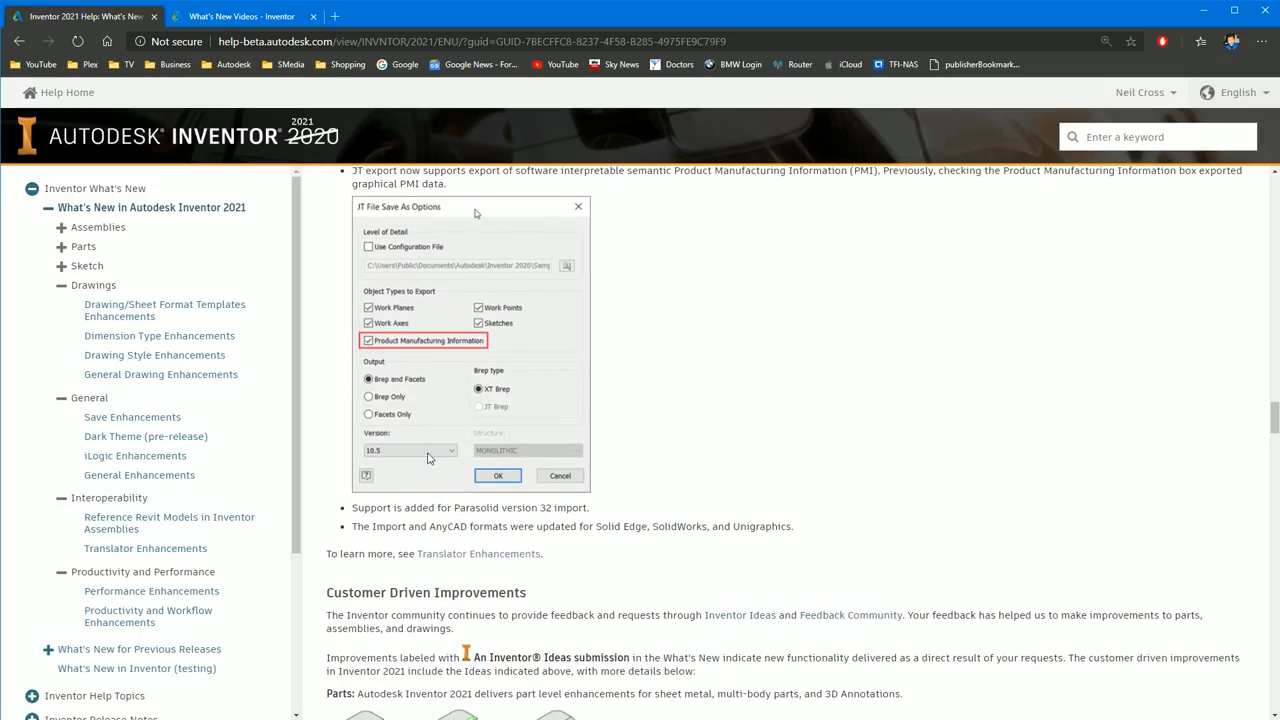
{"action": "scroll", "scroll_direction": "down", "scroll_amount": 3}
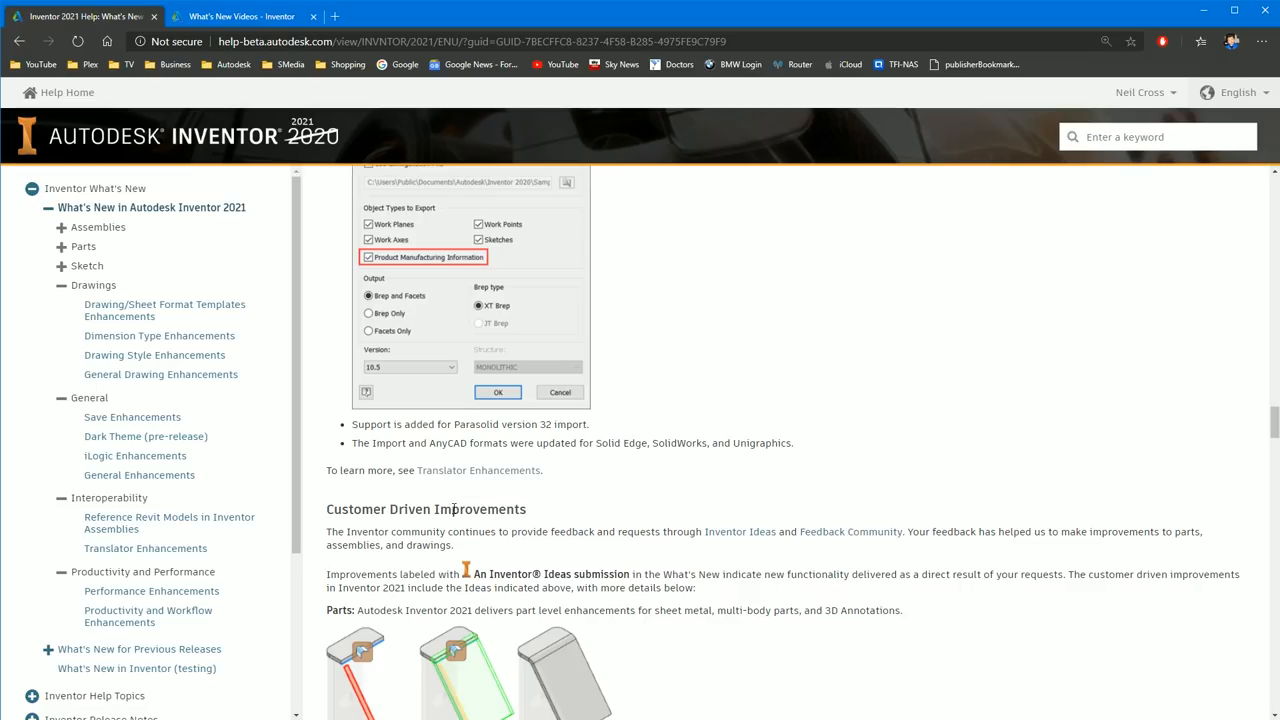
{"action": "scroll", "scroll_direction": "down", "scroll_amount": 3}
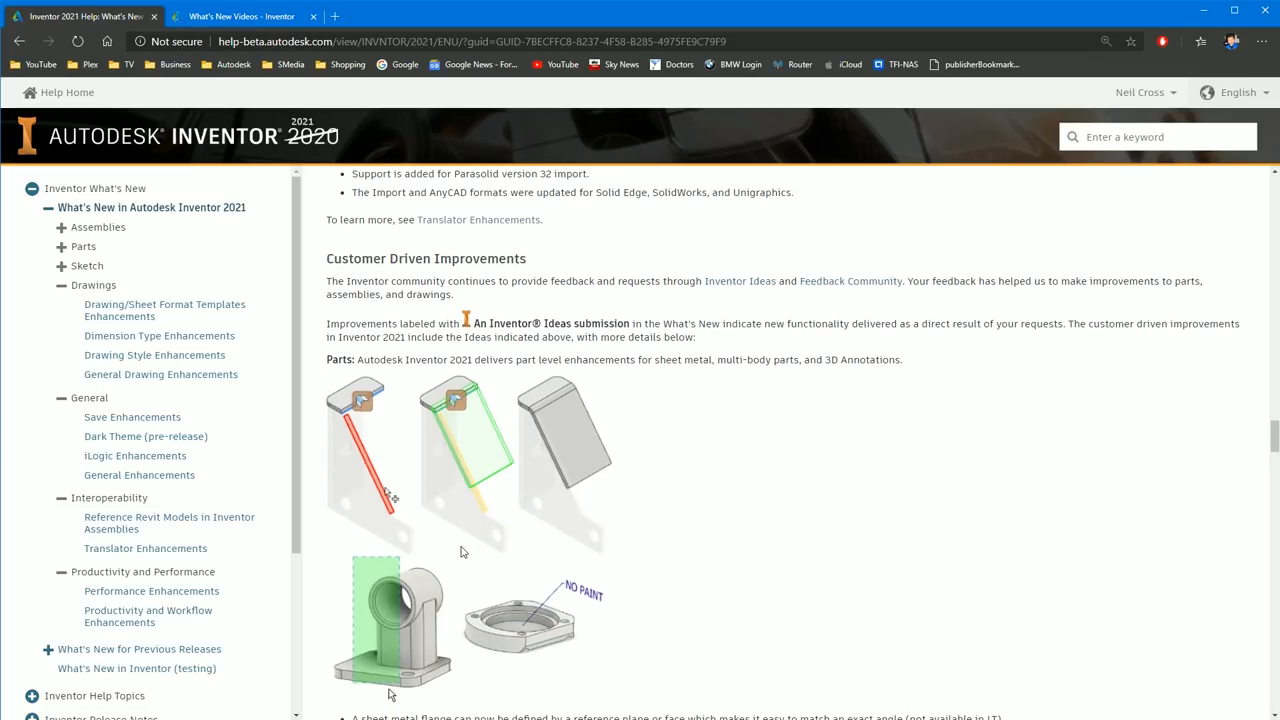
{"action": "mouse_move", "coordinate": [378, 312]}
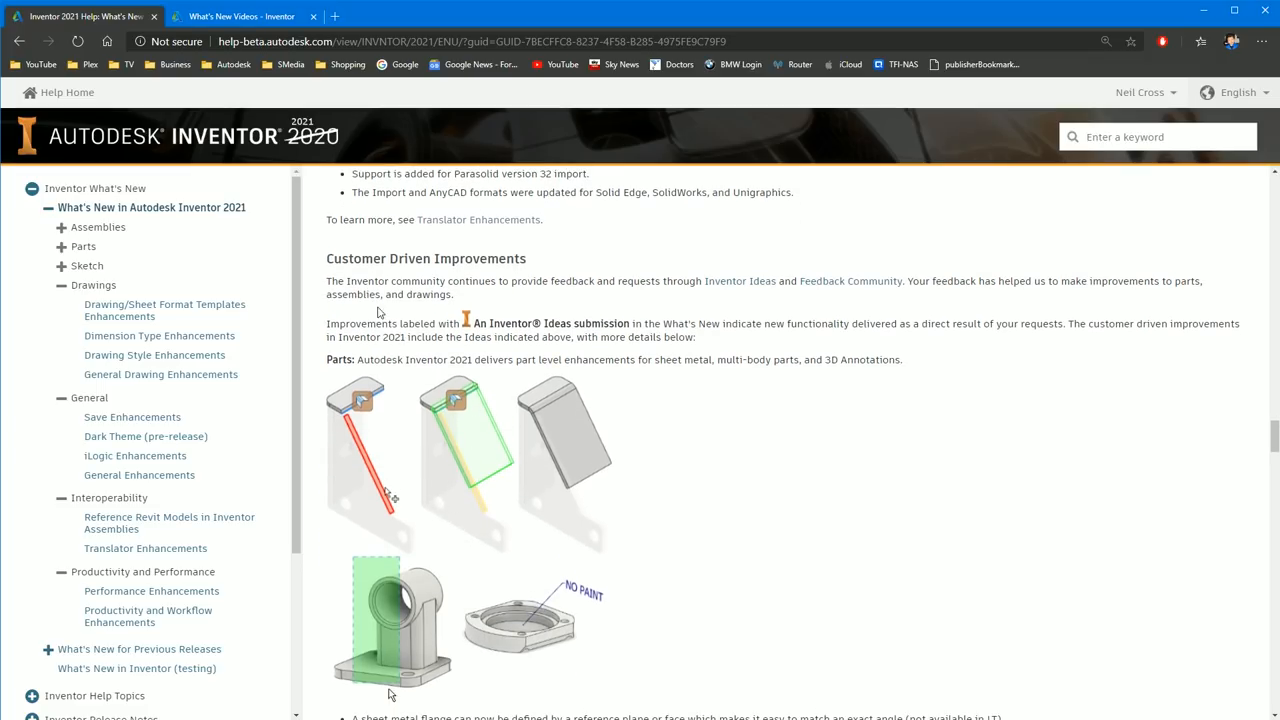
{"action": "mouse_move", "coordinate": [522, 428]}
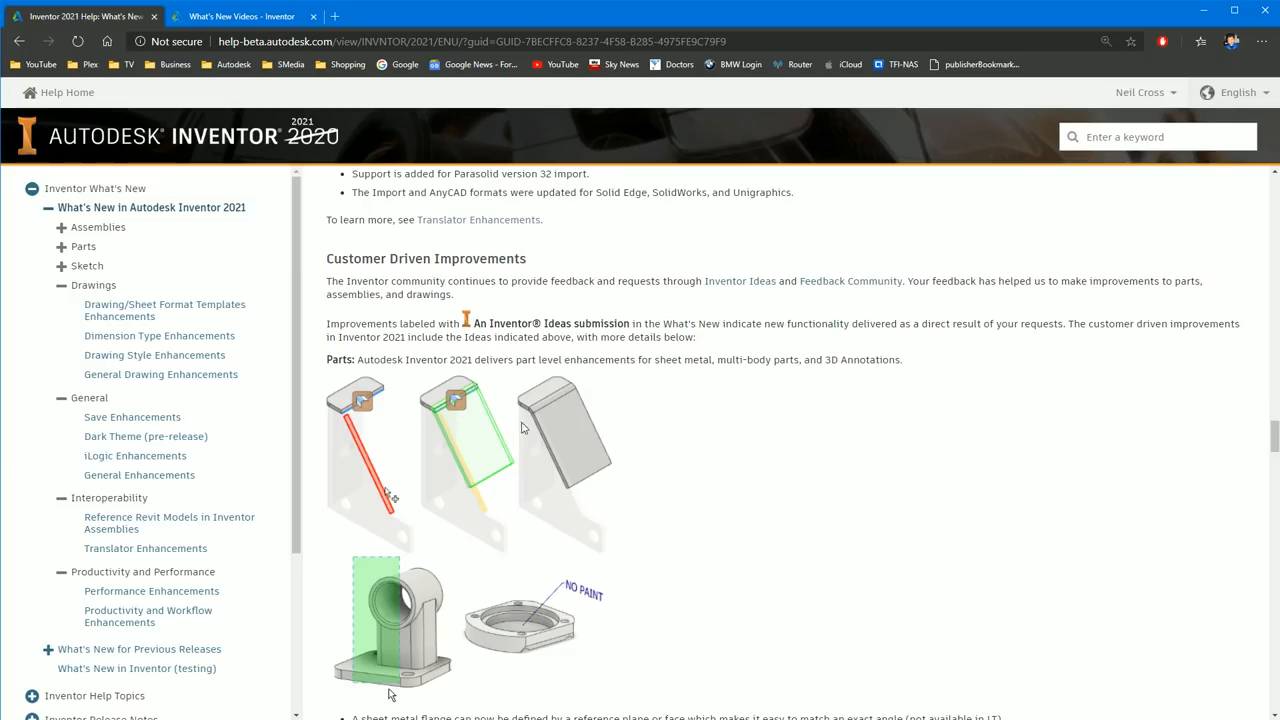
{"action": "mouse_move", "coordinate": [344, 392]}
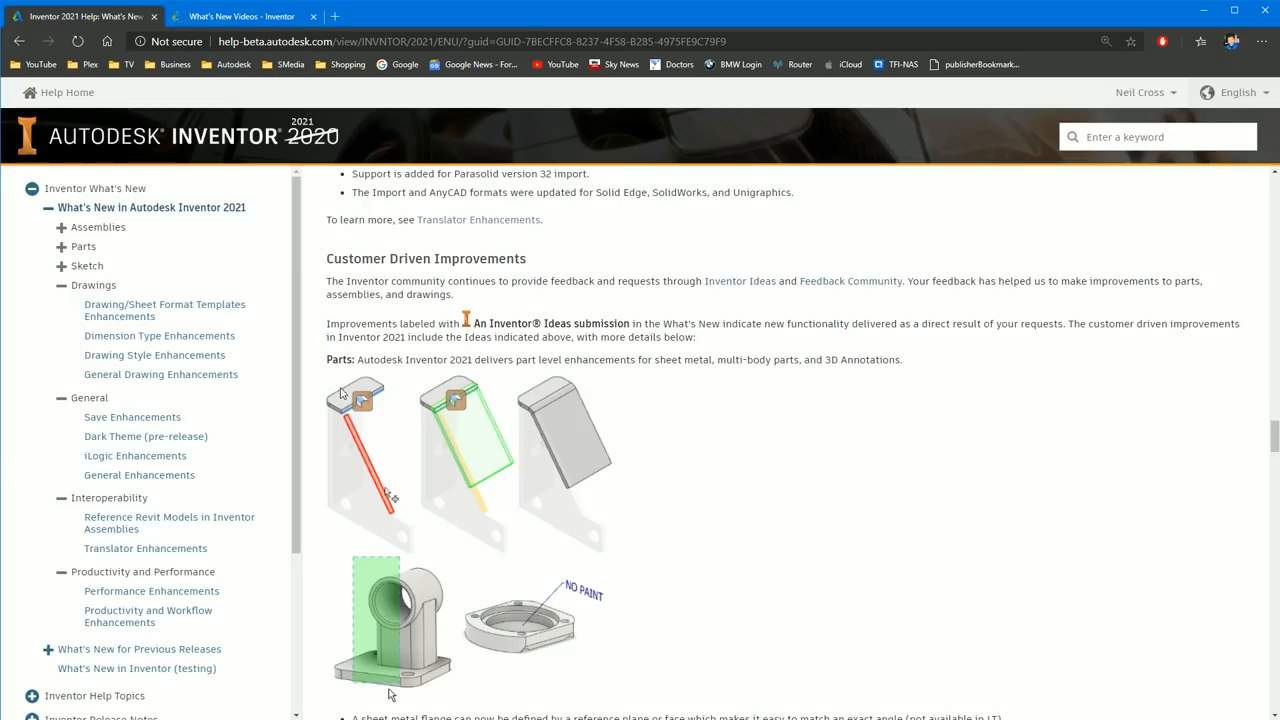
{"action": "scroll", "scroll_direction": "down", "scroll_amount": 3}
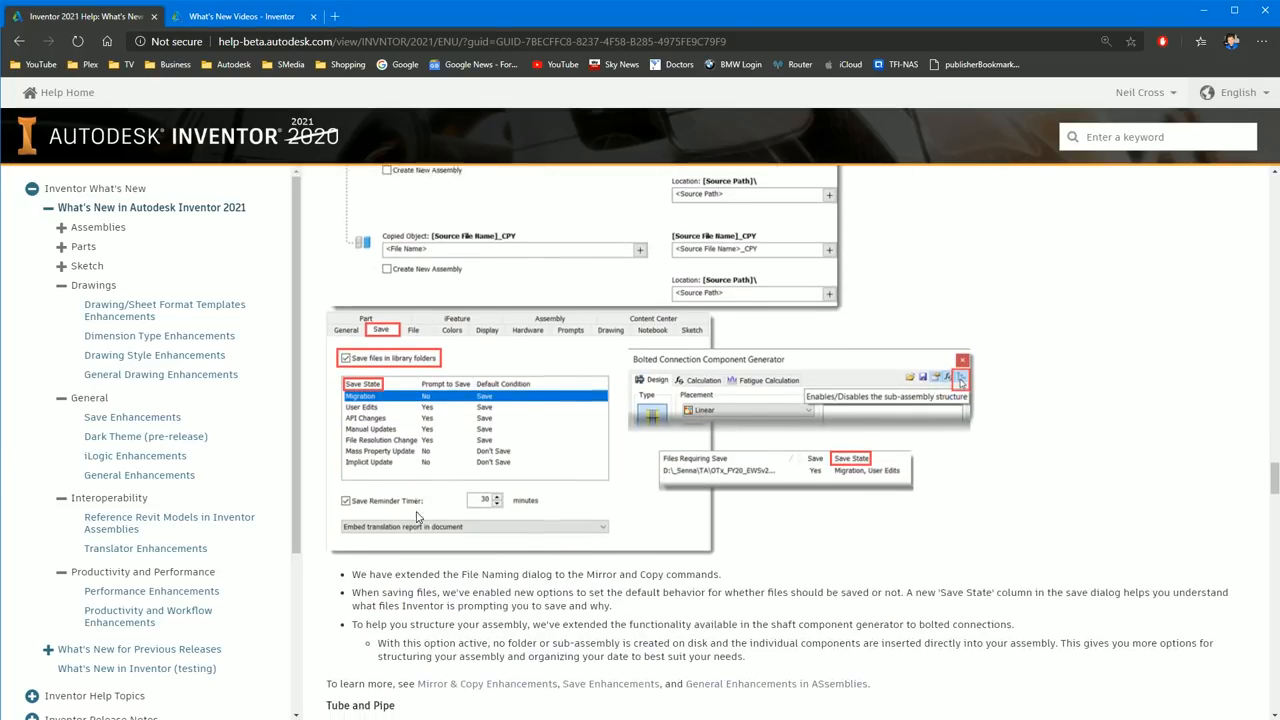
{"action": "scroll", "scroll_direction": "down", "scroll_amount": 3}
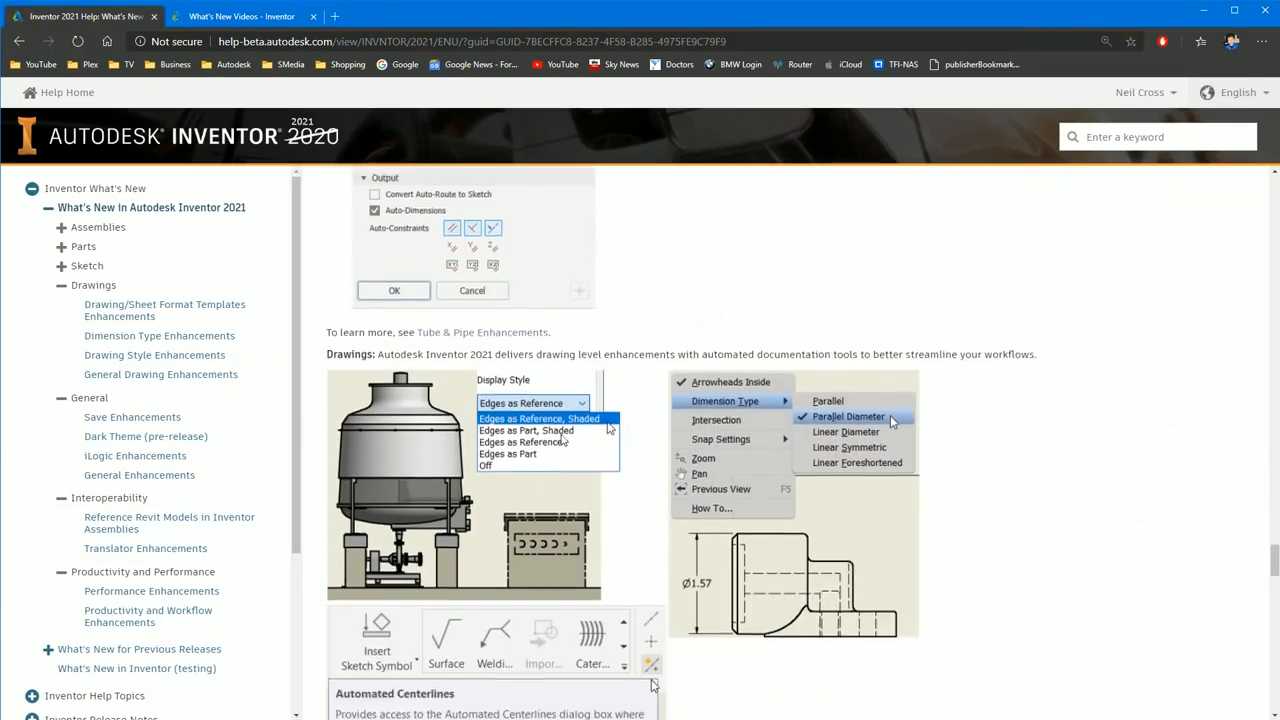
{"action": "scroll", "scroll_direction": "down", "scroll_amount": 3}
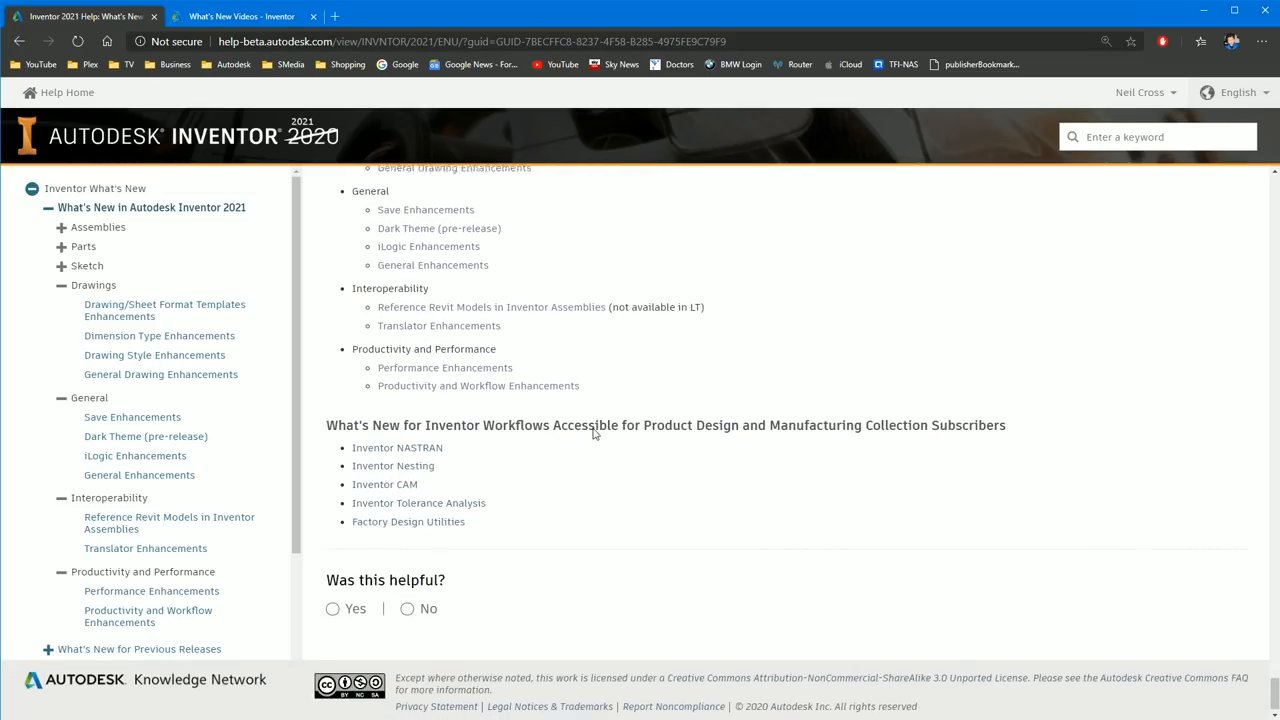
{"action": "scroll", "scroll_direction": "down", "scroll_amount": 3}
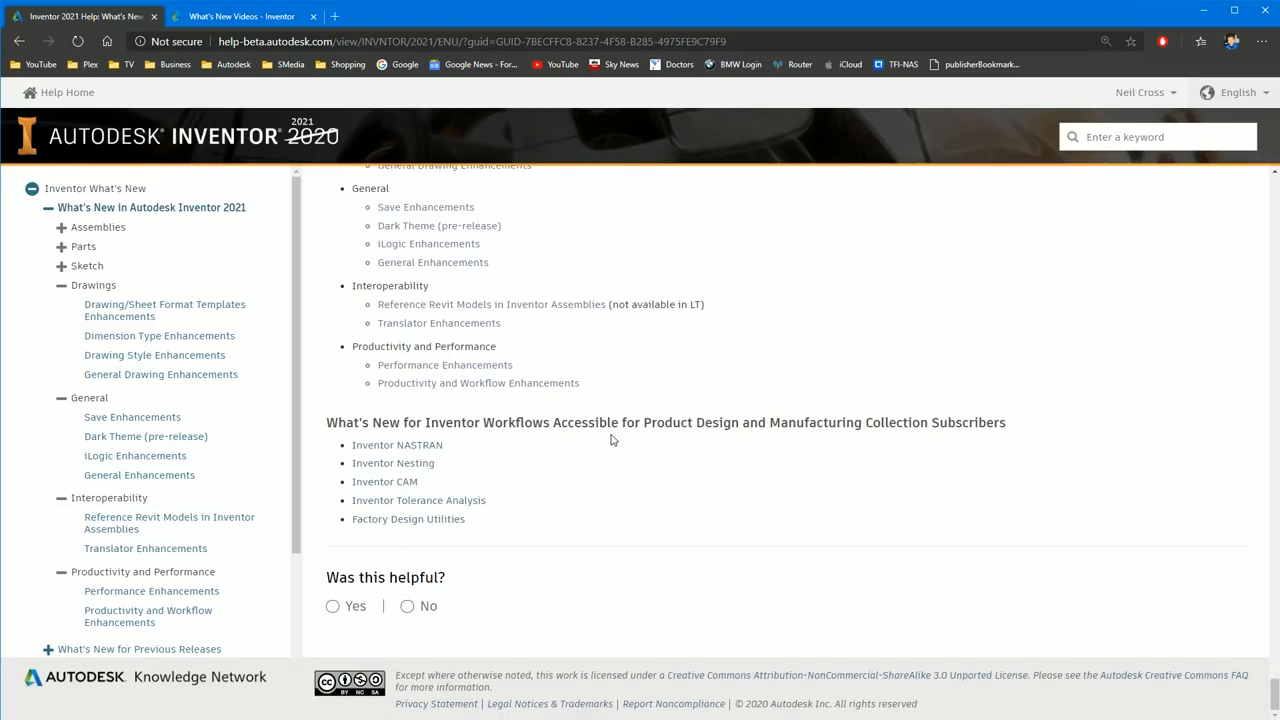